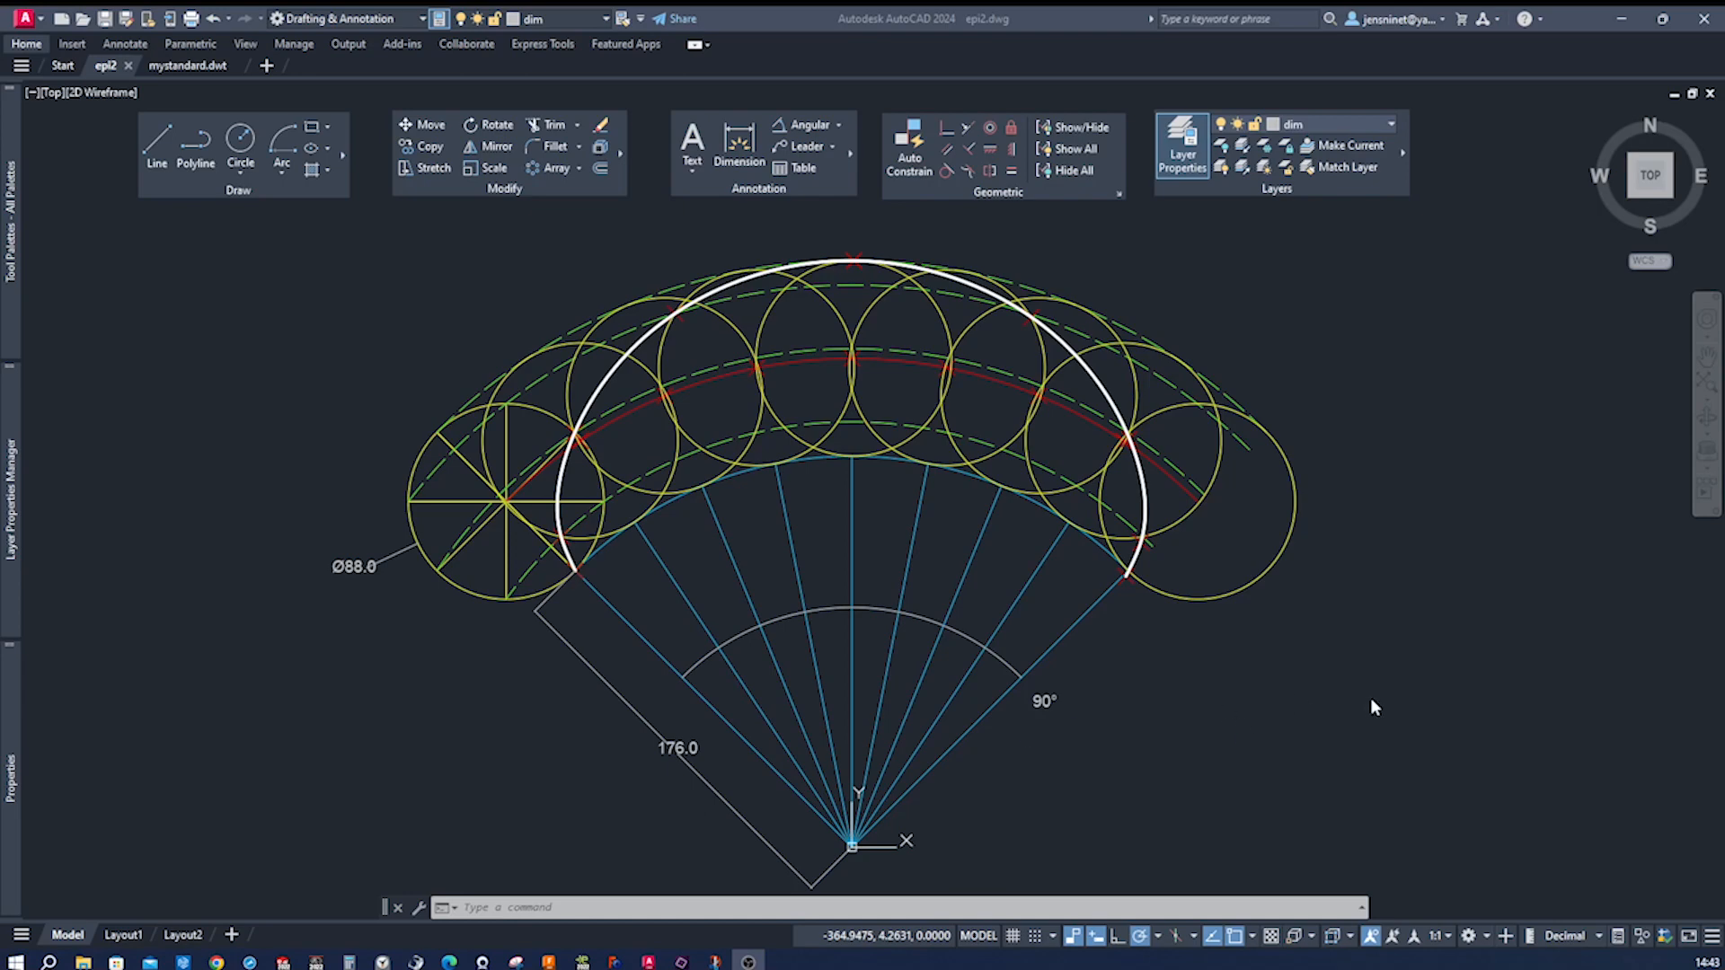
mouse_move(1372, 699)
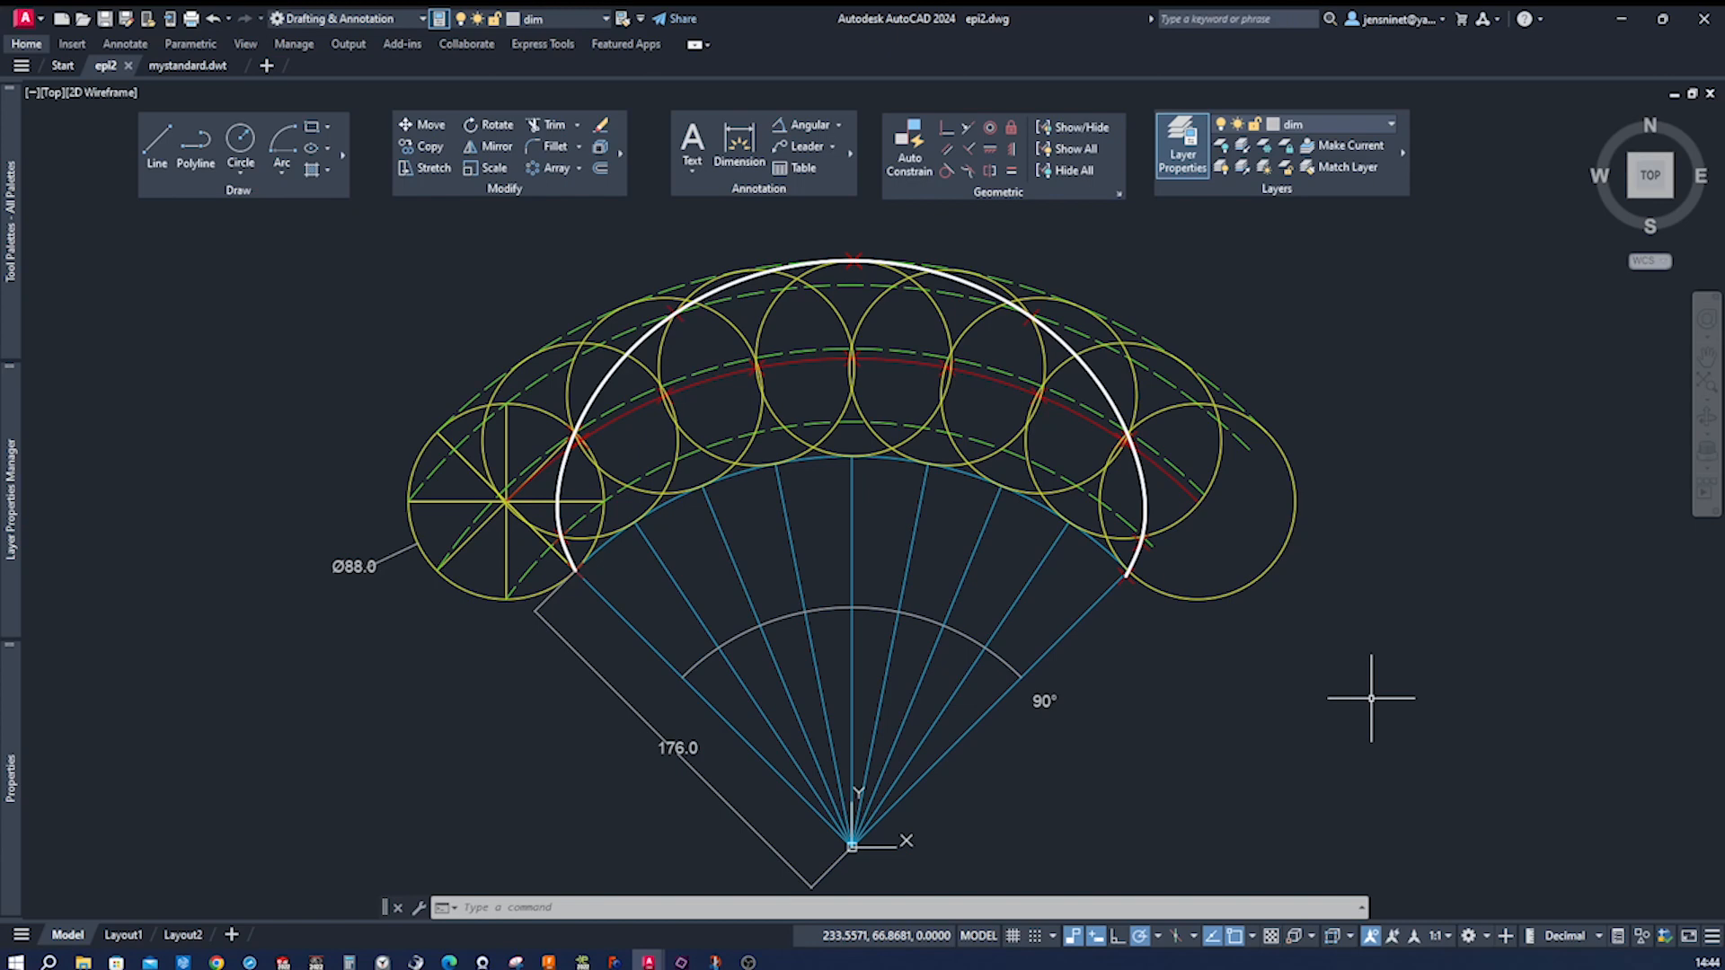
mouse_move(1274, 571)
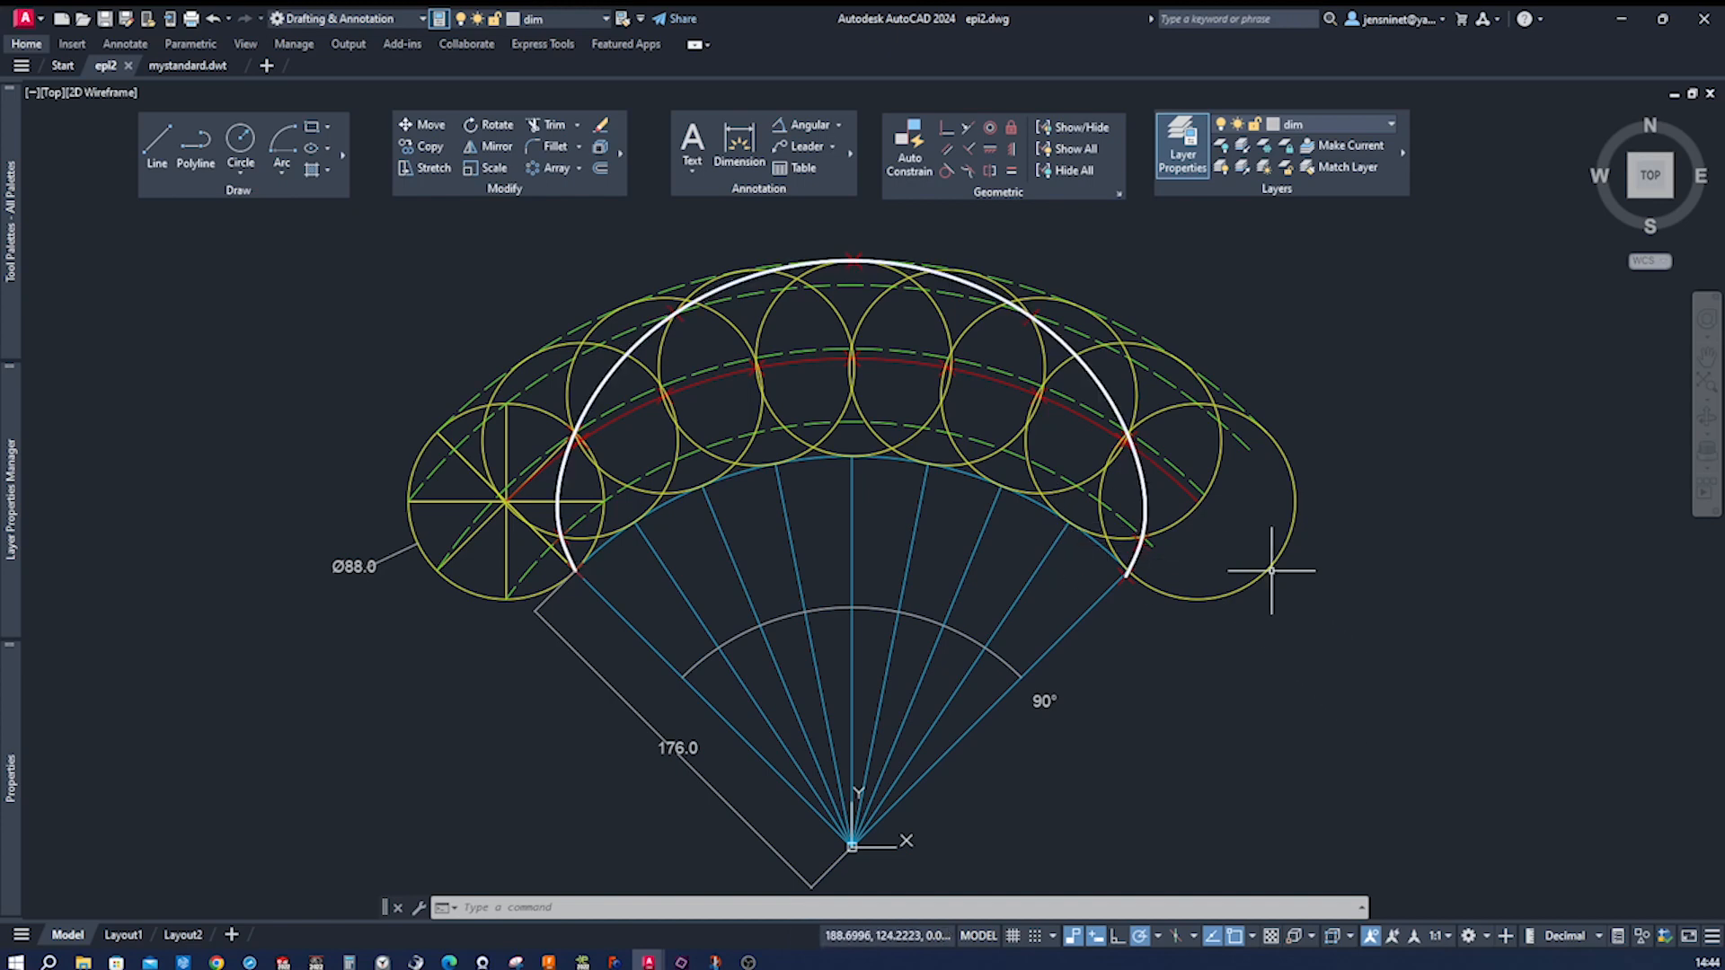
mouse_move(1398, 591)
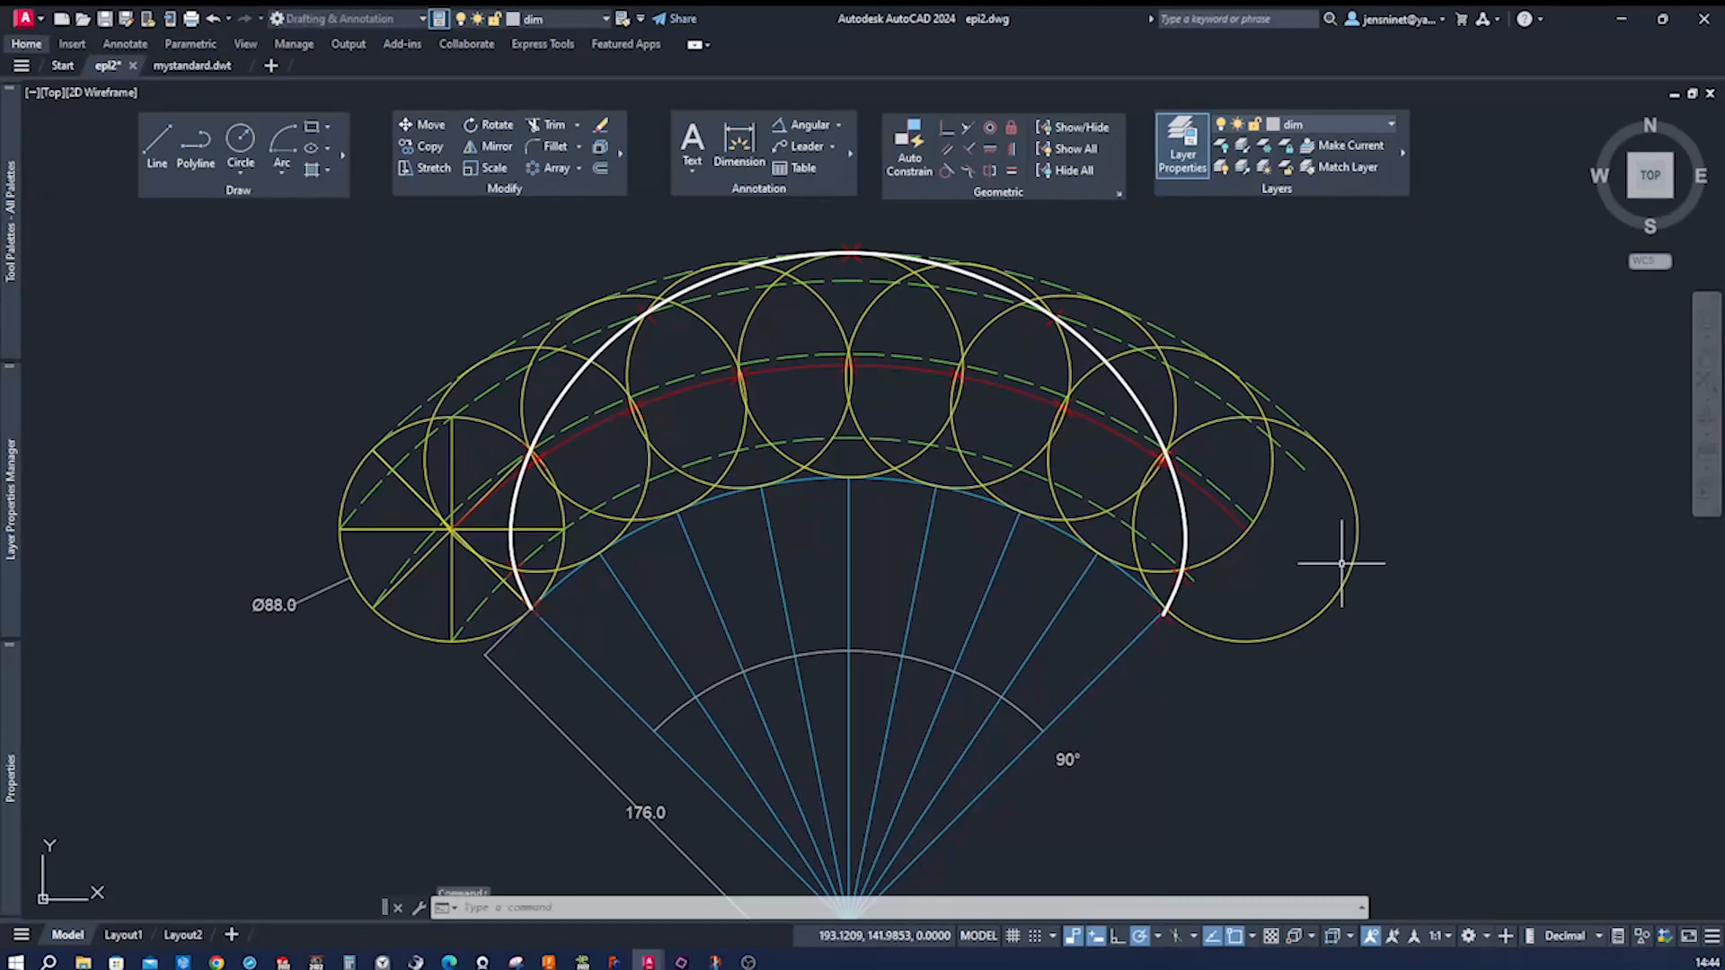
mouse_move(1232, 563)
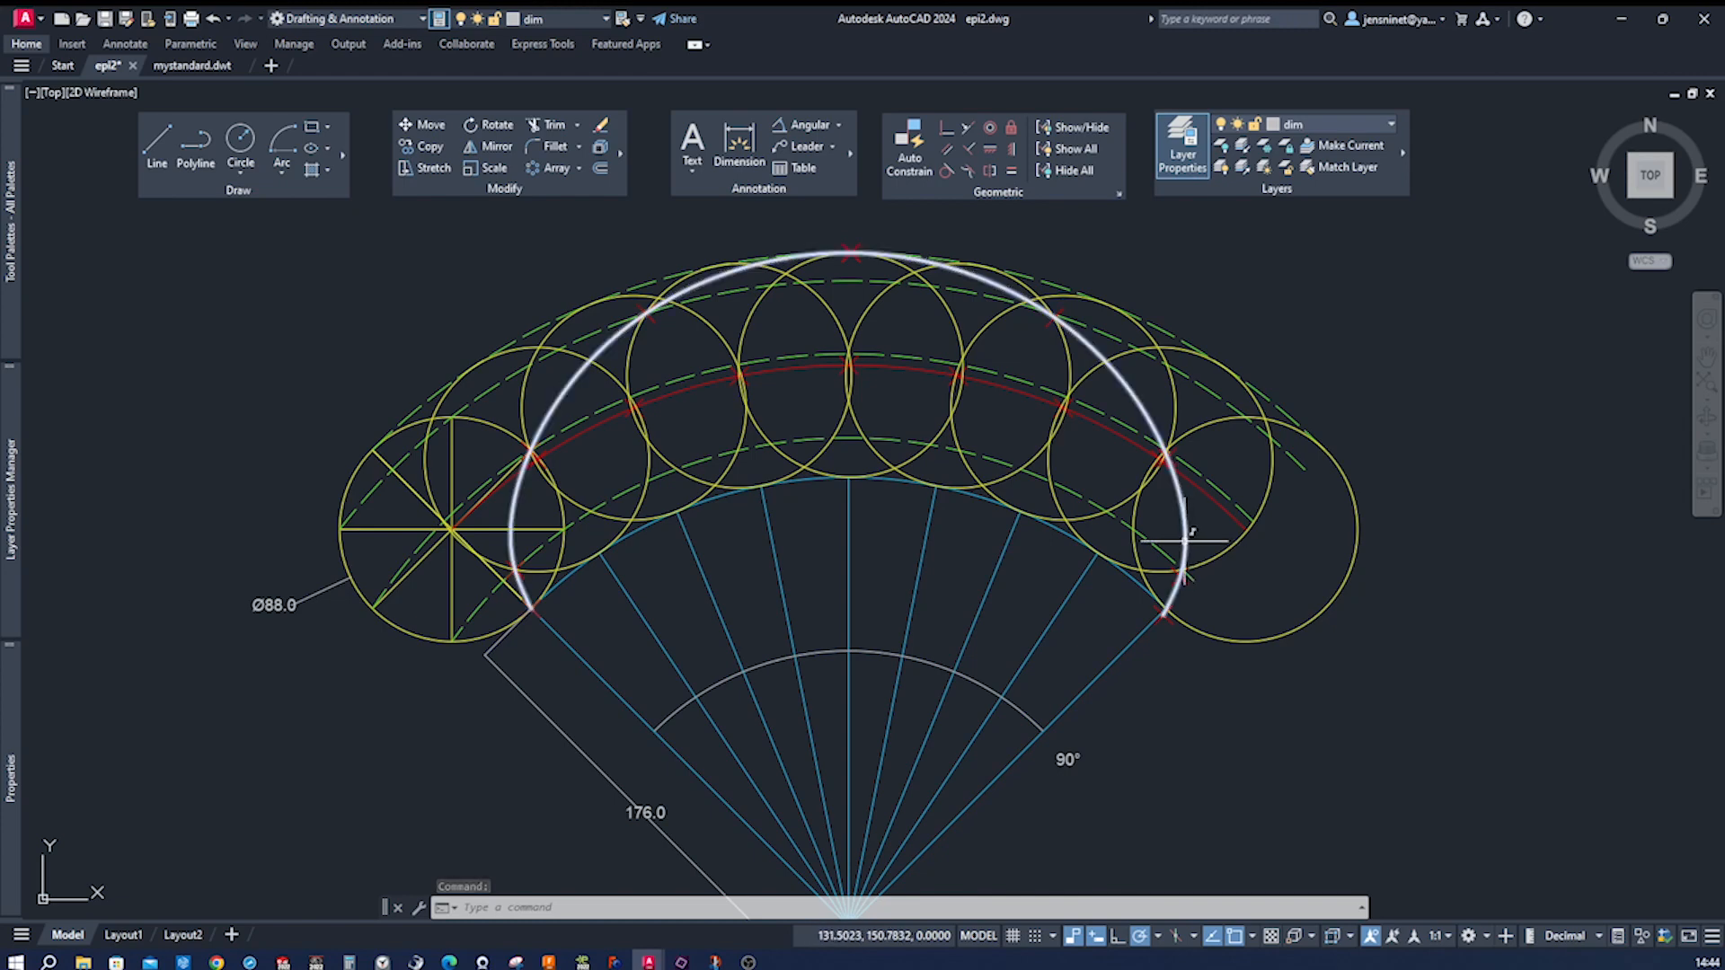
mouse_move(1186, 534)
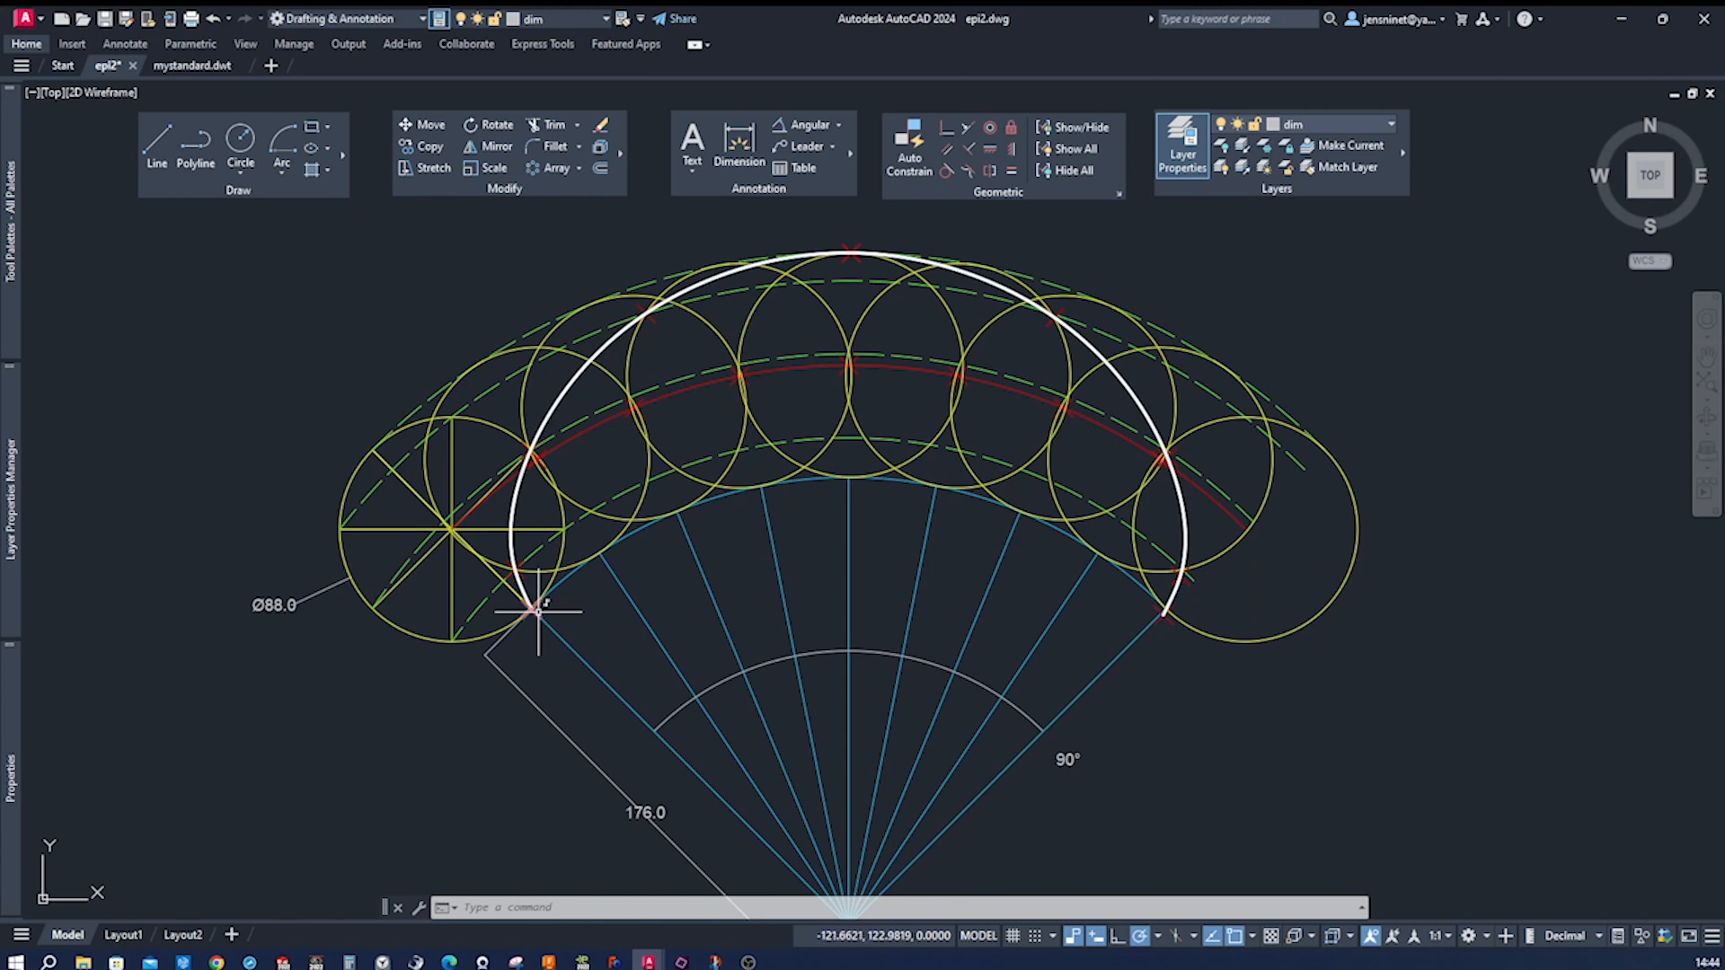
mouse_move(536, 608)
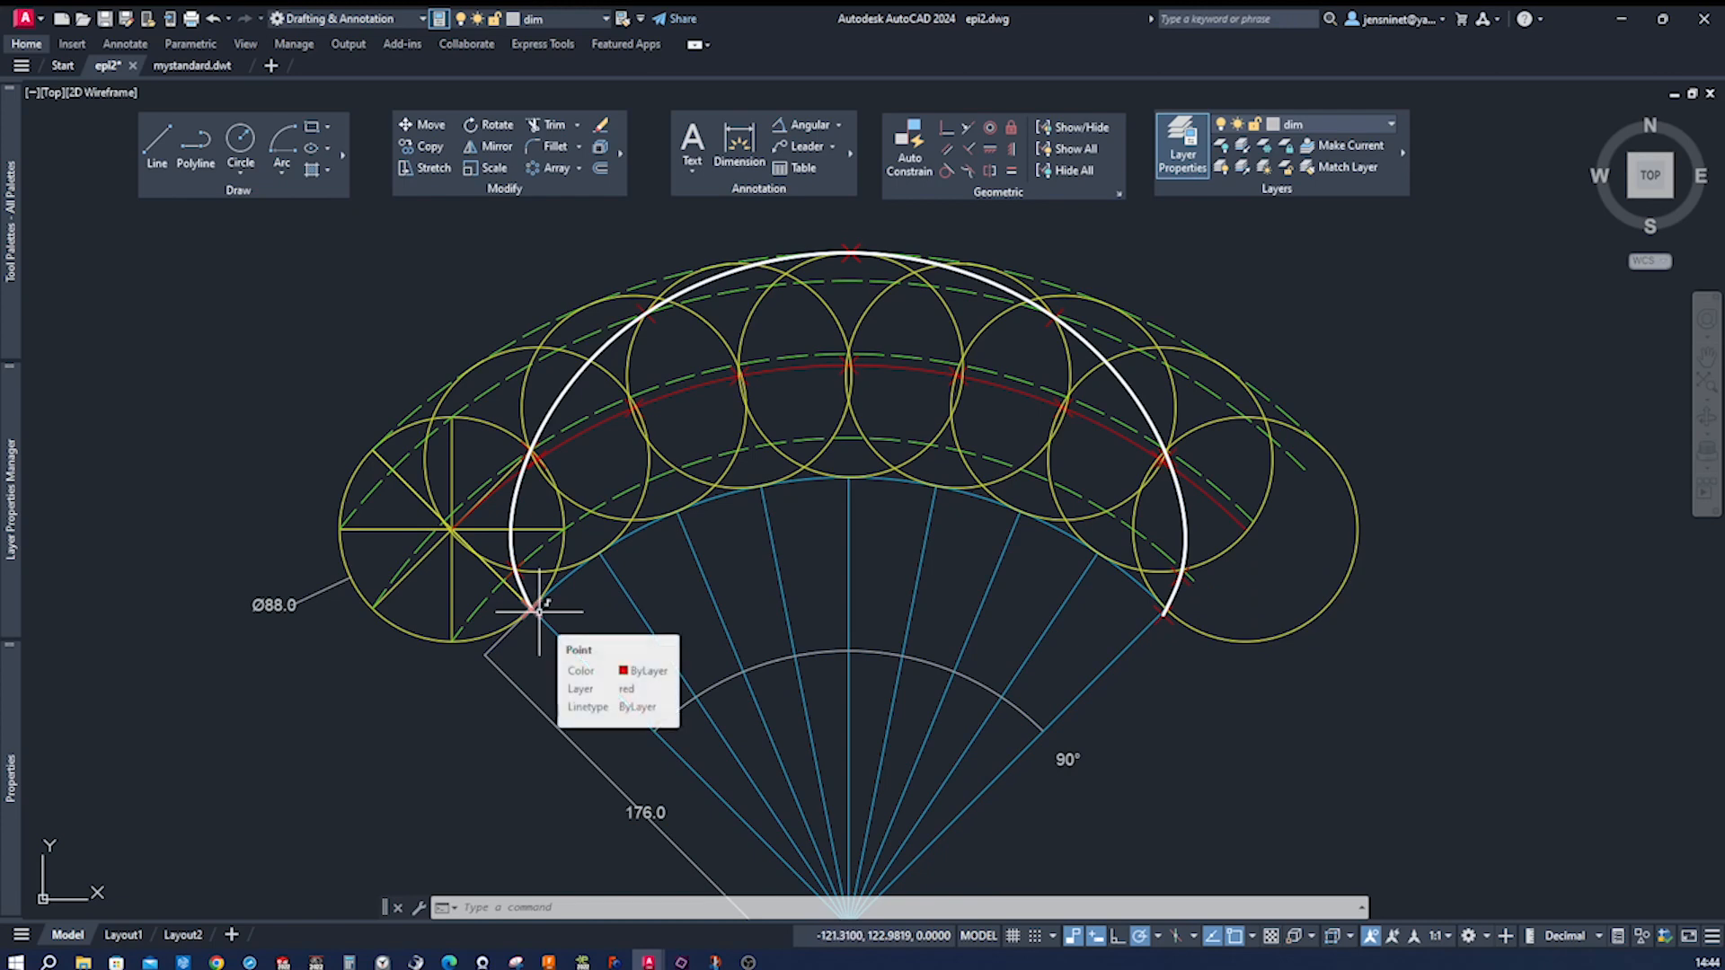
mouse_move(457, 655)
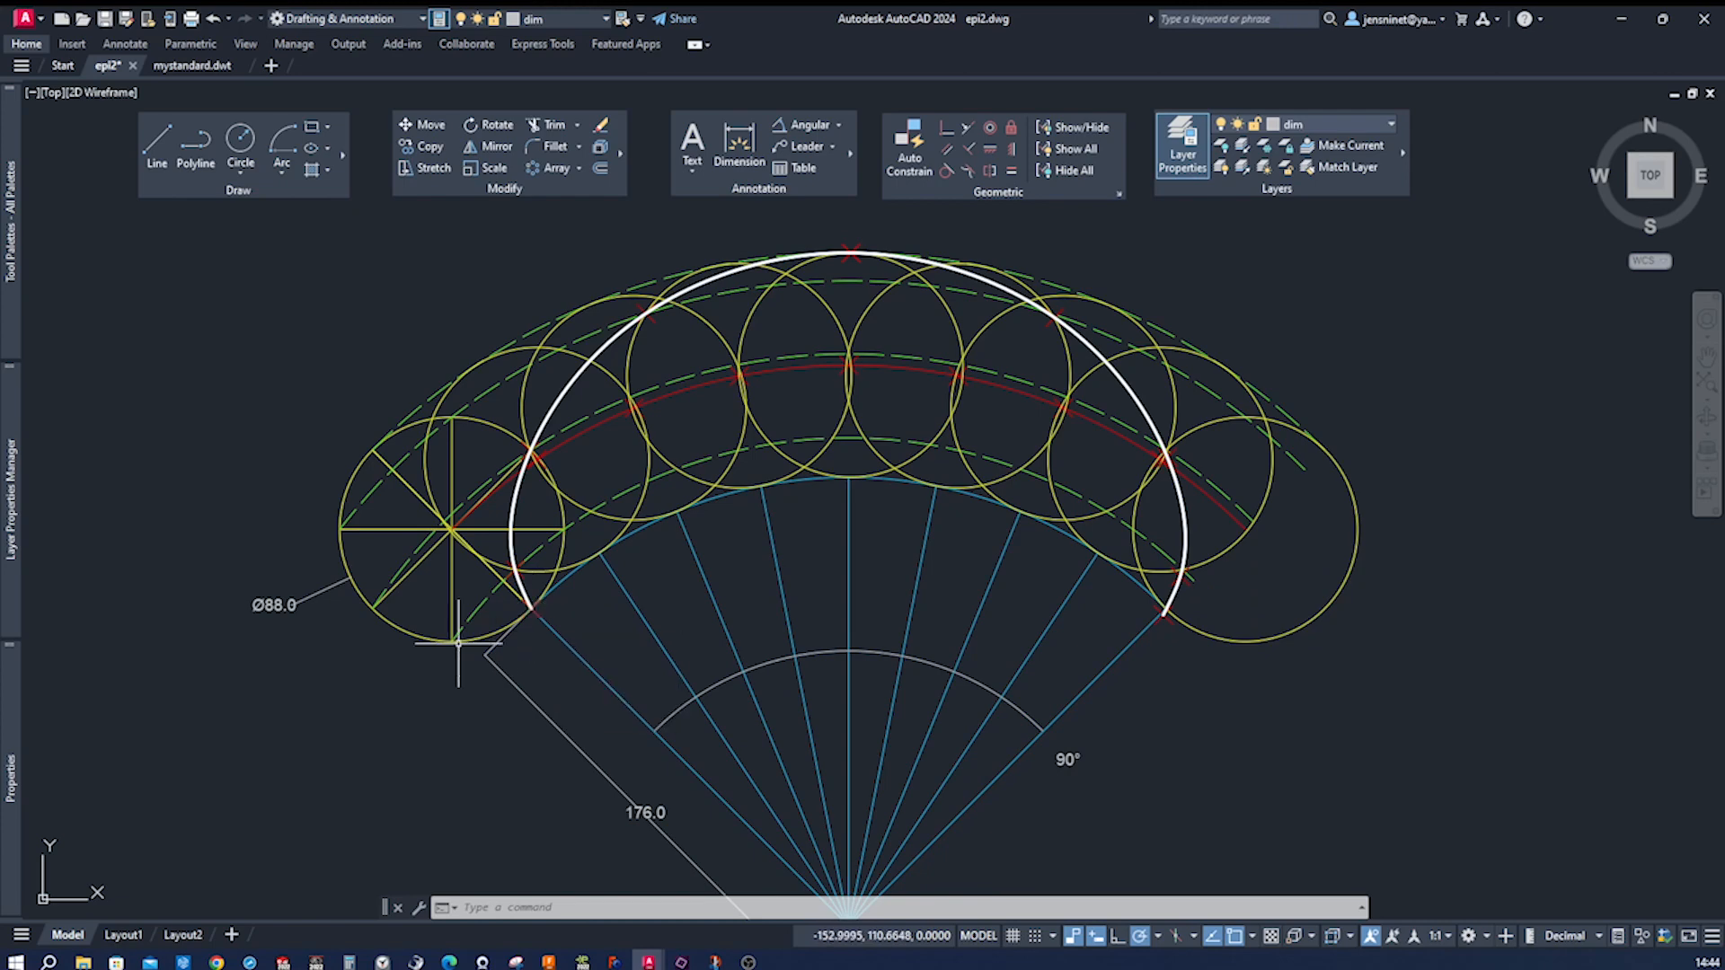
mouse_move(441, 638)
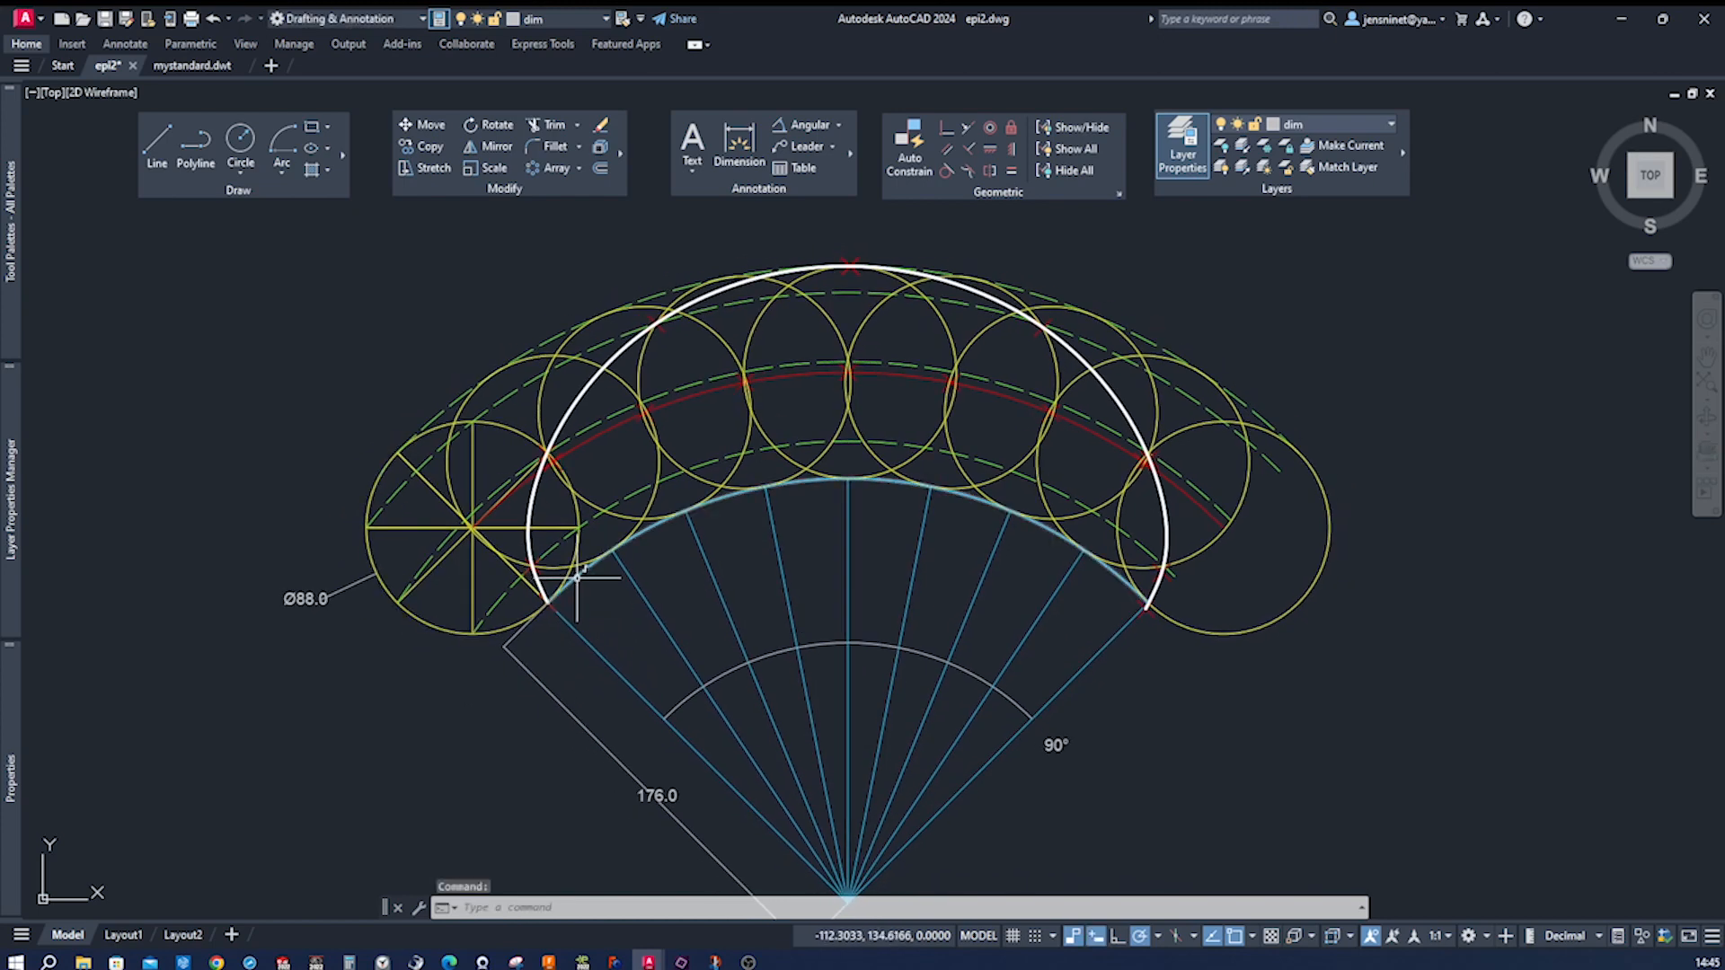
mouse_move(578, 578)
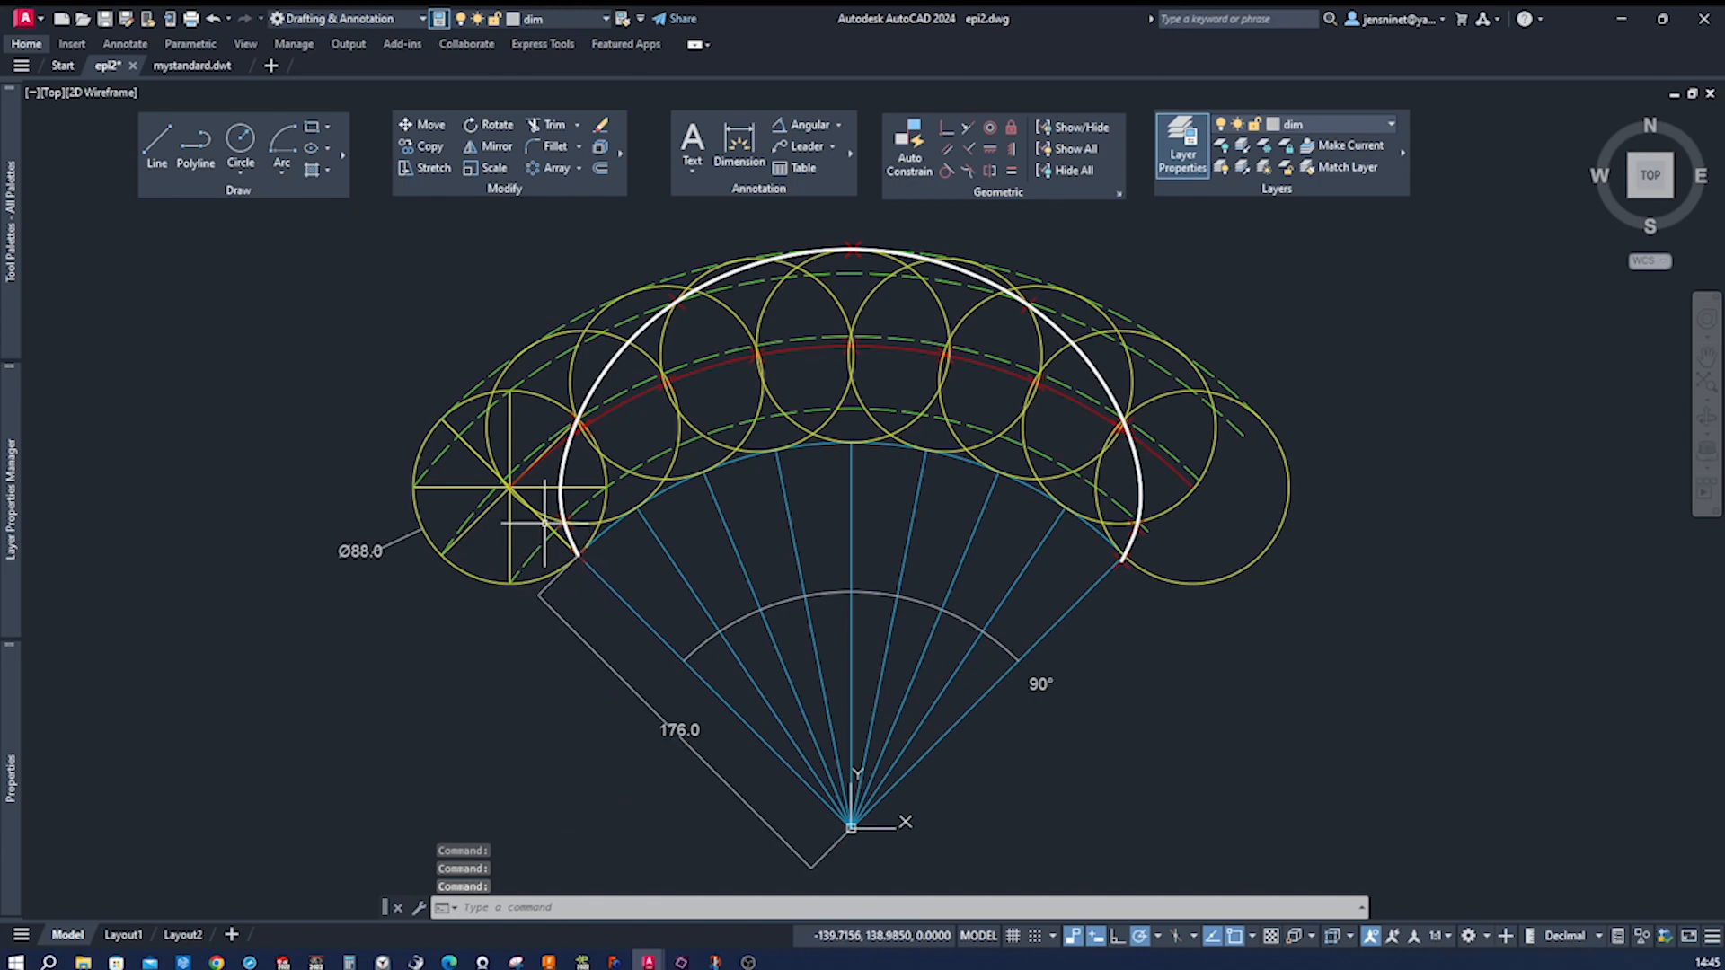
mouse_move(660, 523)
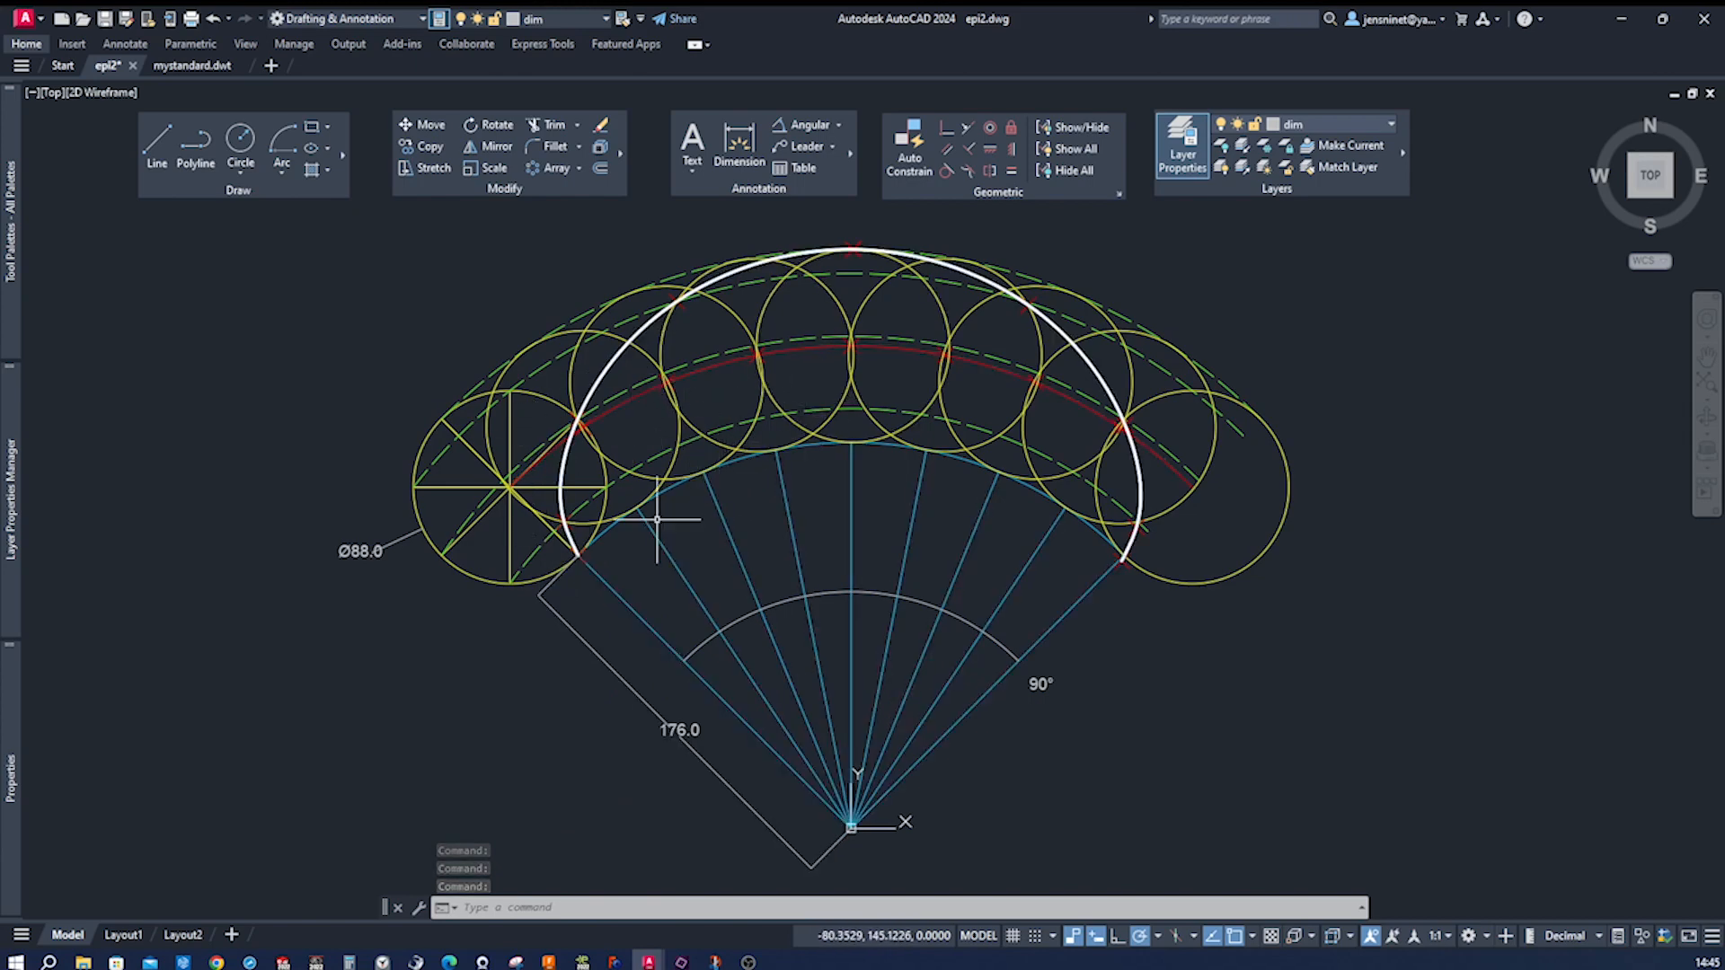
mouse_move(1127, 564)
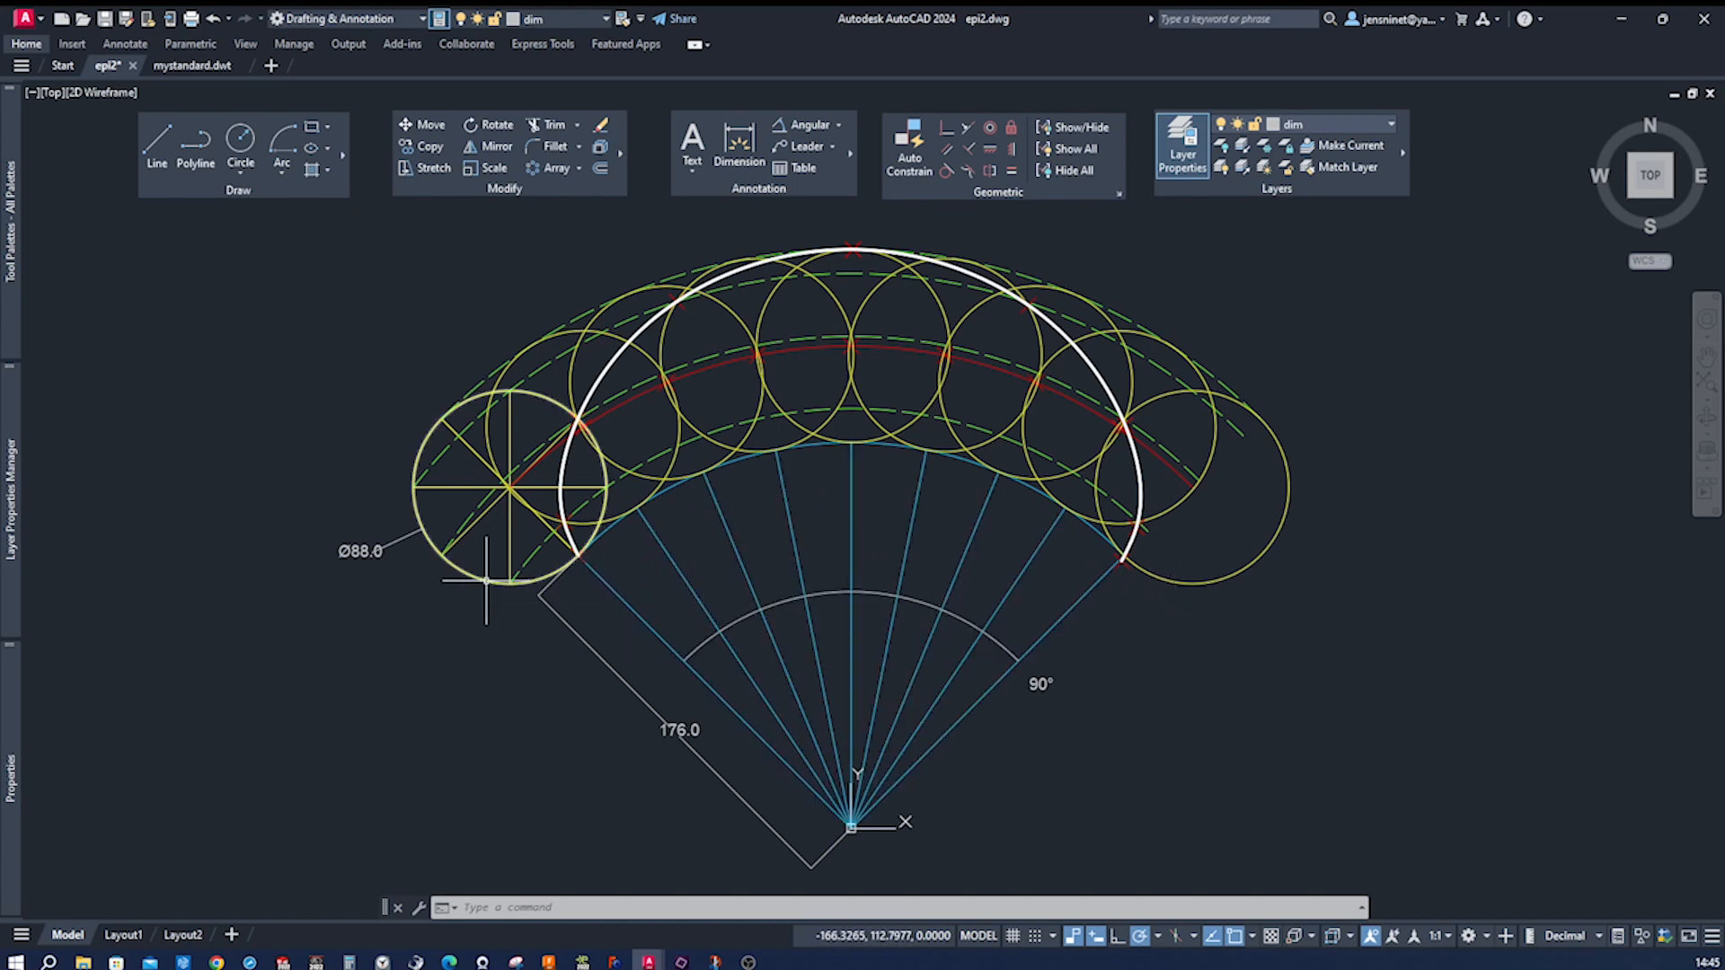
mouse_move(622, 561)
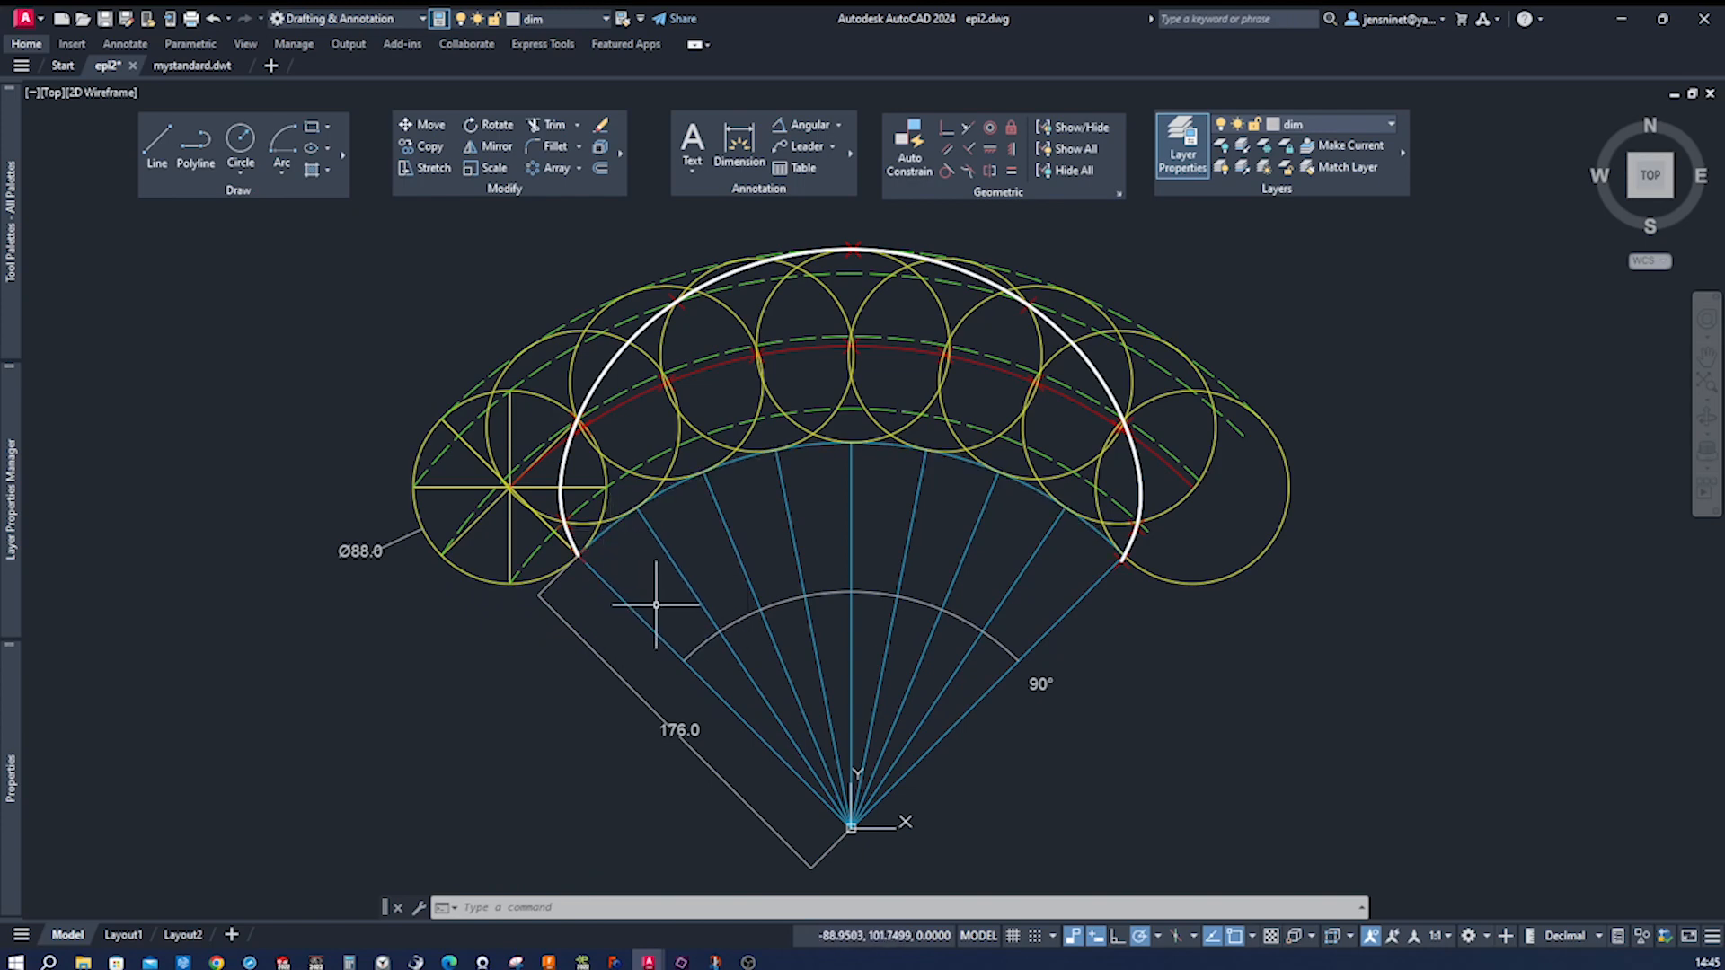
mouse_move(363, 554)
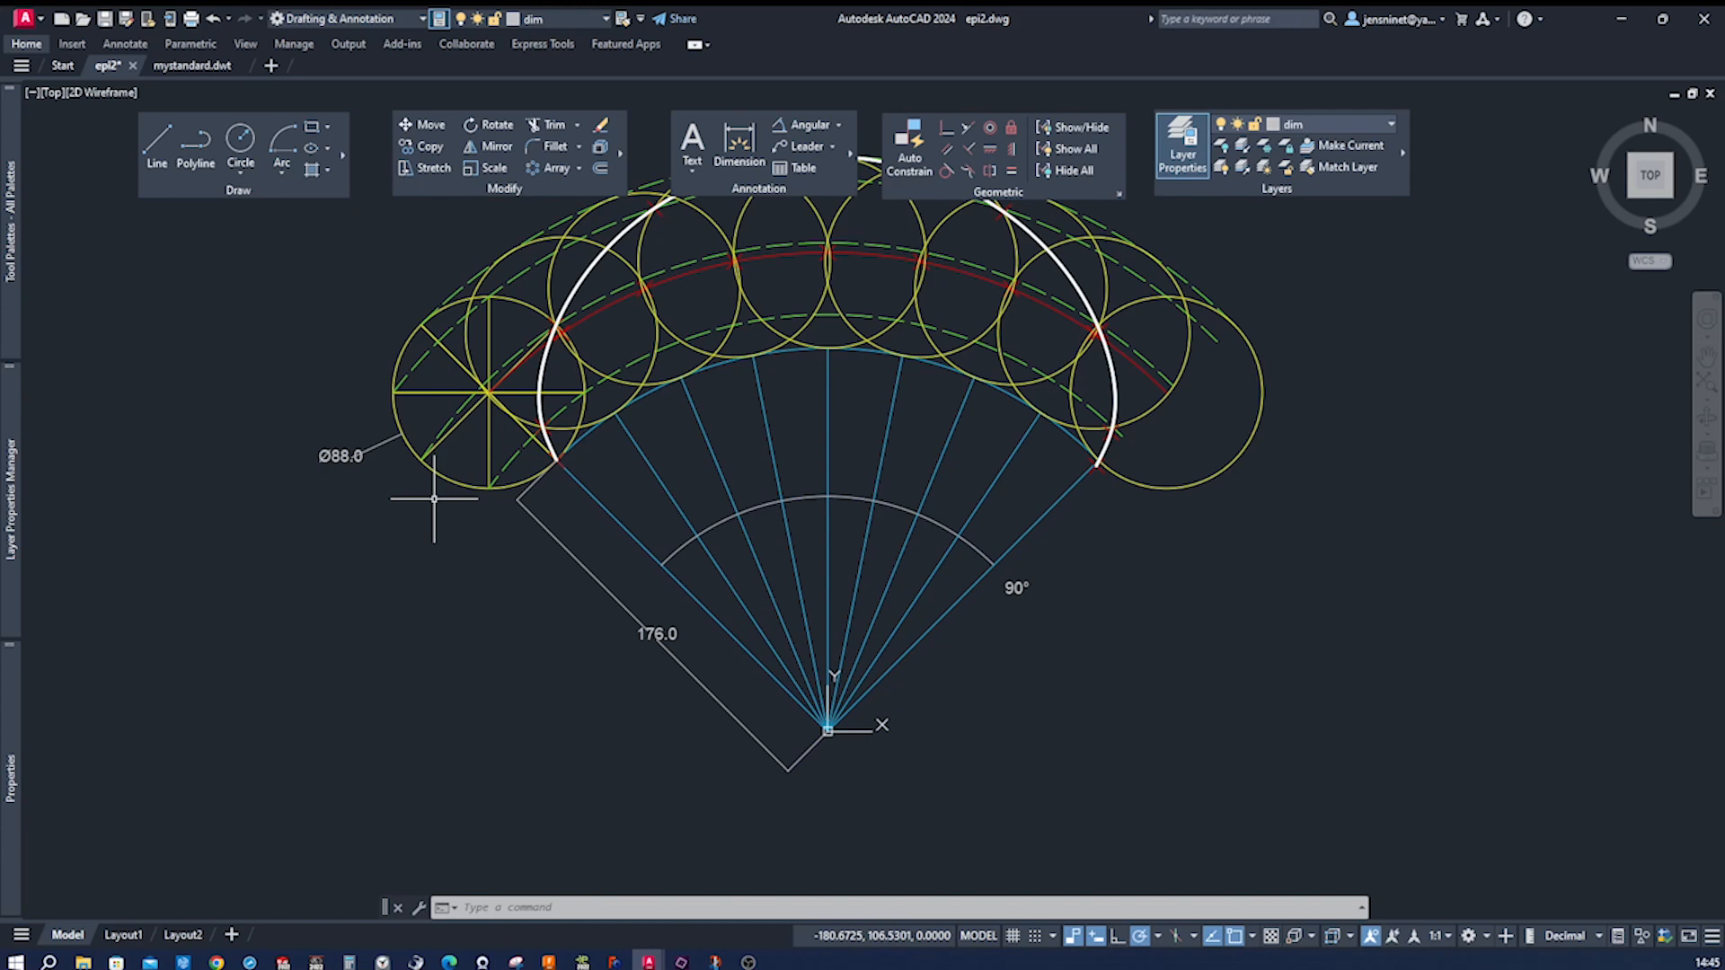
mouse_move(357, 485)
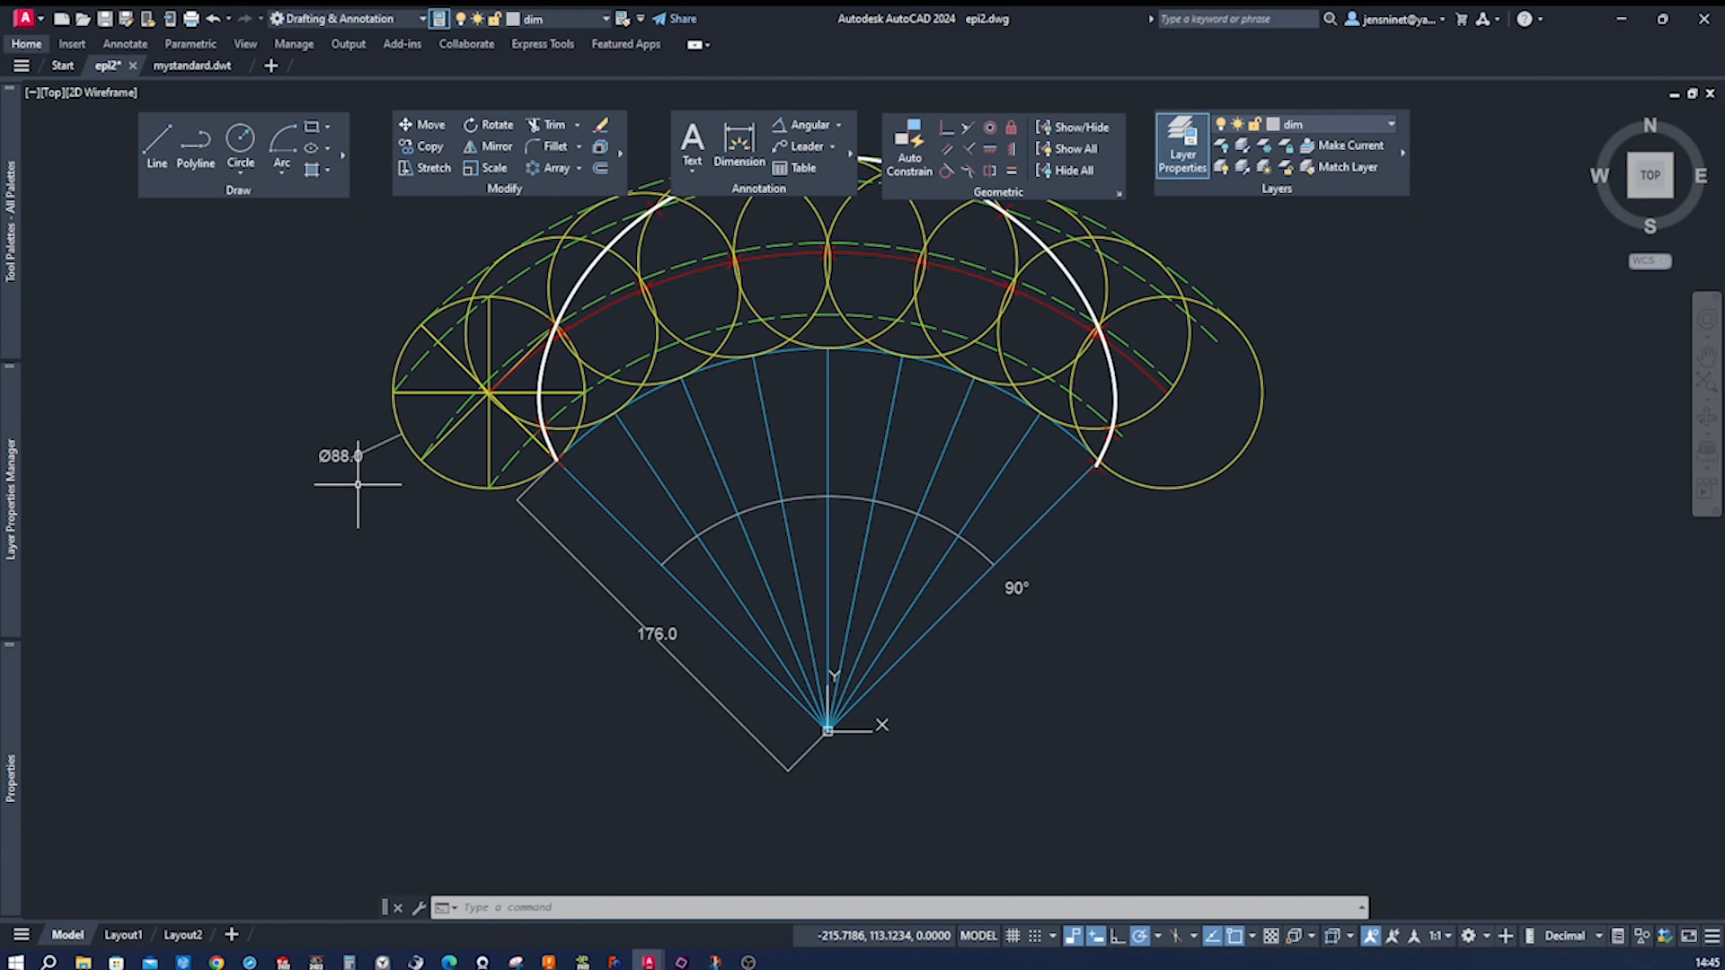
mouse_move(442, 480)
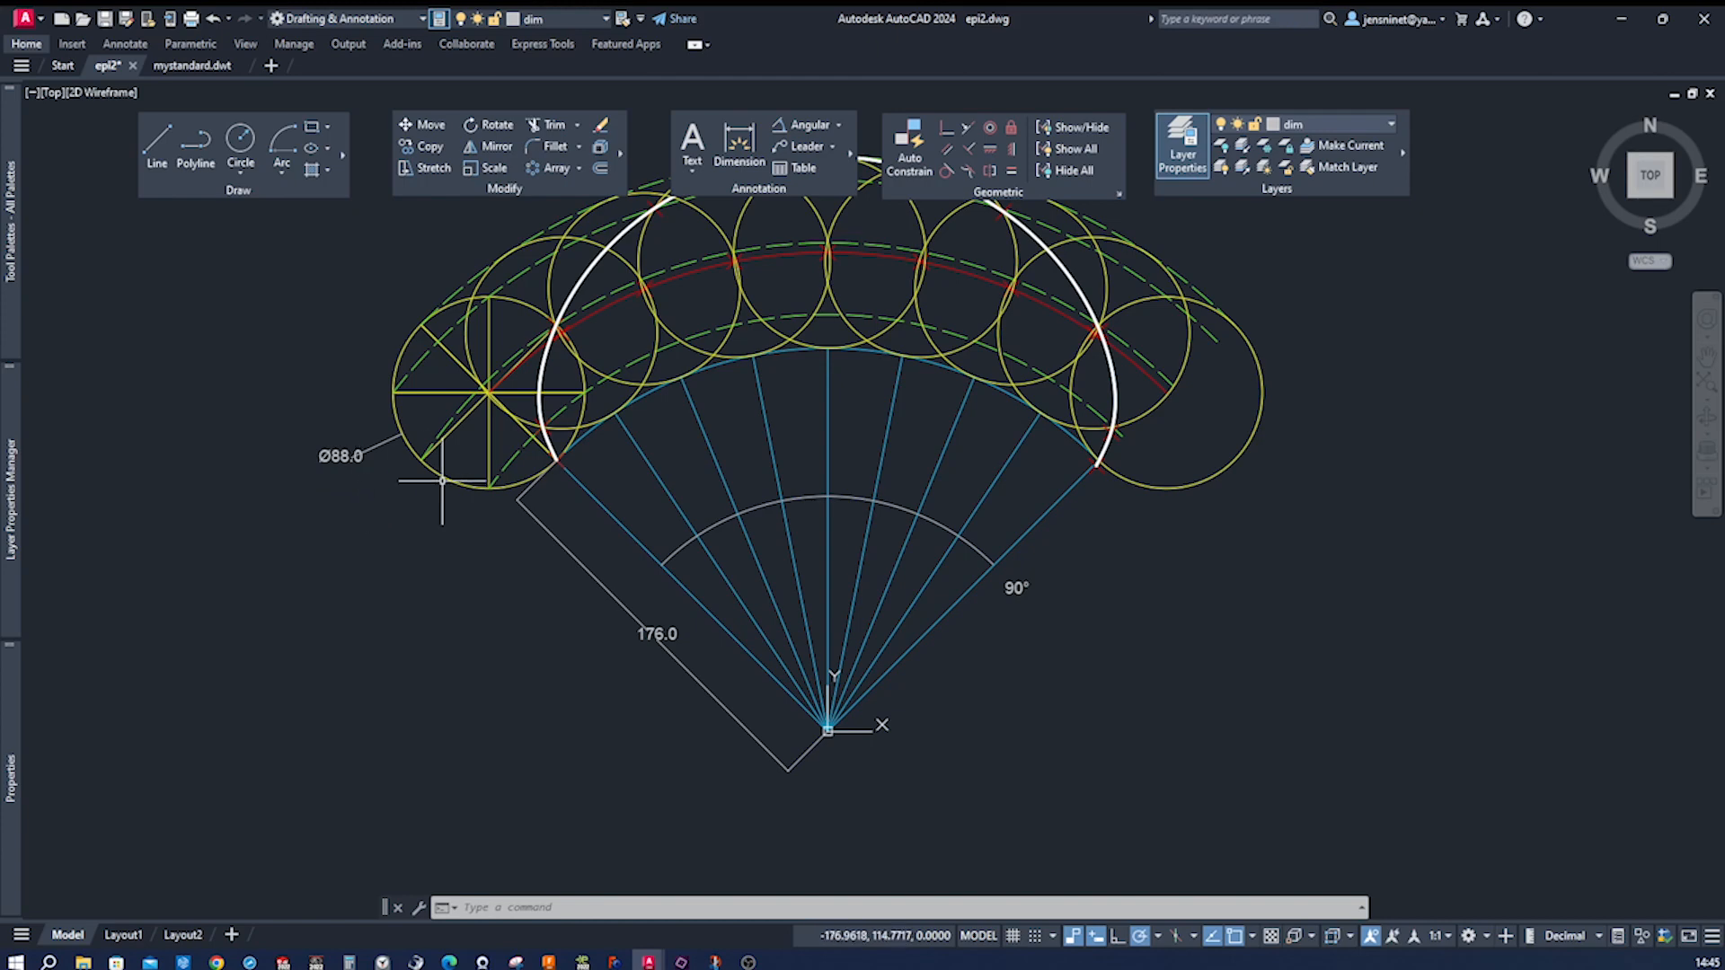
mouse_move(450, 501)
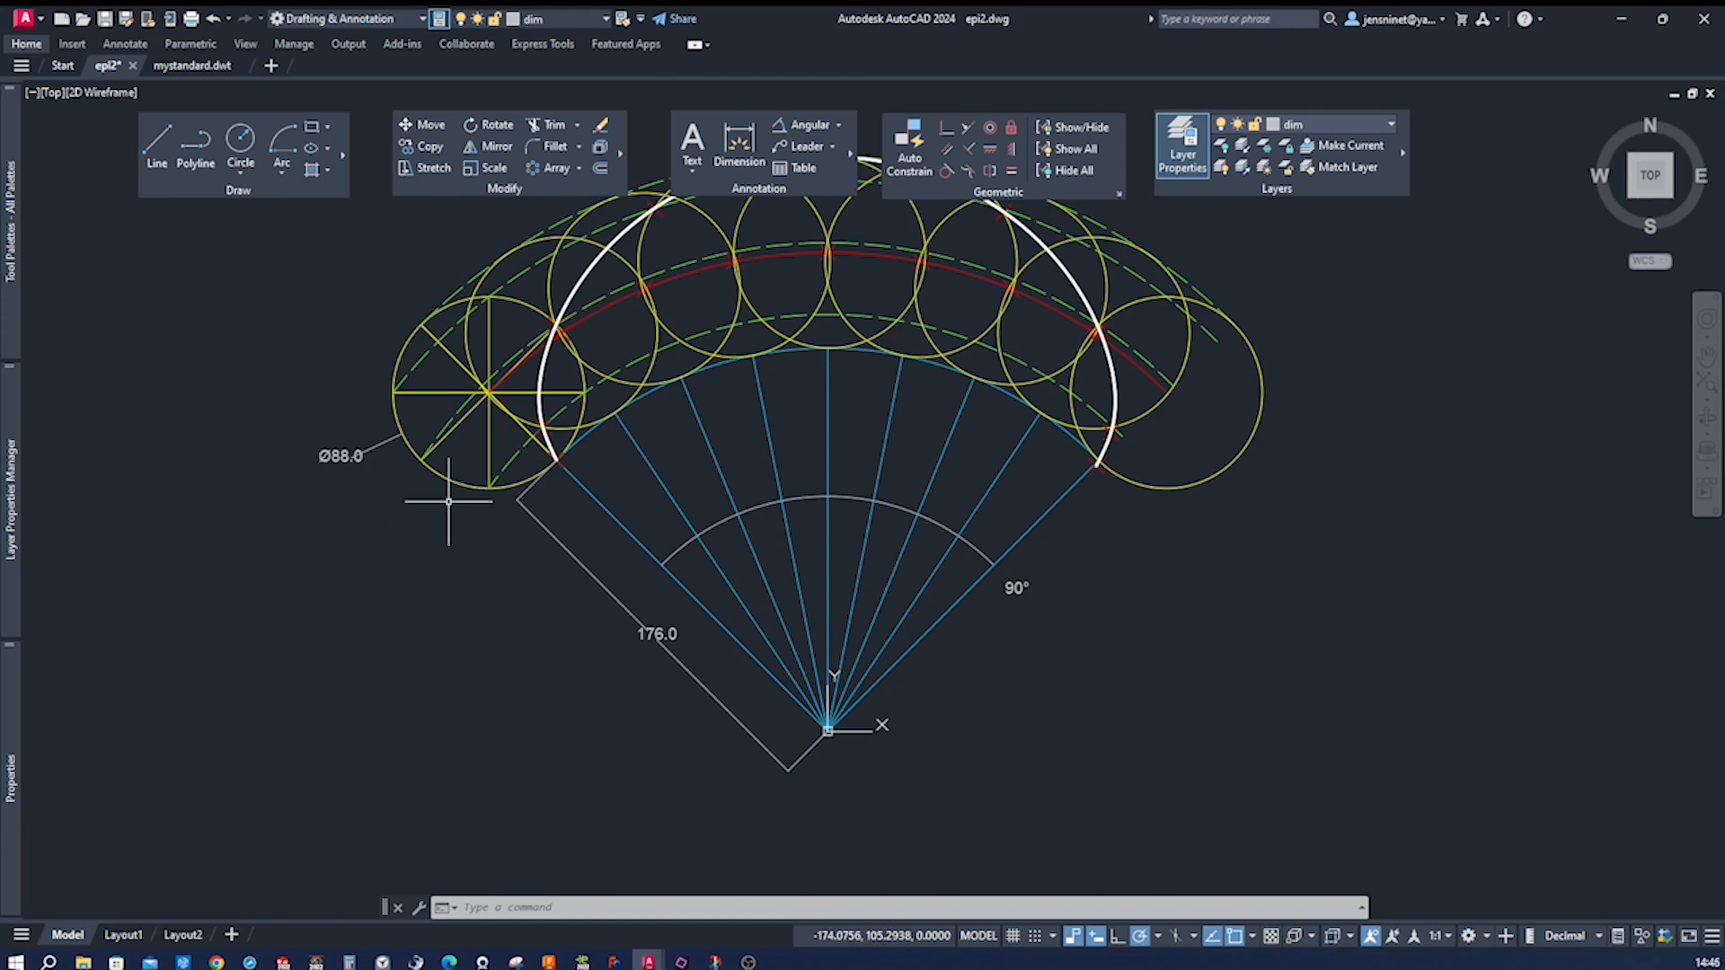
mouse_move(1243, 613)
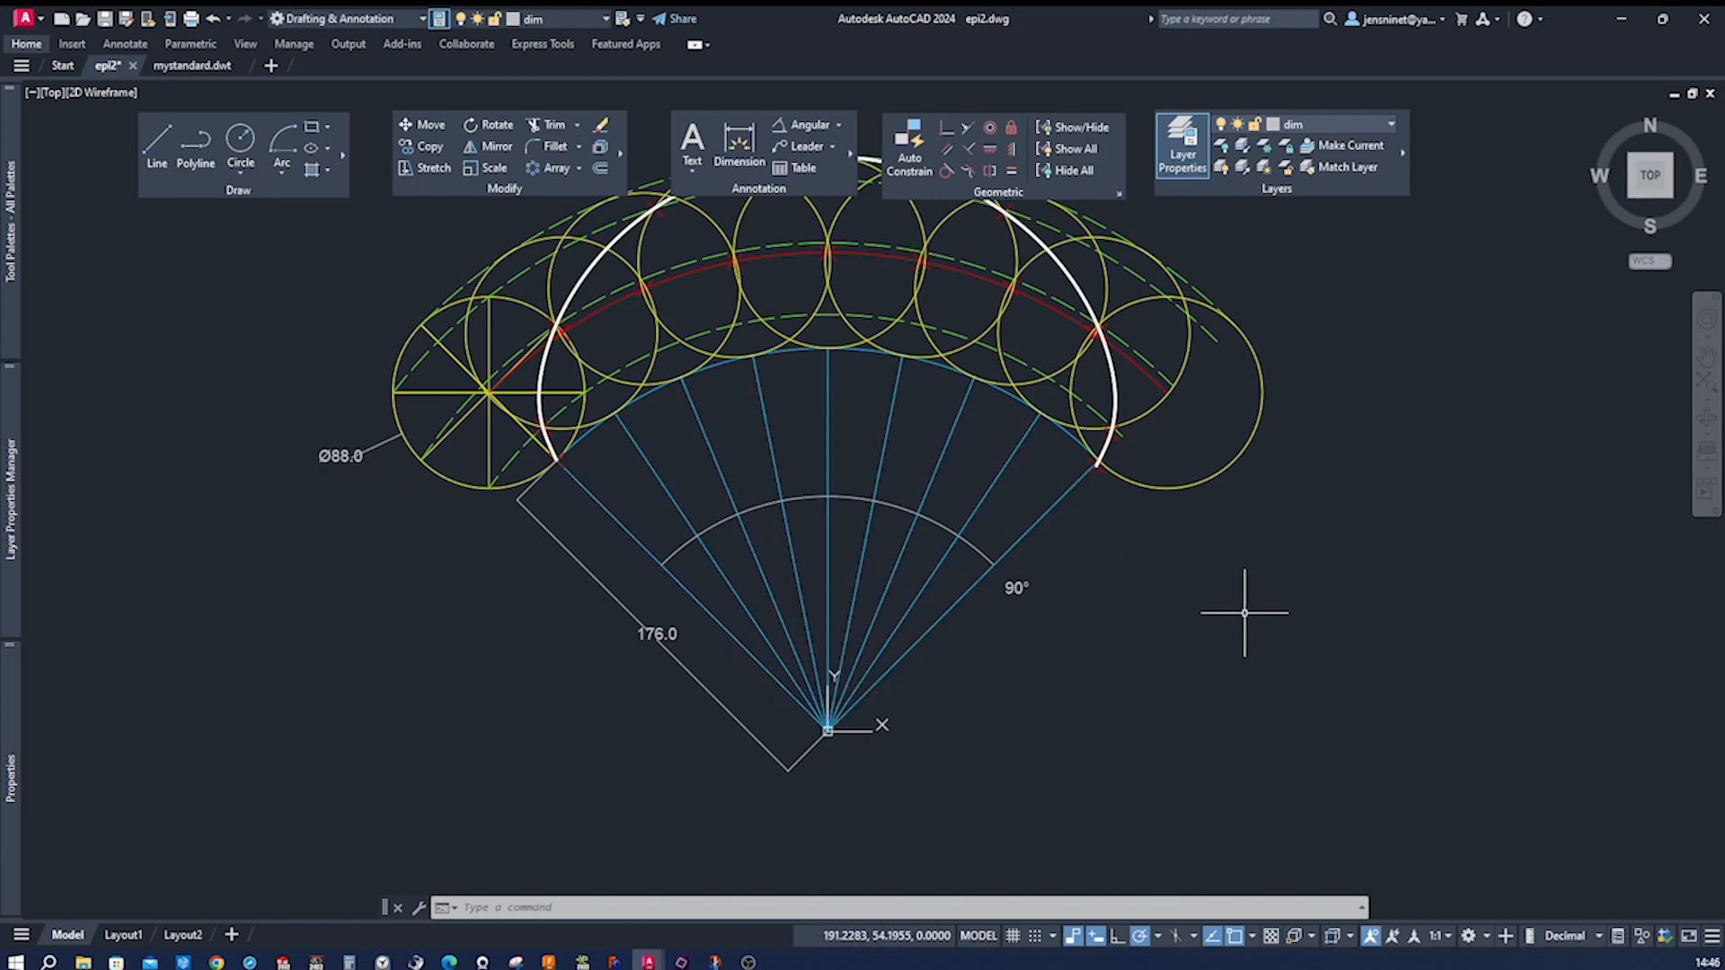
mouse_move(1083, 448)
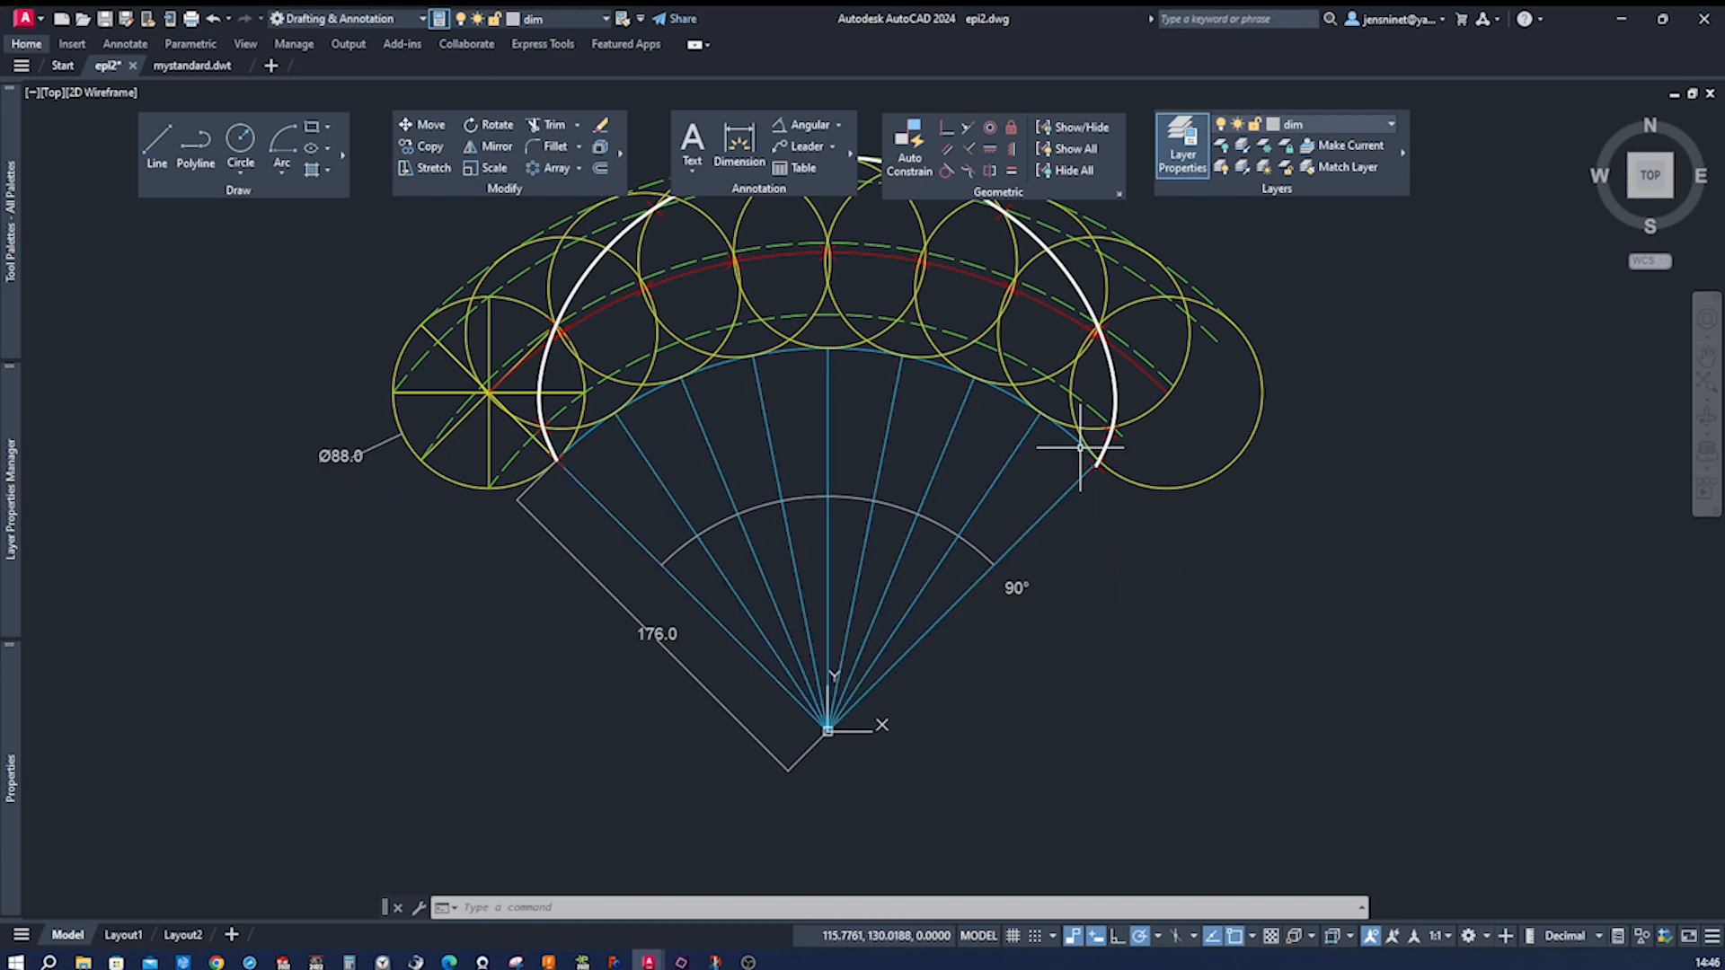
mouse_move(961, 814)
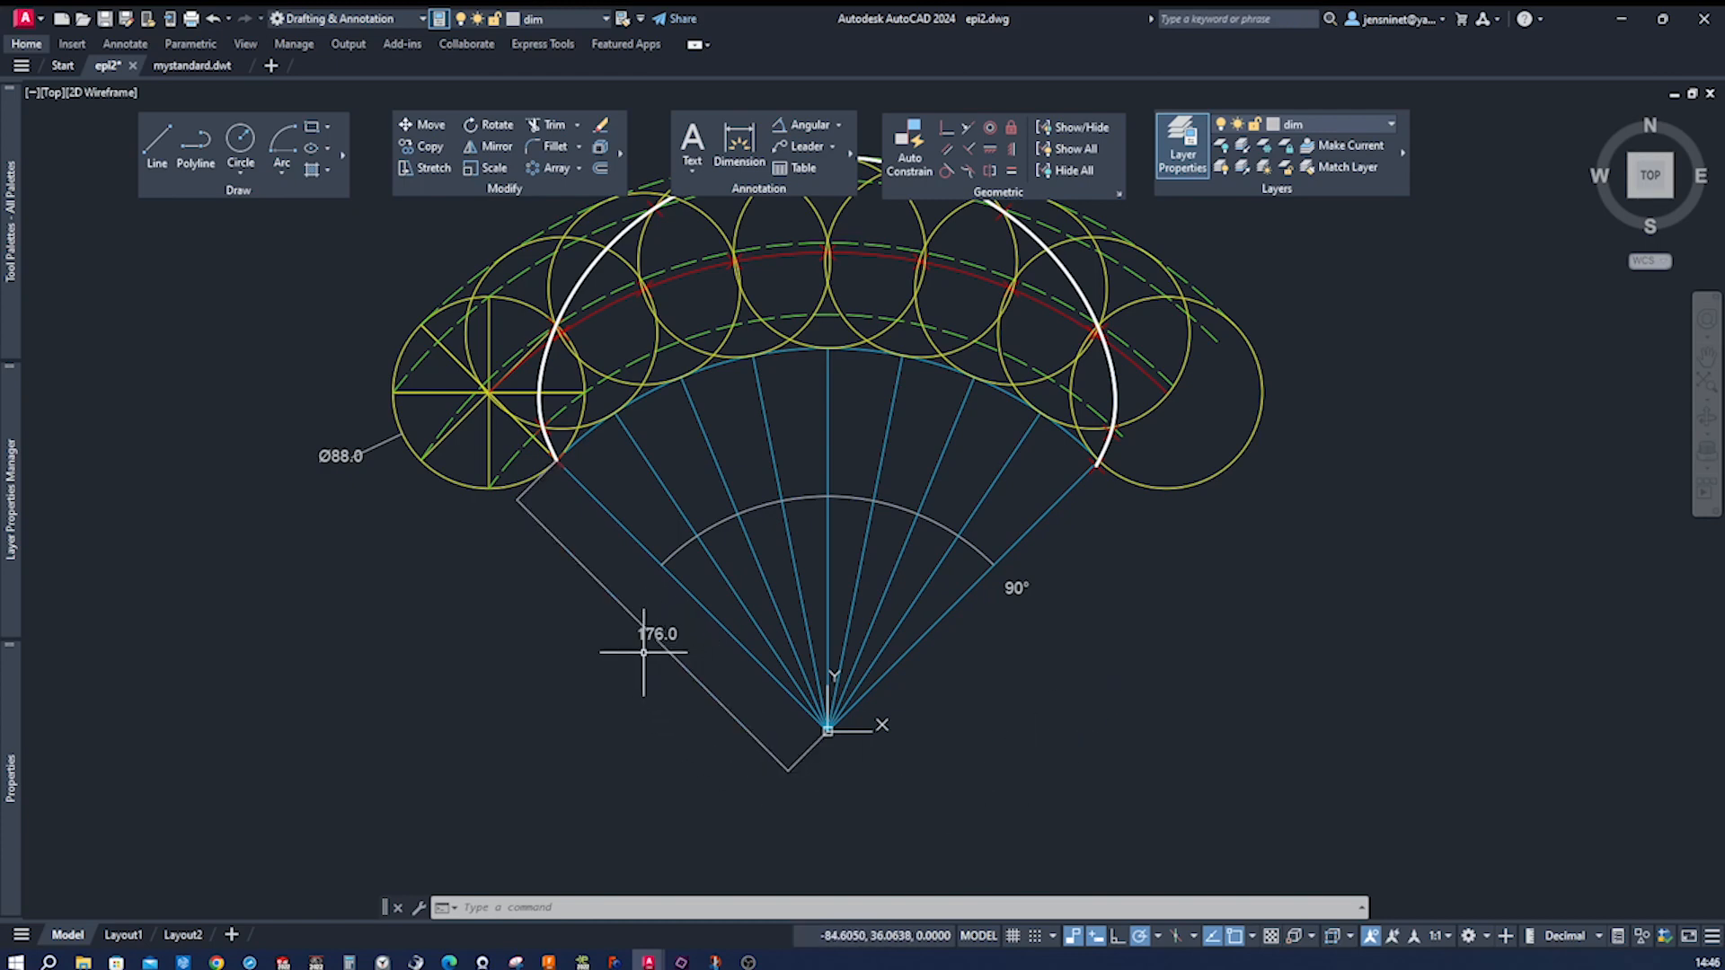
mouse_move(1042, 682)
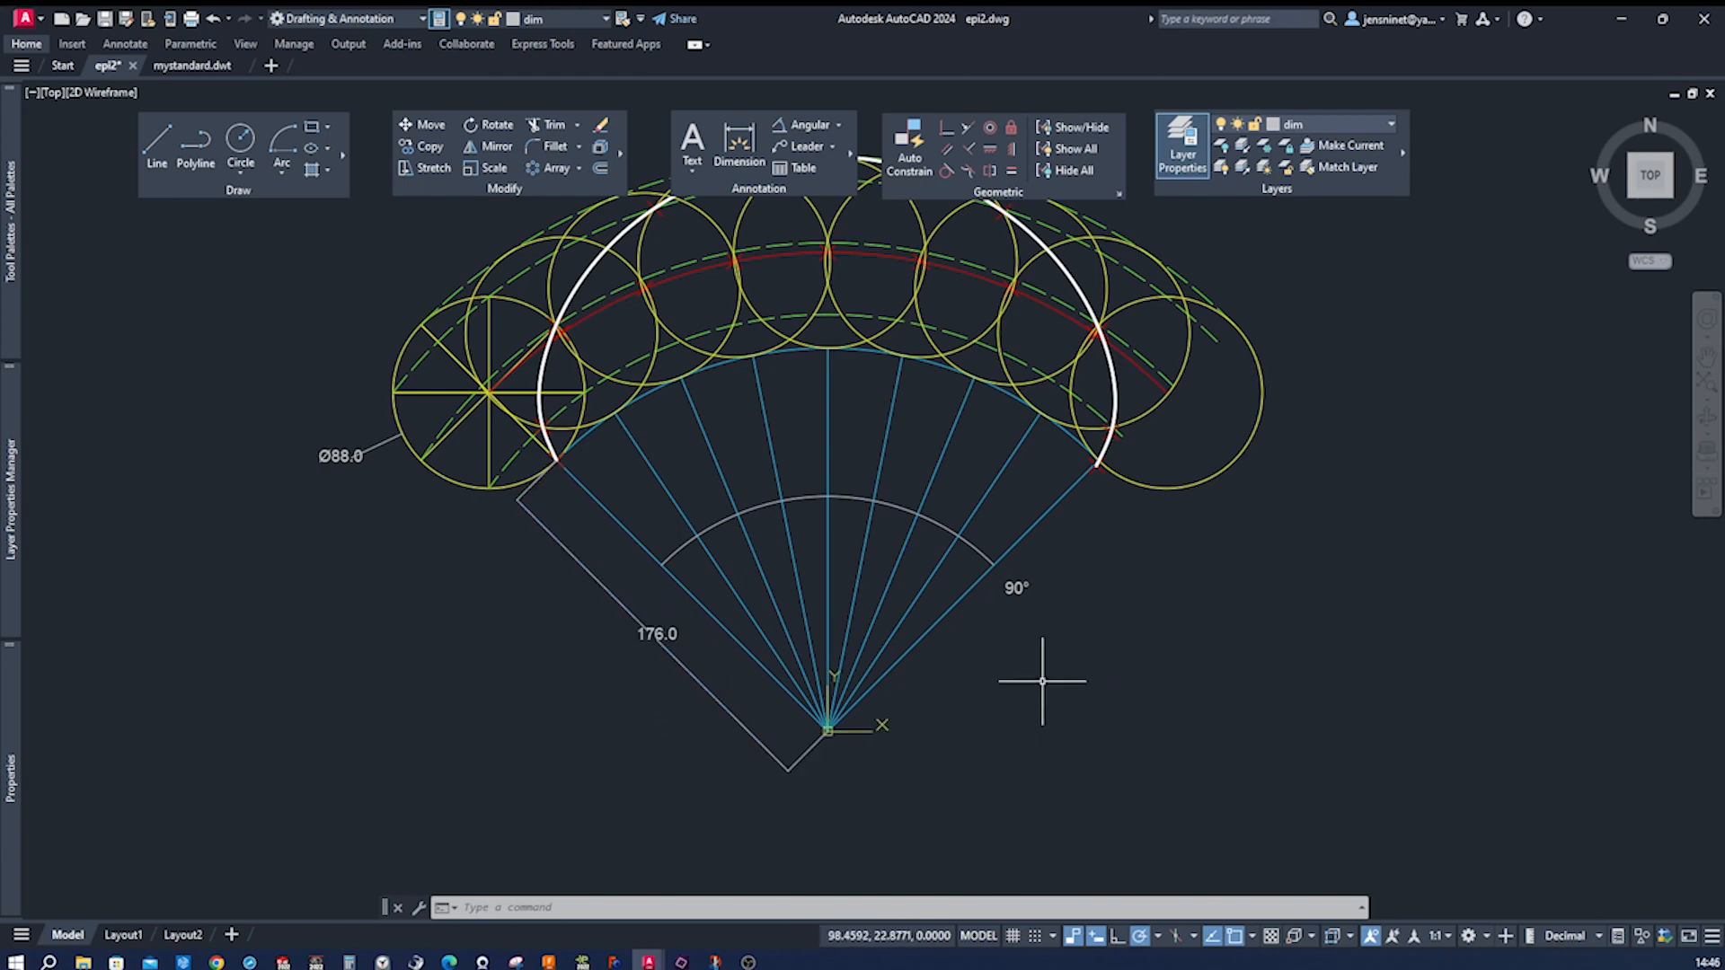
mouse_move(1709, 650)
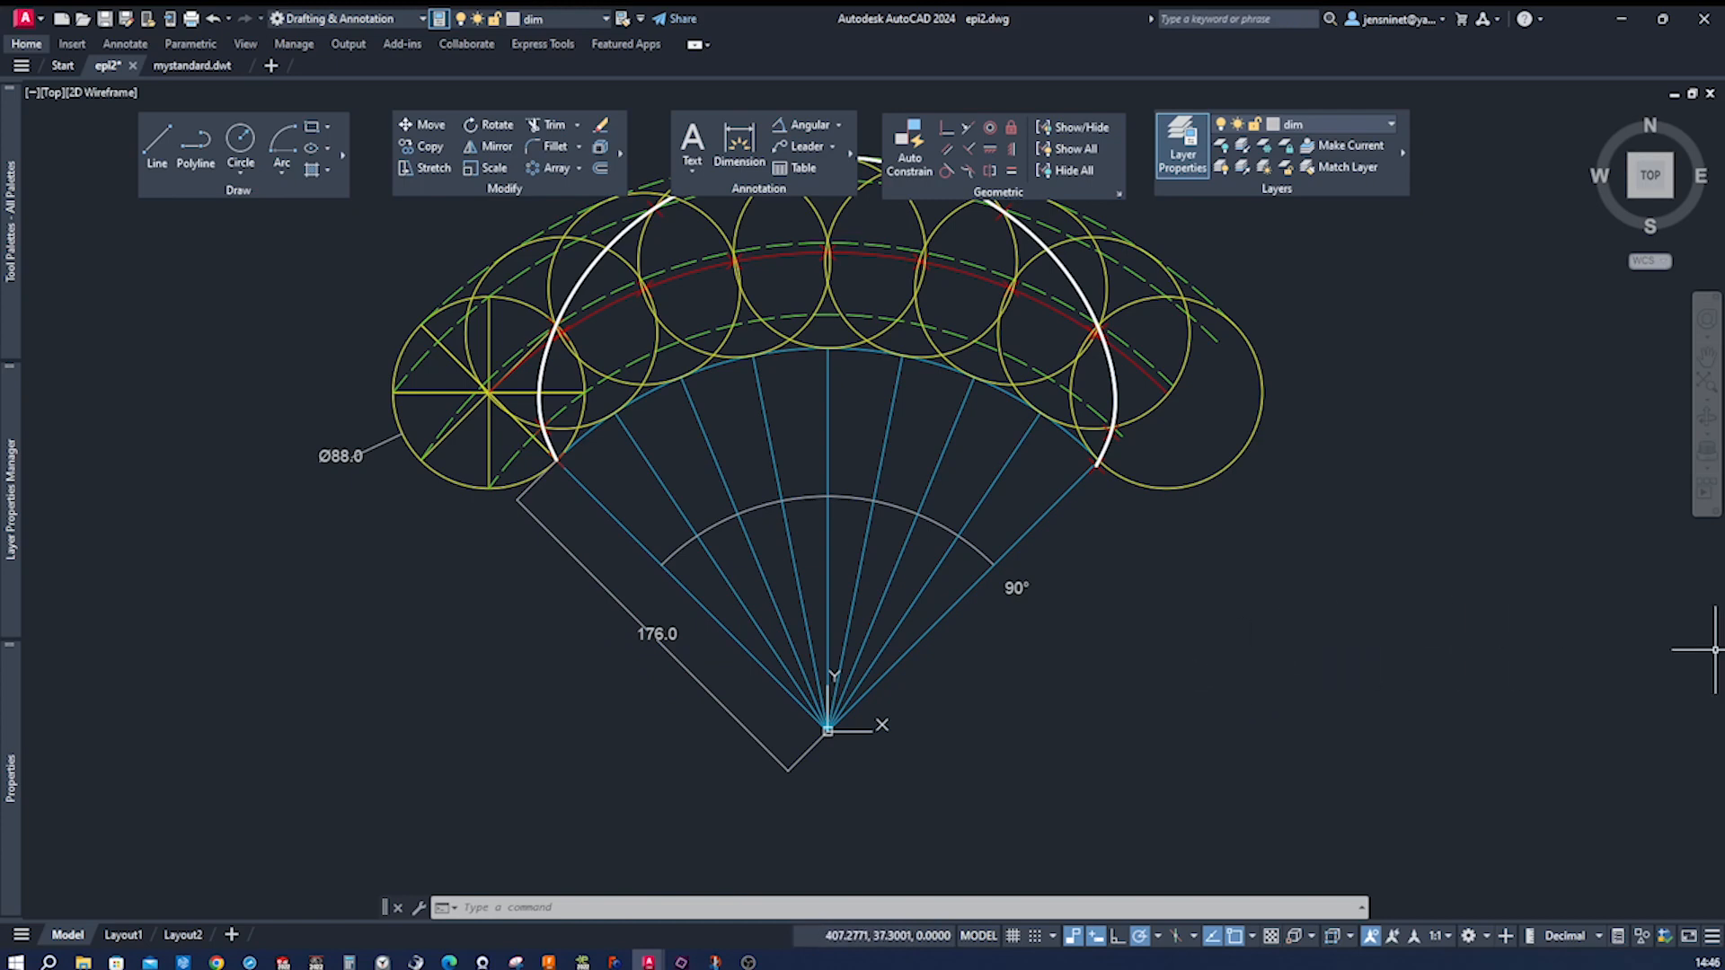
mouse_move(1298, 608)
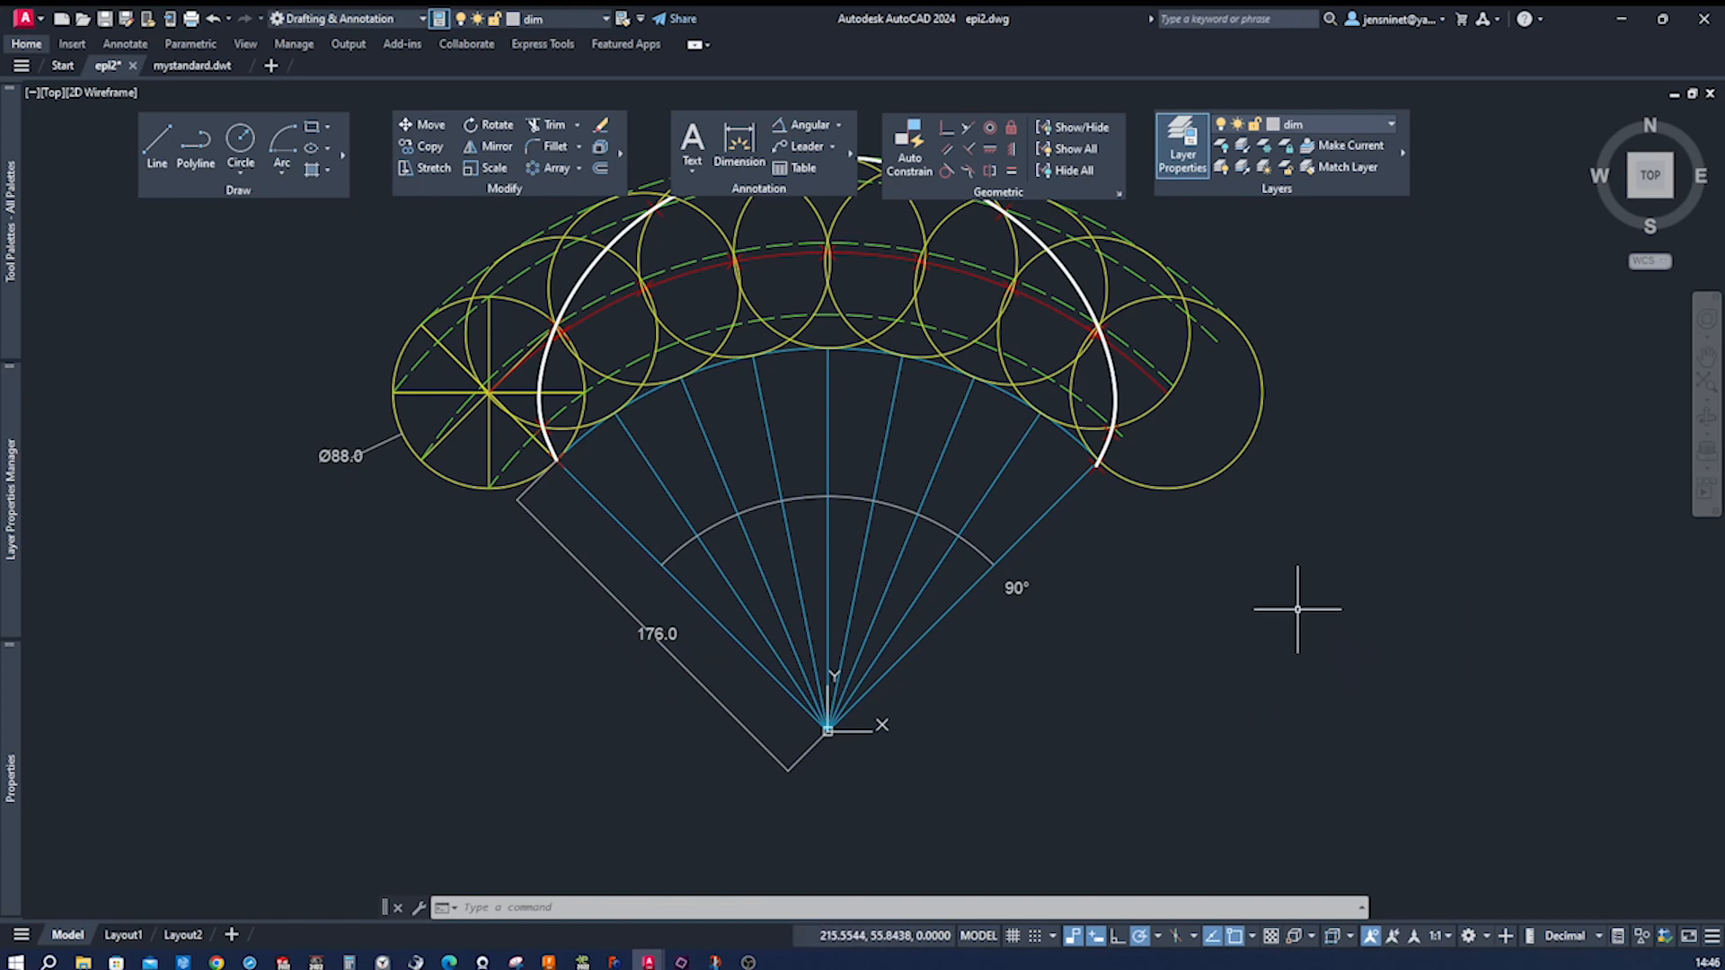
mouse_move(1068, 565)
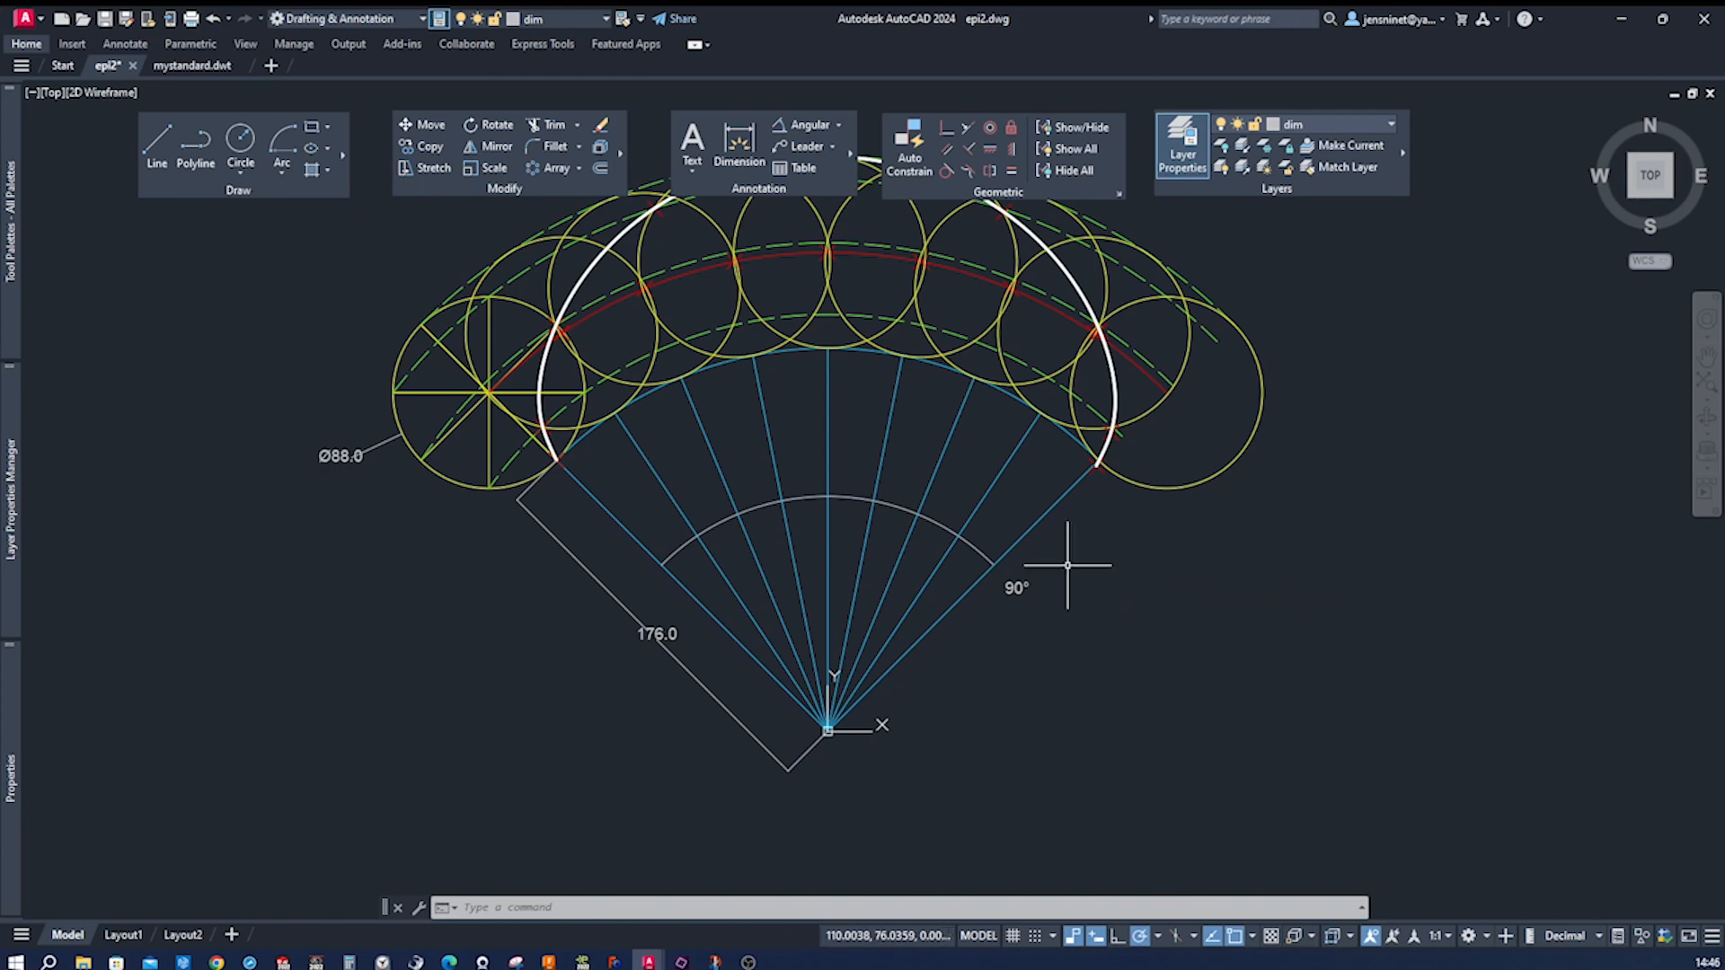
Step: In the mystandard template, make blue the current layer and start a line
click(191, 65)
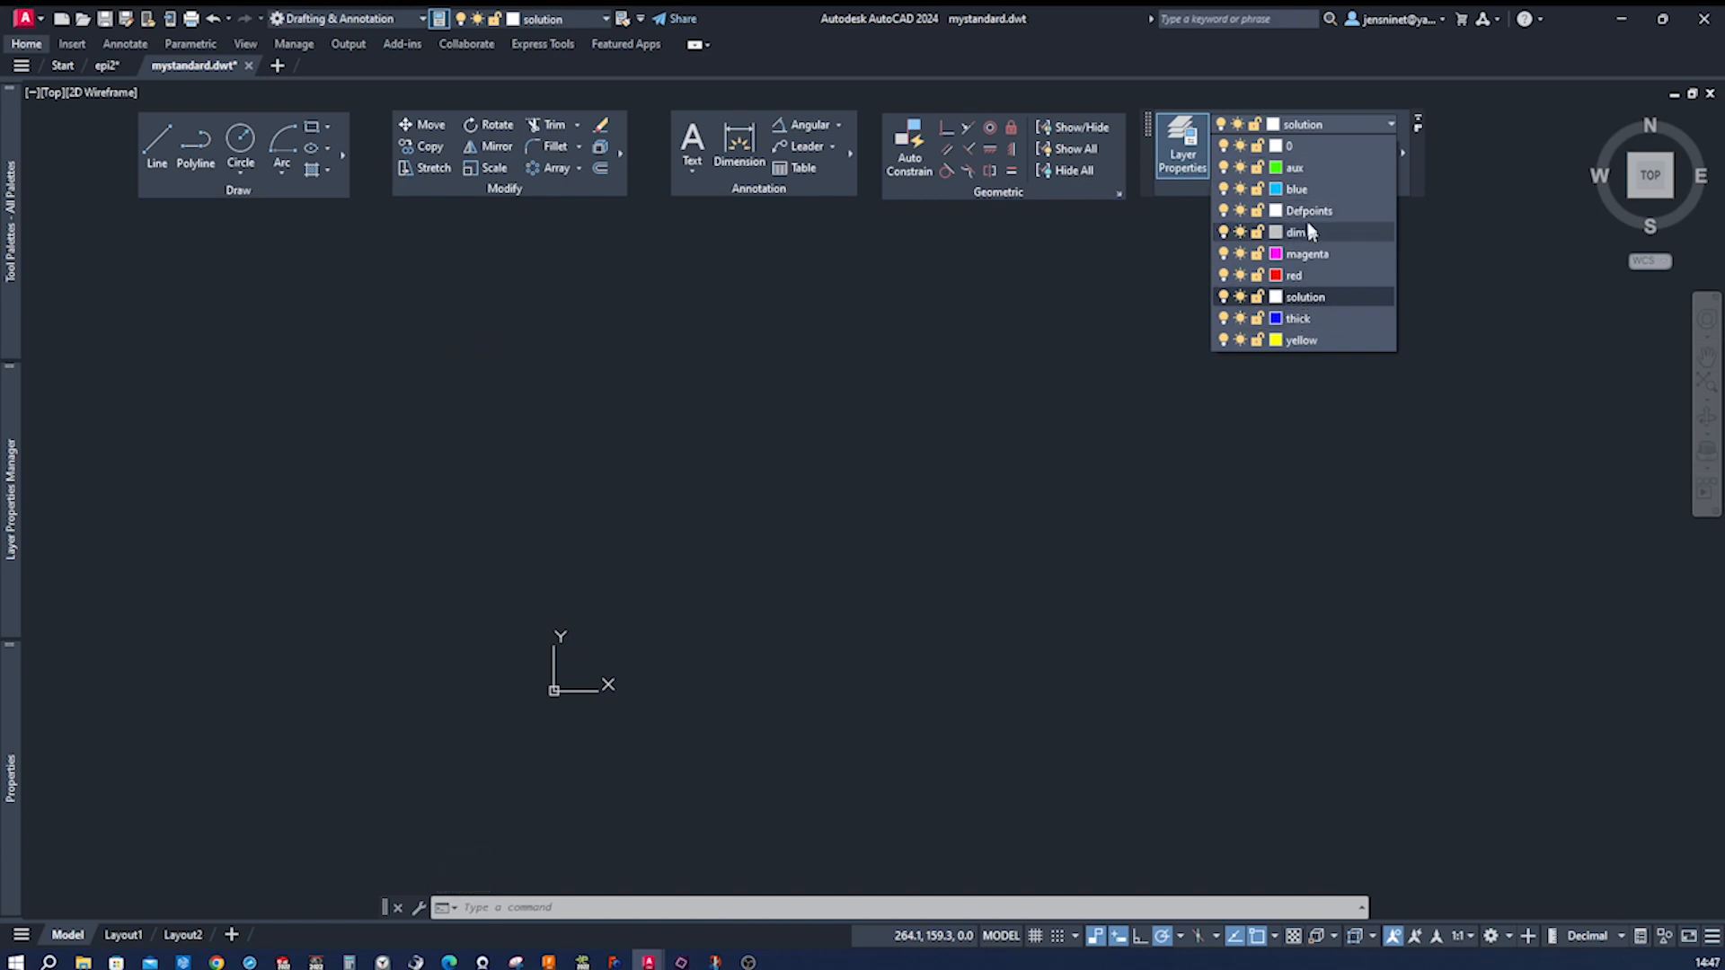
click(1298, 188)
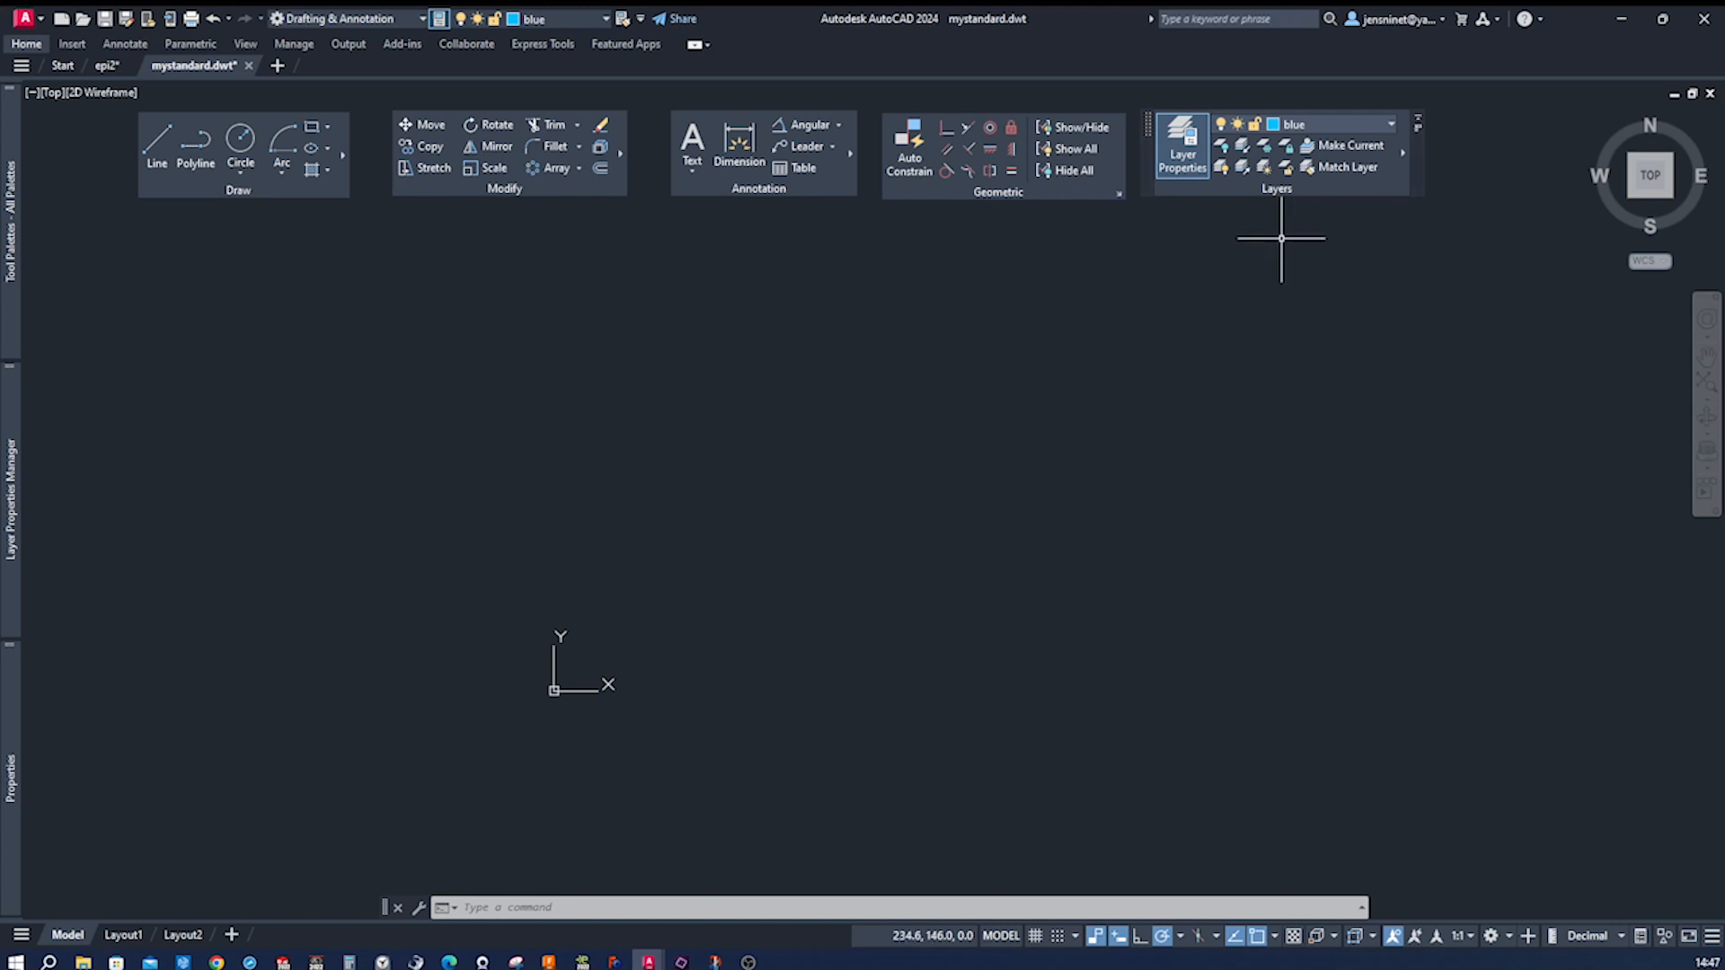
text(L)
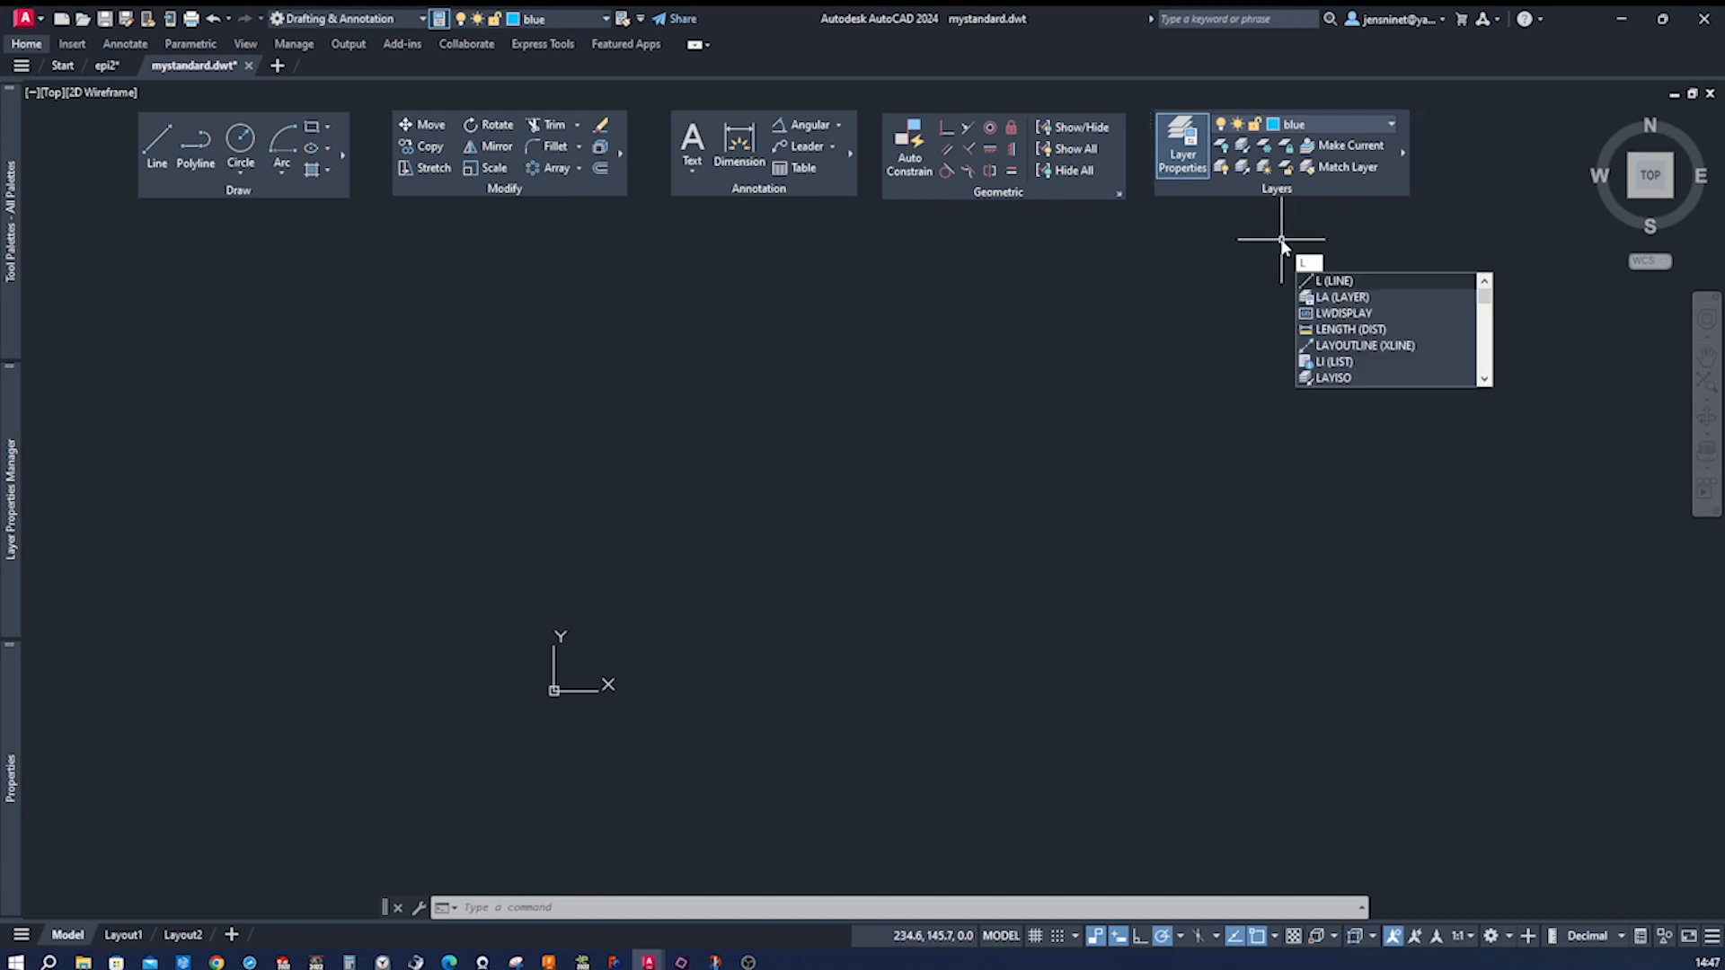
key(enter)
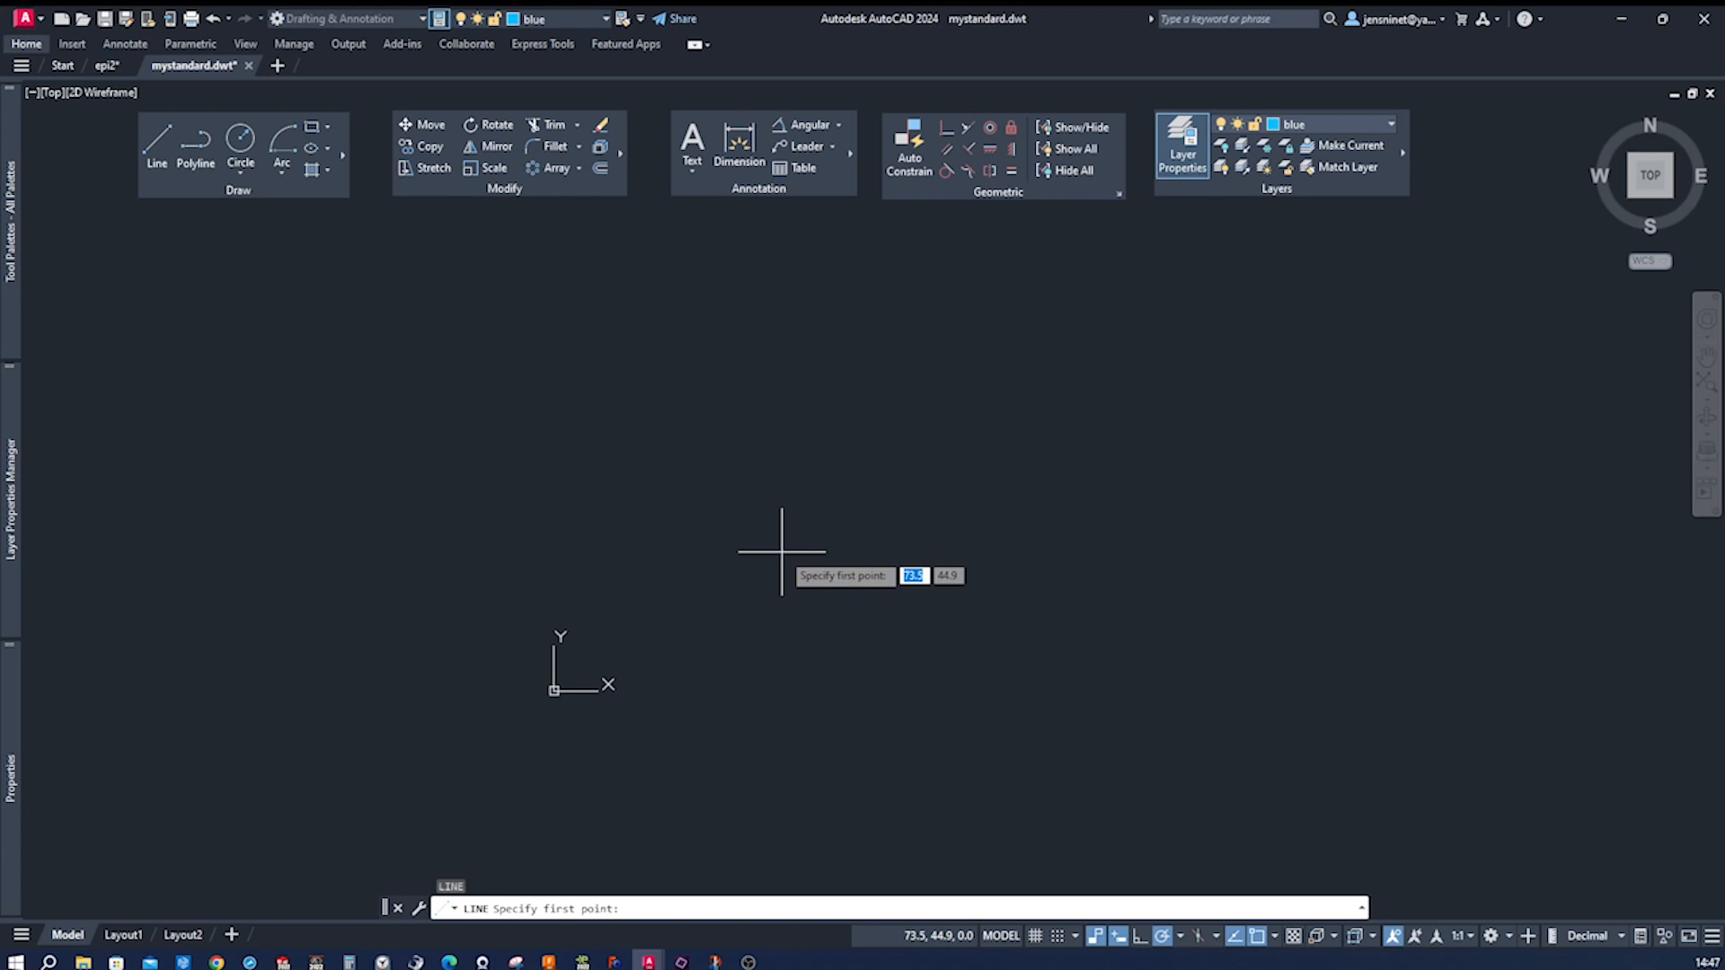
Step: Enter 0,0 as the first point of the blue line, at the origin
text(0)
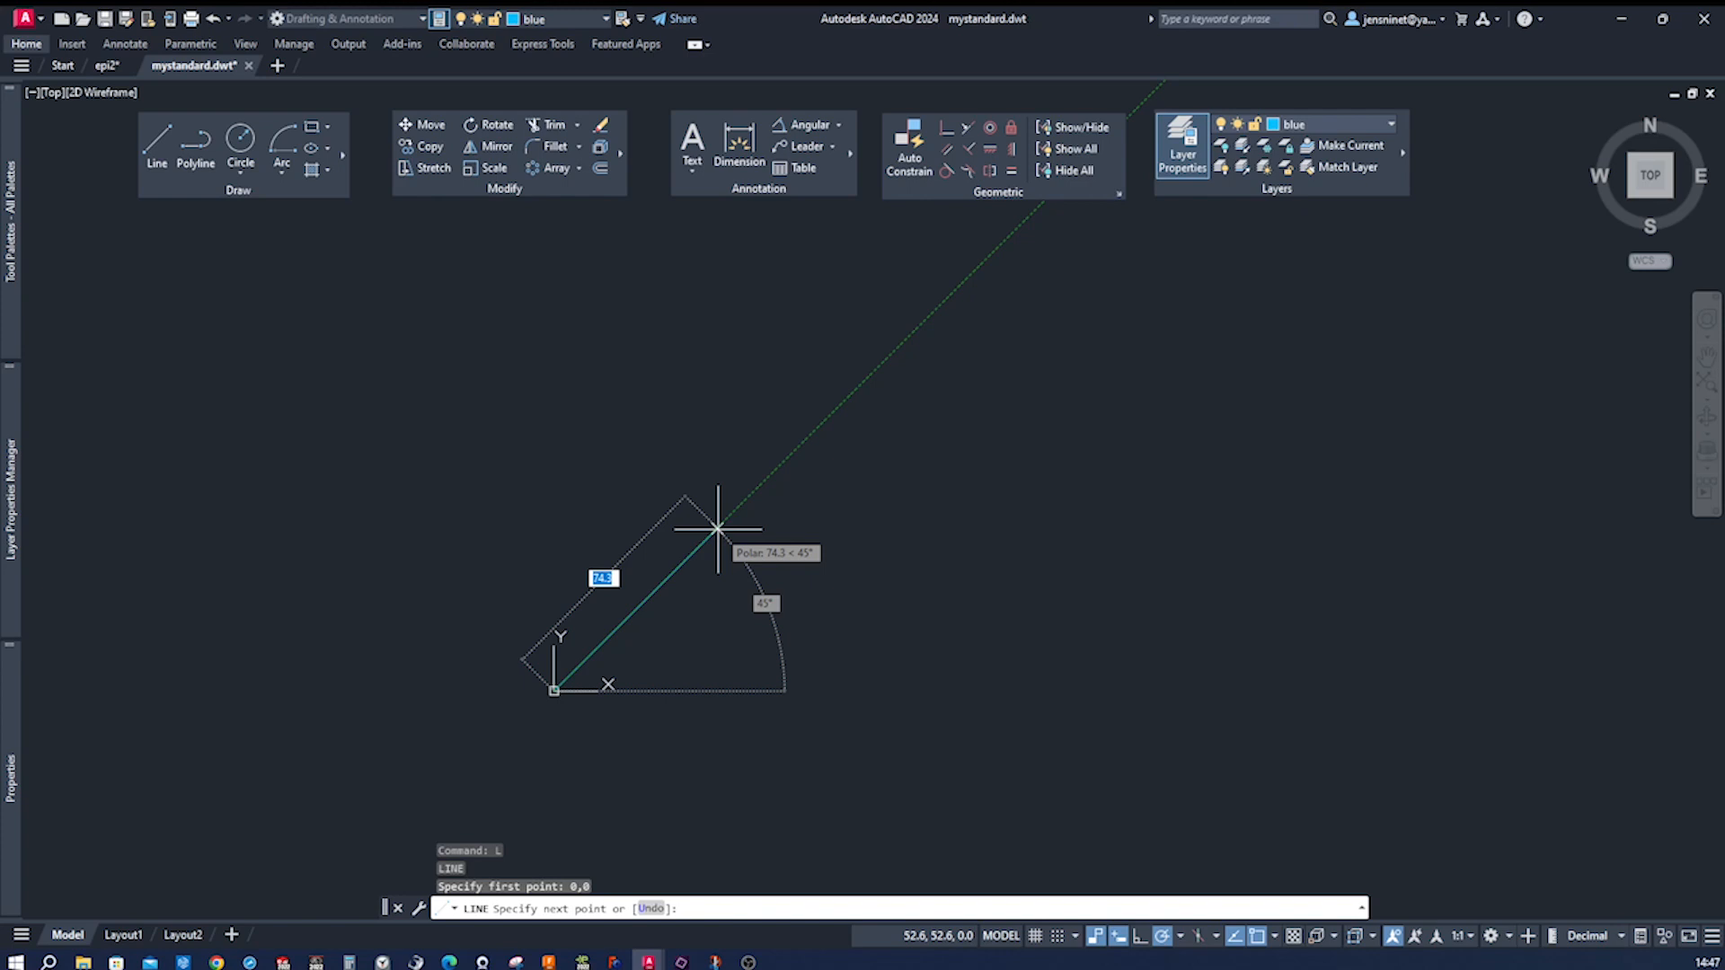
mouse_move(763, 486)
text(170)
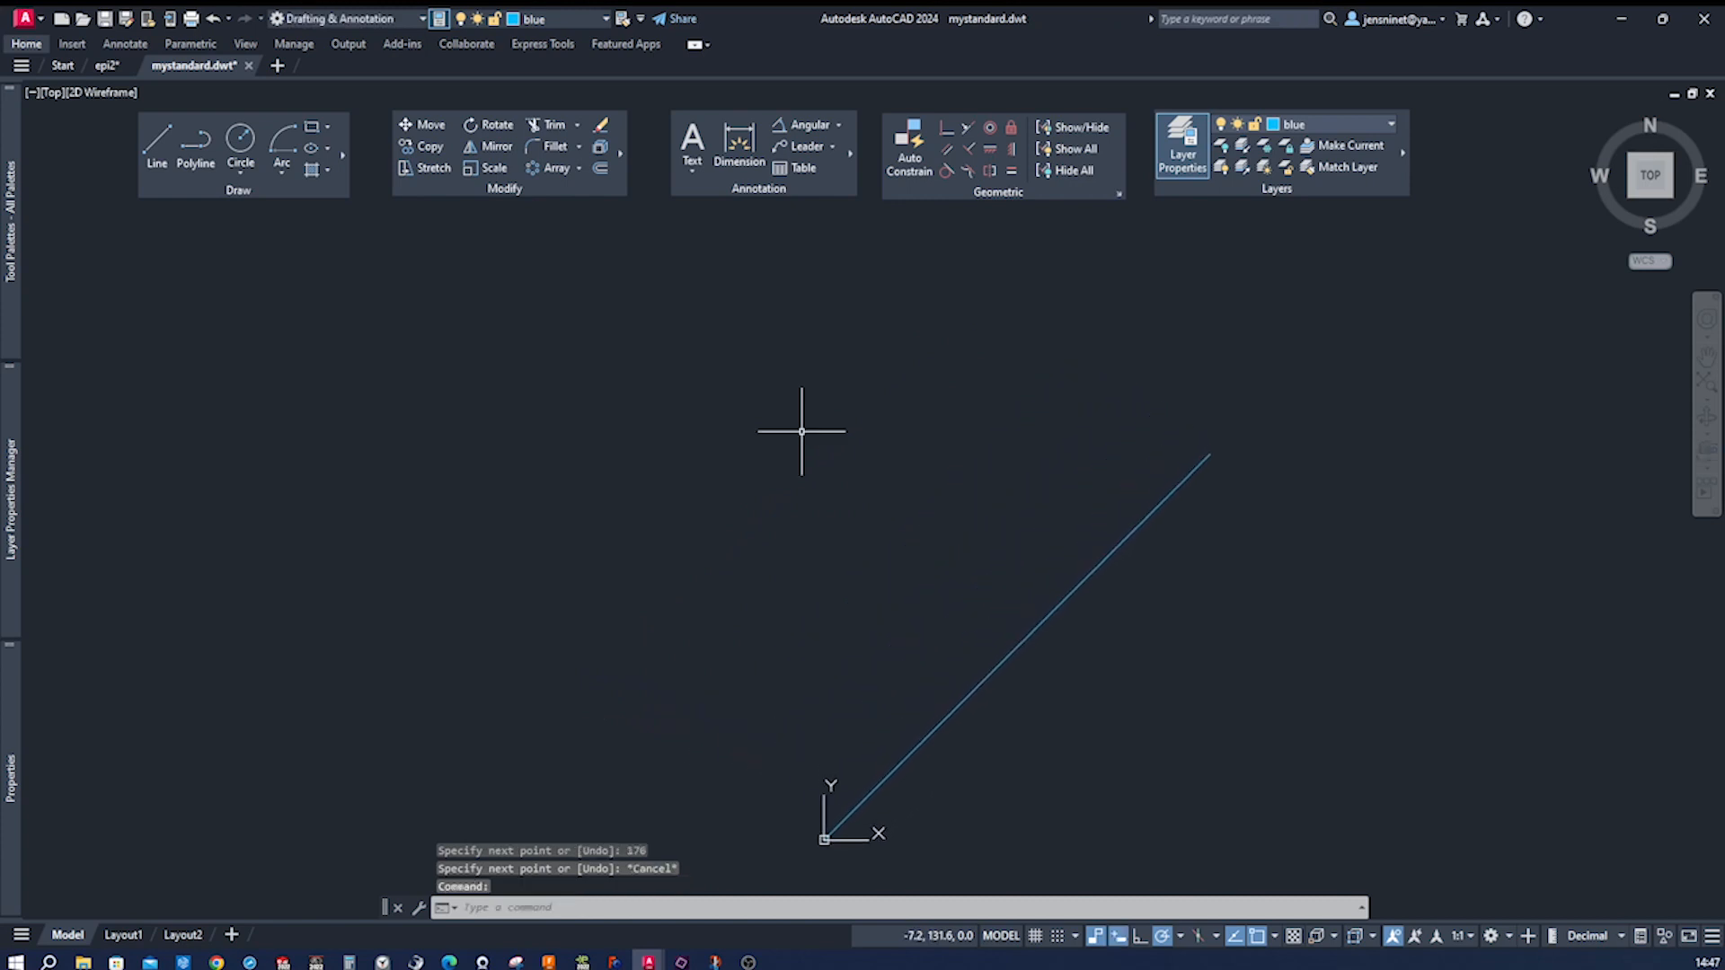
mouse_move(280, 176)
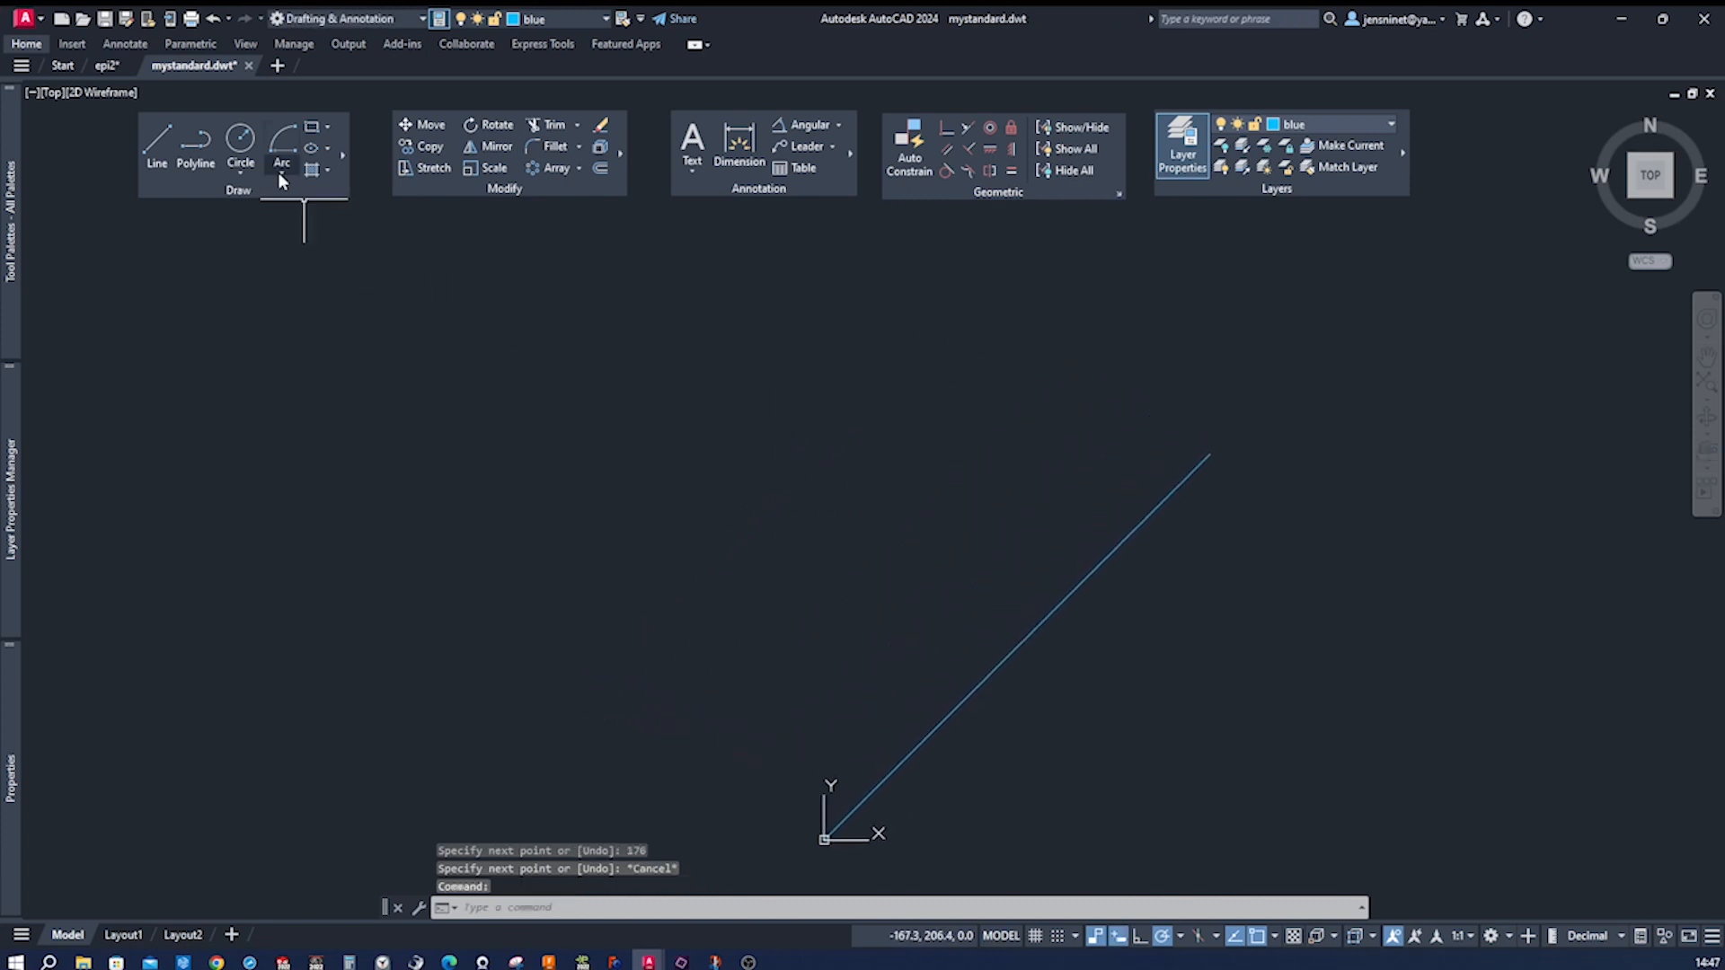
Step: Draw a 90° arc centred at the origin from the 45° line's end, then start the second radial line
click(281, 143)
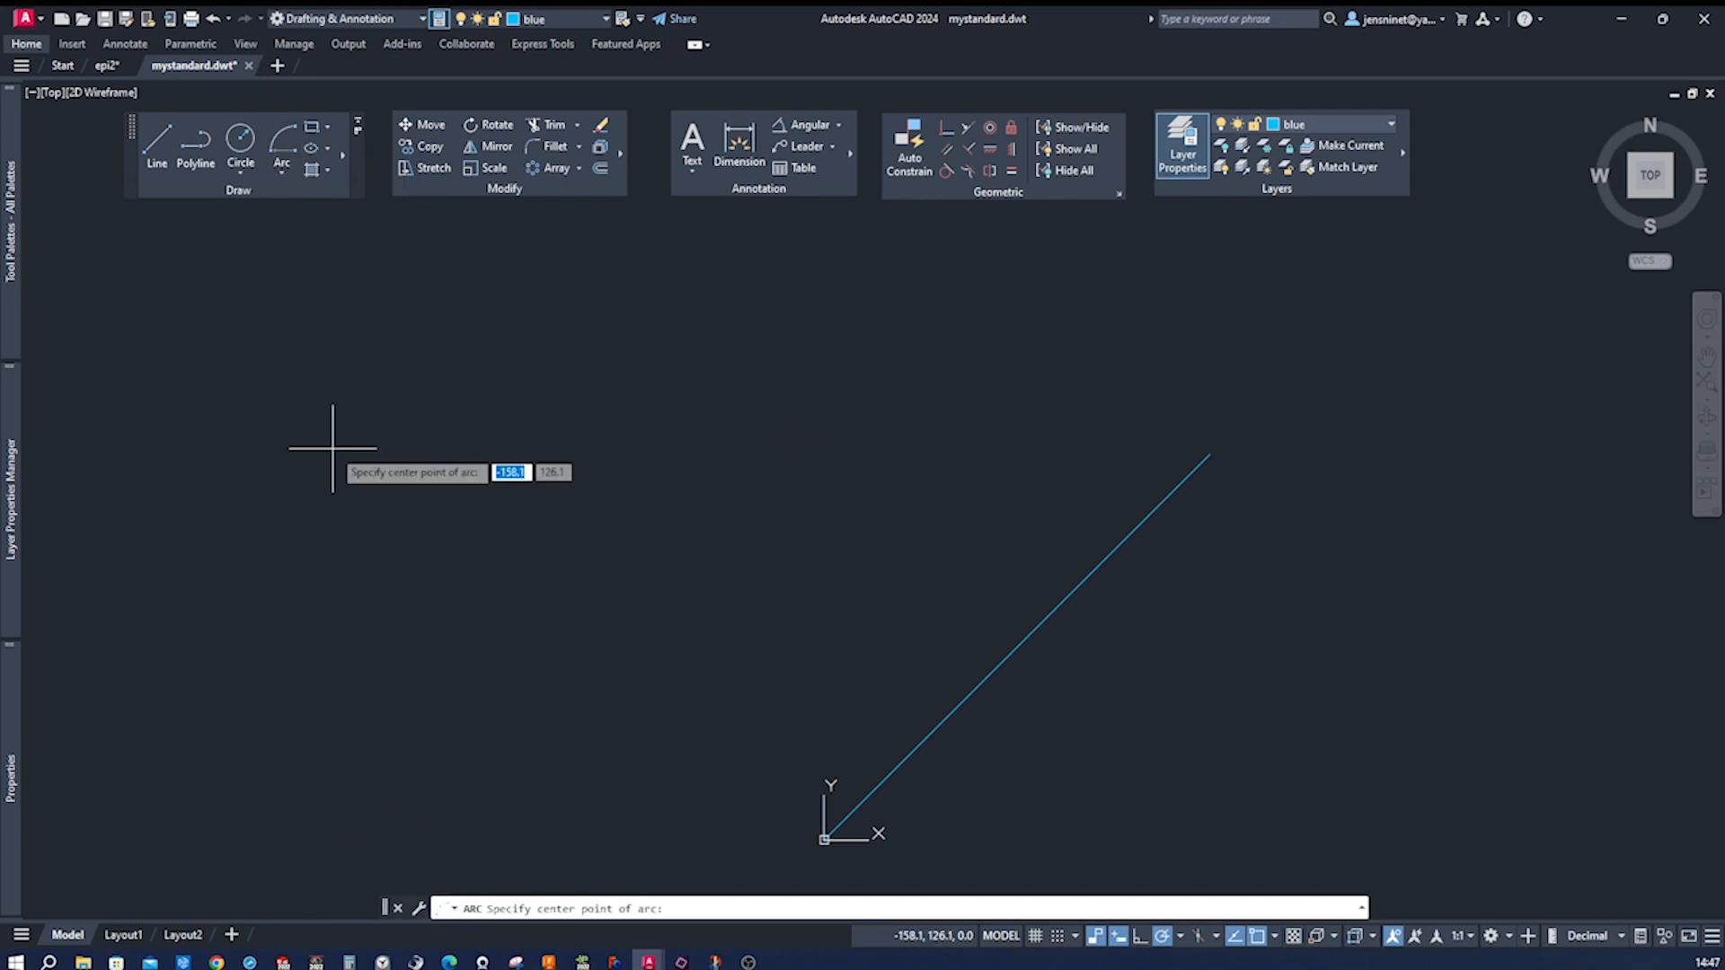
click(824, 839)
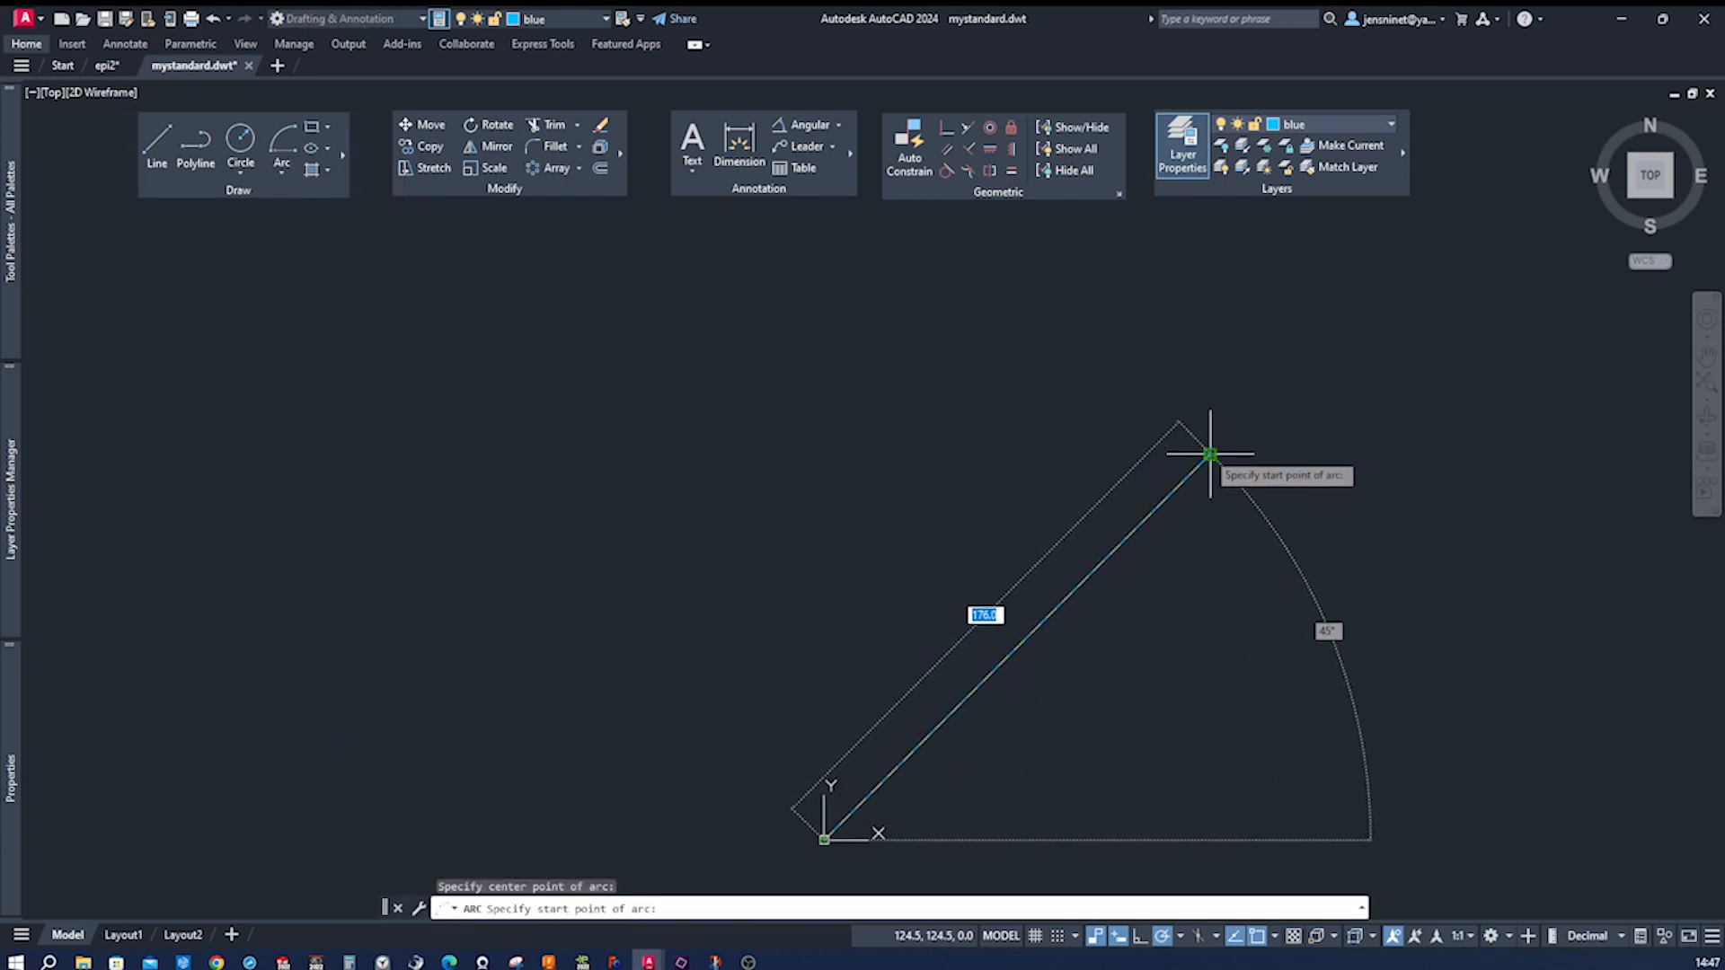
click(1210, 456)
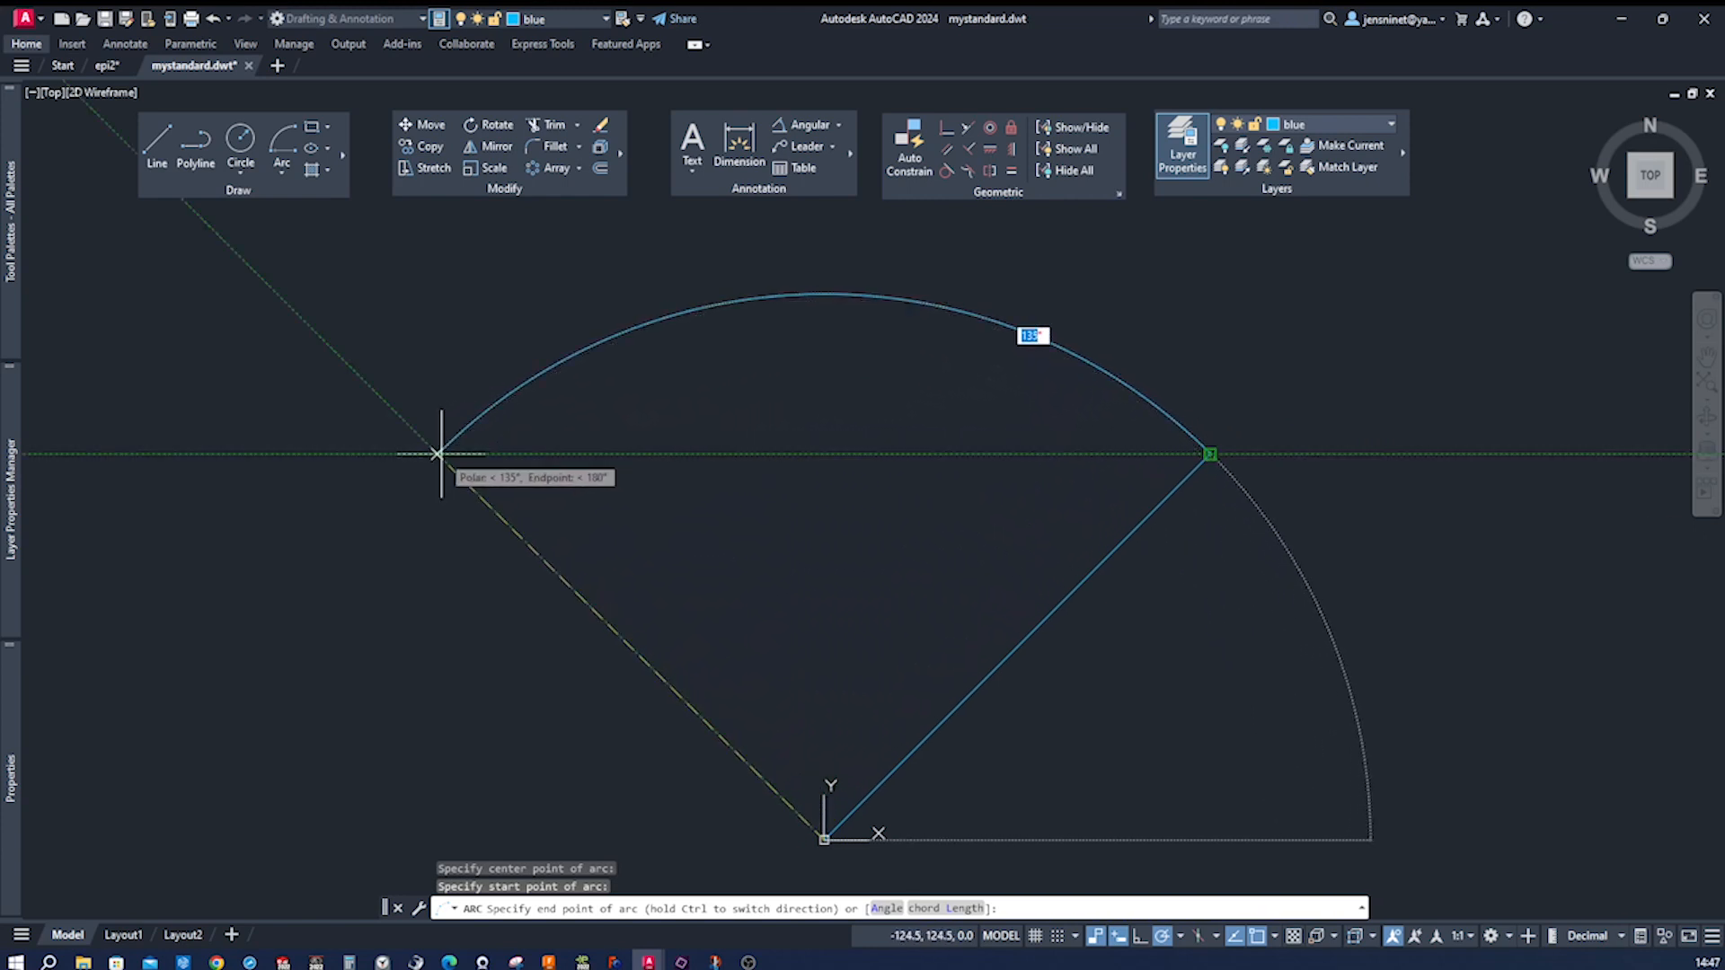
key(Escape)
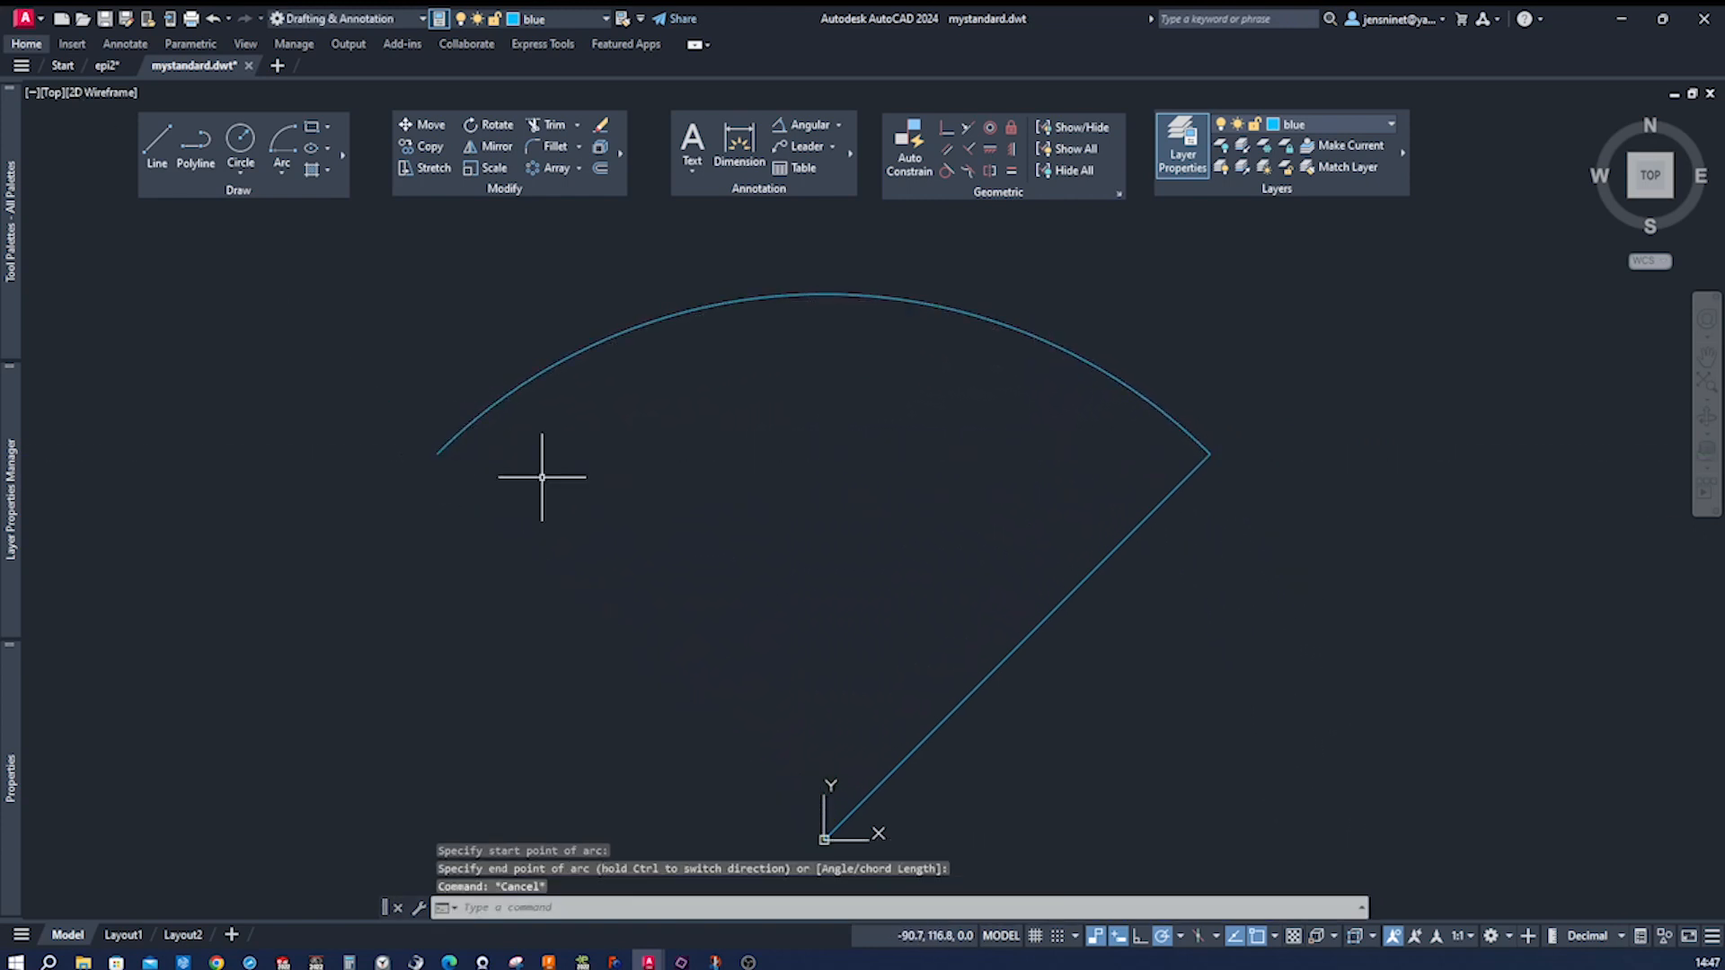
mouse_move(932, 362)
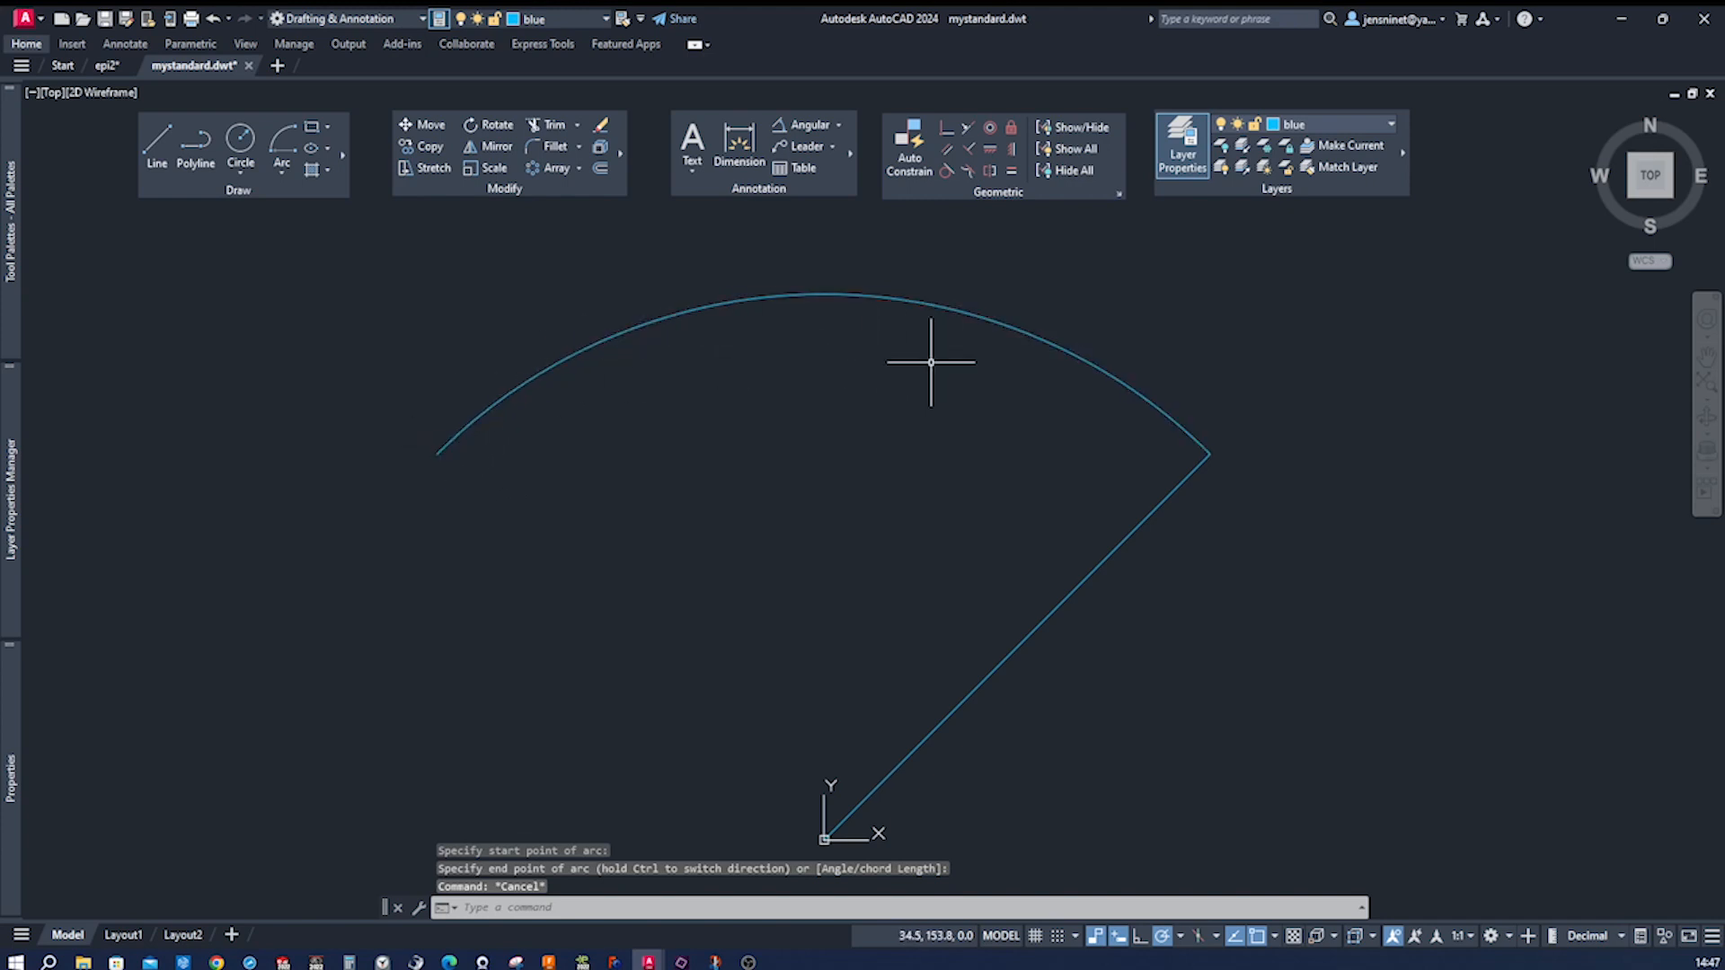
mouse_move(946, 545)
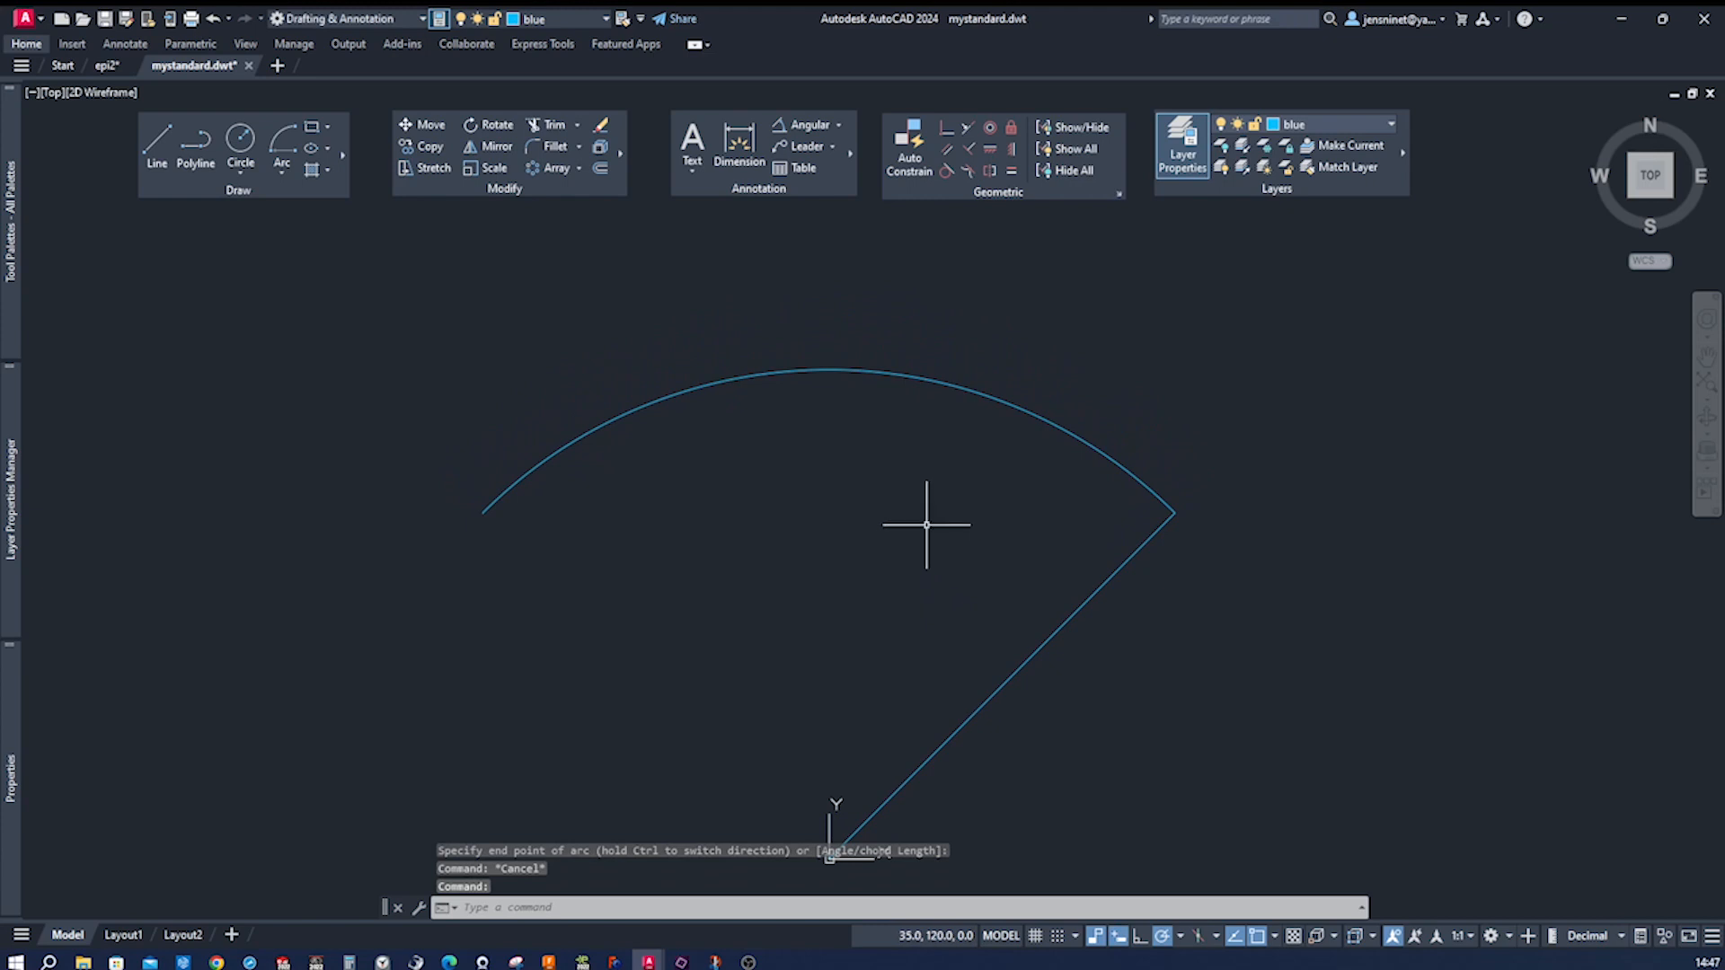
mouse_move(1119, 350)
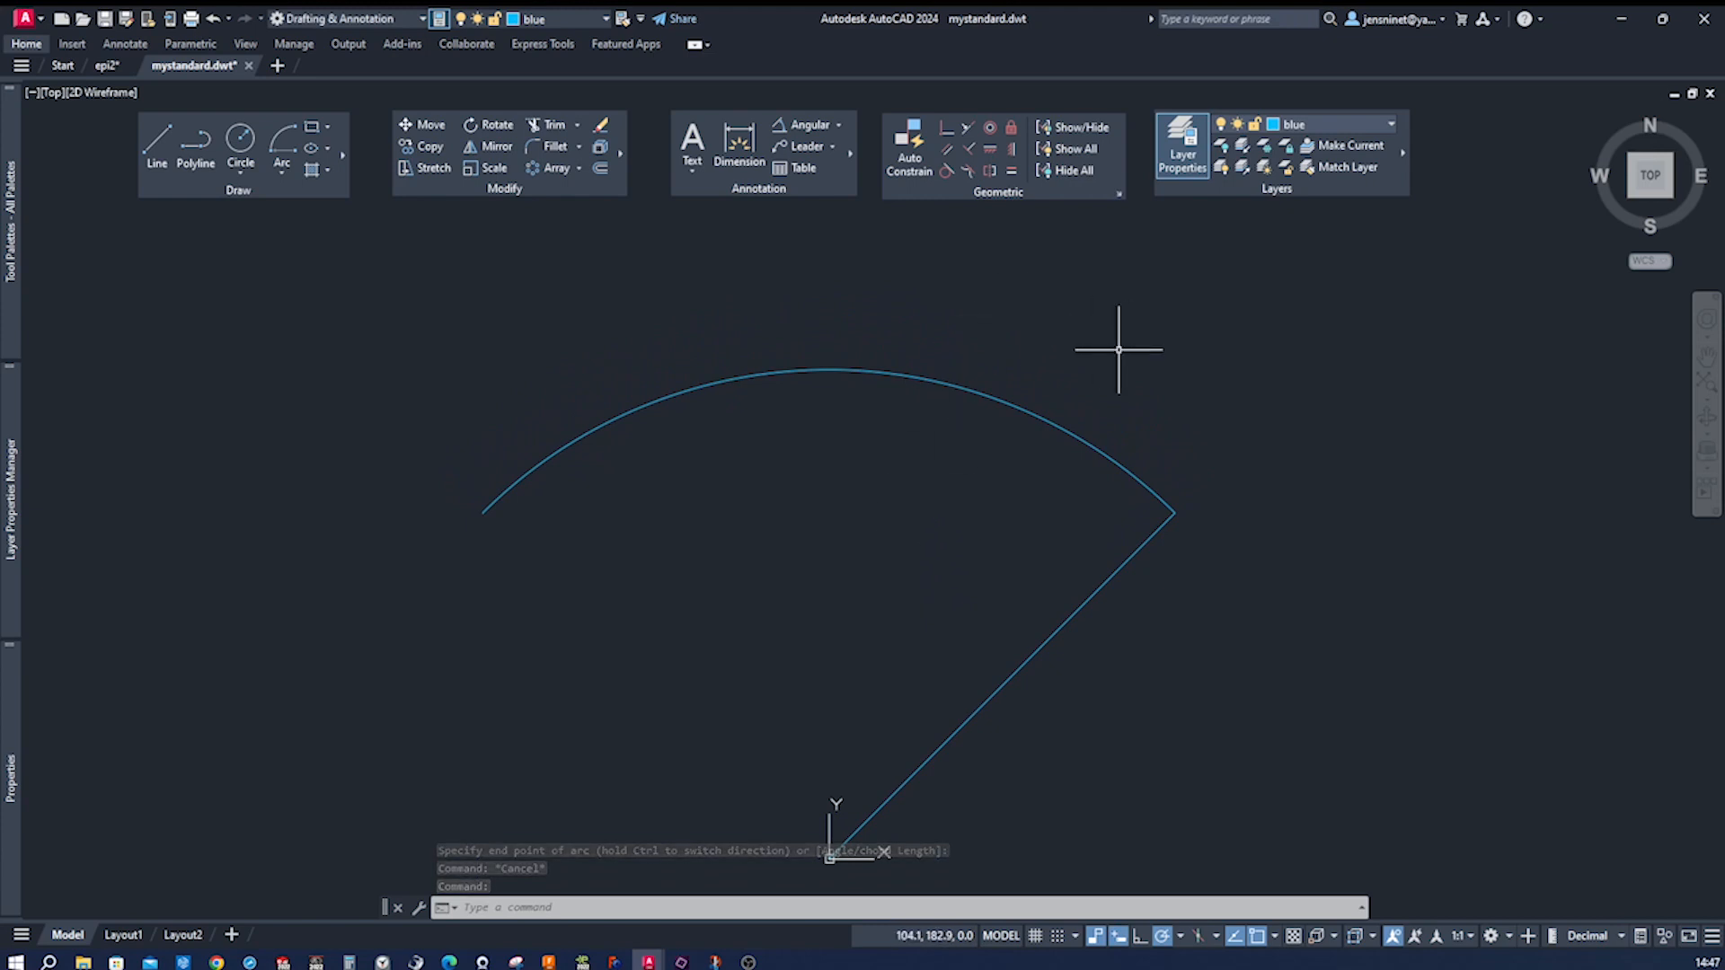
text(L)
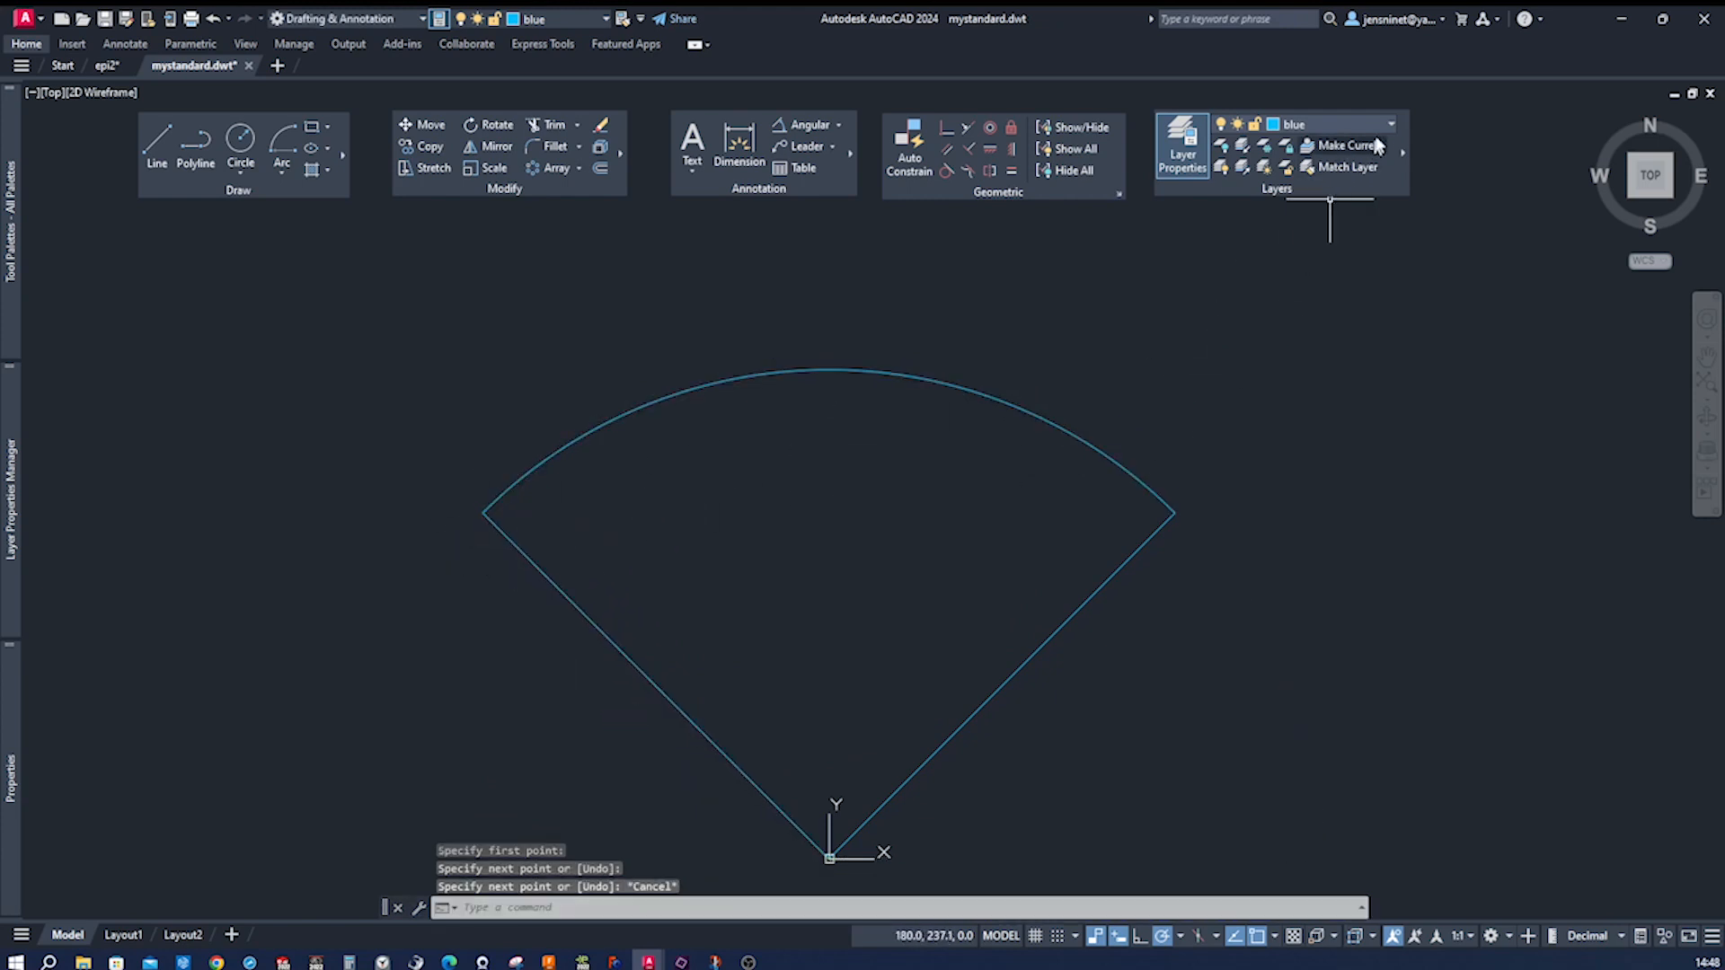
Step: Make yellow current, draw the 88-long line from the arc's 135° end, and start the circle
click(1390, 123)
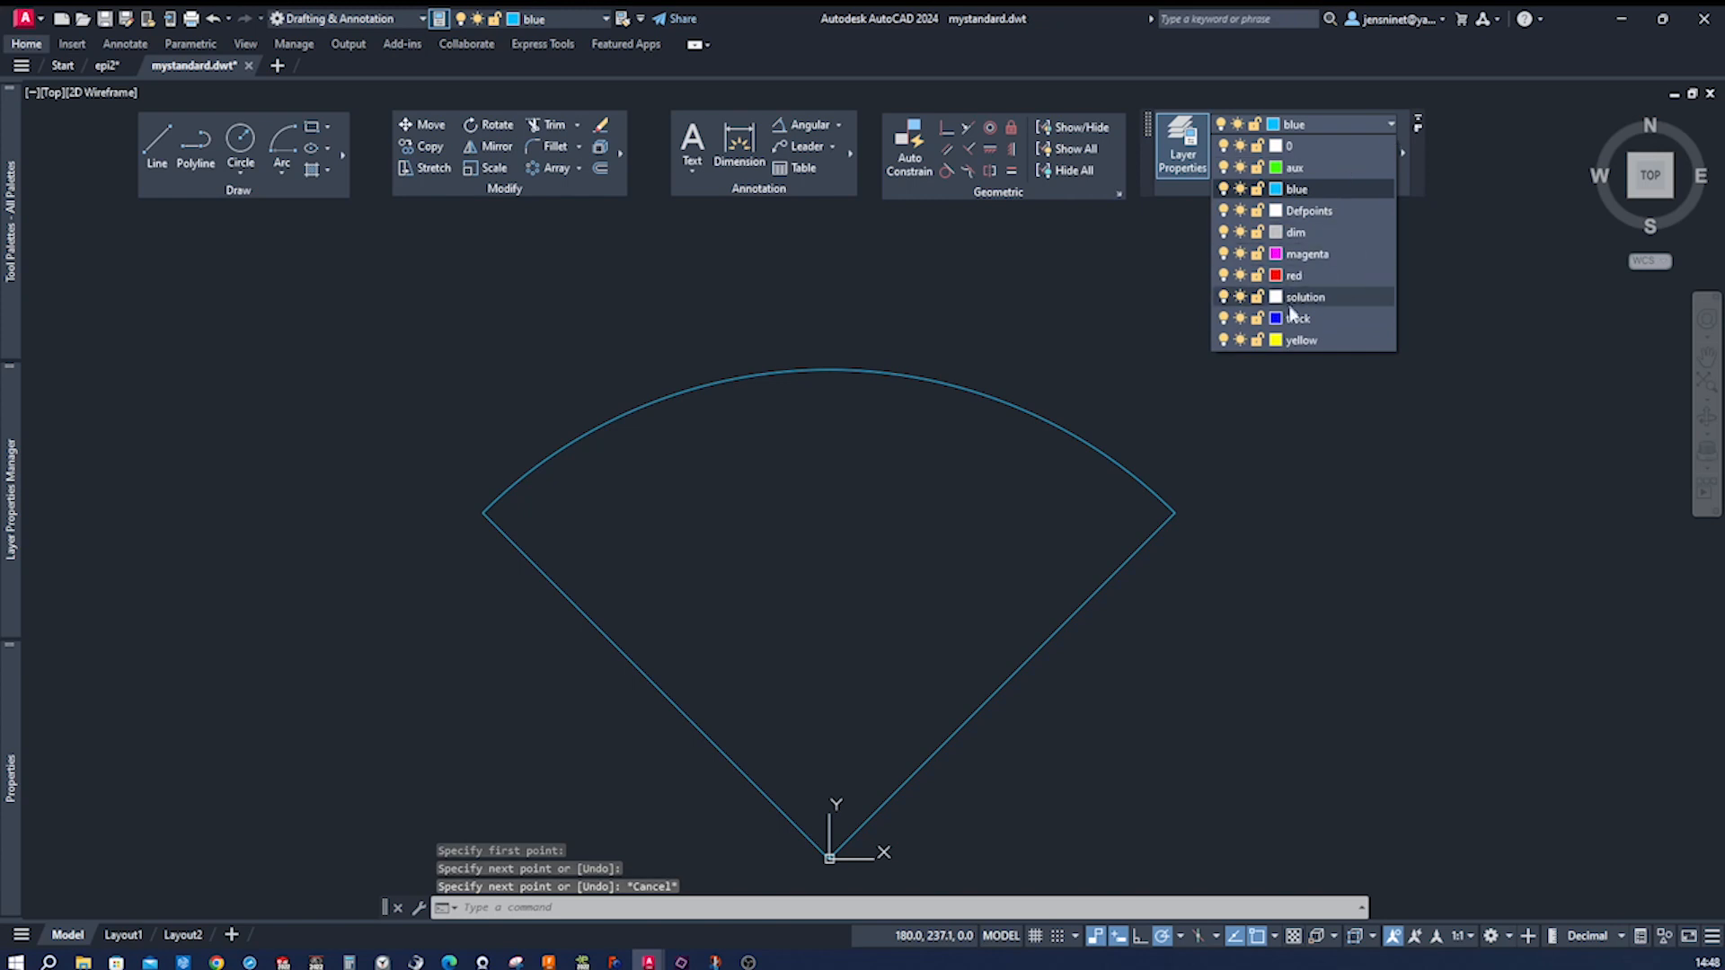
click(1302, 339)
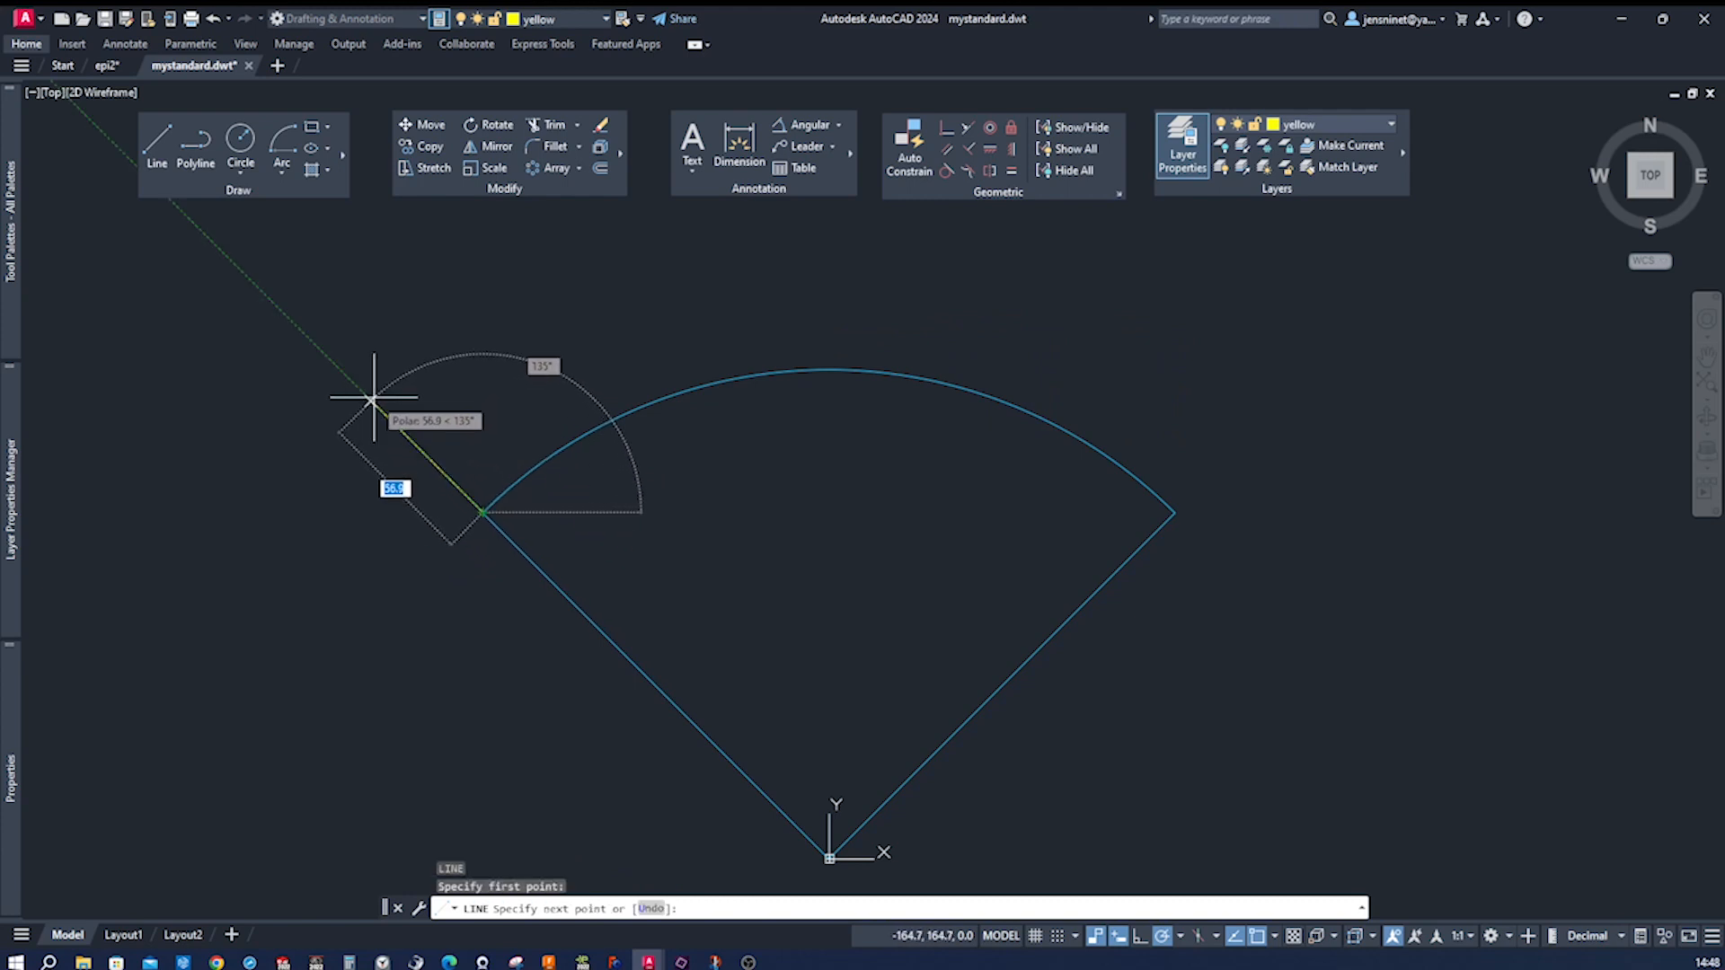
text(88)
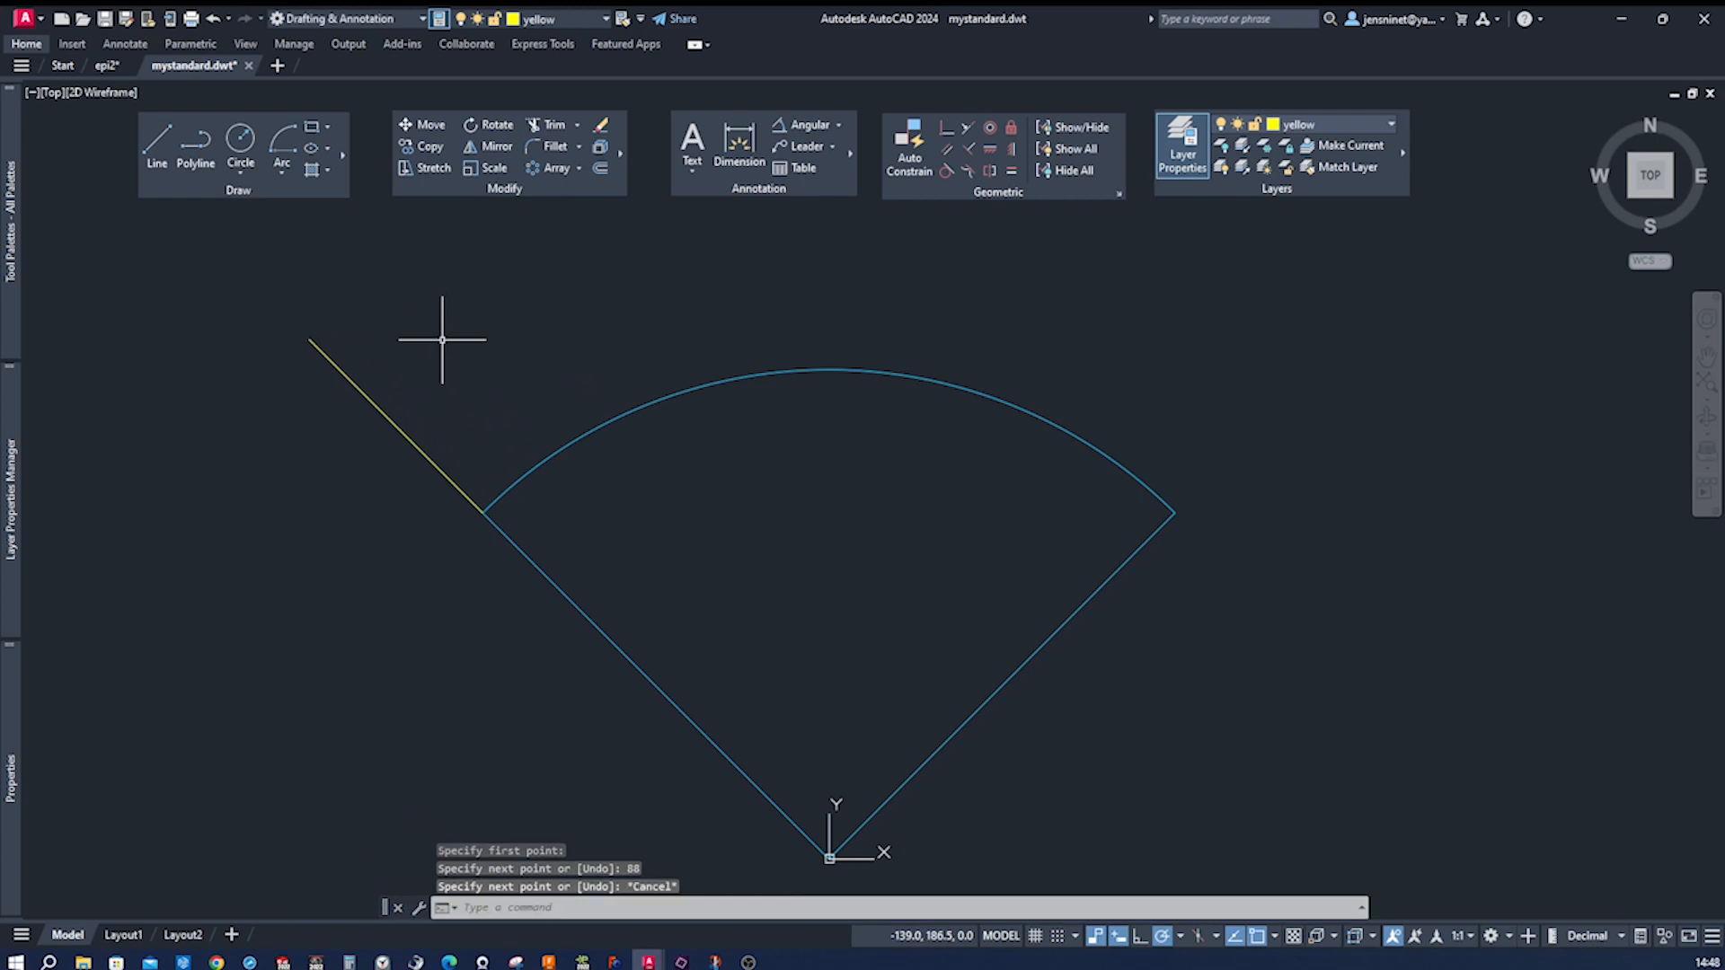
mouse_move(240, 148)
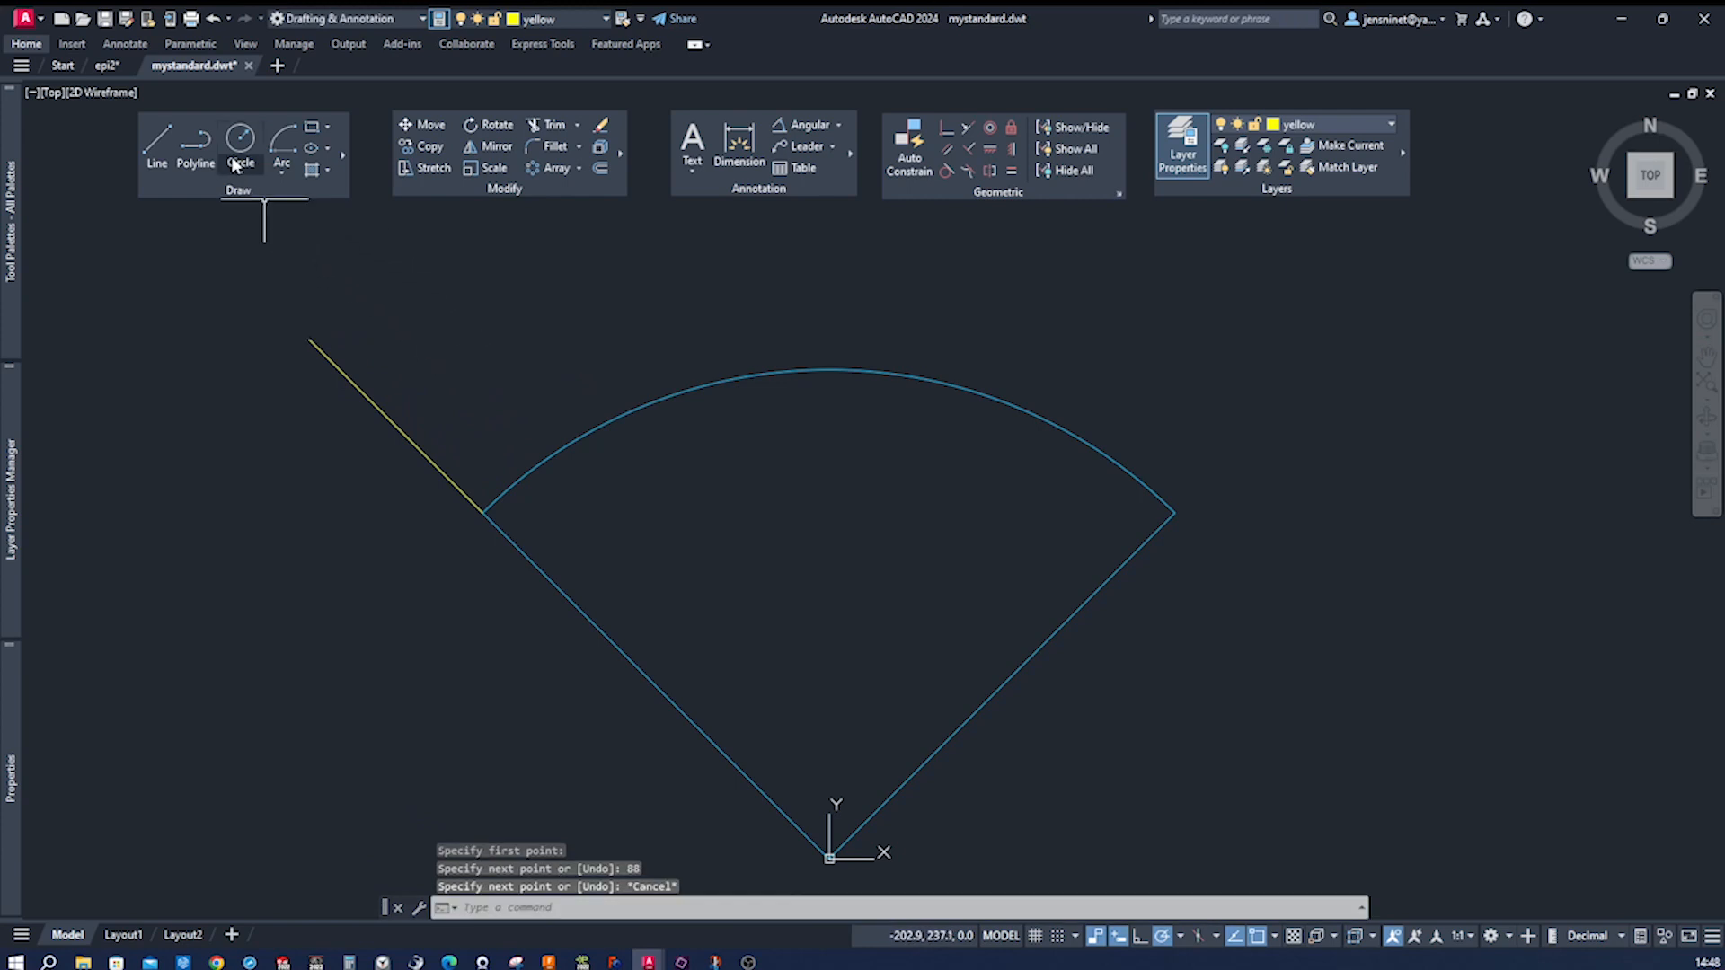
click(240, 143)
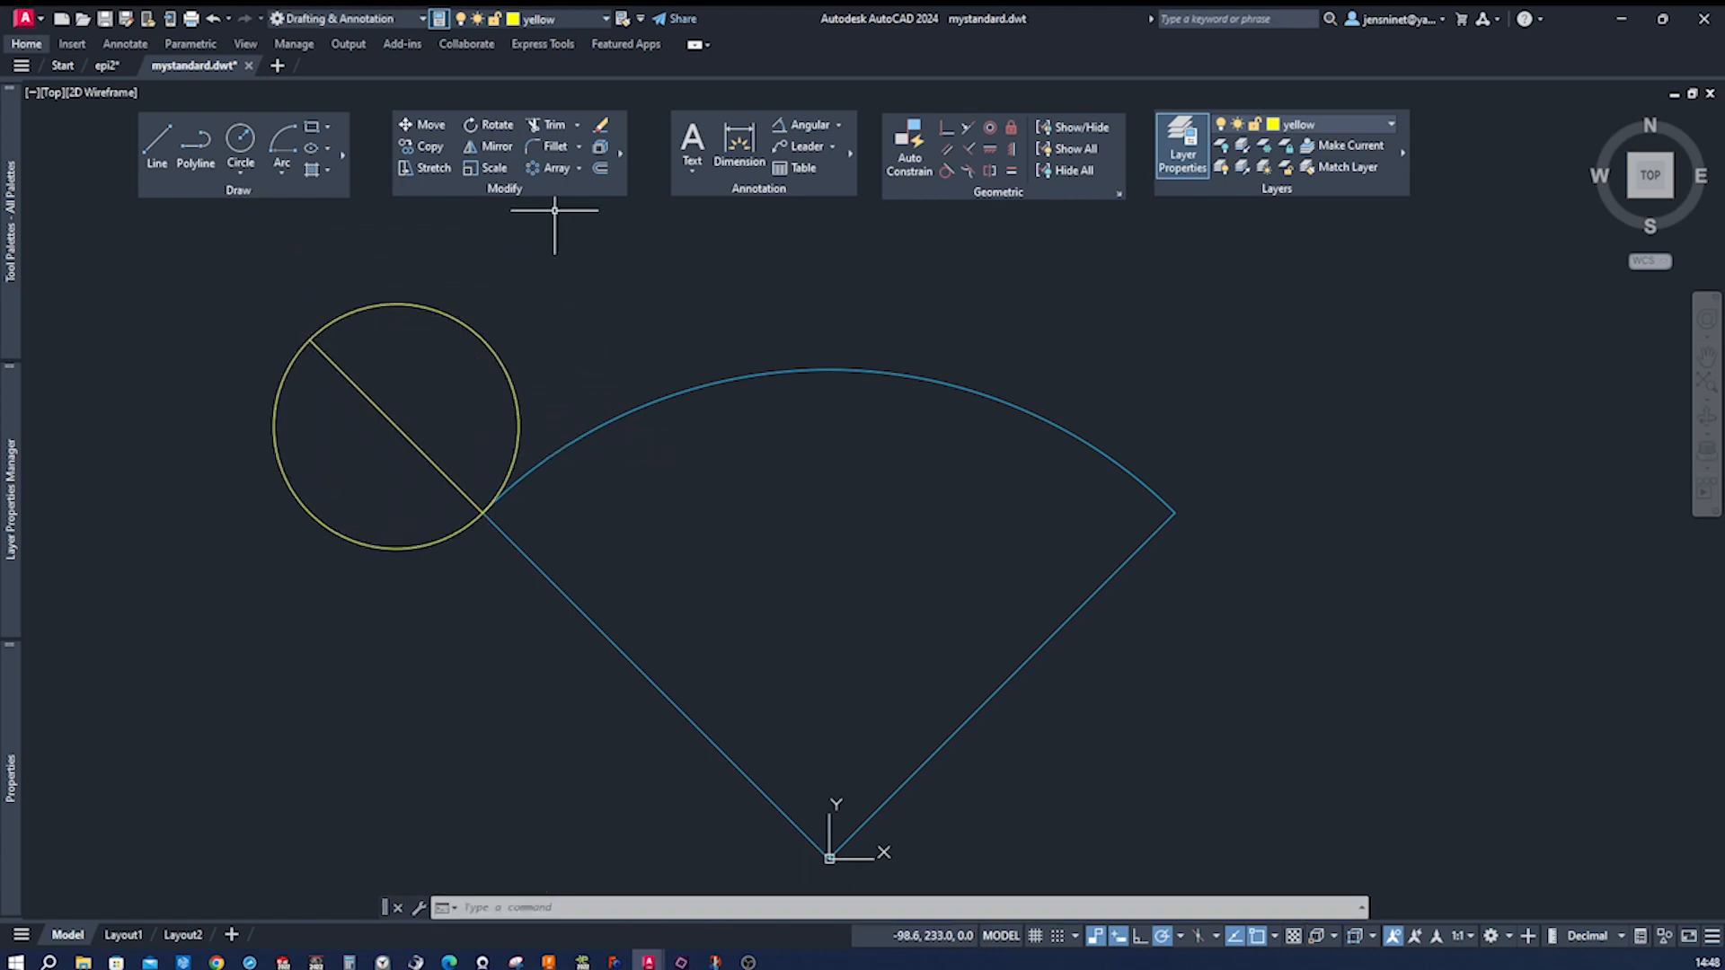
Step: Polar-array the yellow diameter line about the circle's centre at 45° between items
click(558, 167)
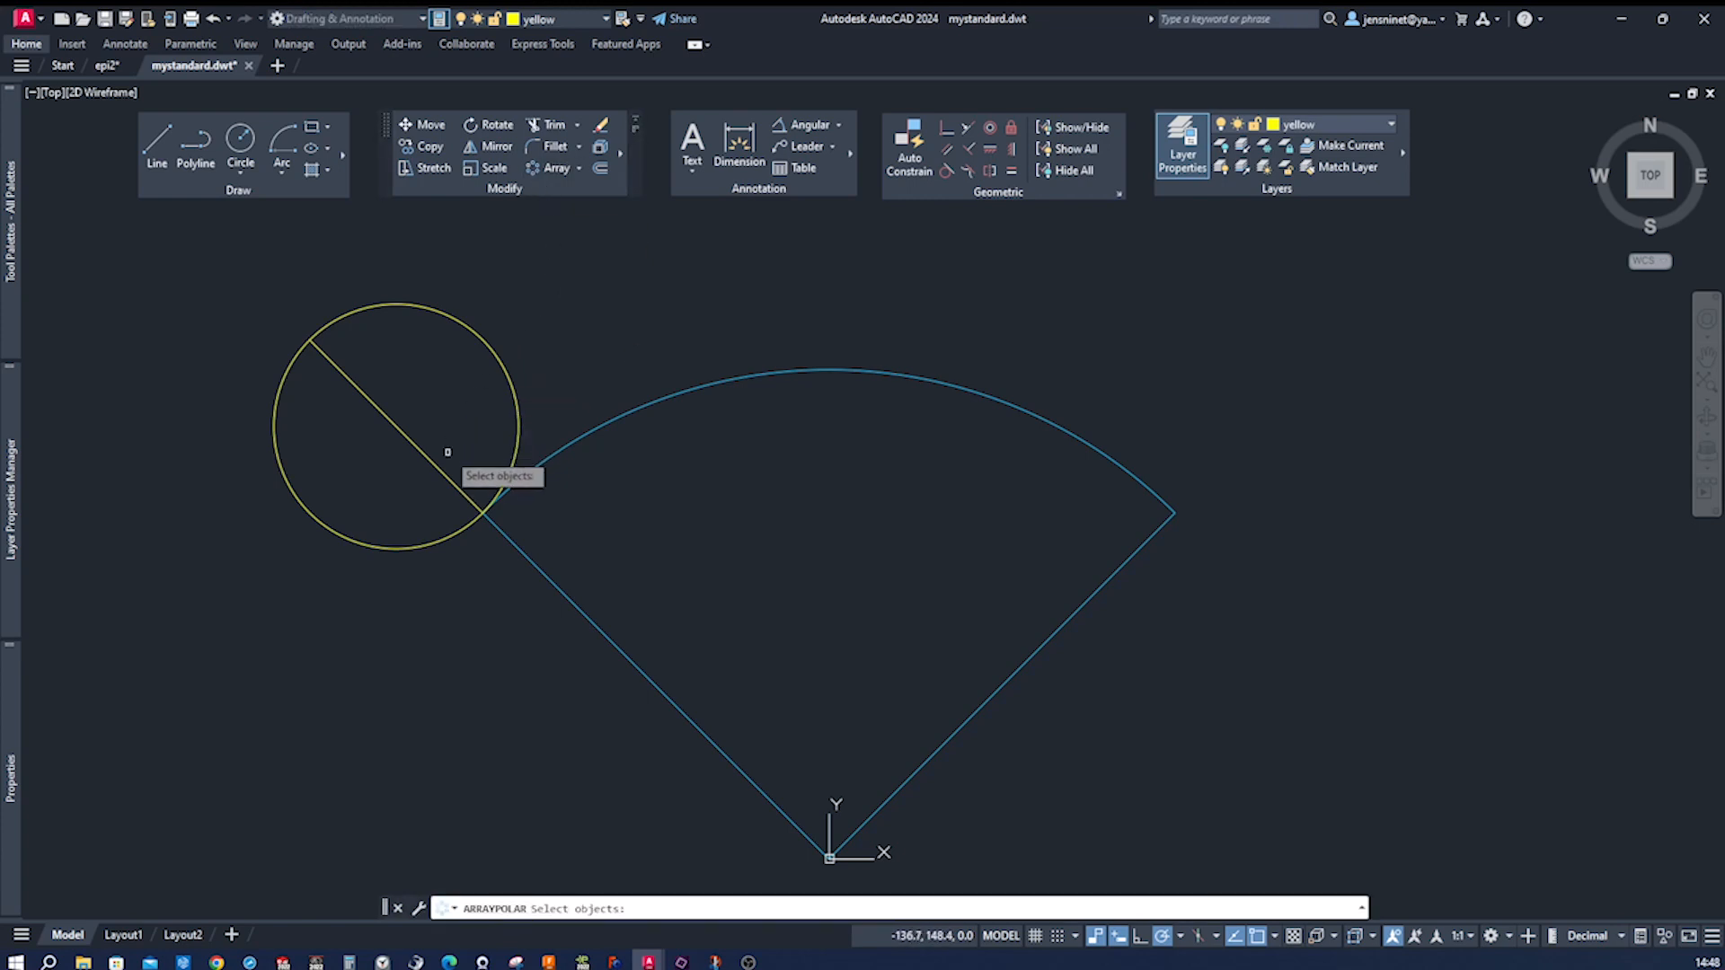
click(445, 460)
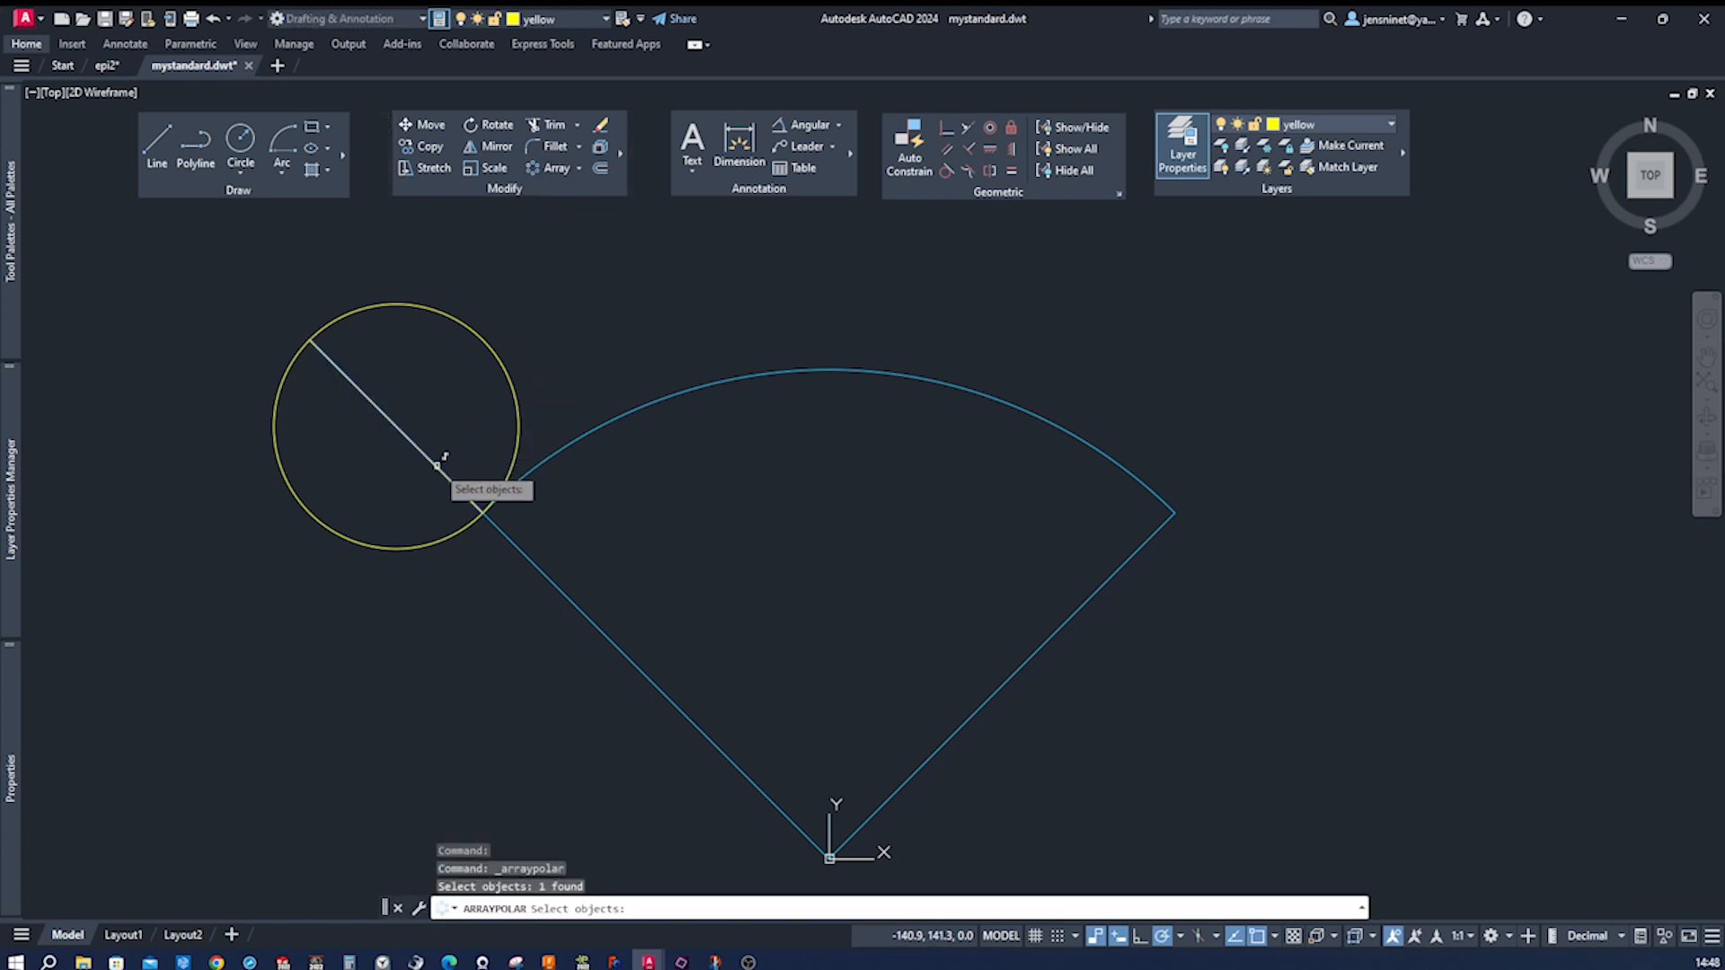
click(436, 465)
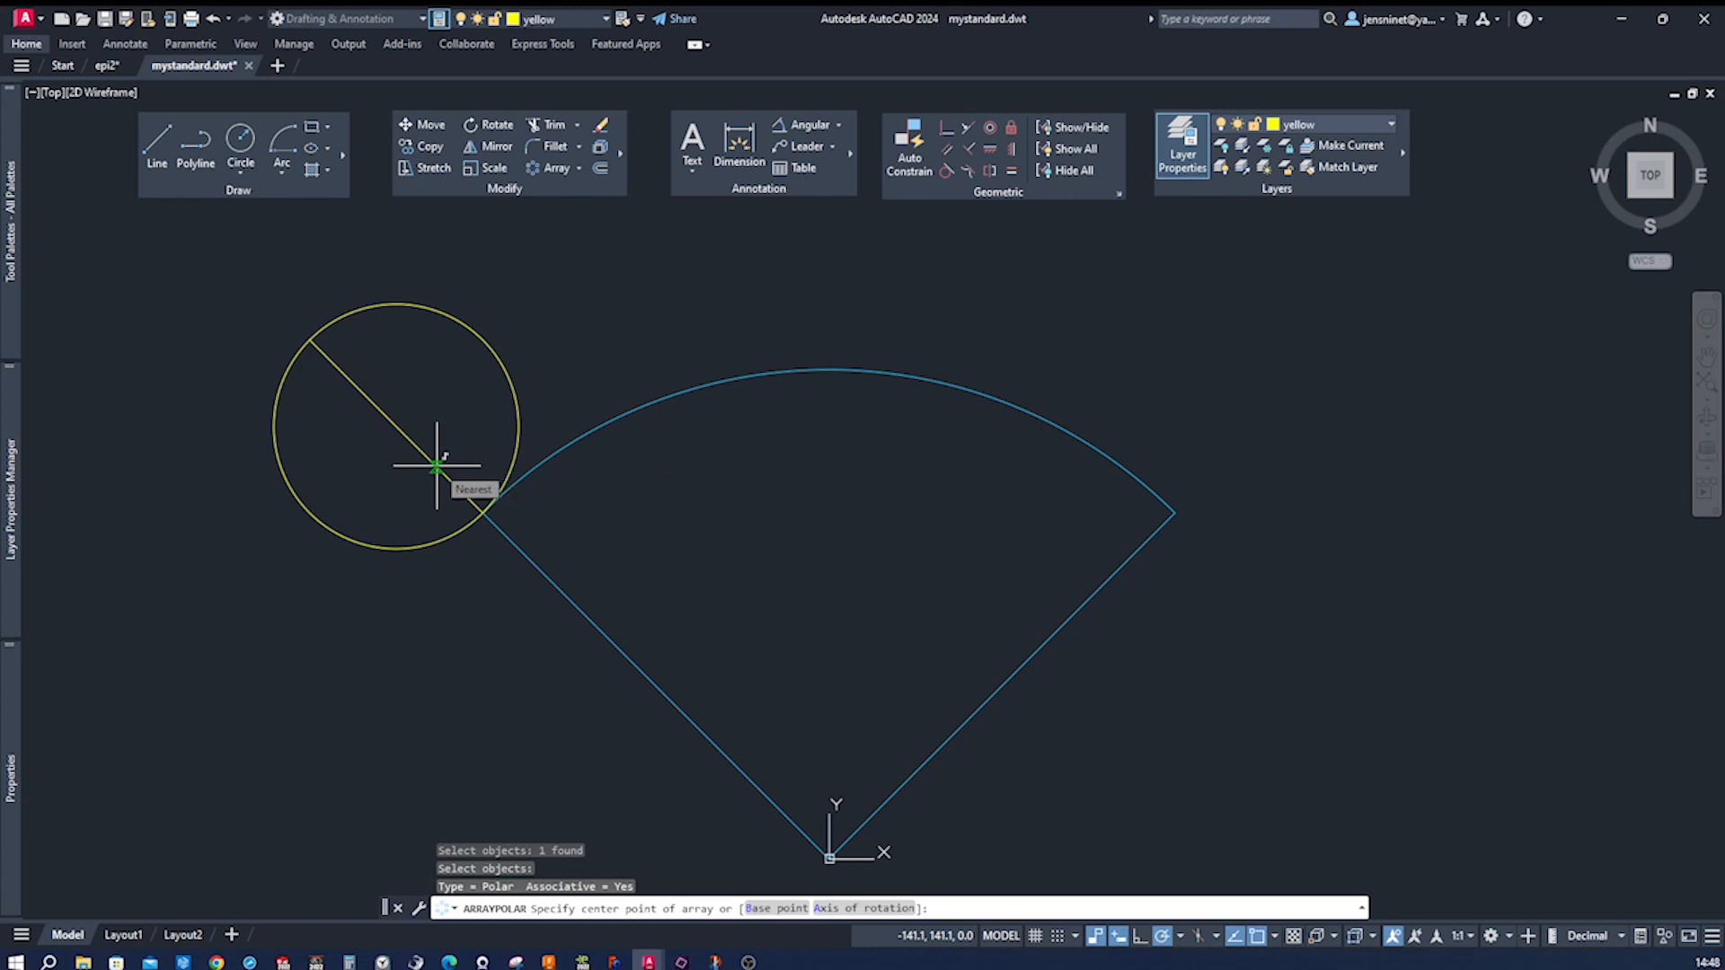
click(395, 426)
text(a)
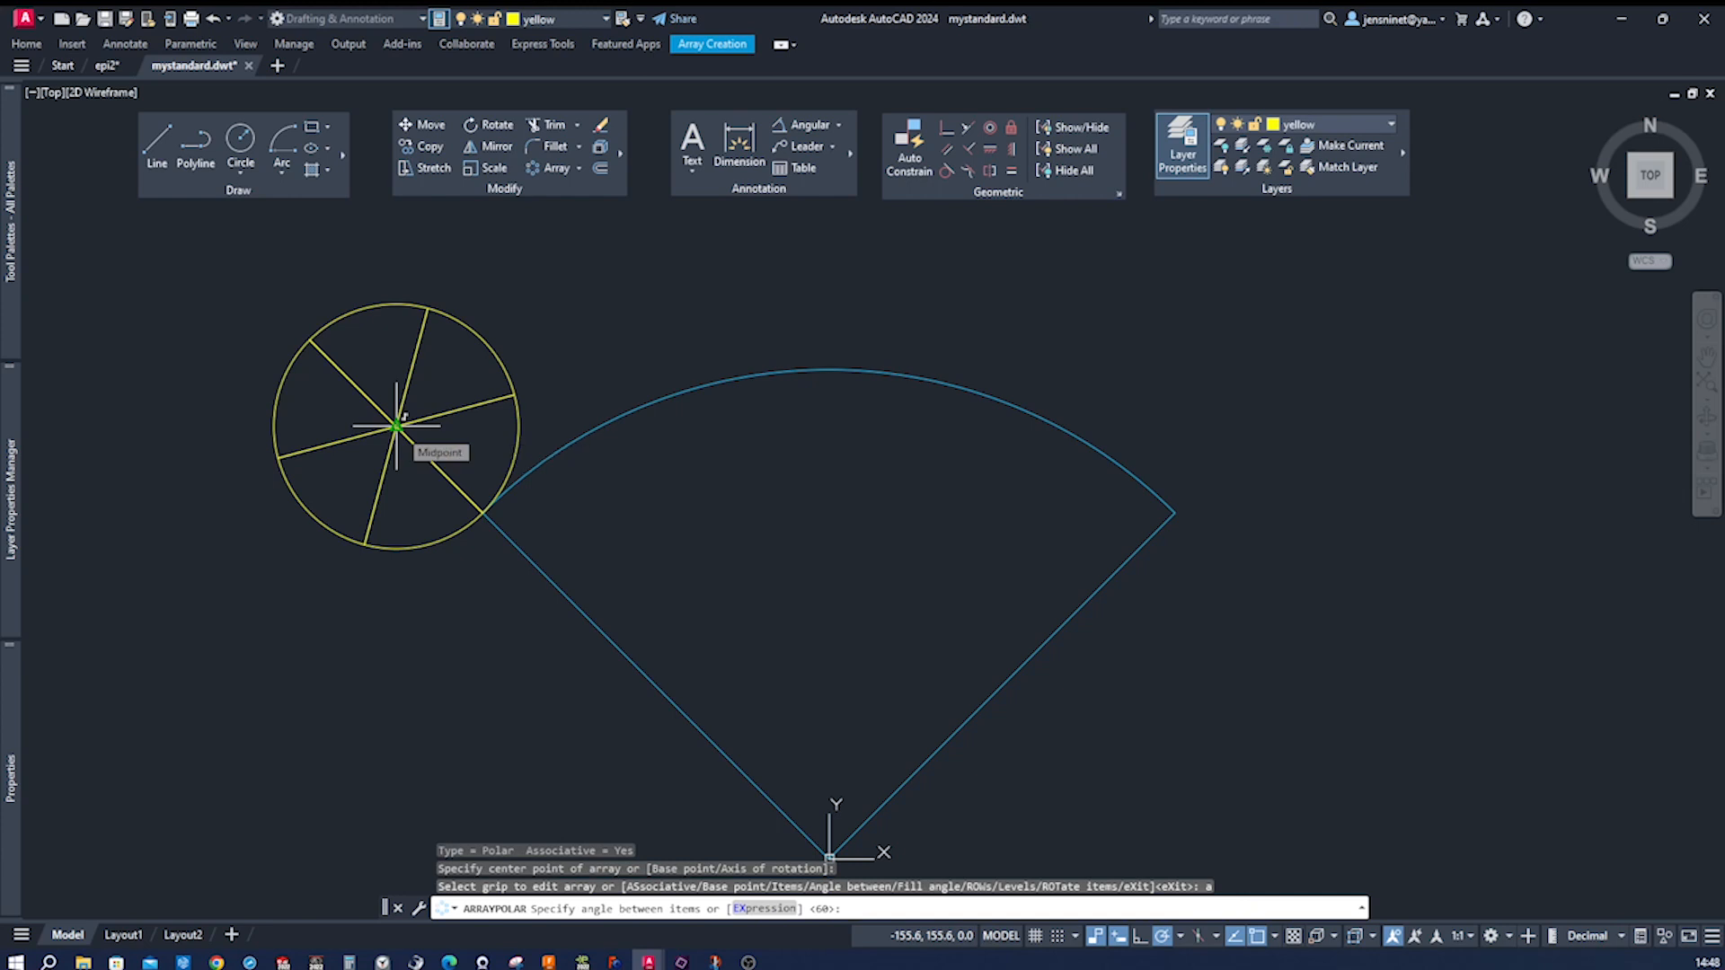
text(45)
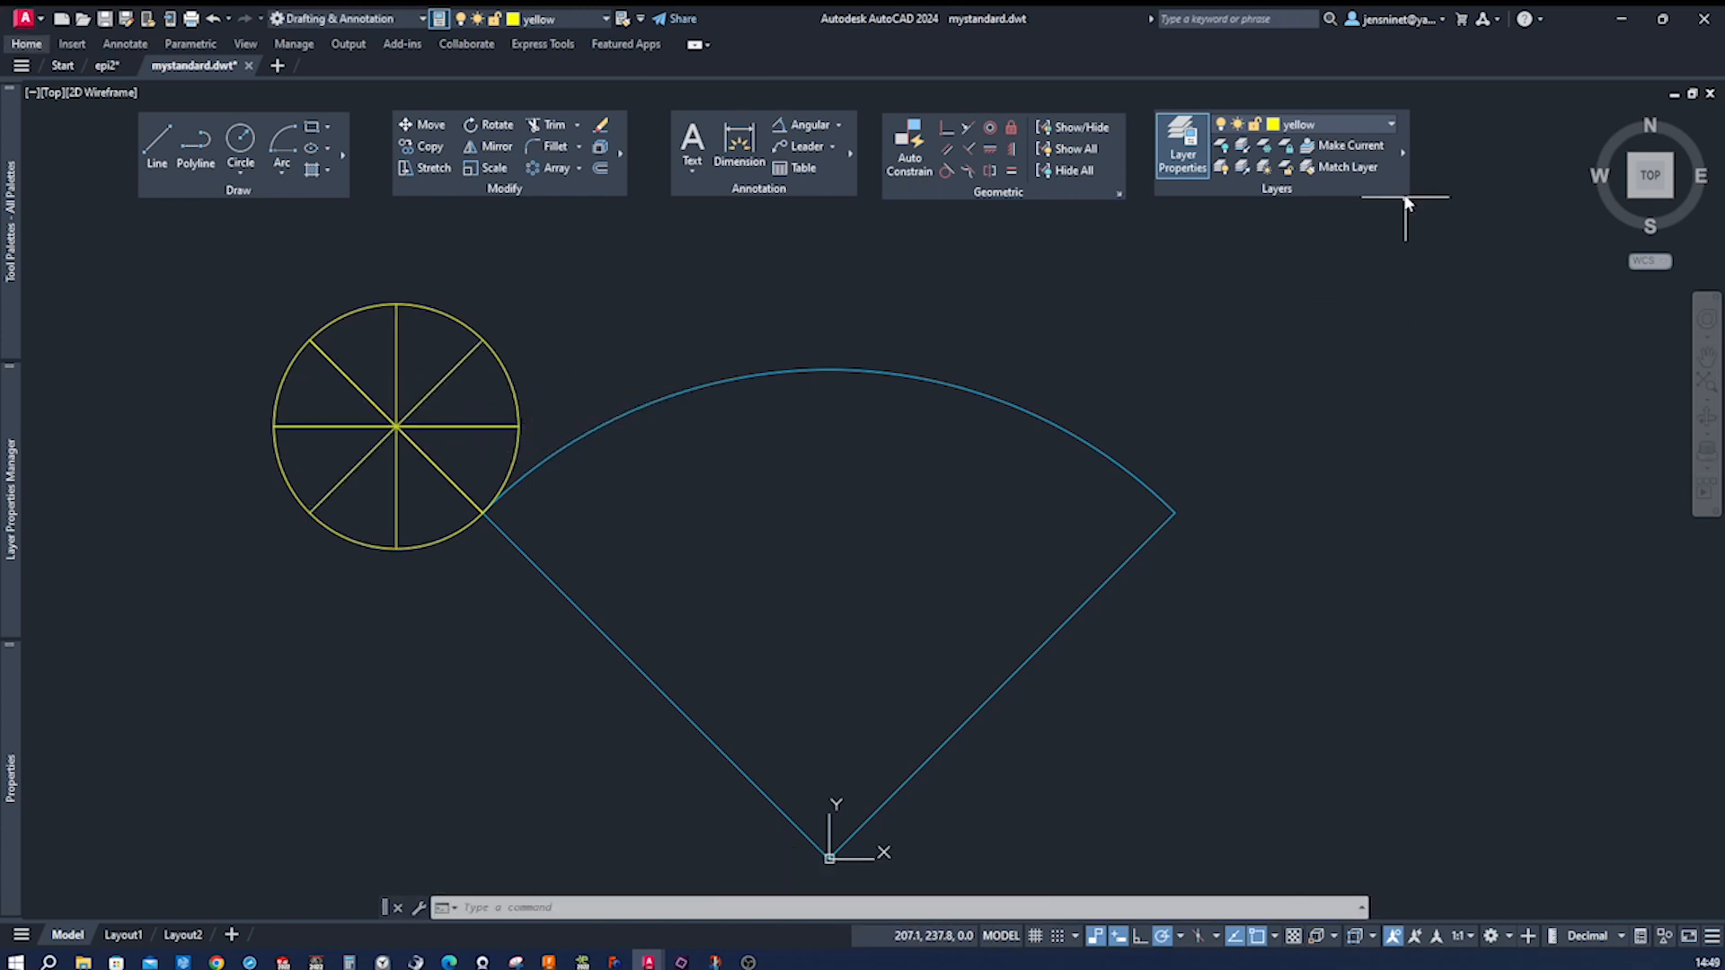
Step: Make red current and draw an arc from the circle's centre to the 45° line's extension
click(1392, 123)
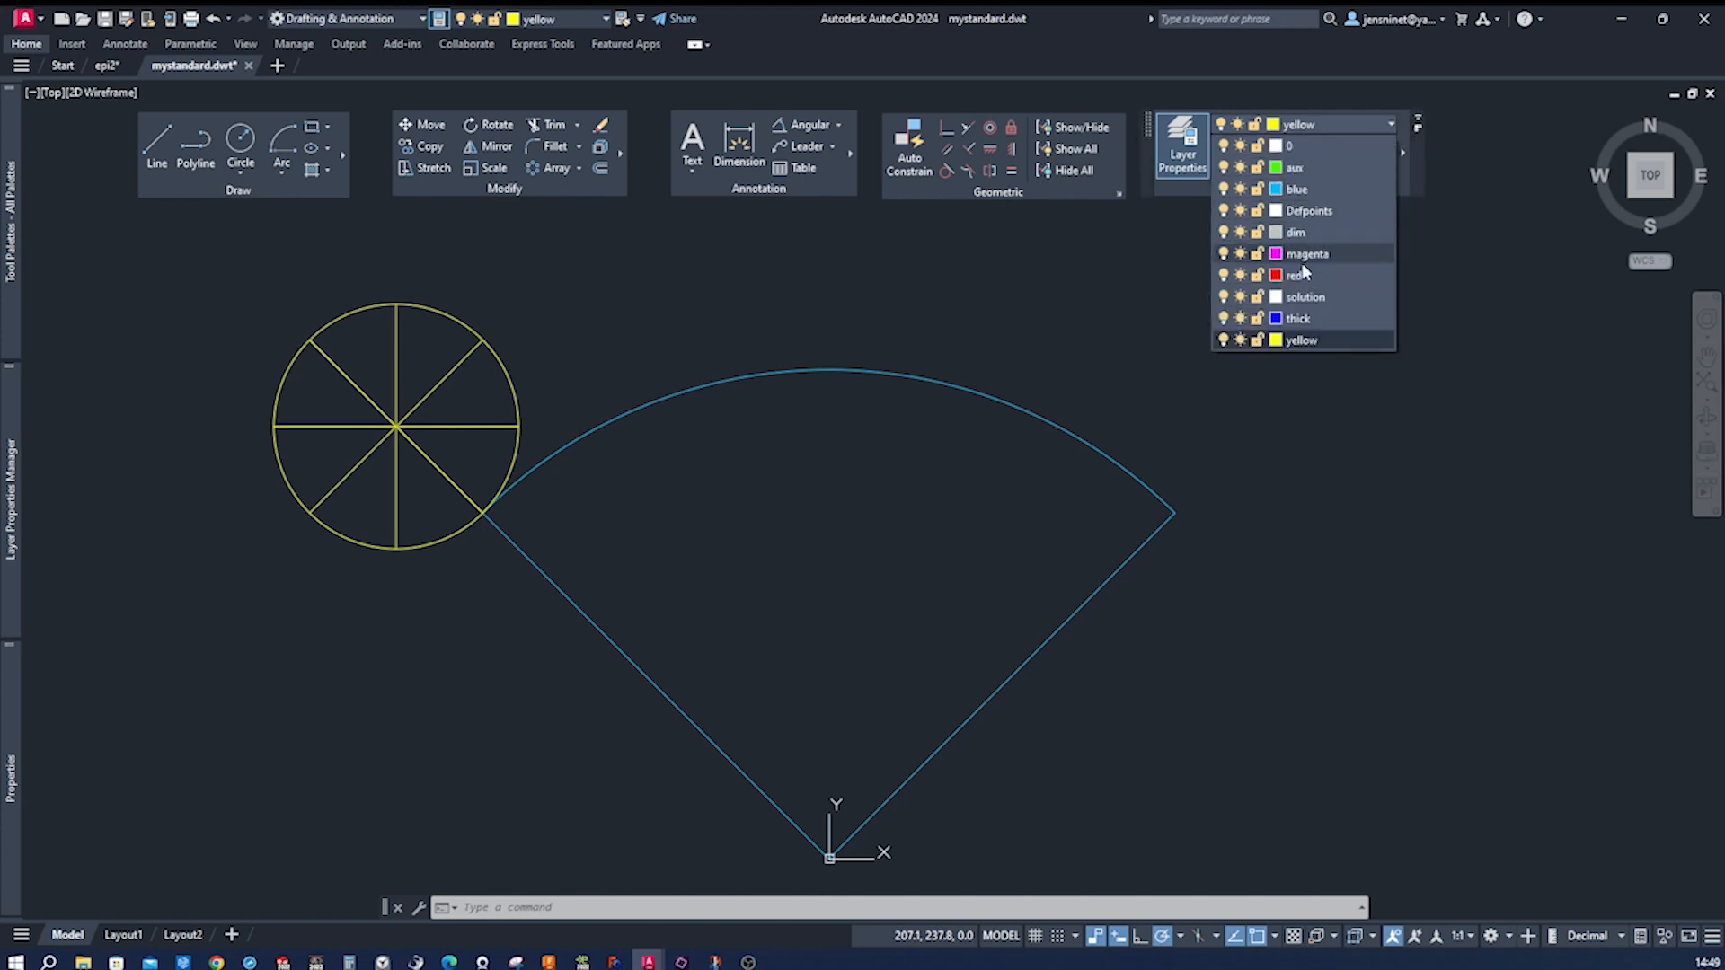
click(1298, 275)
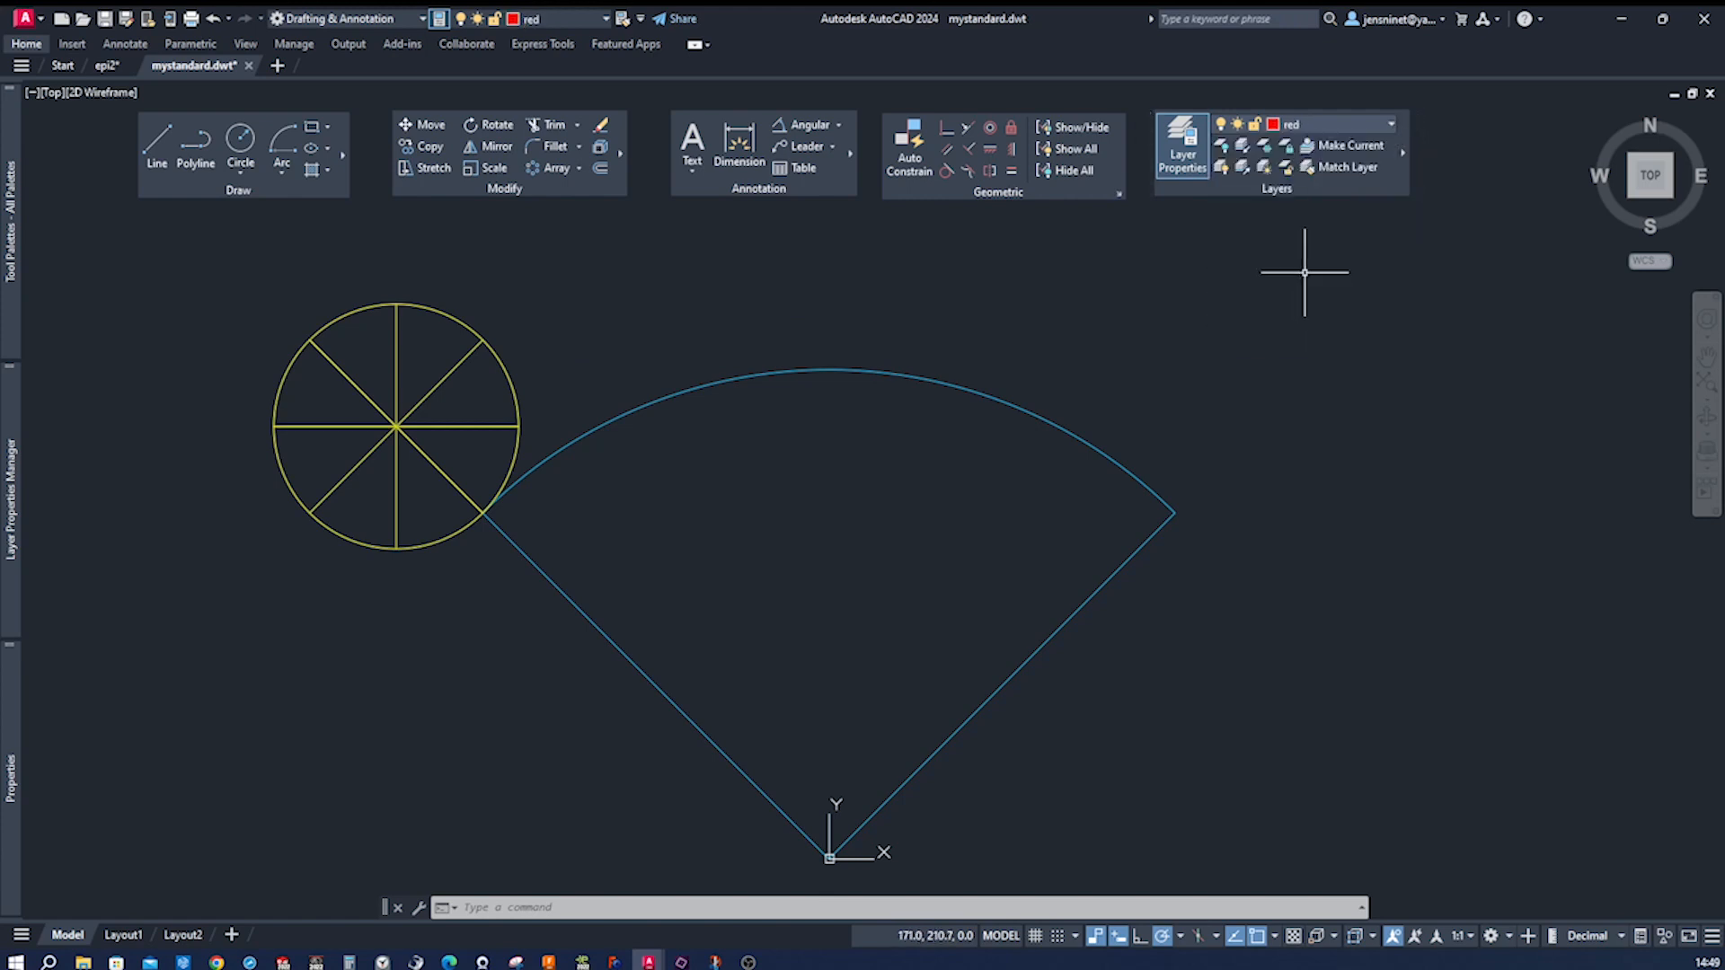
click(281, 148)
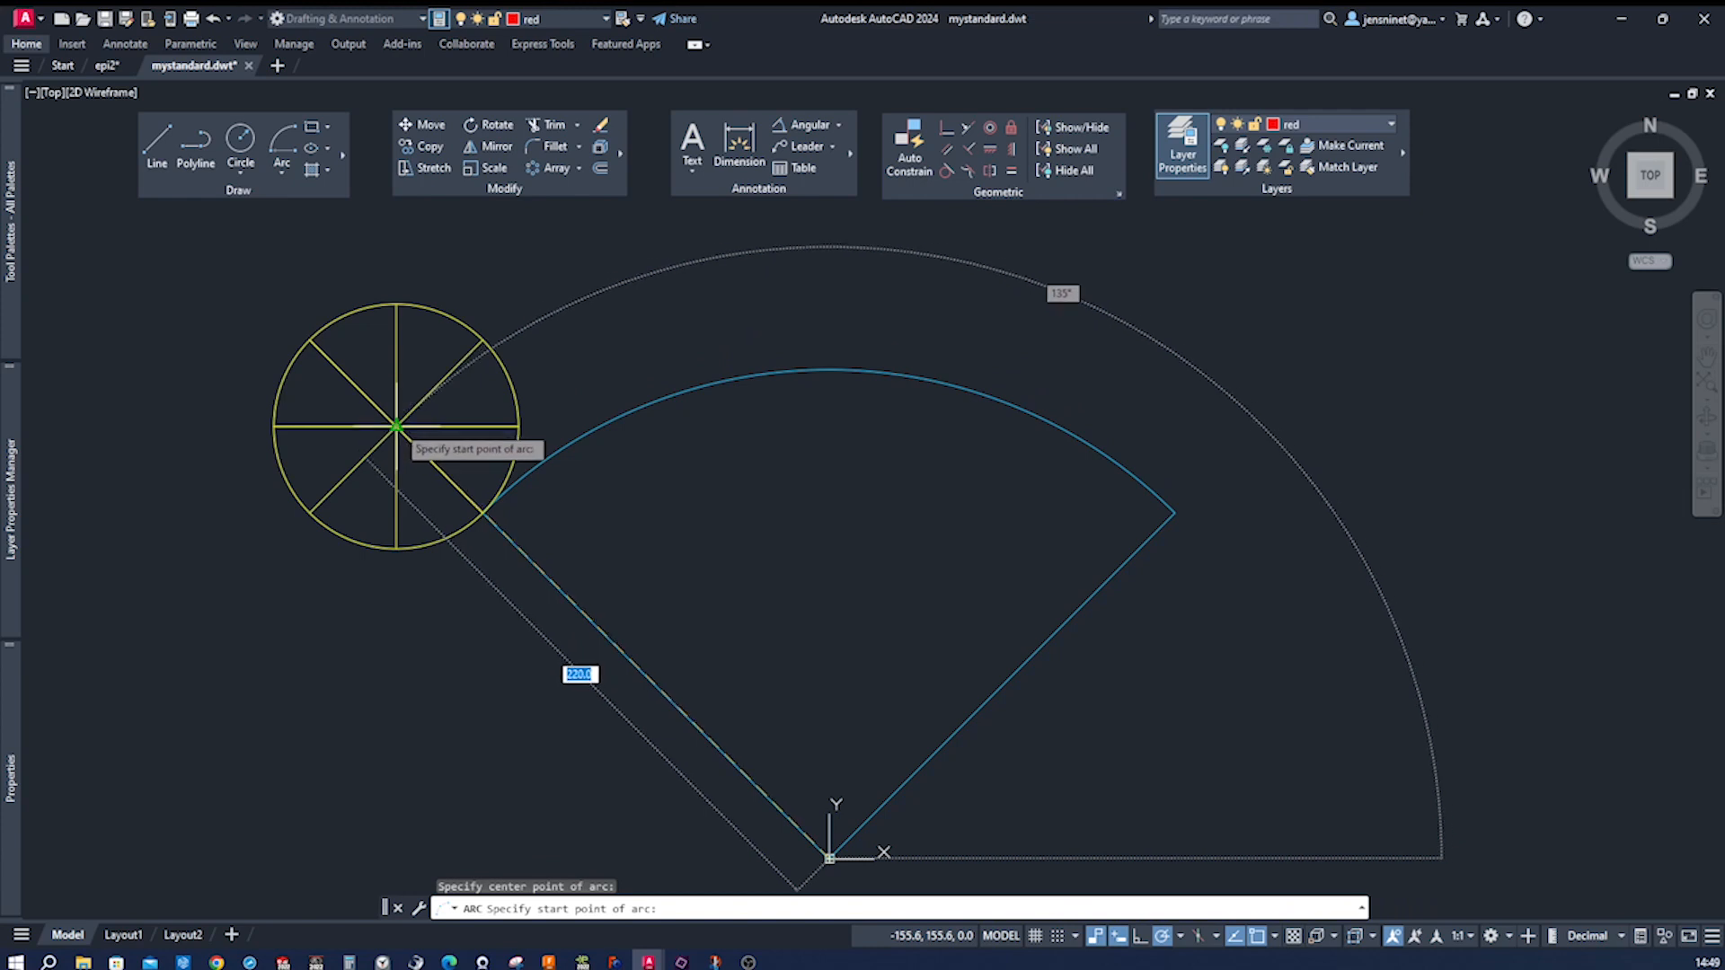
click(395, 426)
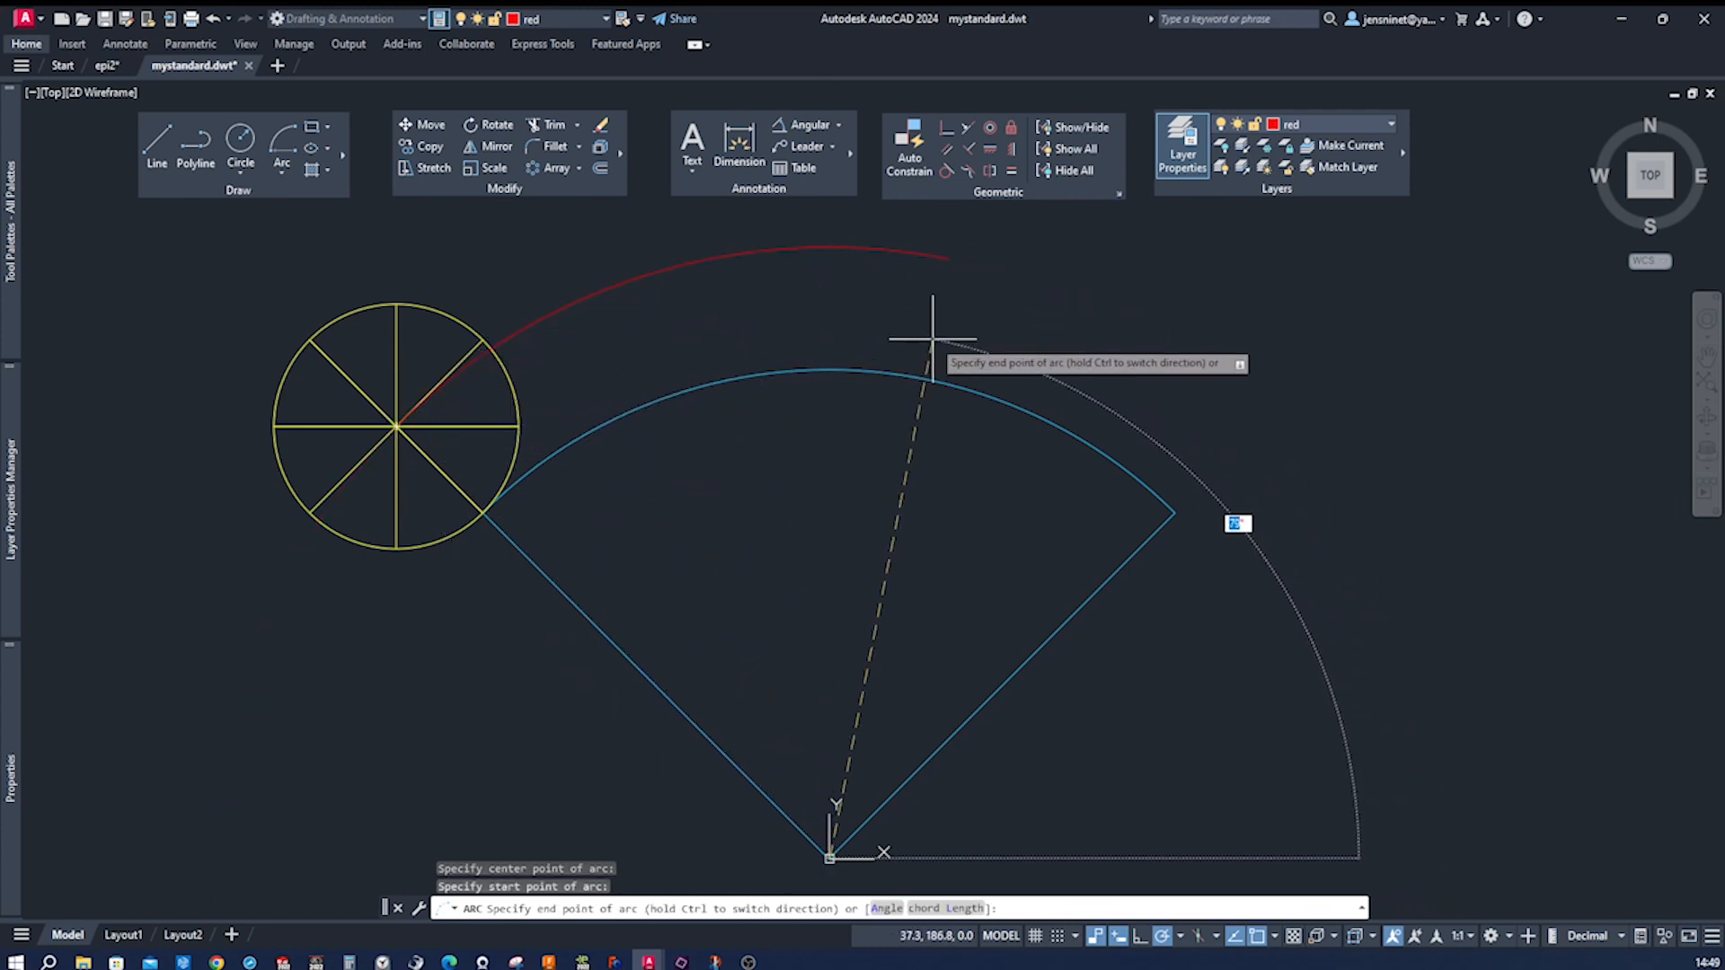
mouse_move(1226, 455)
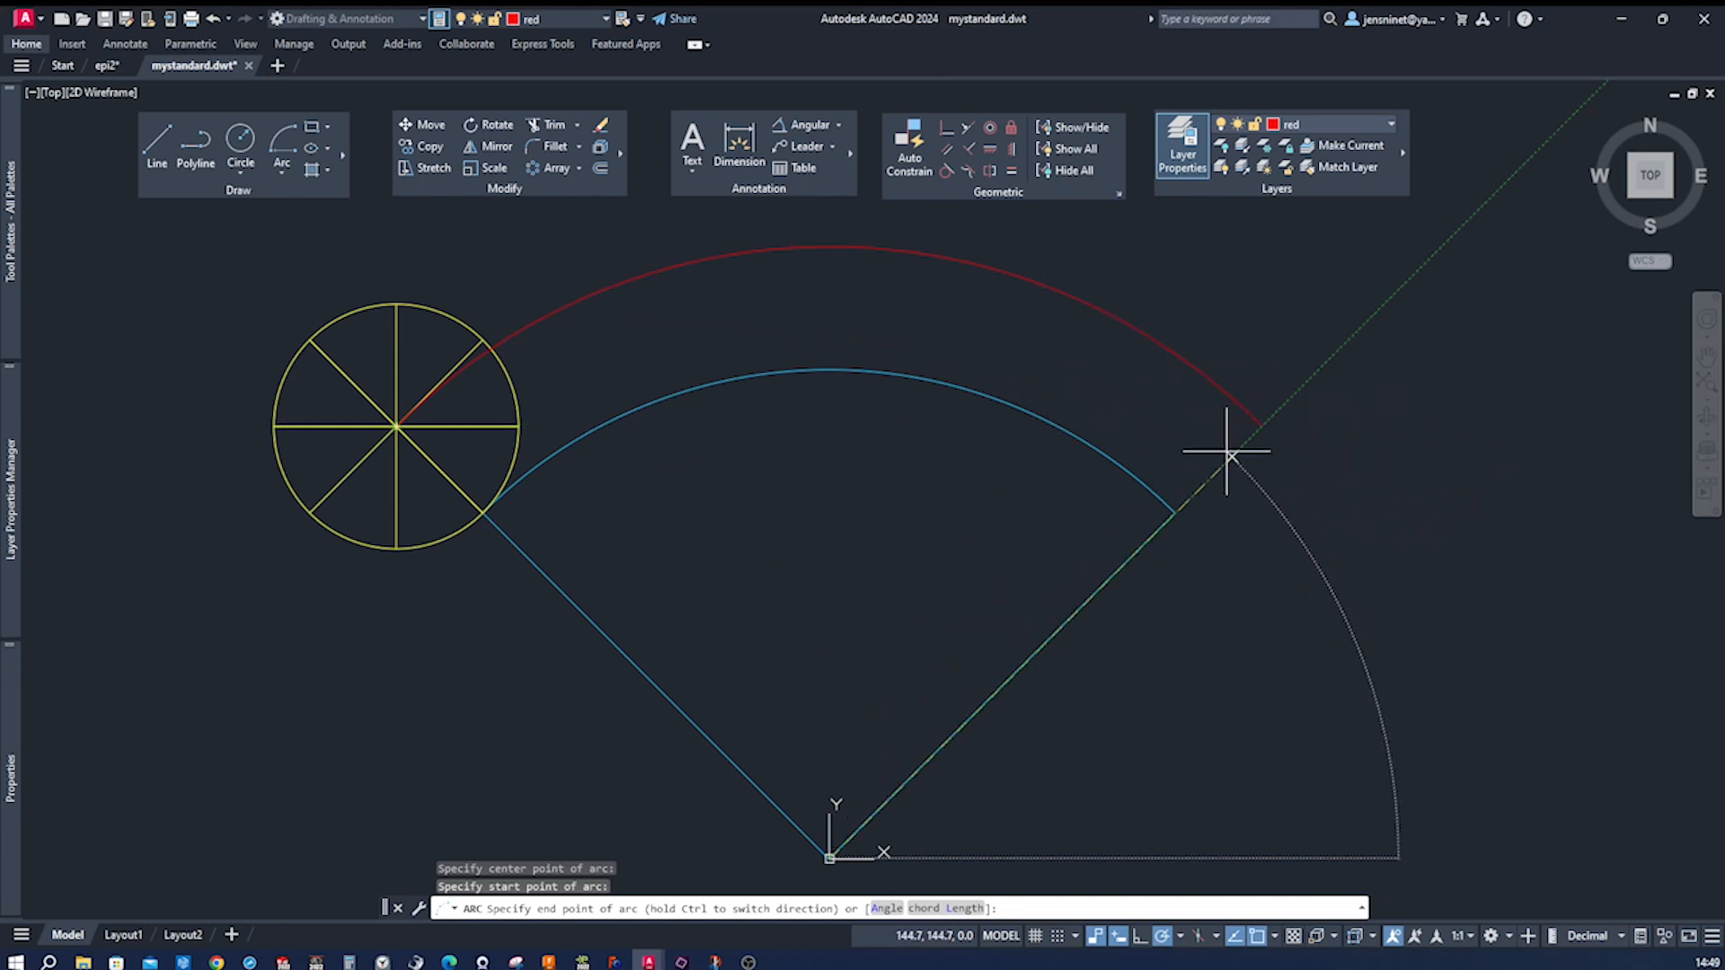
click(1231, 454)
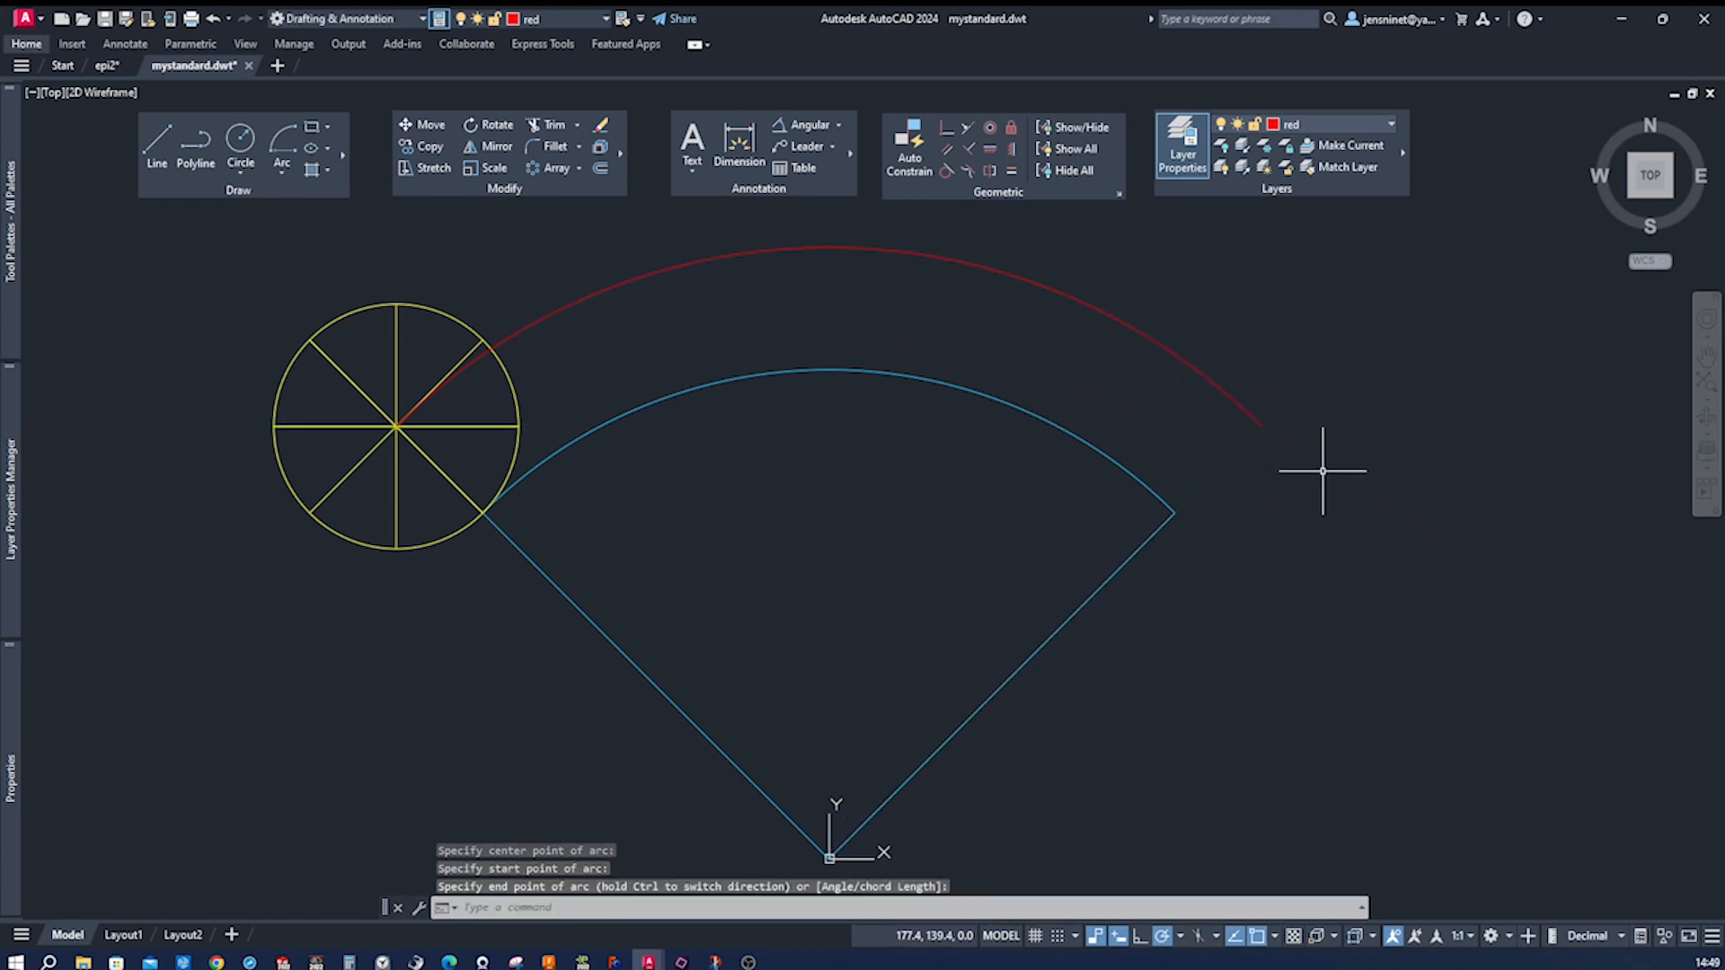
mouse_move(1302, 494)
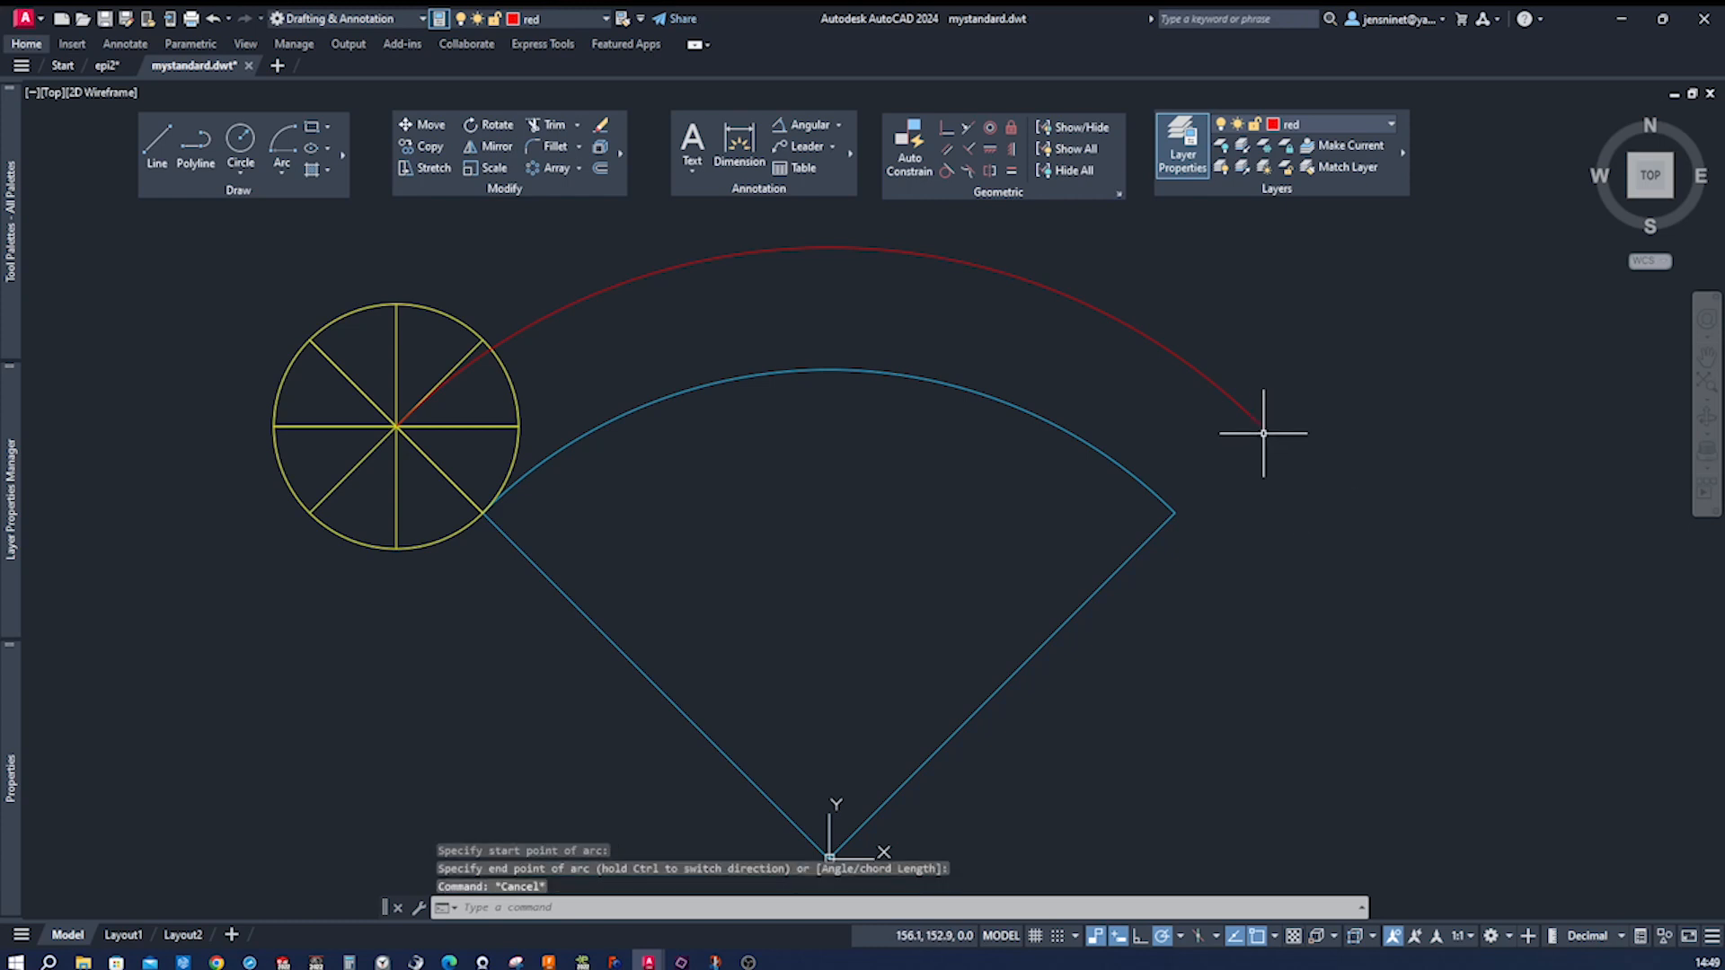
mouse_move(1260, 422)
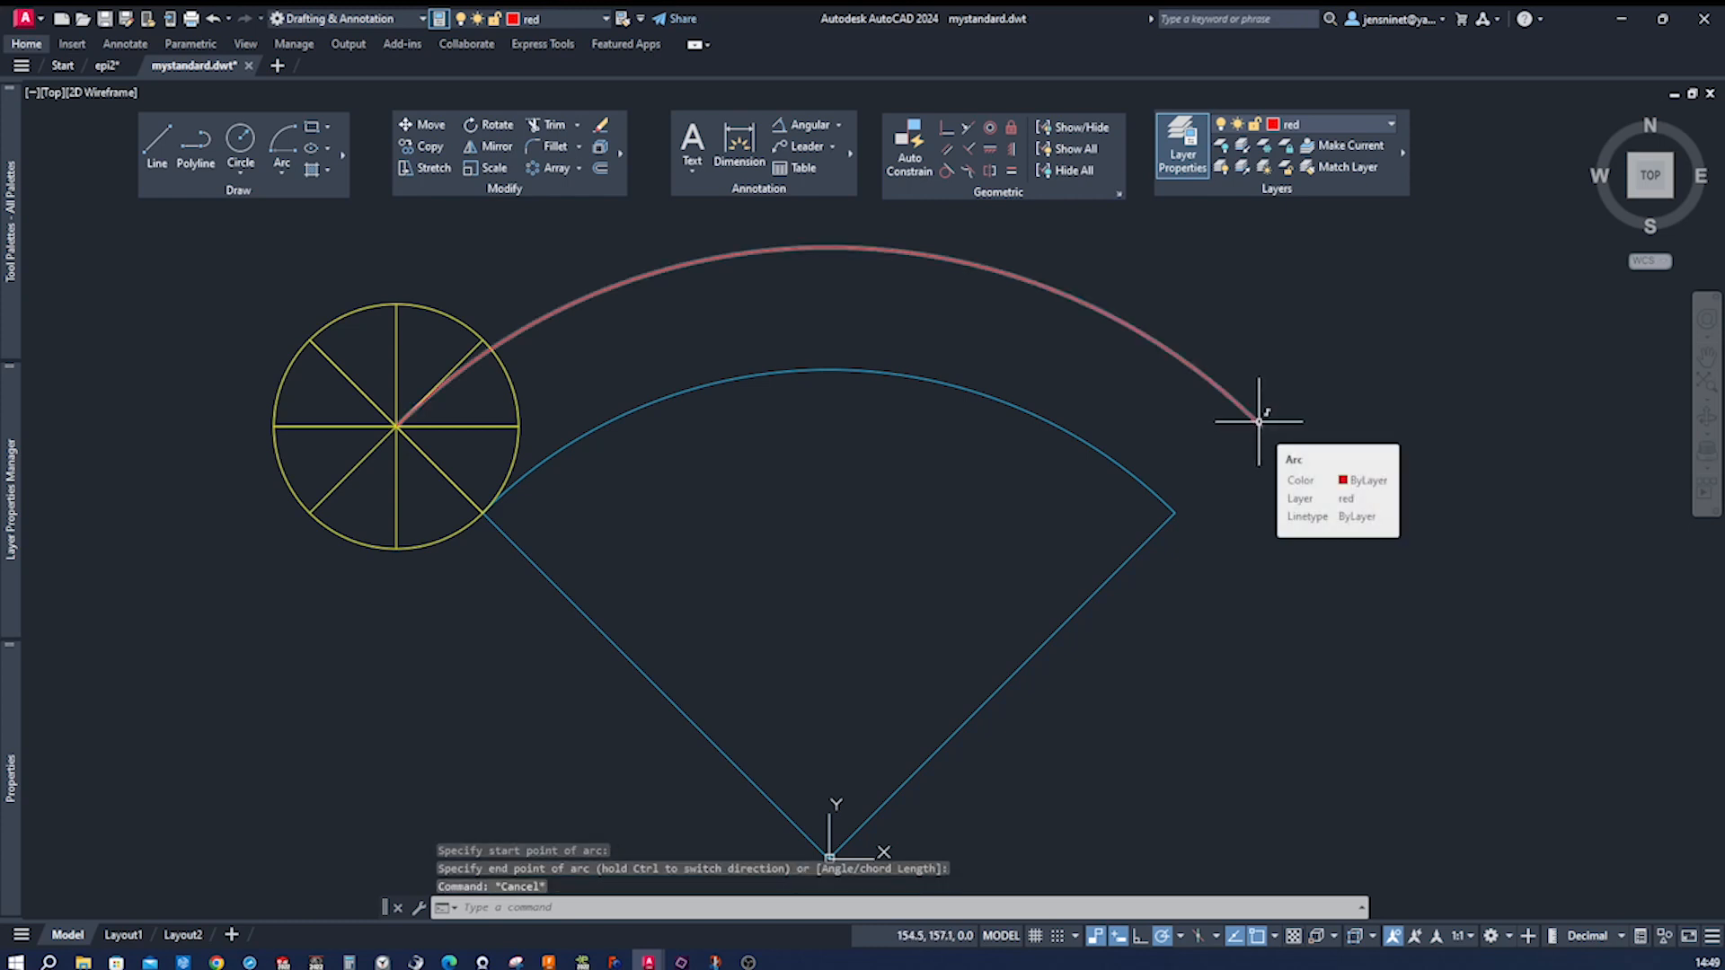
mouse_move(1260, 420)
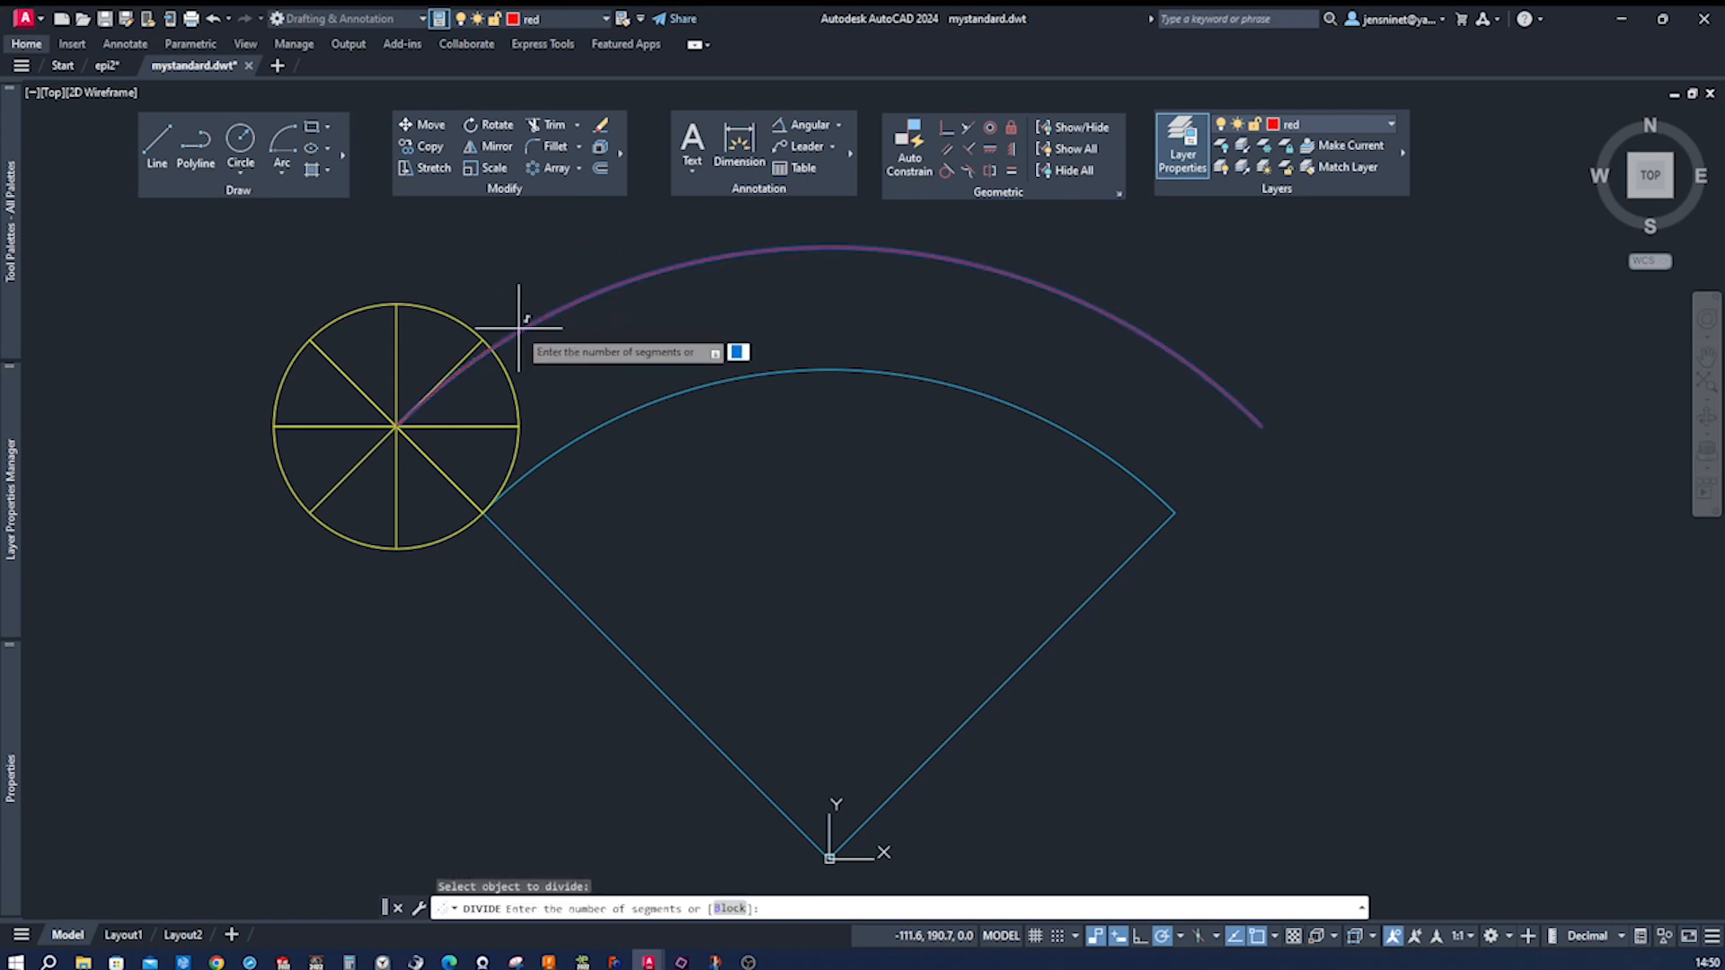
mouse_move(519, 338)
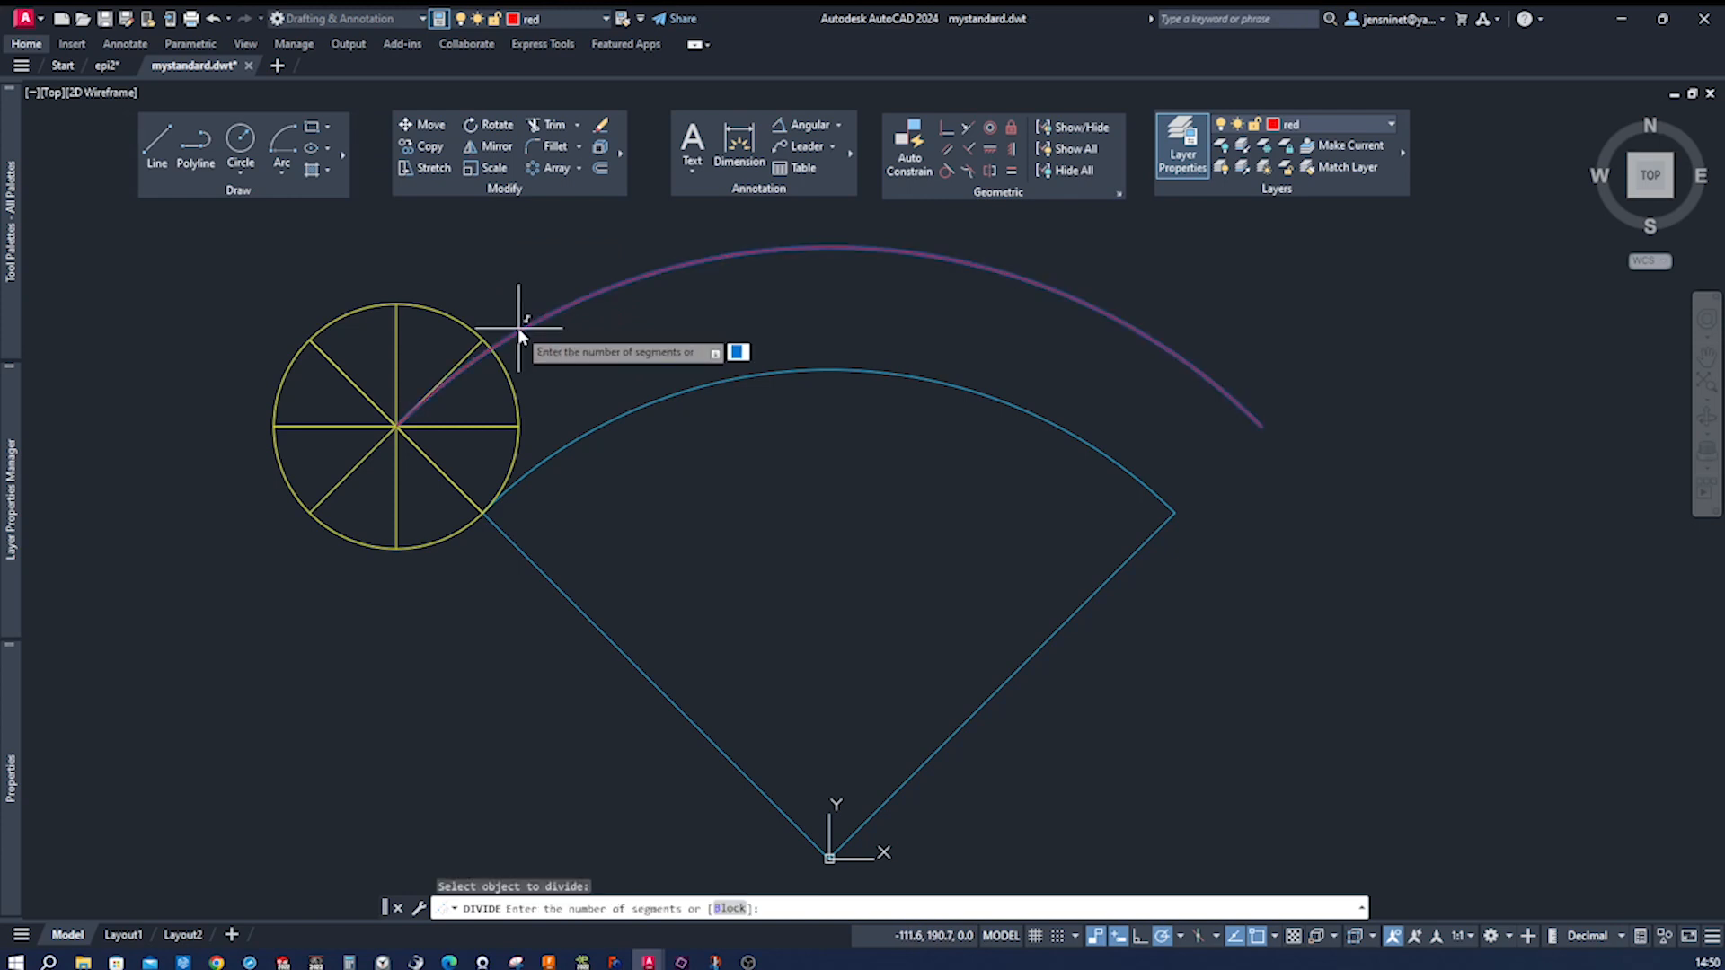
Step: Divide the red arc into 8 segments and end the command
text(8)
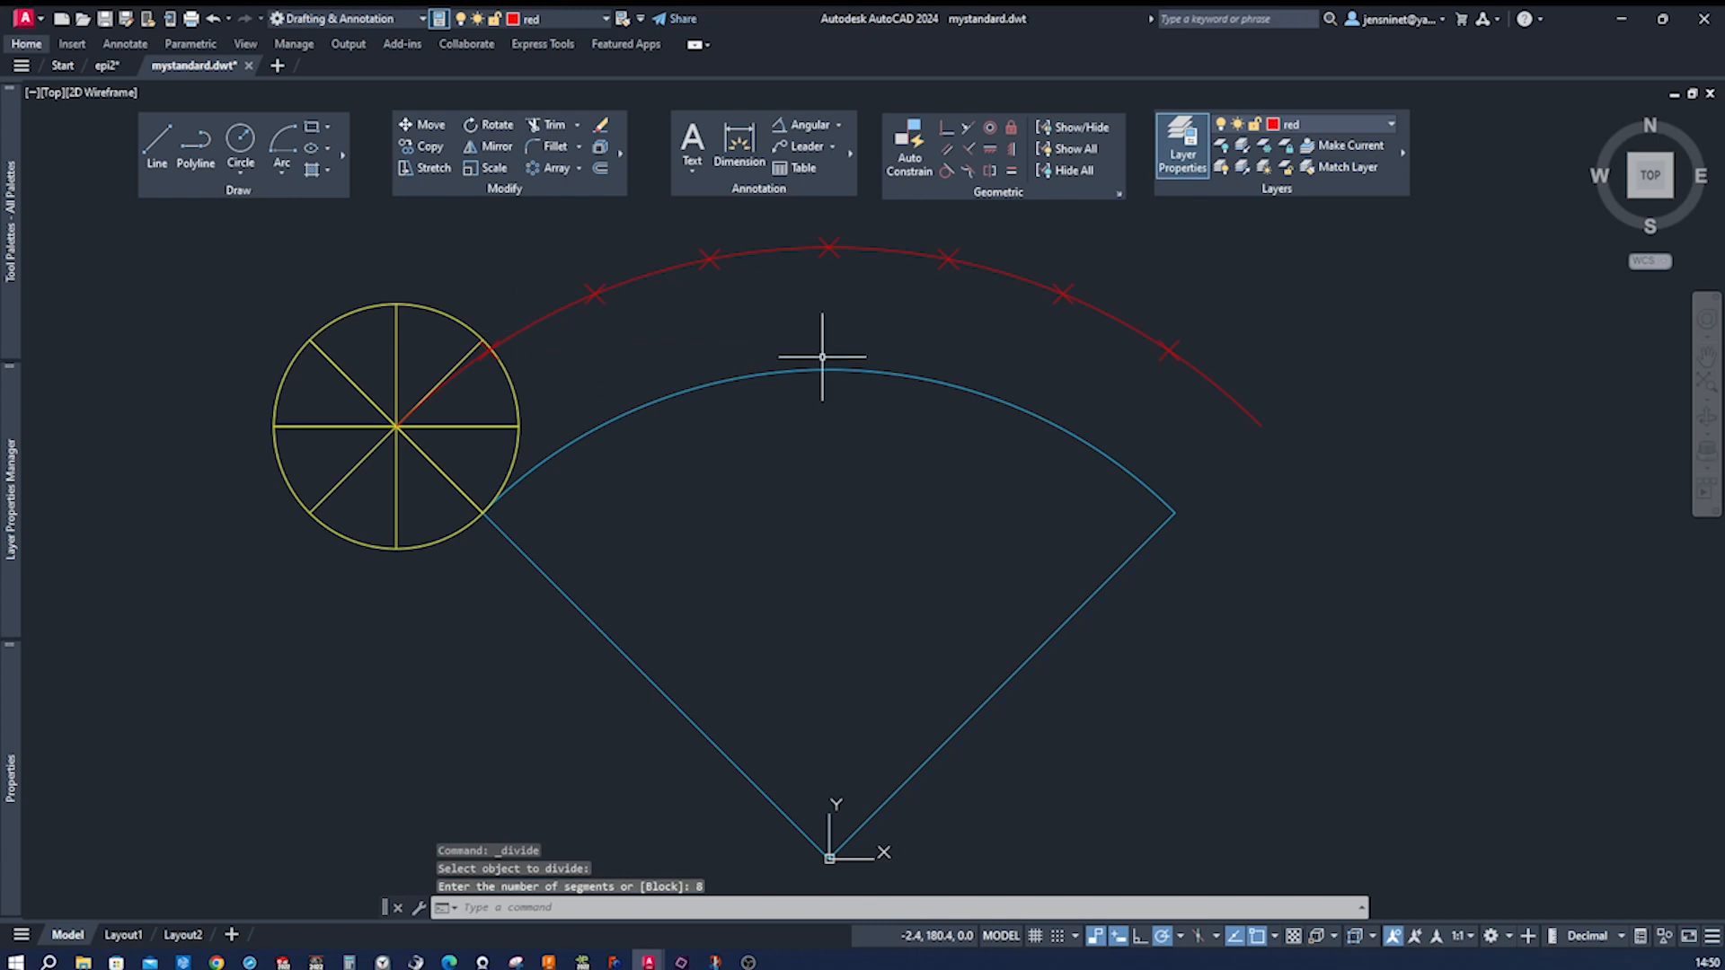
key(Escape)
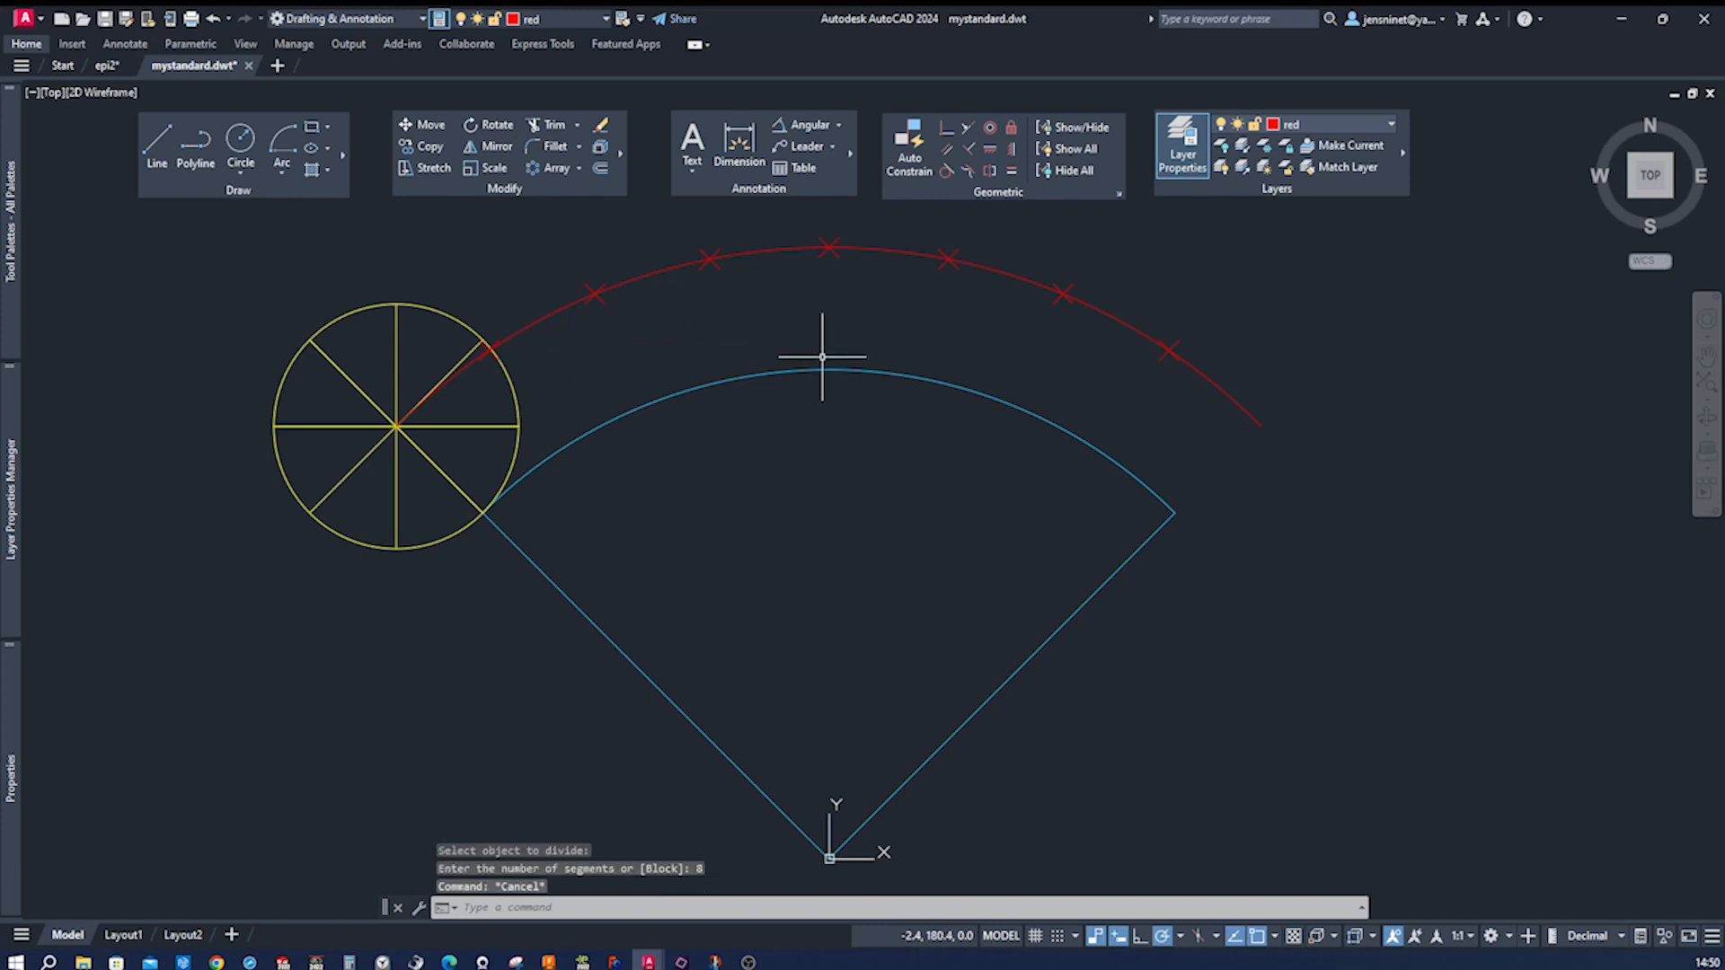
mouse_move(837, 353)
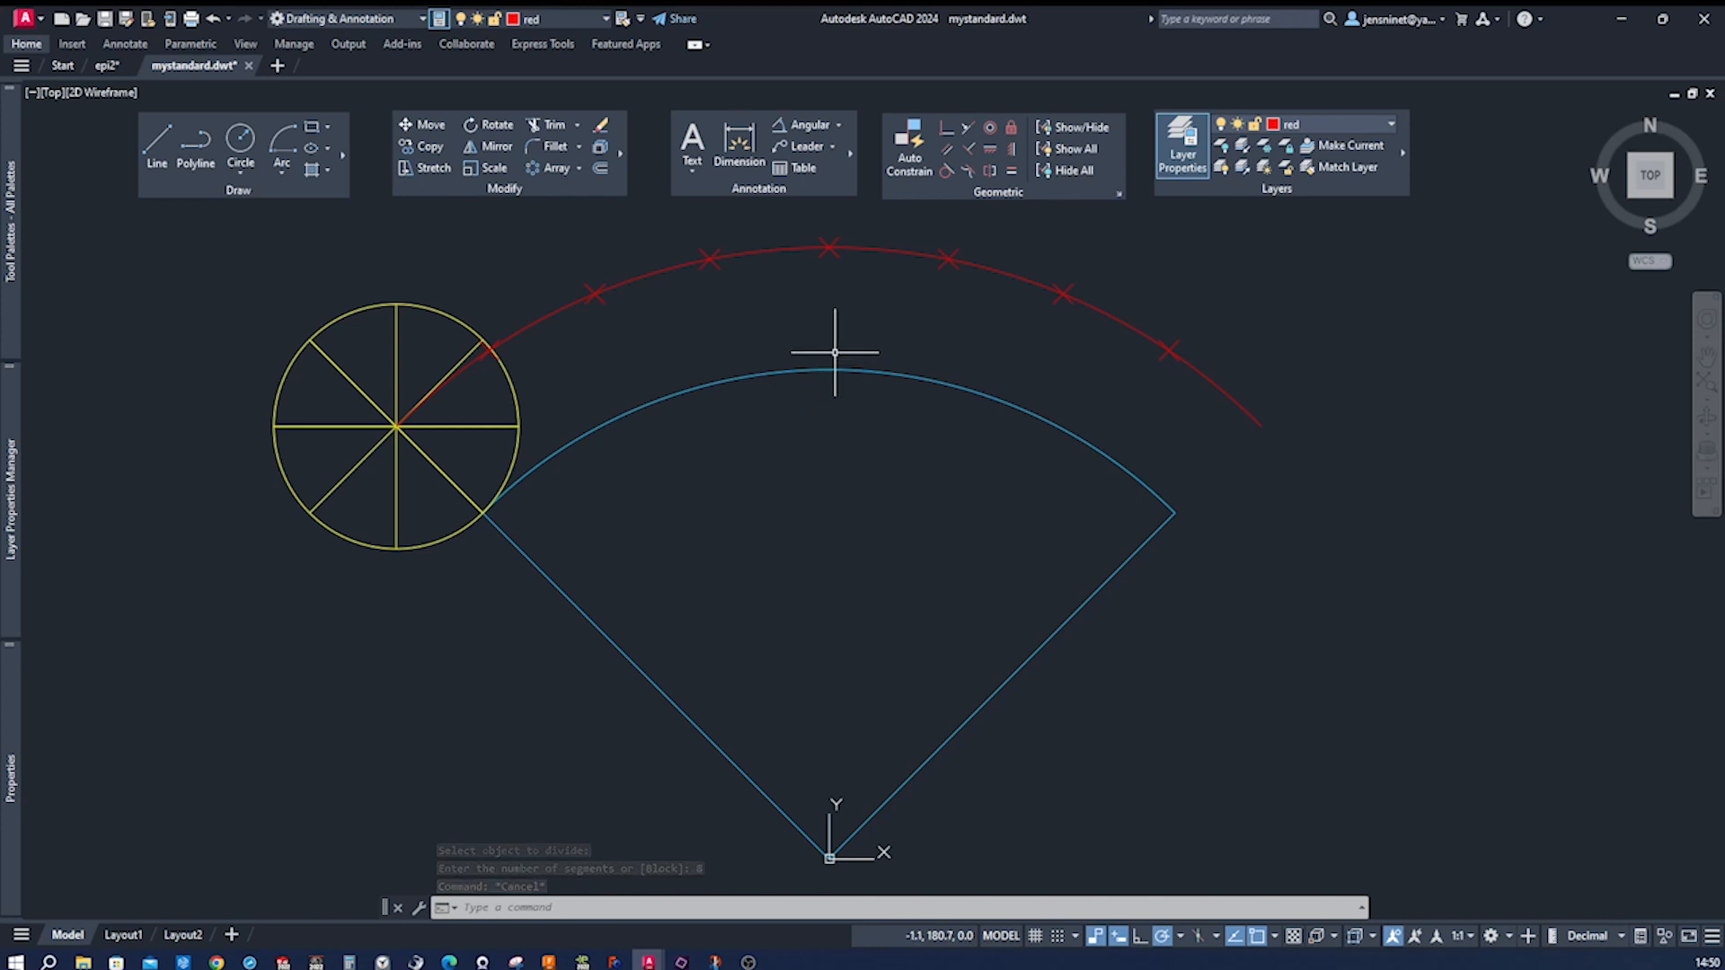
Step: Make aux current and draw the inner dashed arc about the origin from the circle's bottom point
click(1391, 124)
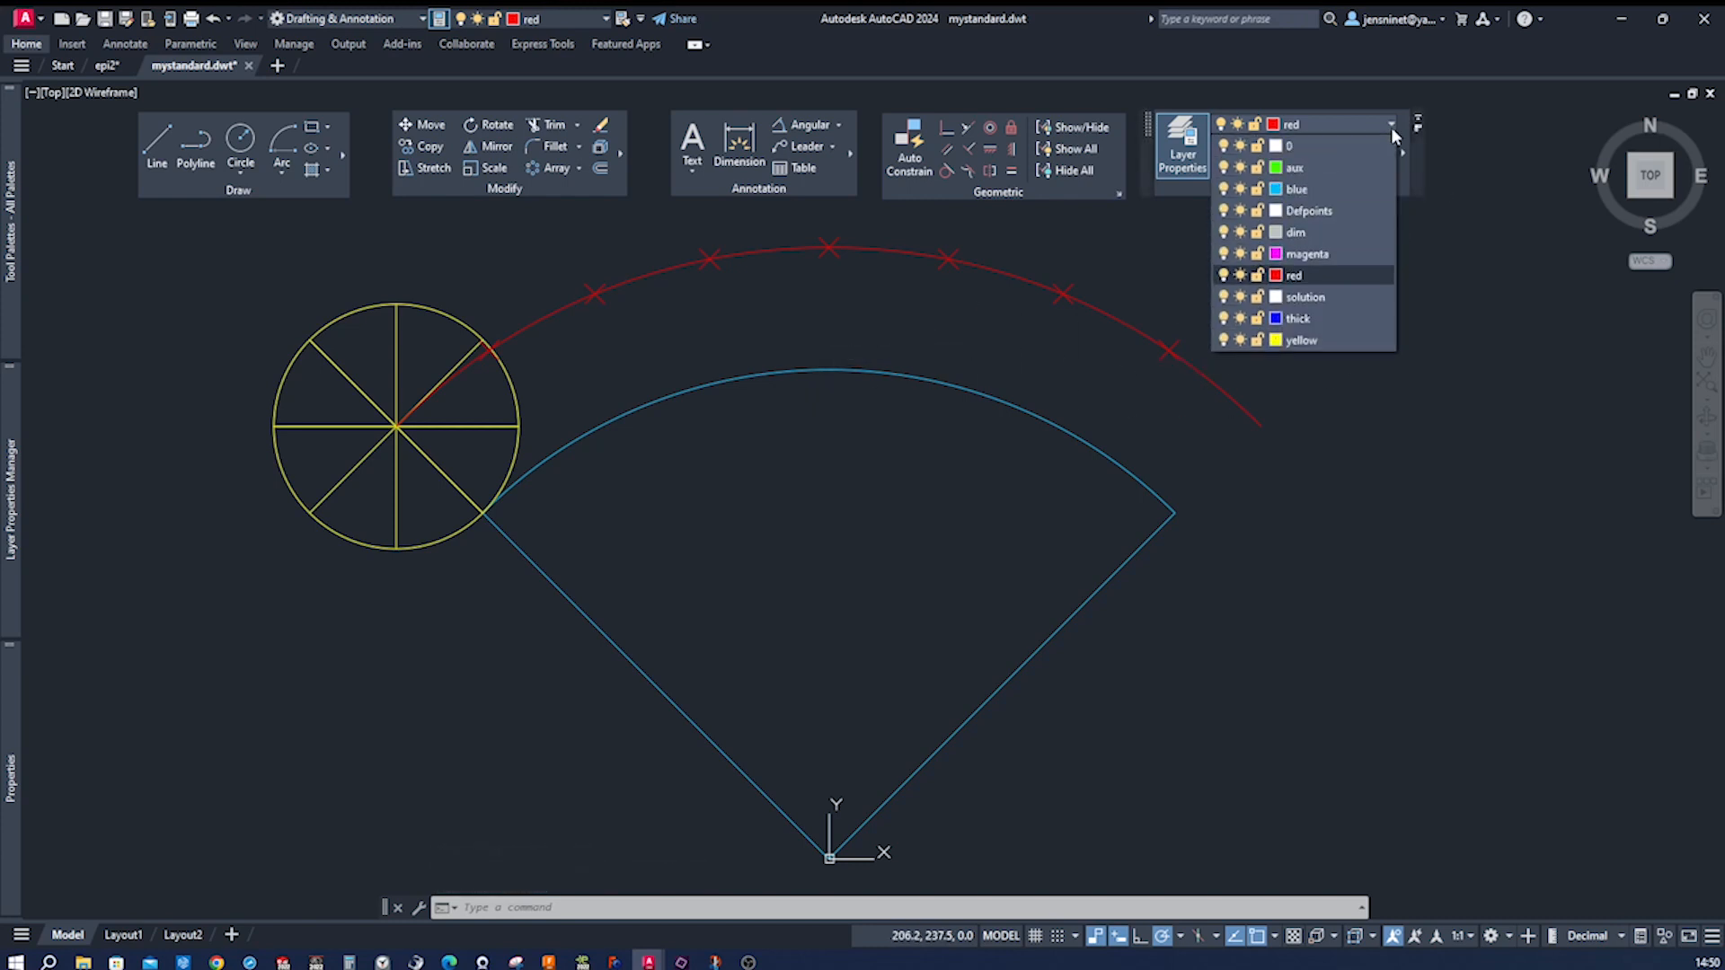
click(1295, 167)
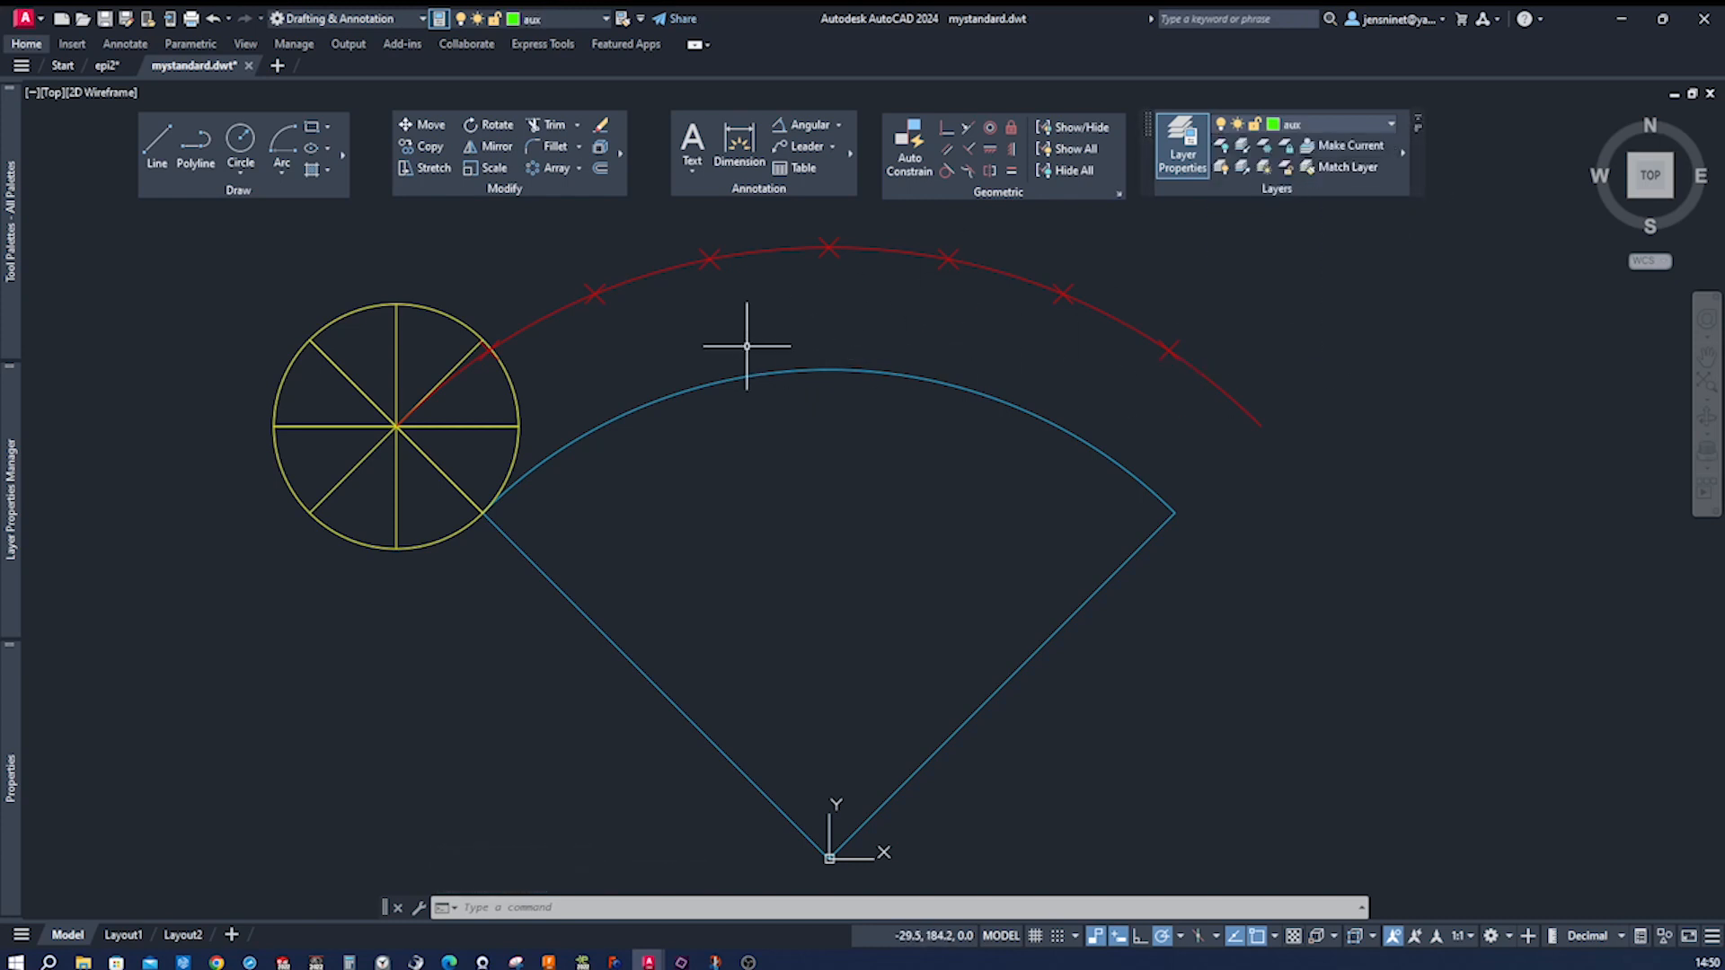
click(281, 138)
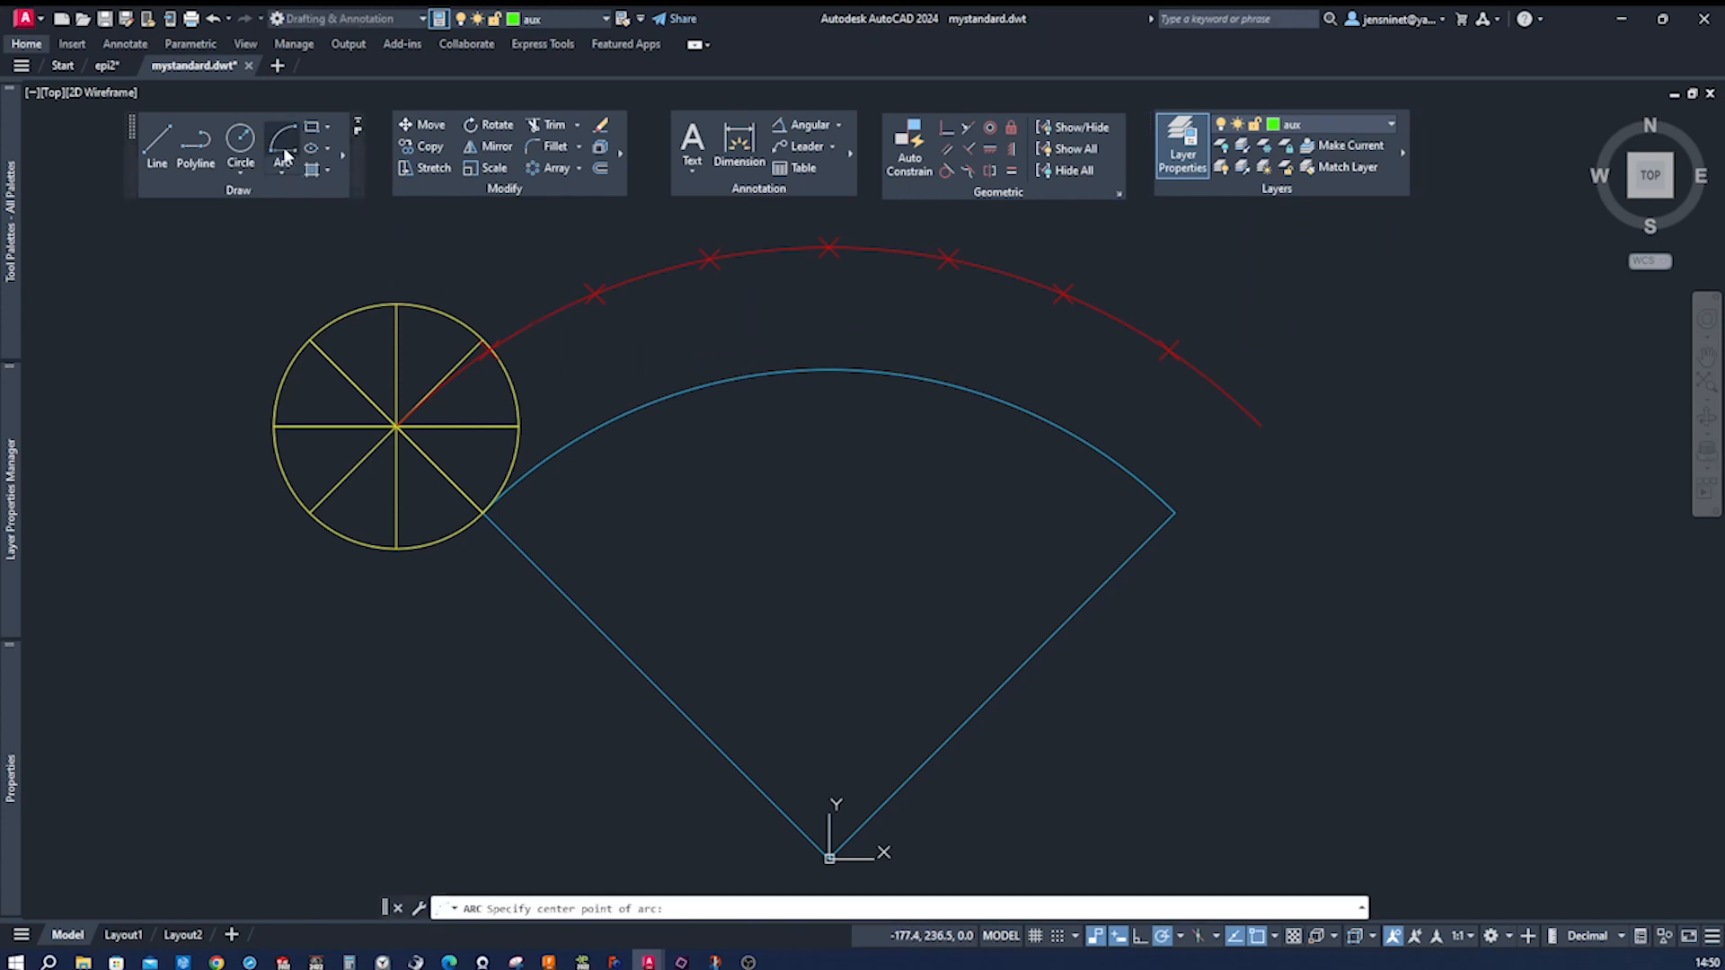
mouse_move(770, 804)
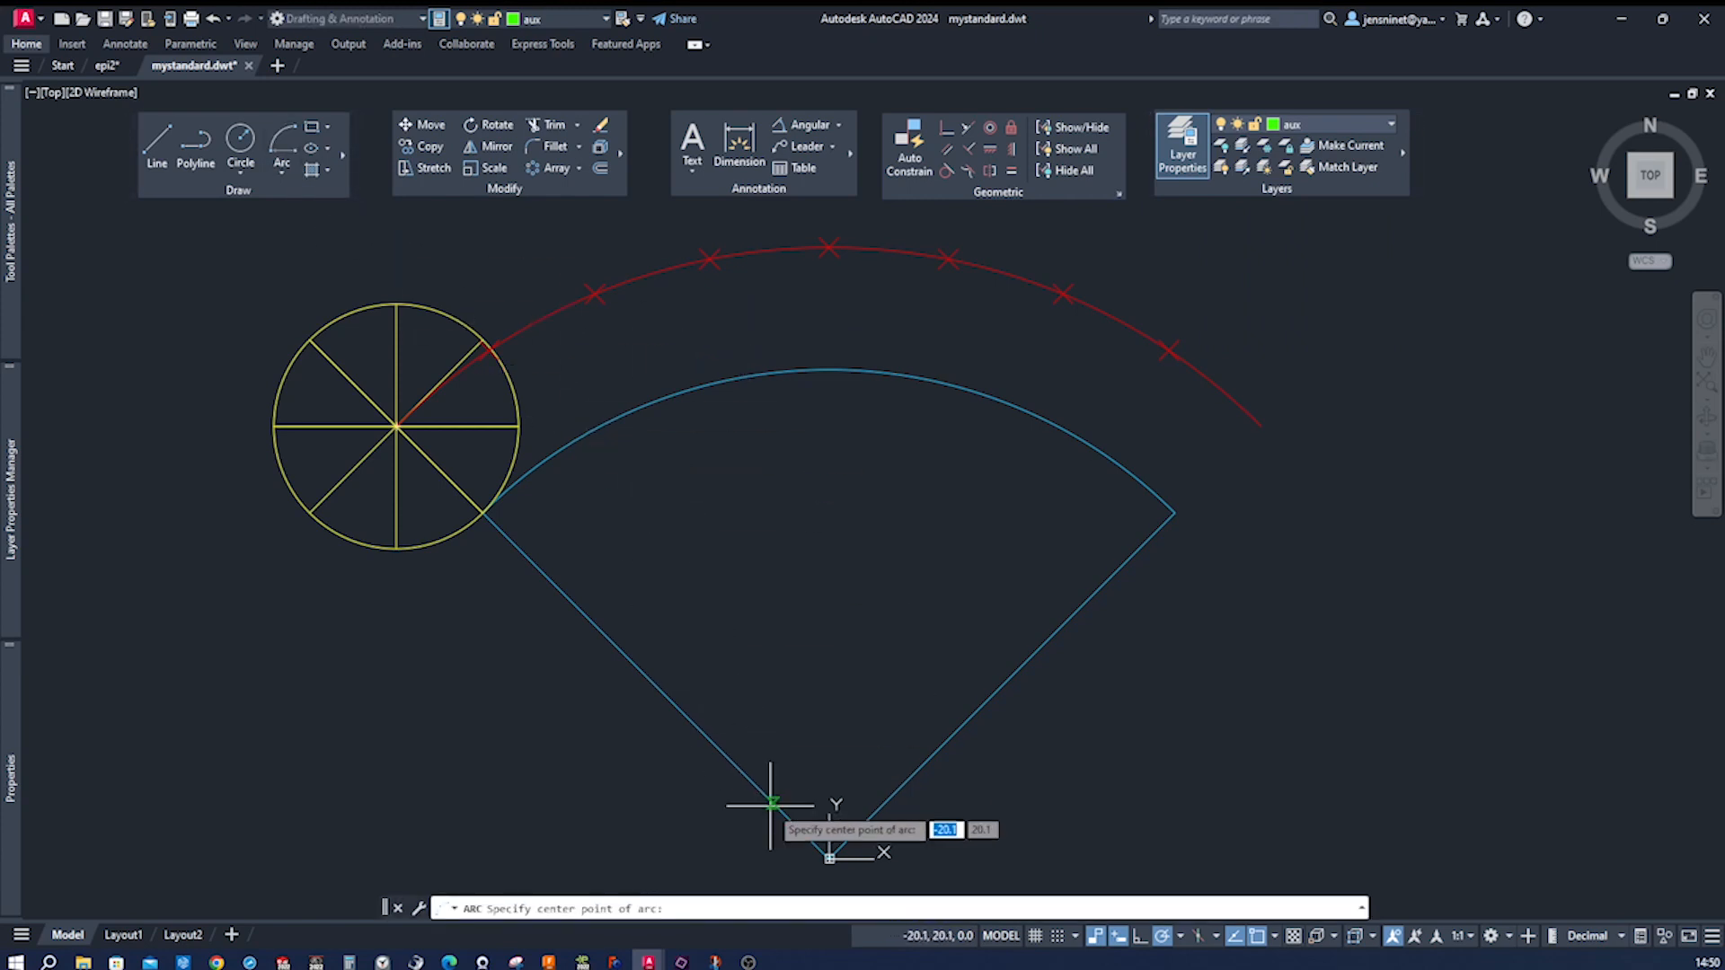
click(771, 805)
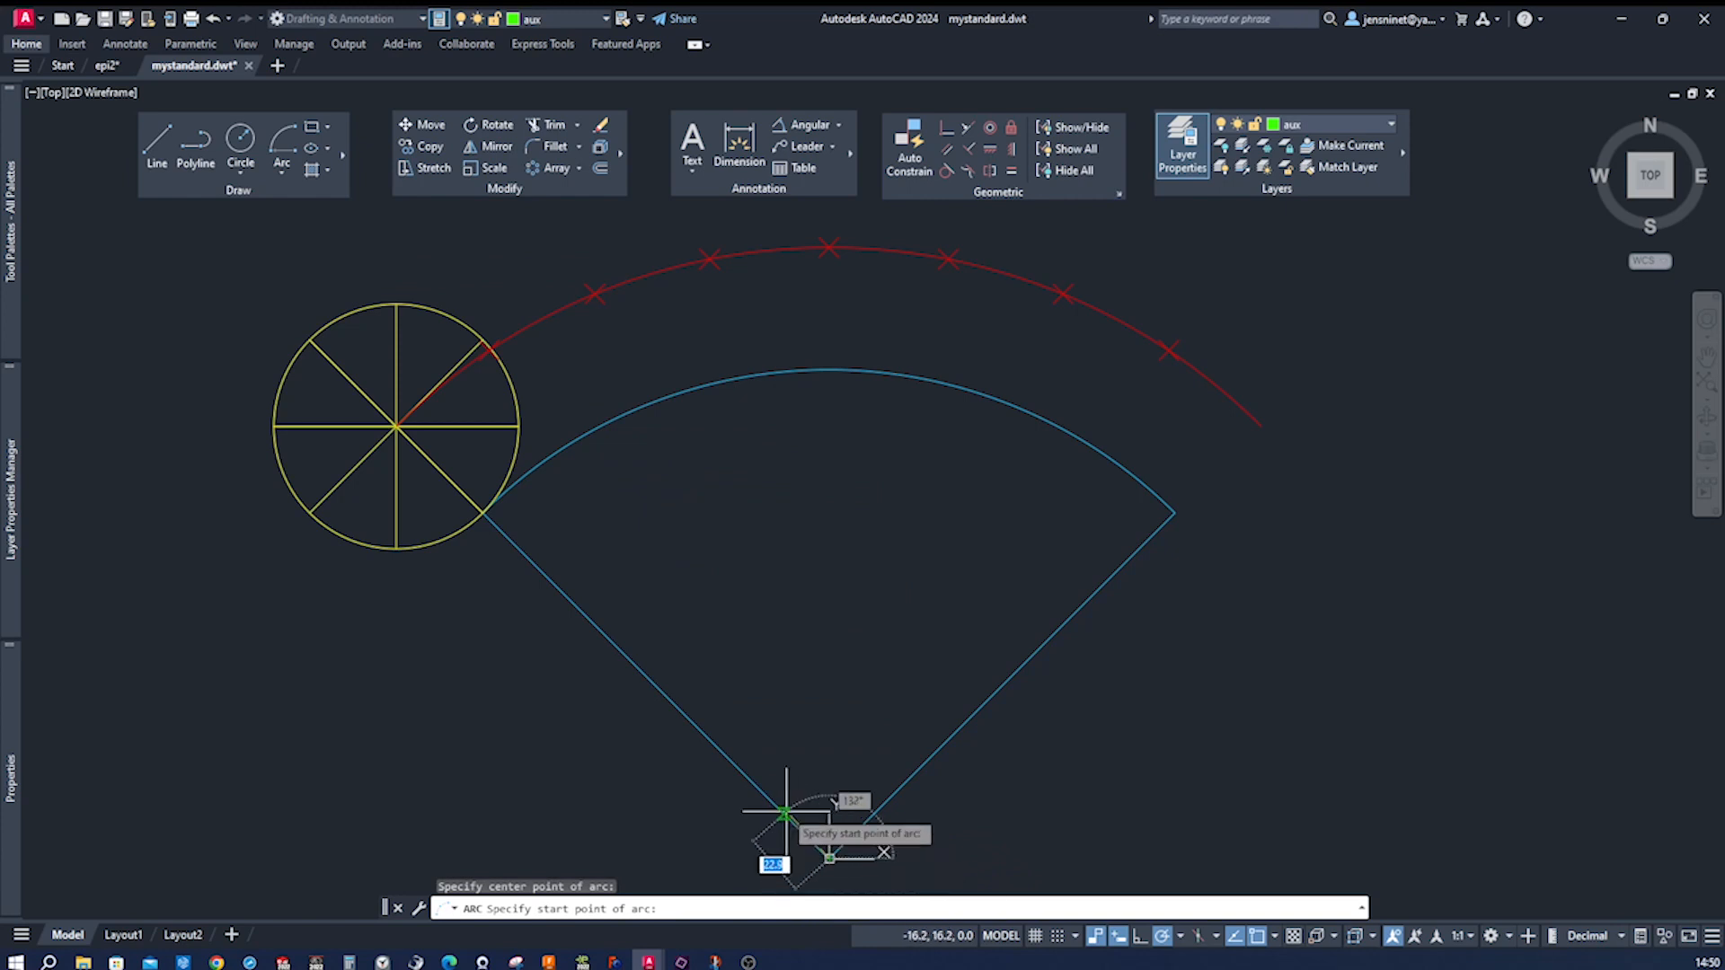
mouse_move(716, 649)
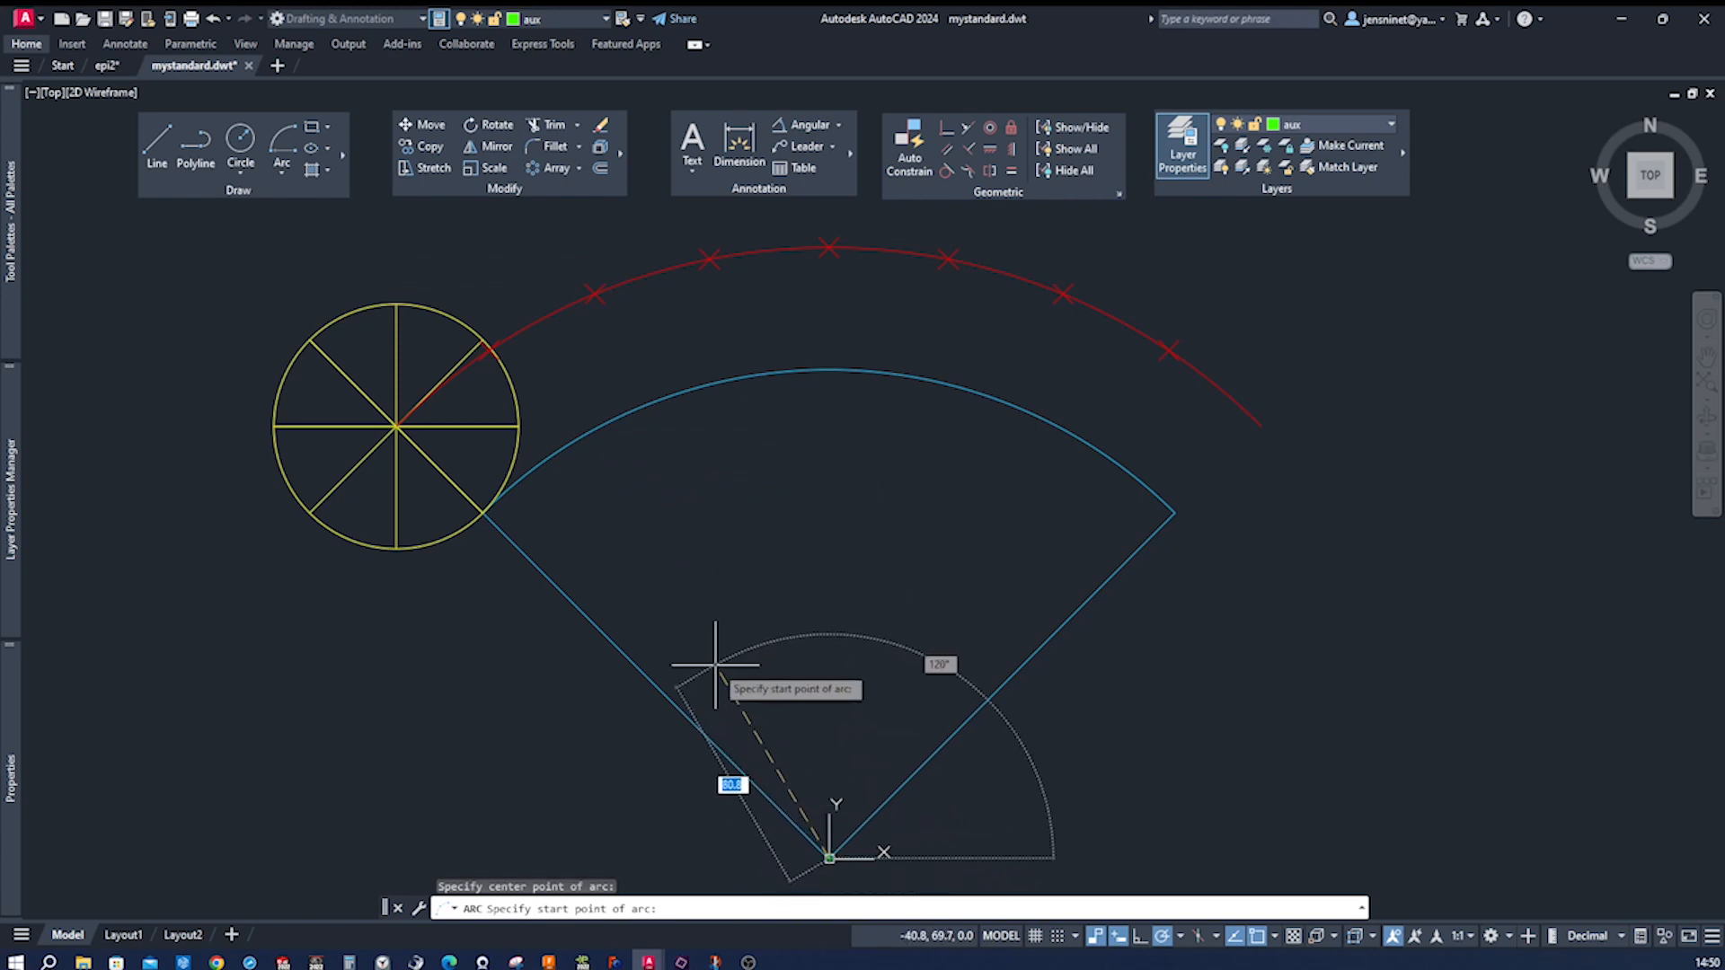
mouse_move(396, 550)
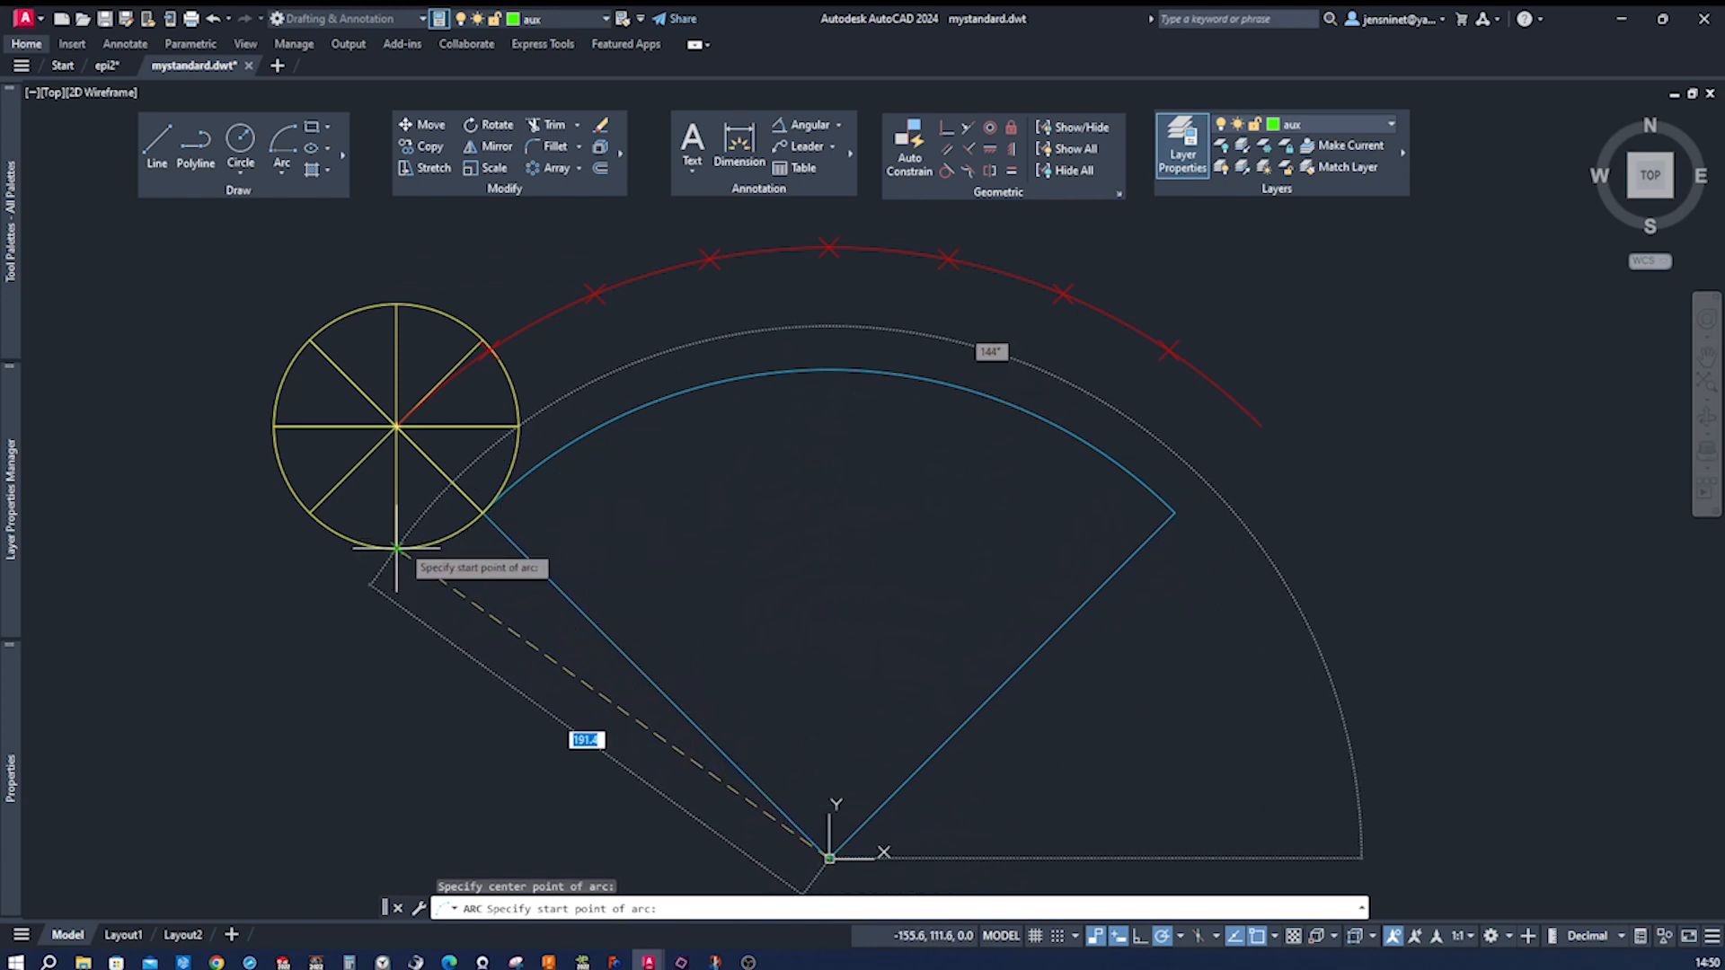
click(391, 549)
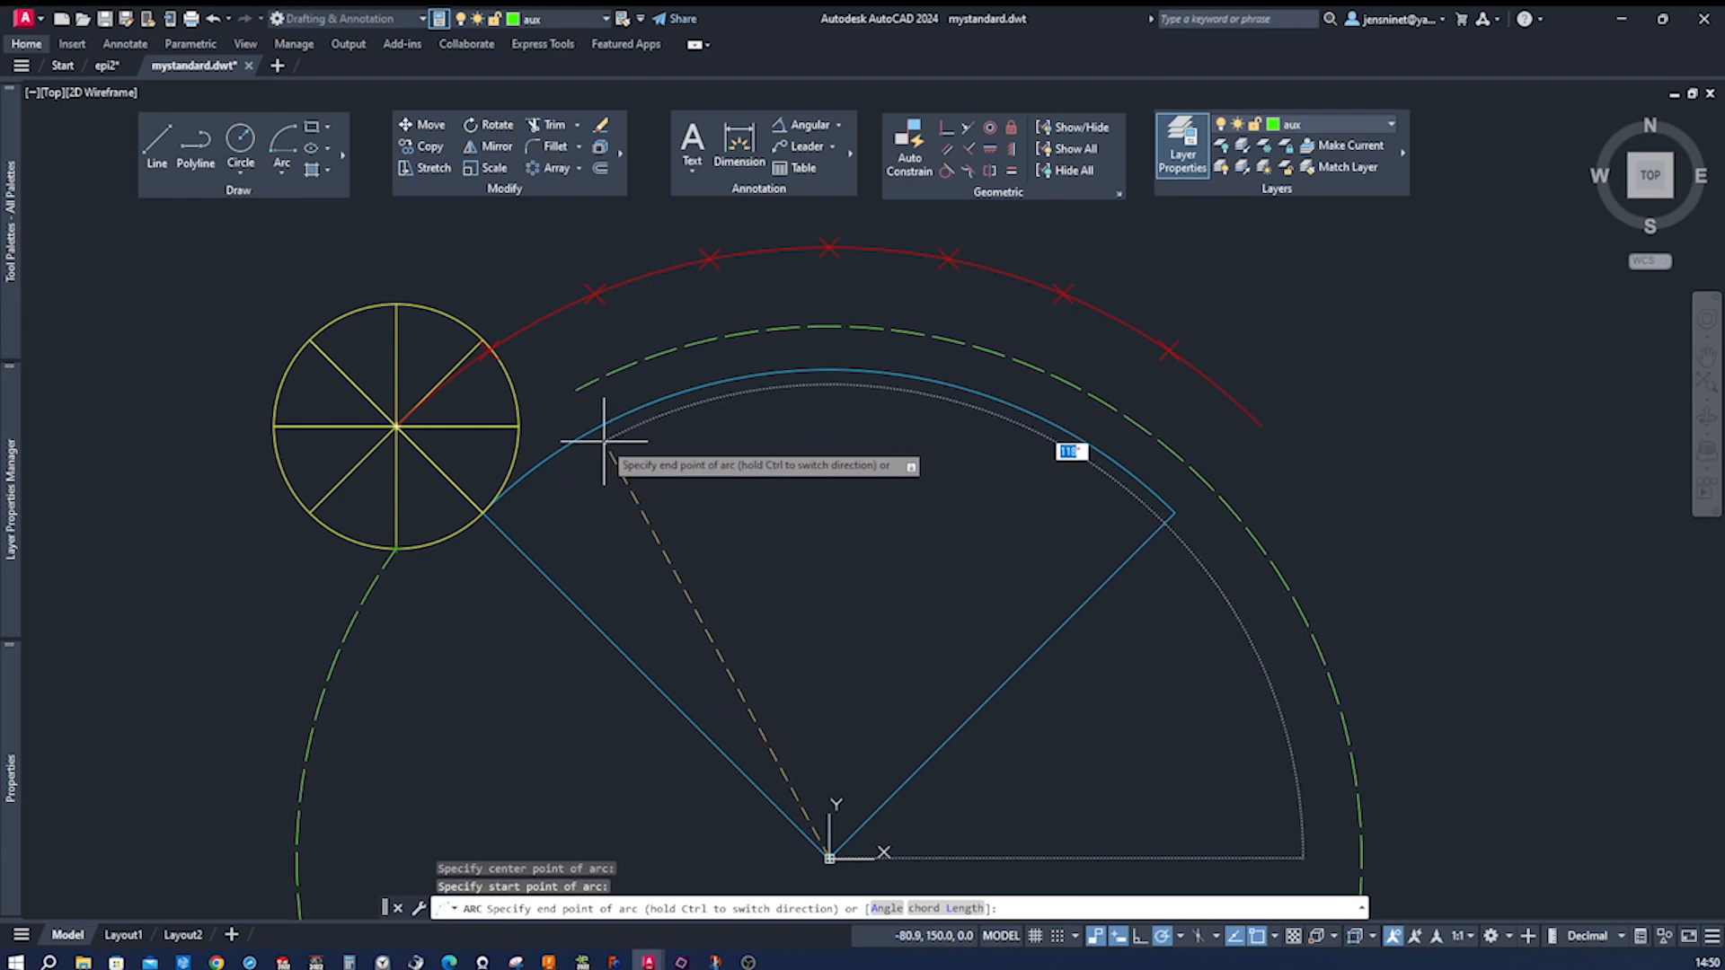
click(1194, 509)
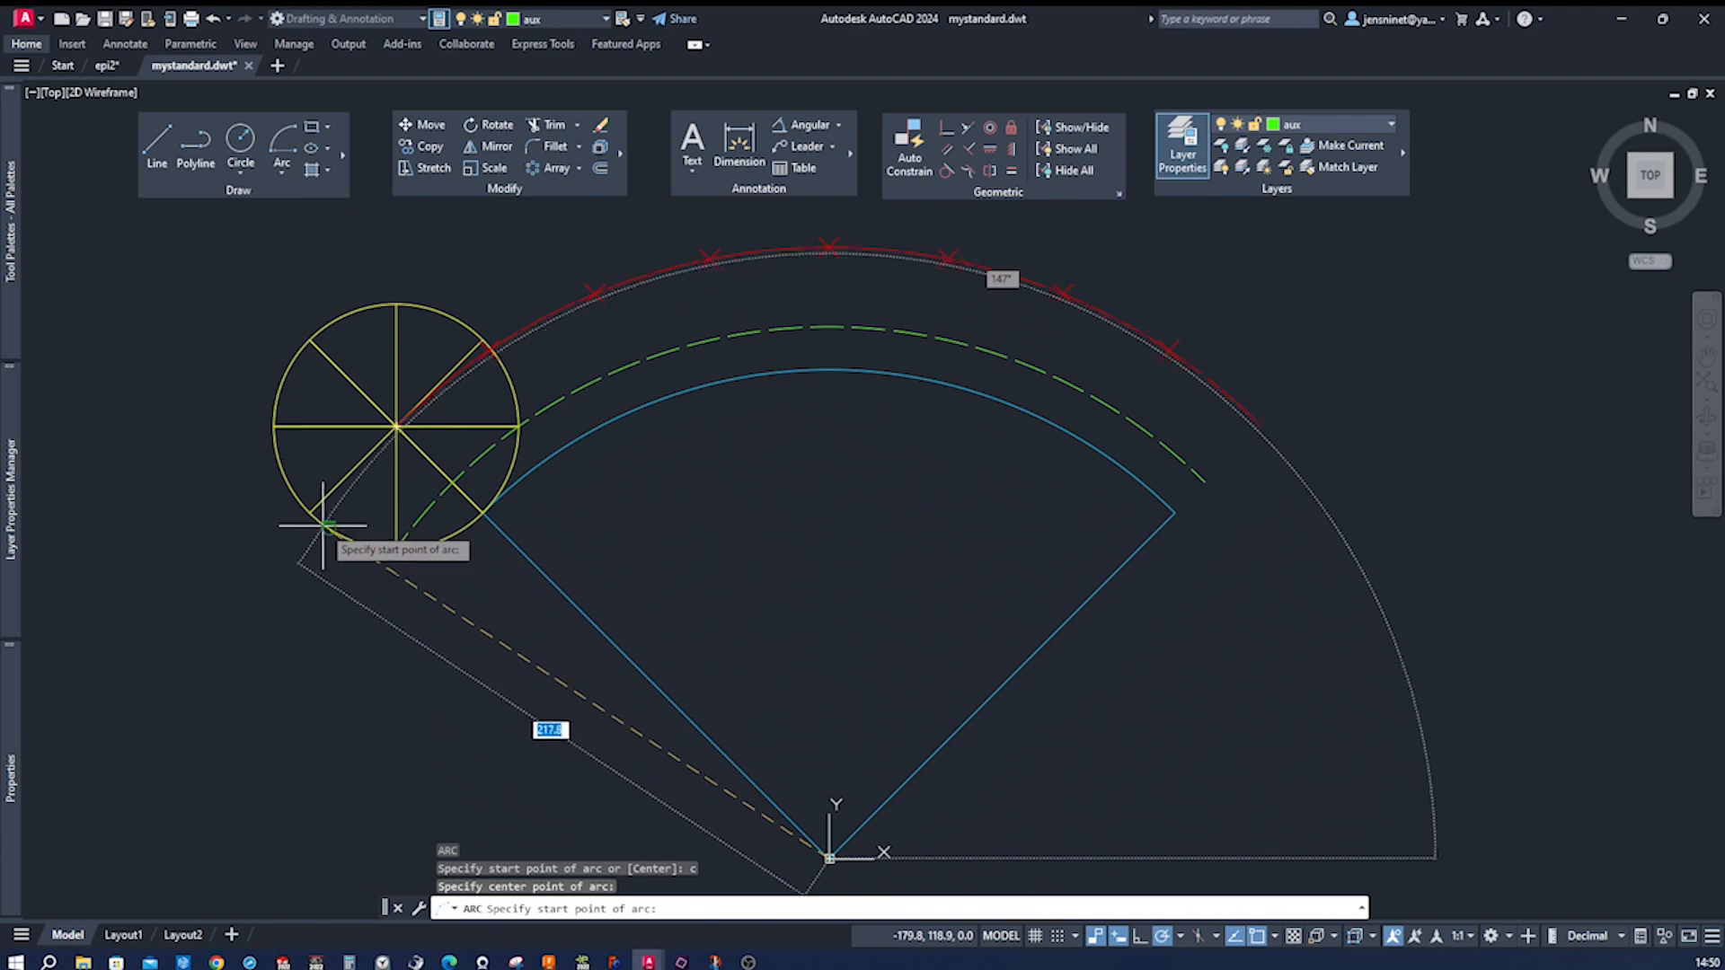
Step: Draw further dashed arcs centred at the origin, starting on the yellow circle's edge
click(330, 513)
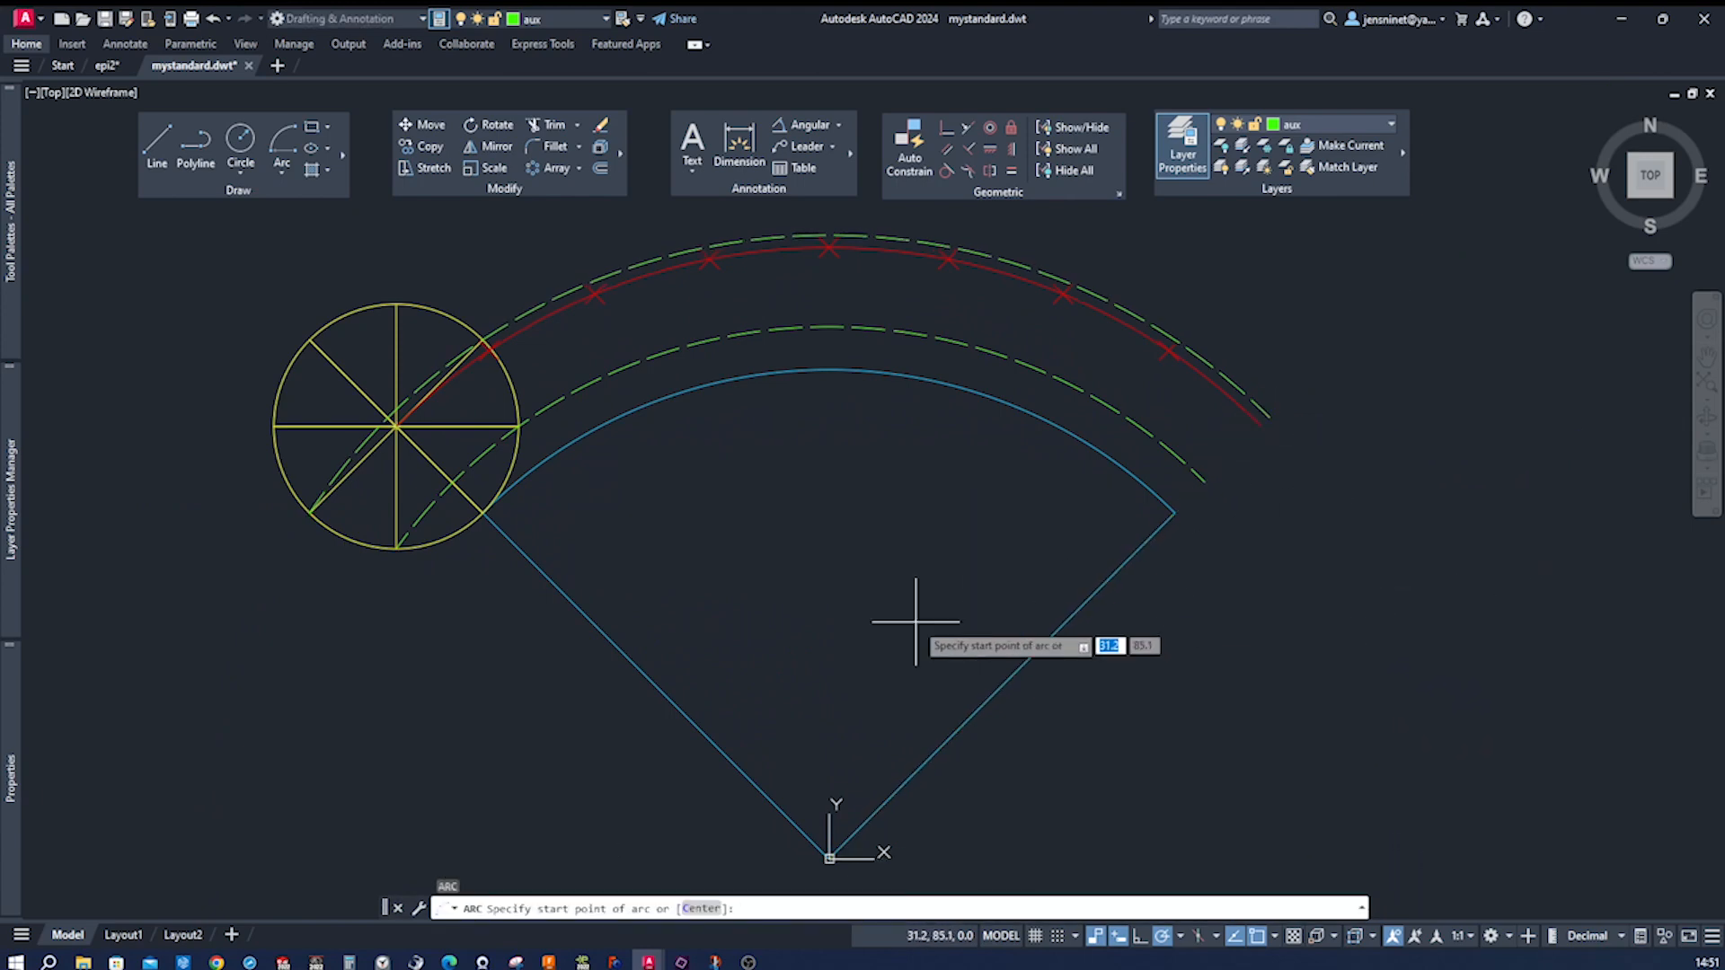
text(c)
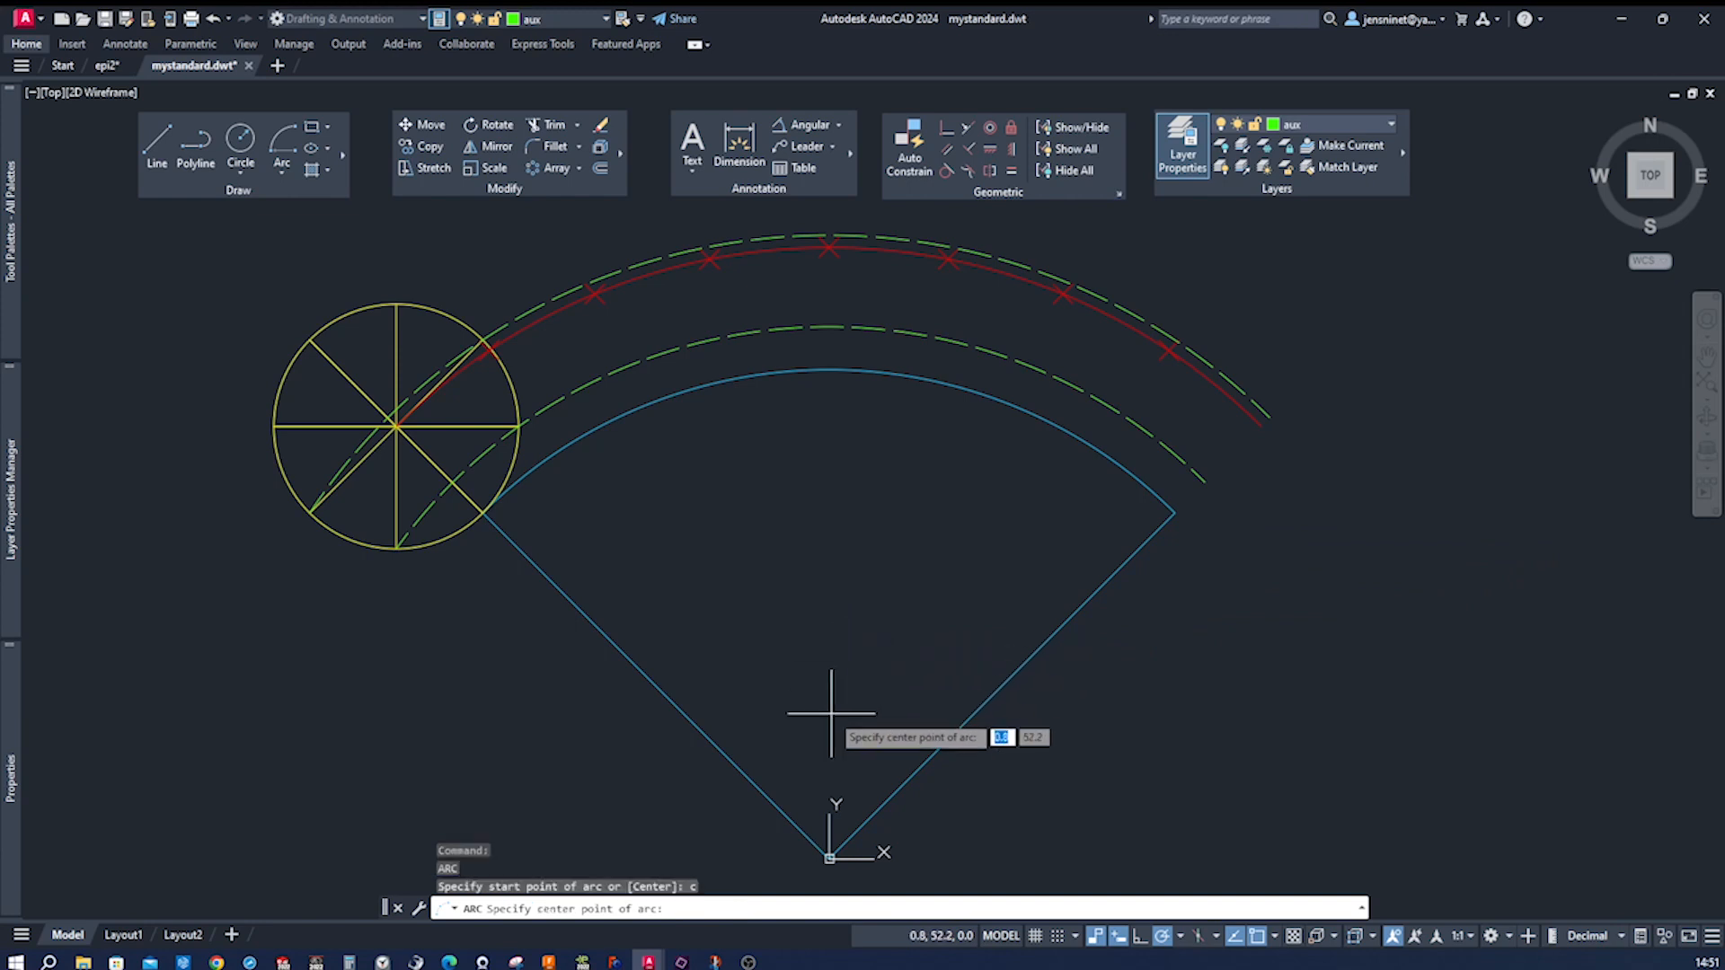
click(830, 858)
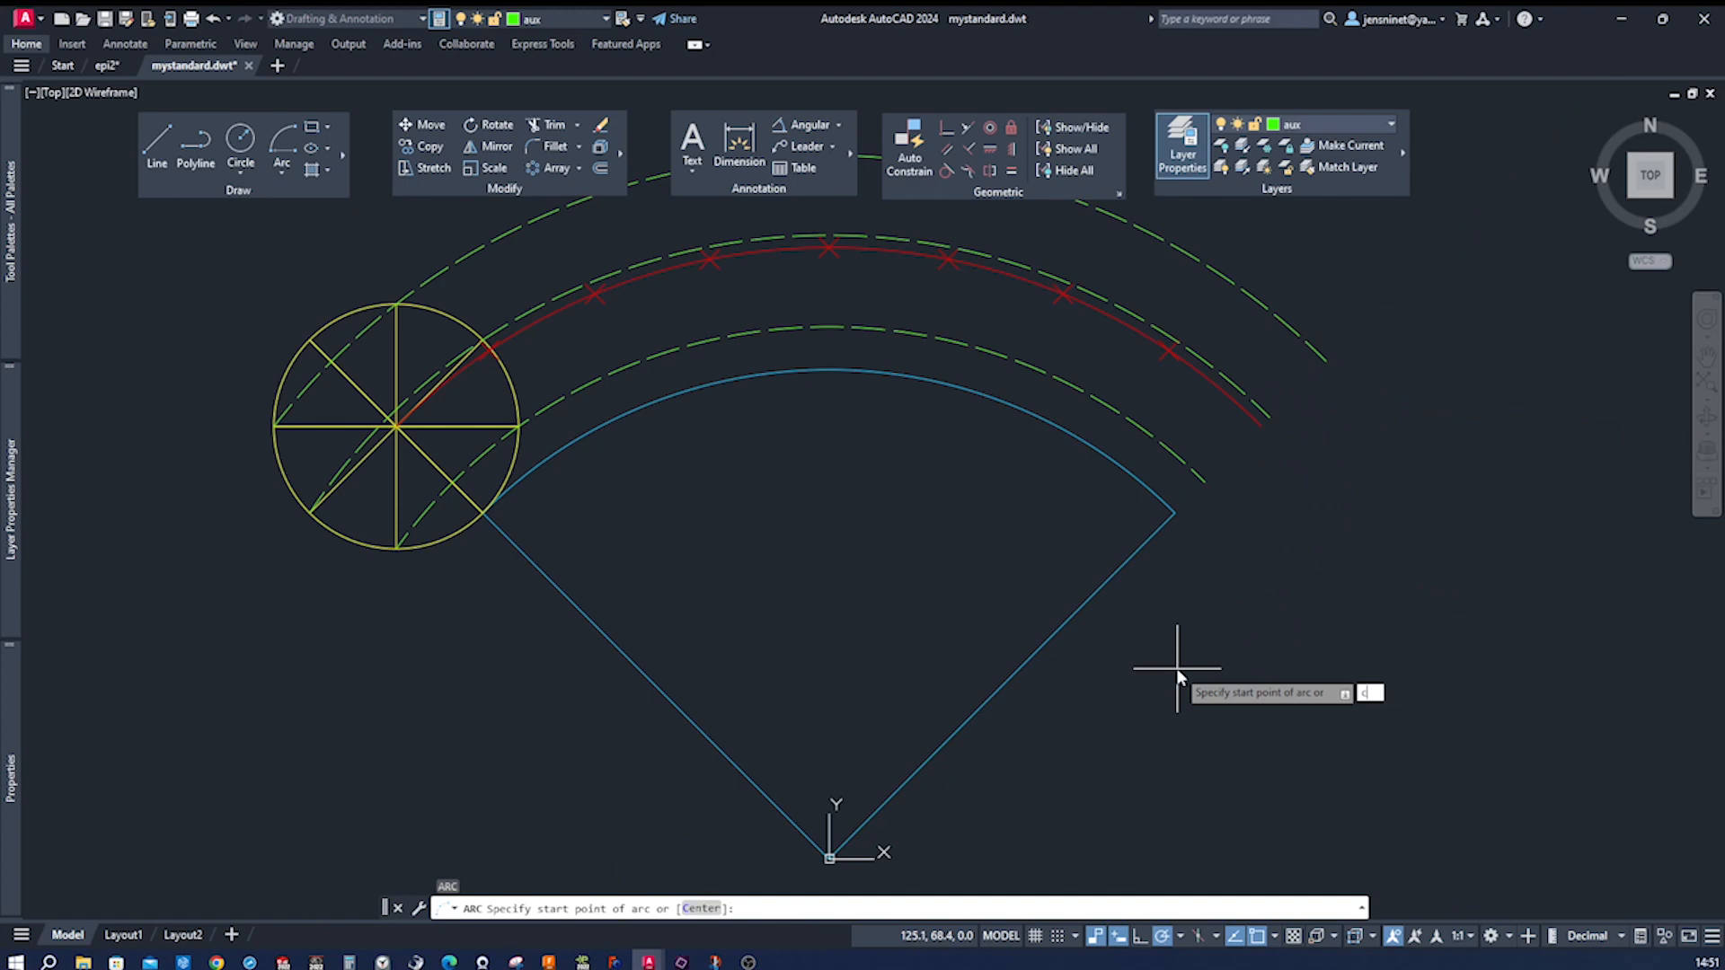
text(c)
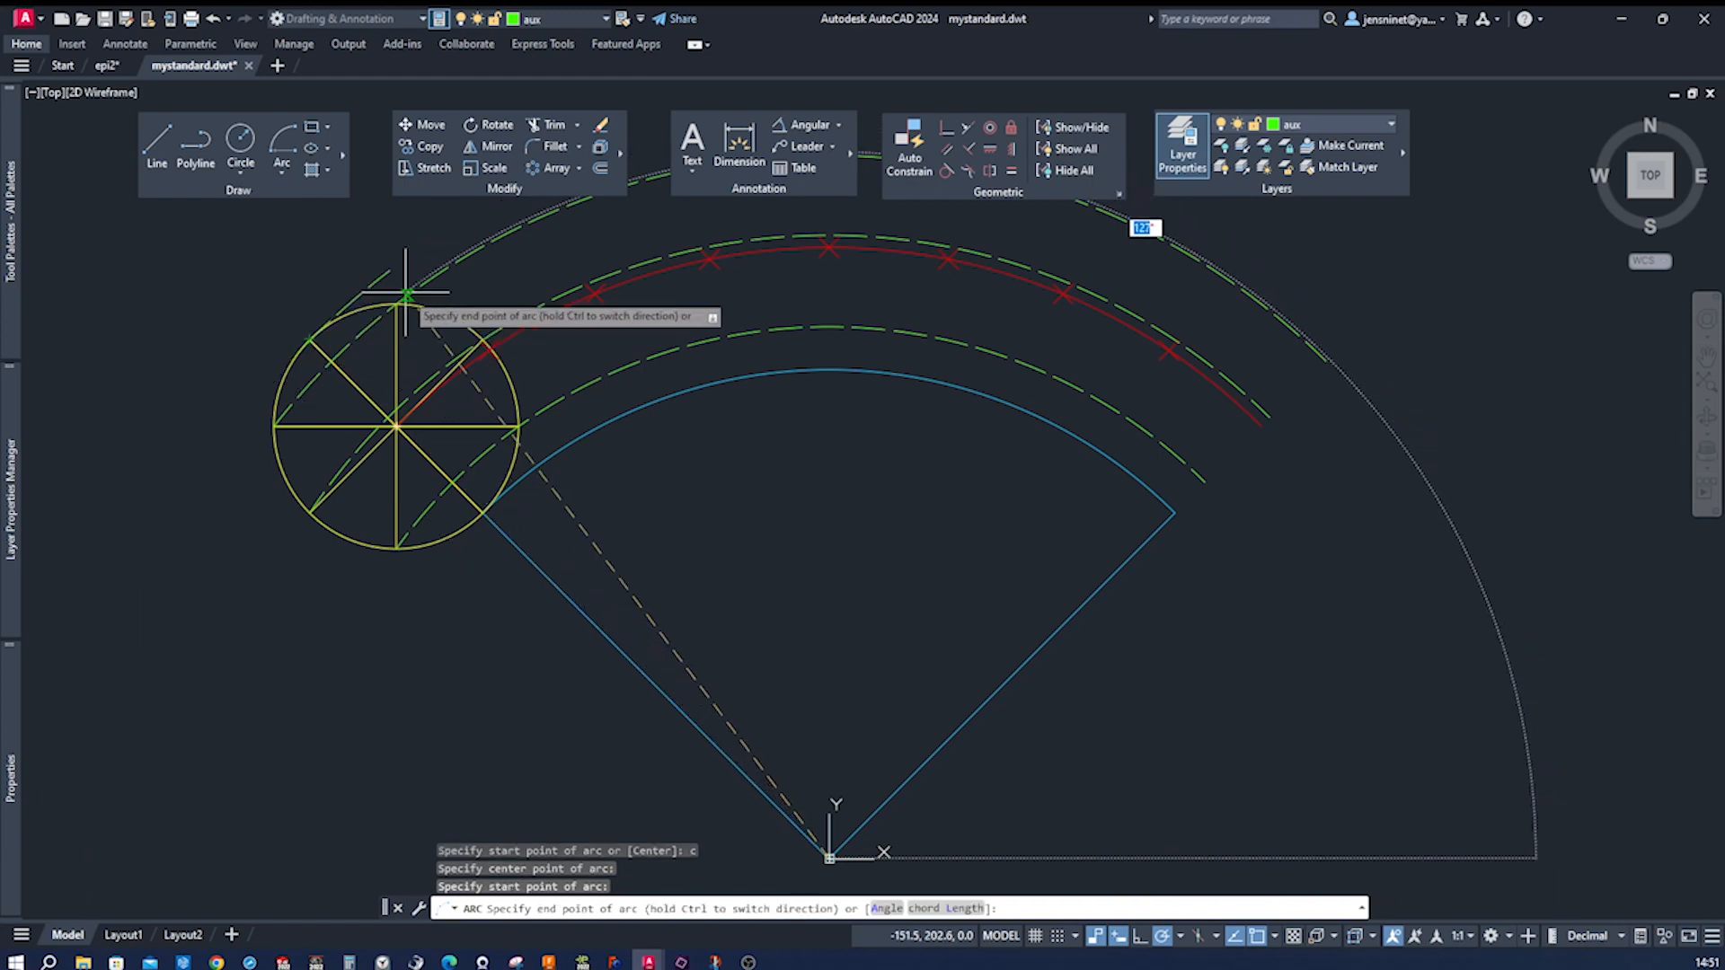
mouse_move(1342, 352)
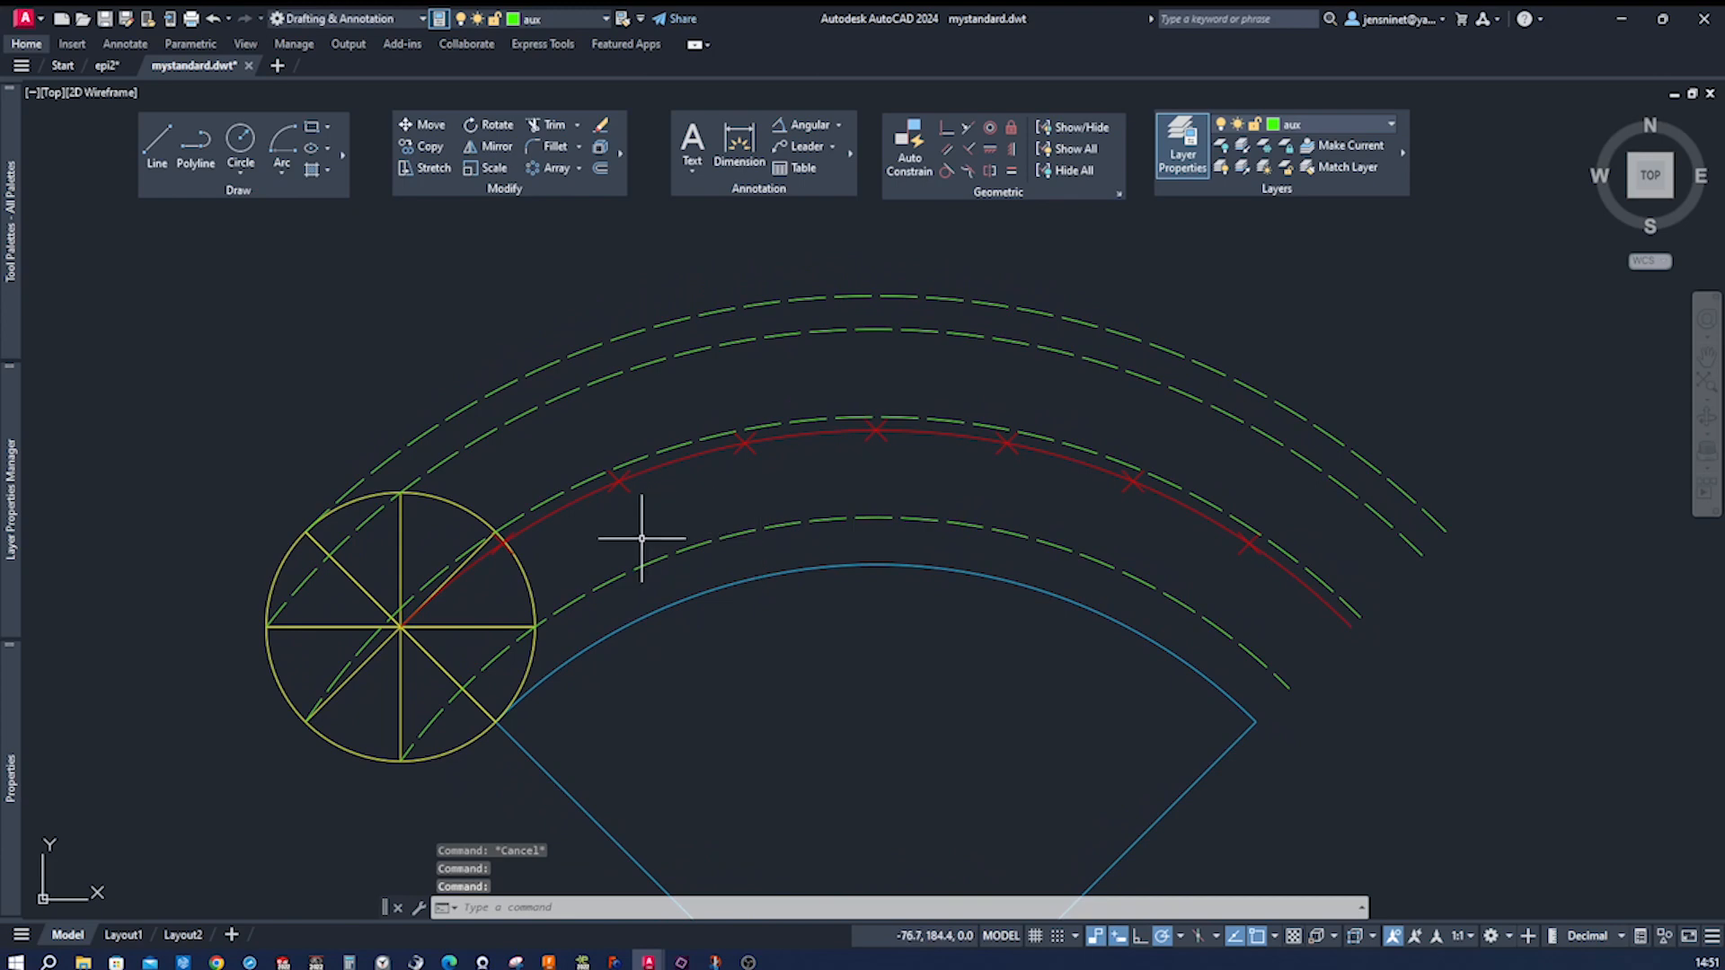
mouse_move(435, 181)
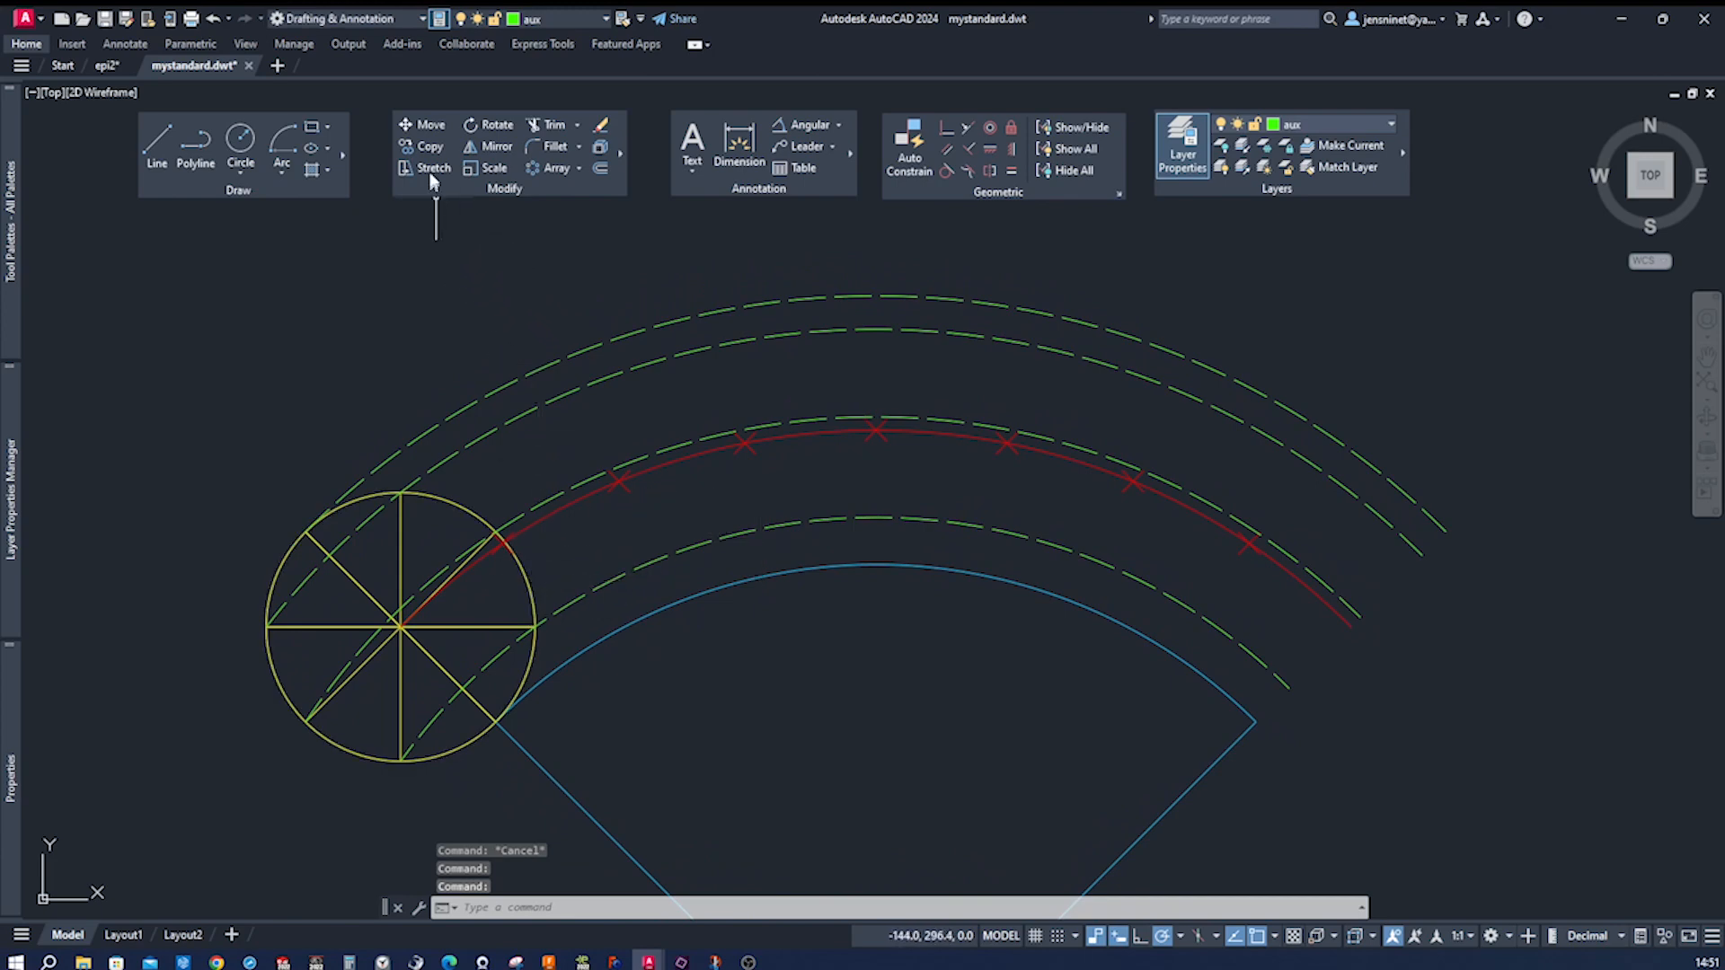
Step: Copy the yellow circle from its centre onto each division point on the red arc
click(430, 147)
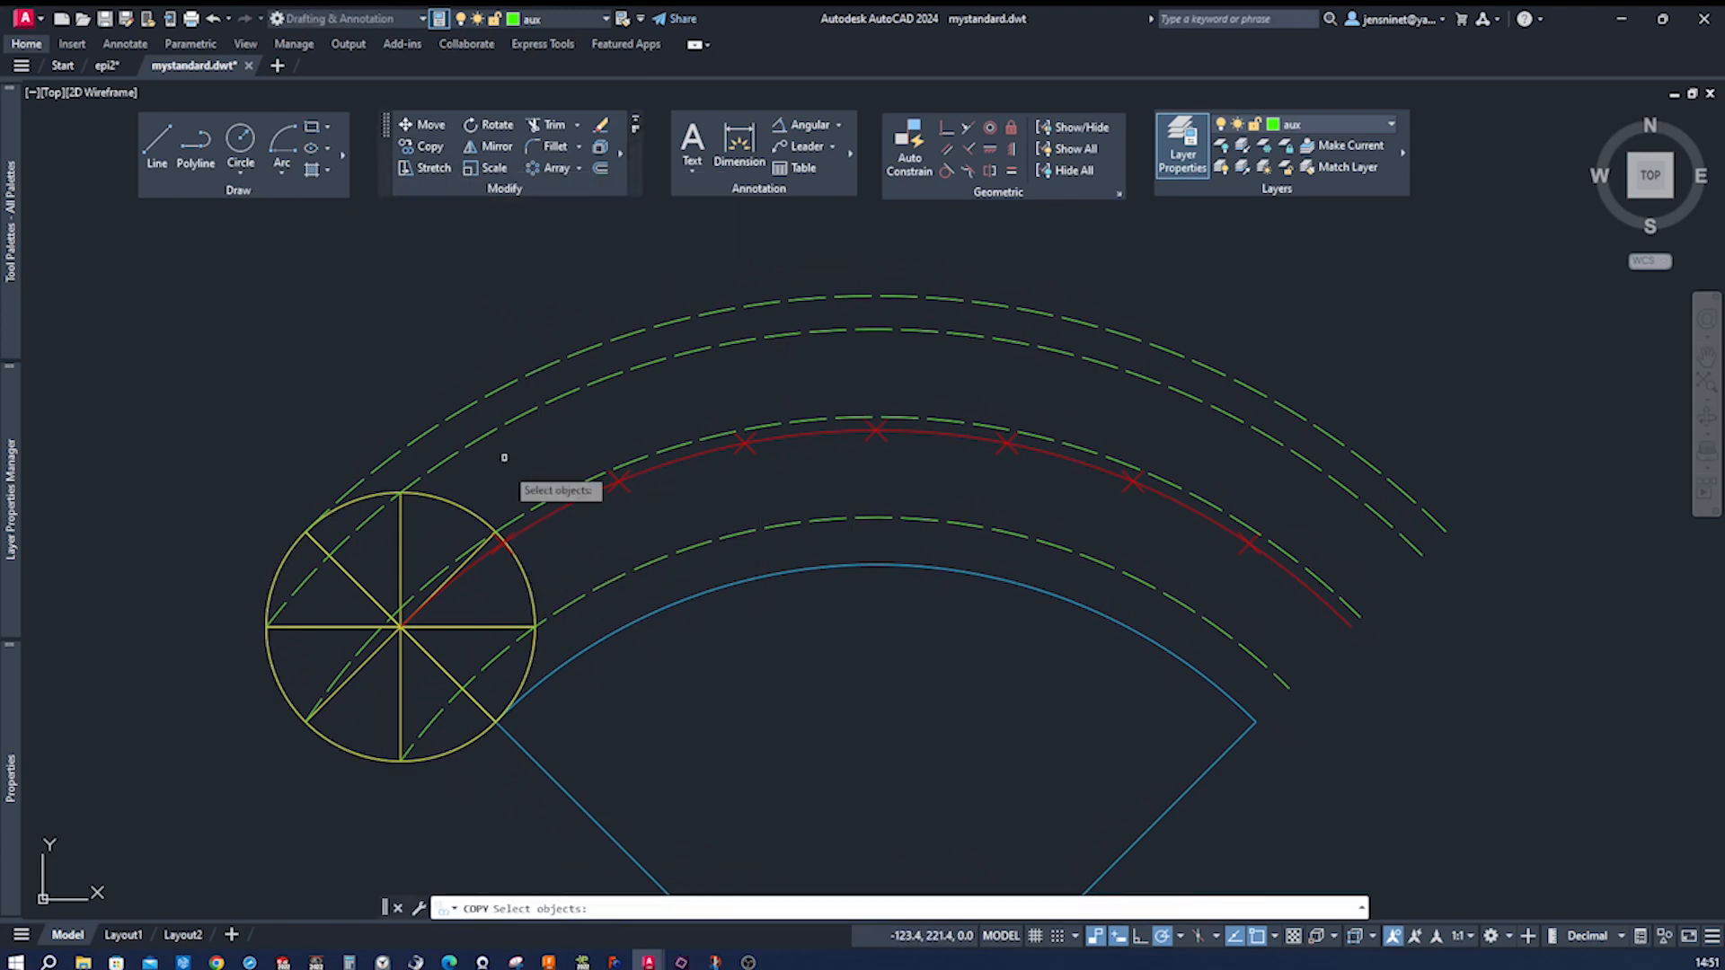
click(397, 506)
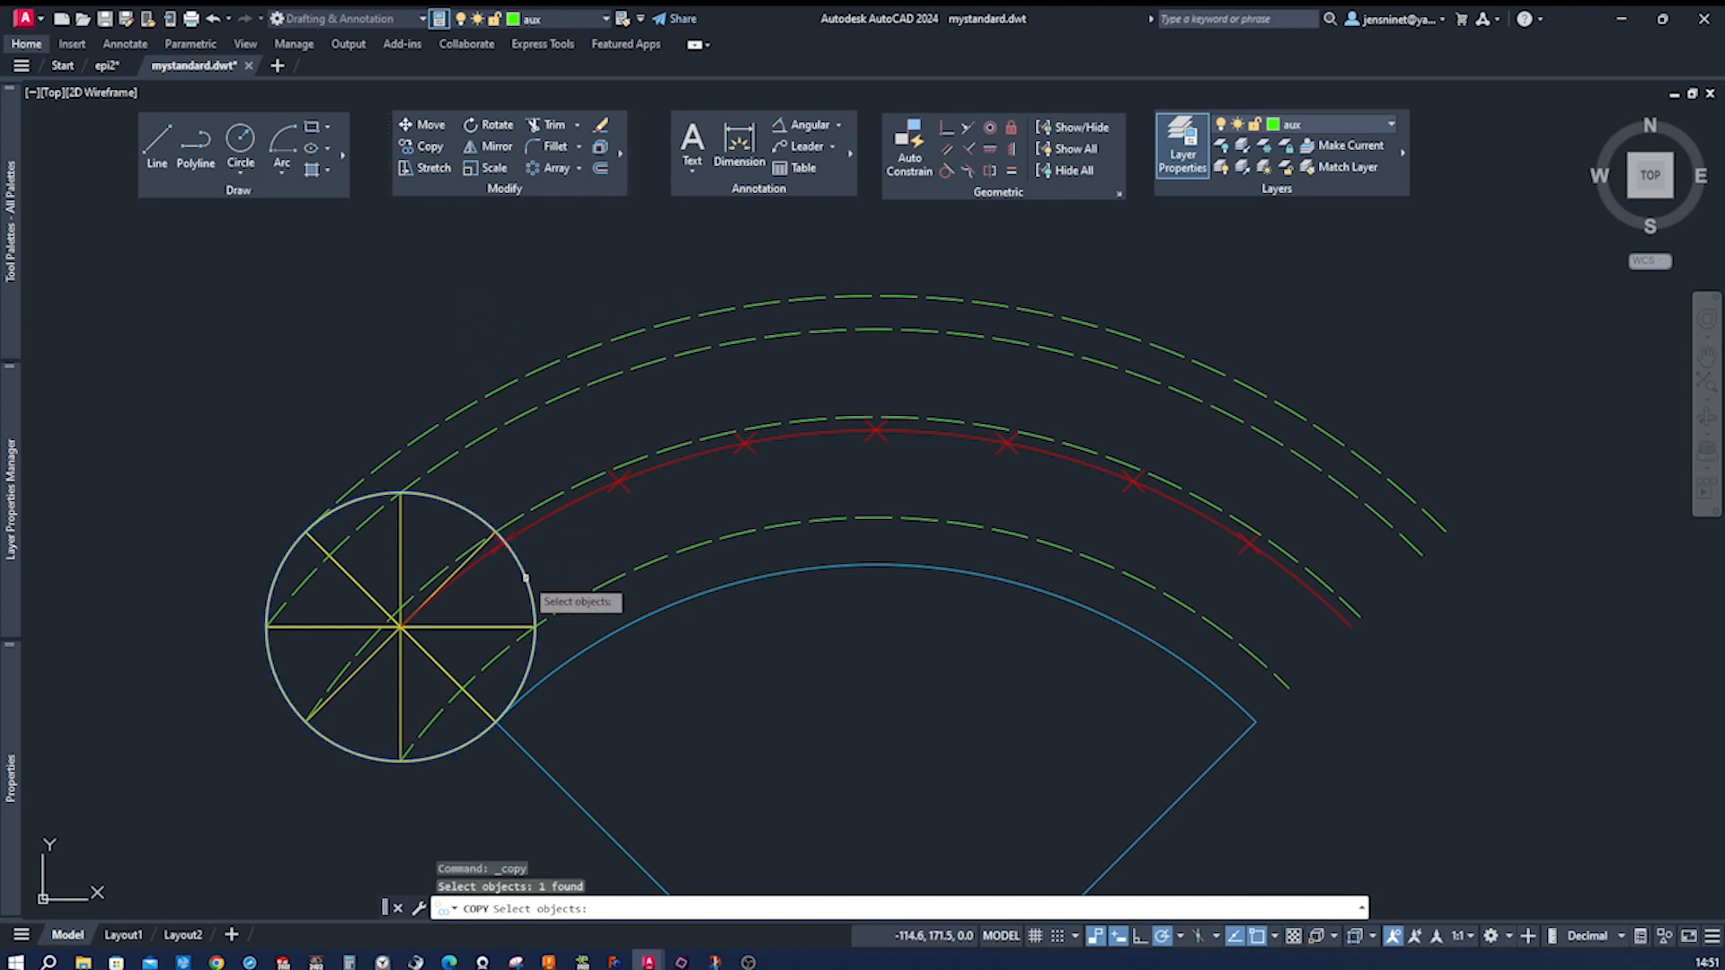
click(418, 625)
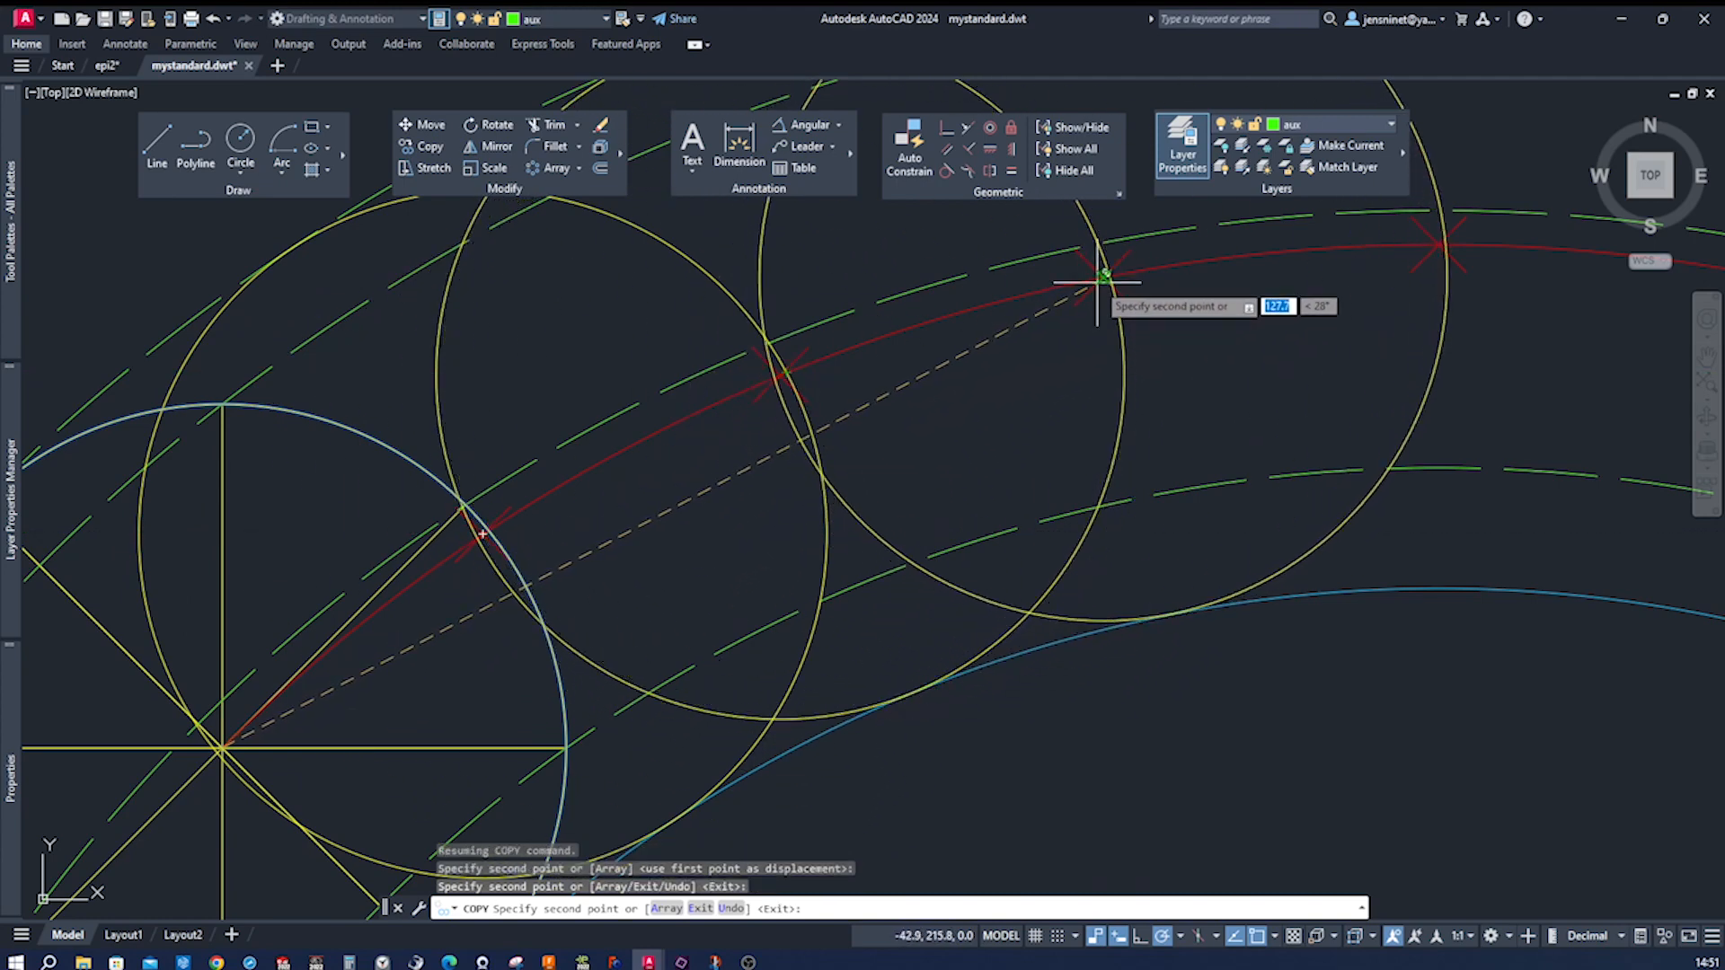
mouse_move(1436, 240)
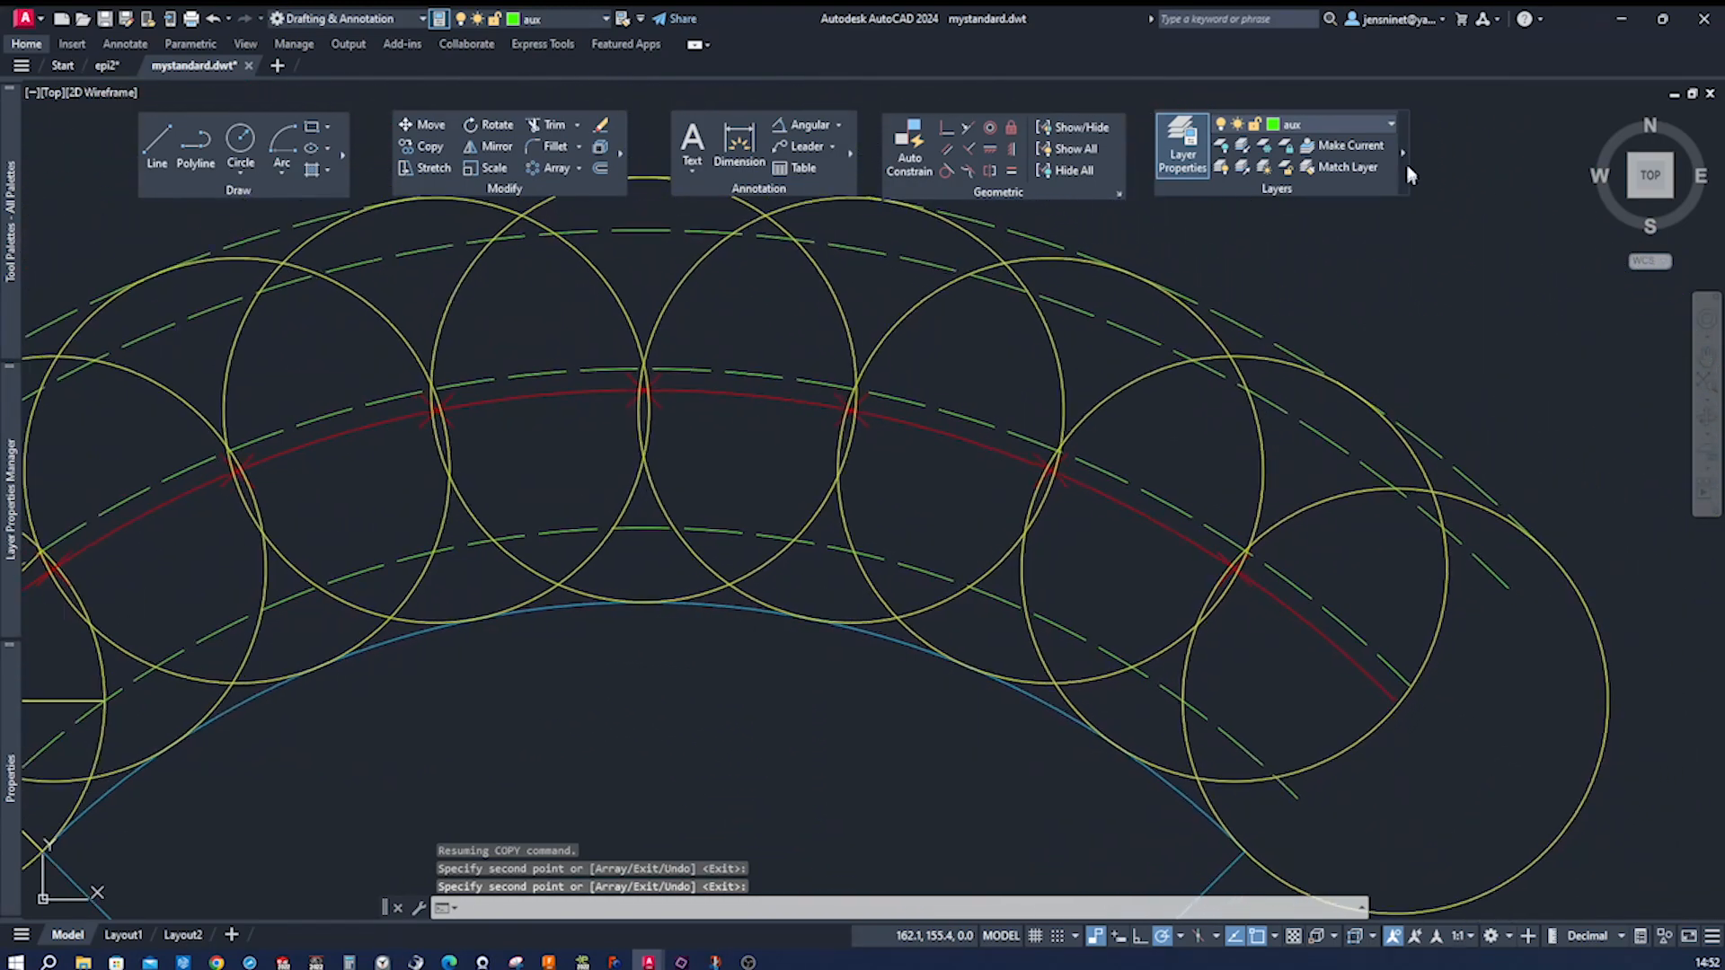
click(1391, 123)
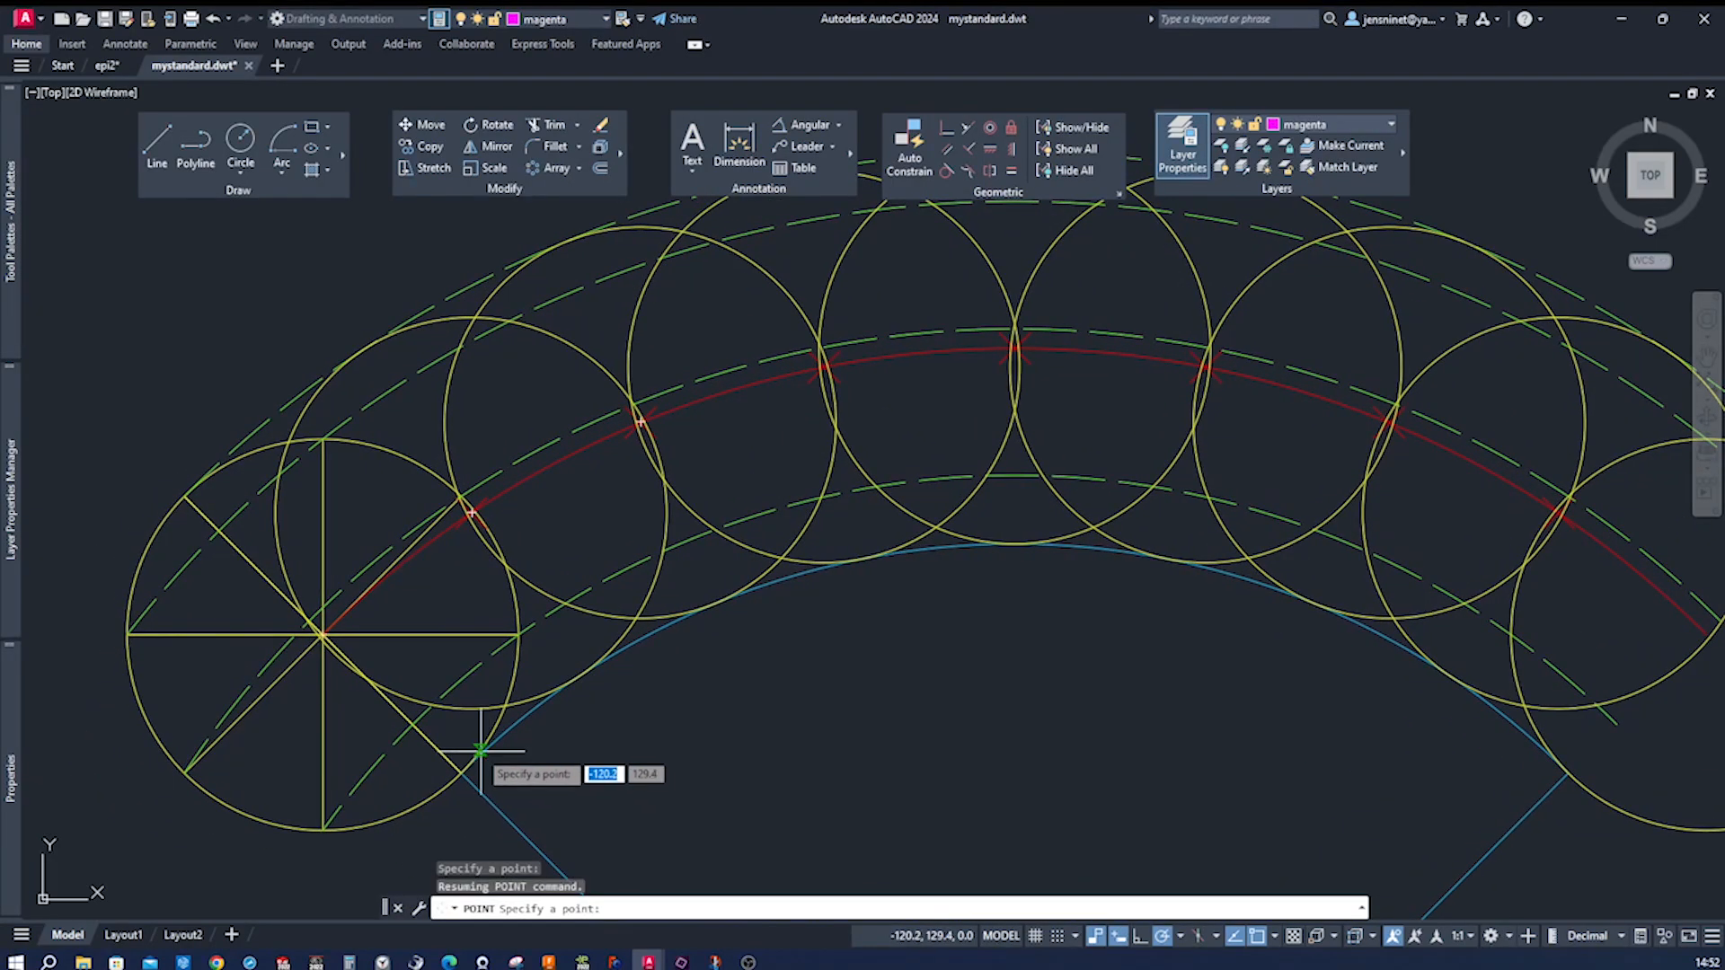
mouse_move(451, 715)
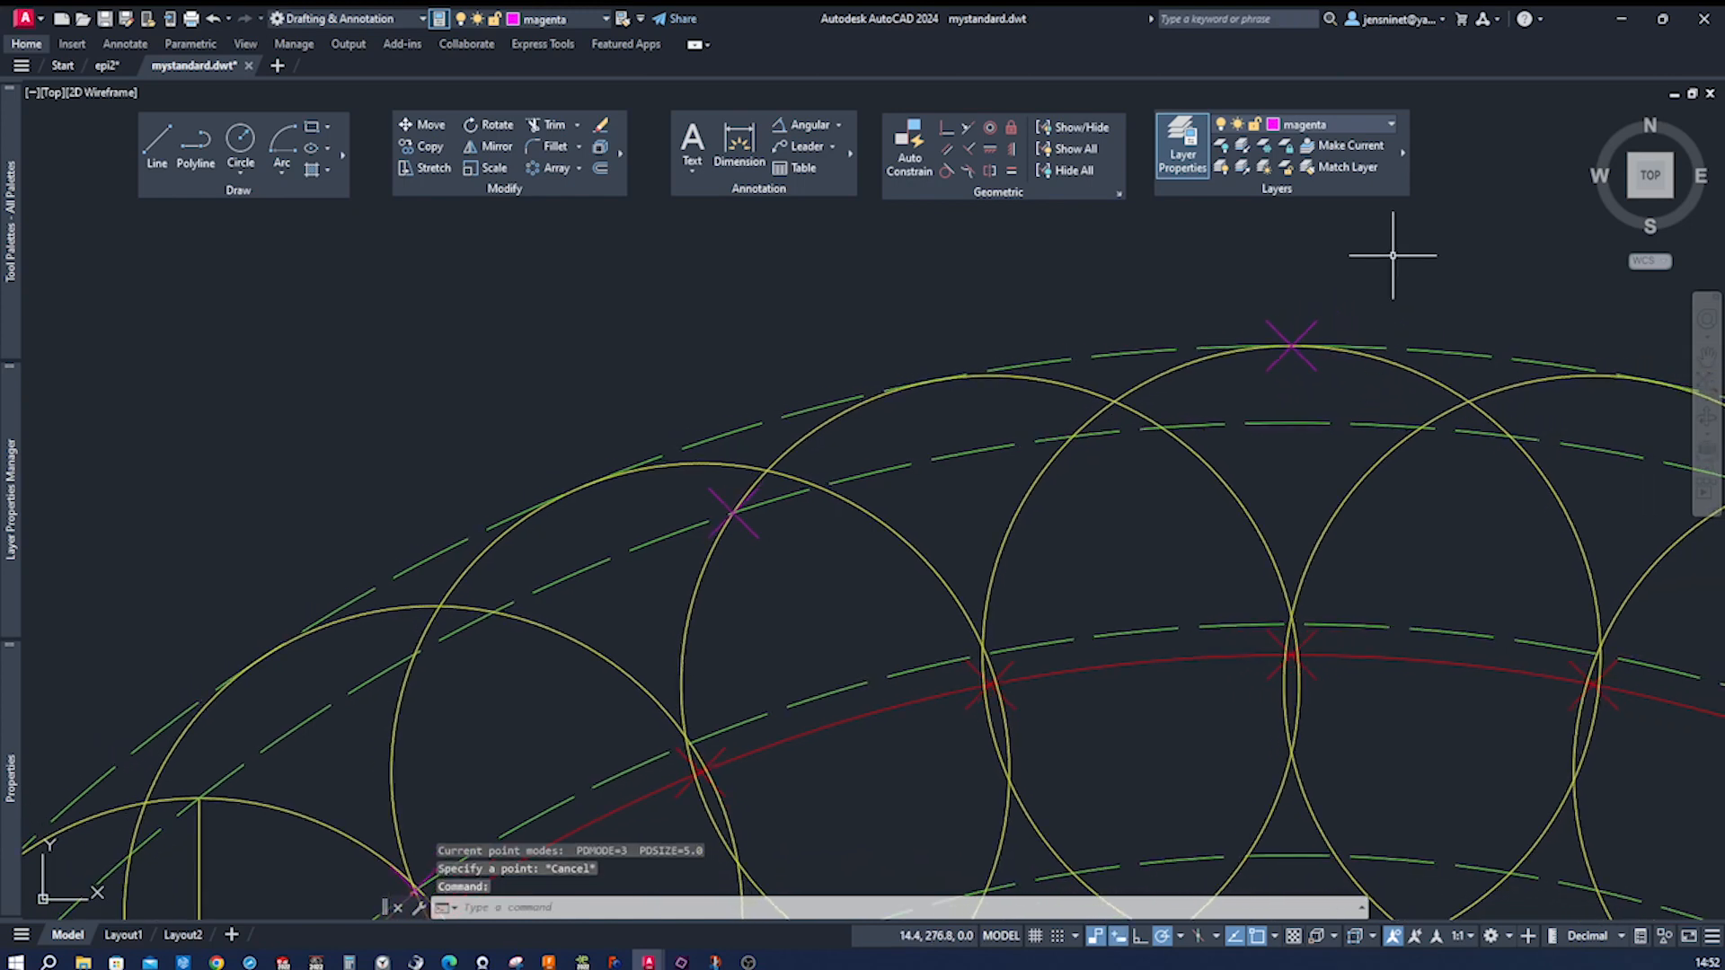
Step: Mirror the circles and magenta points about a vertical line through the top point, keeping originals
click(496, 146)
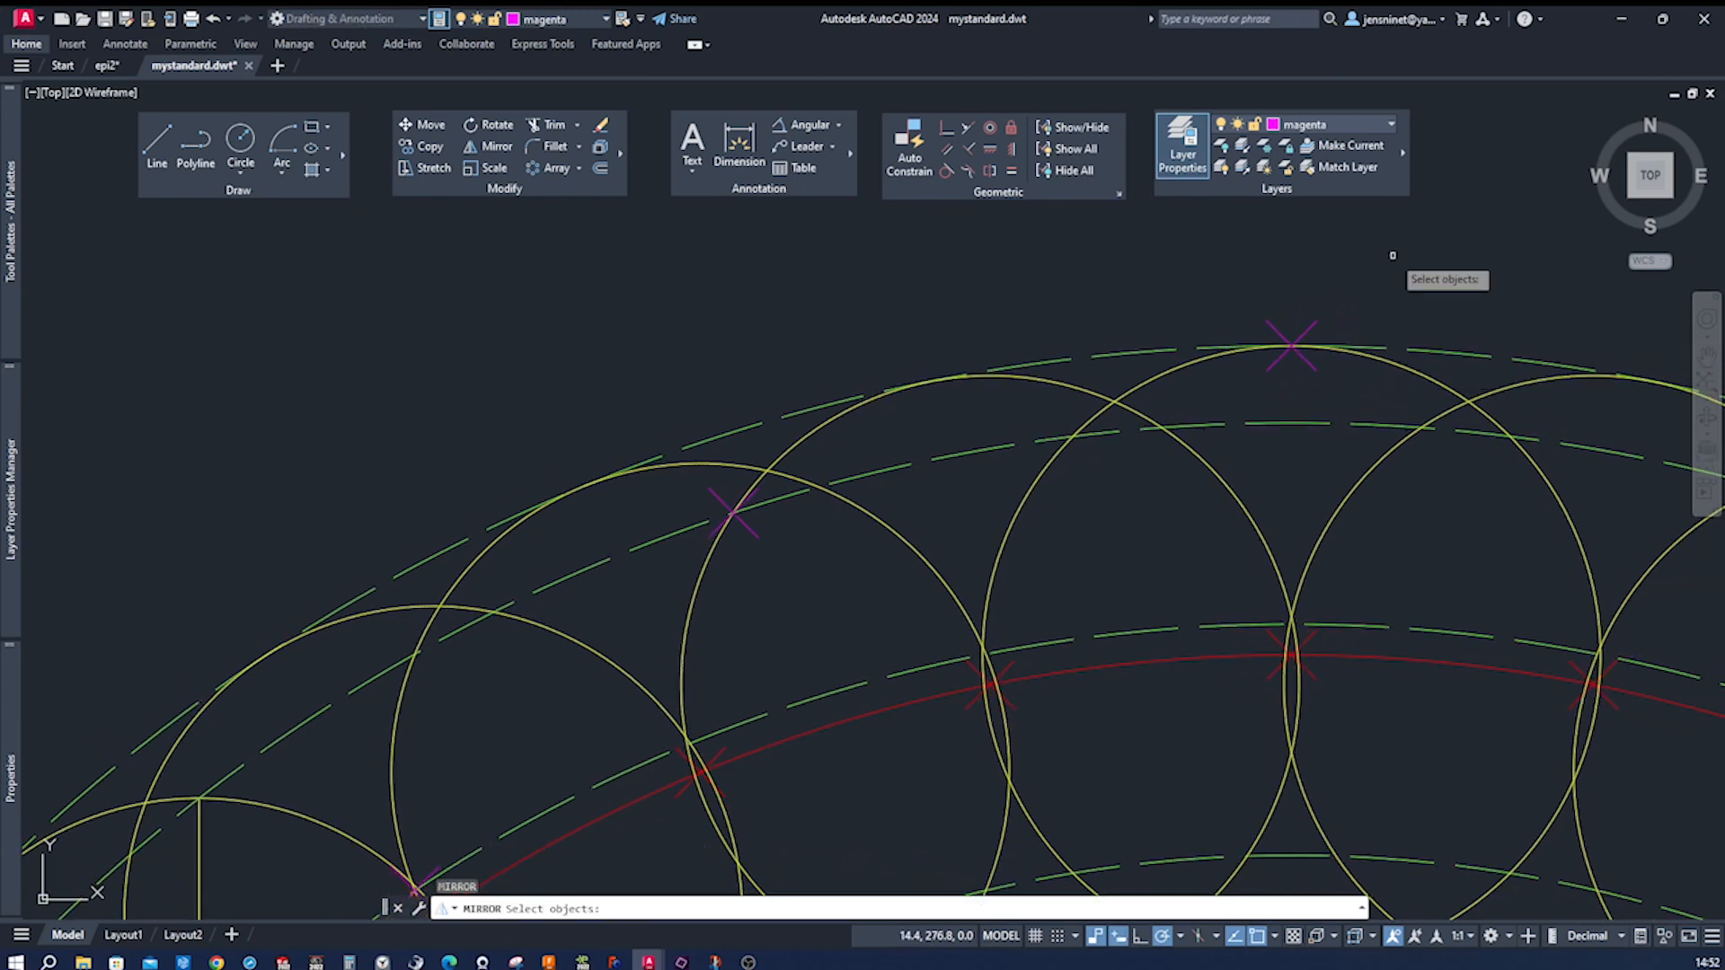
click(1293, 342)
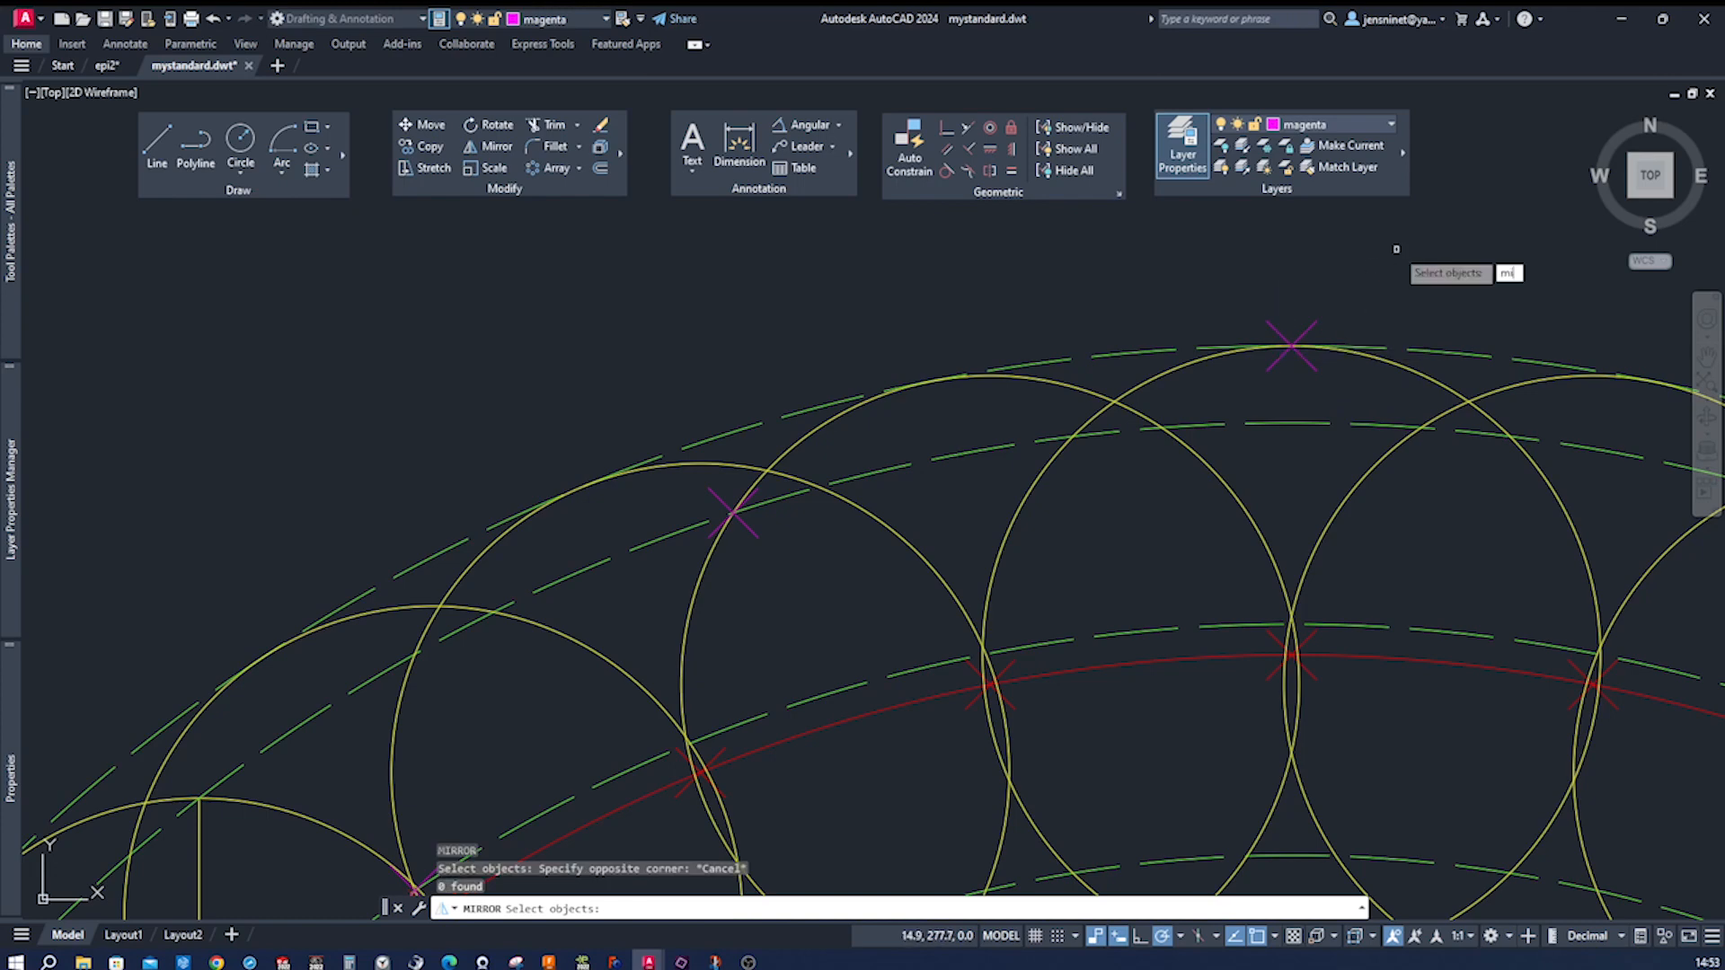
click(1291, 343)
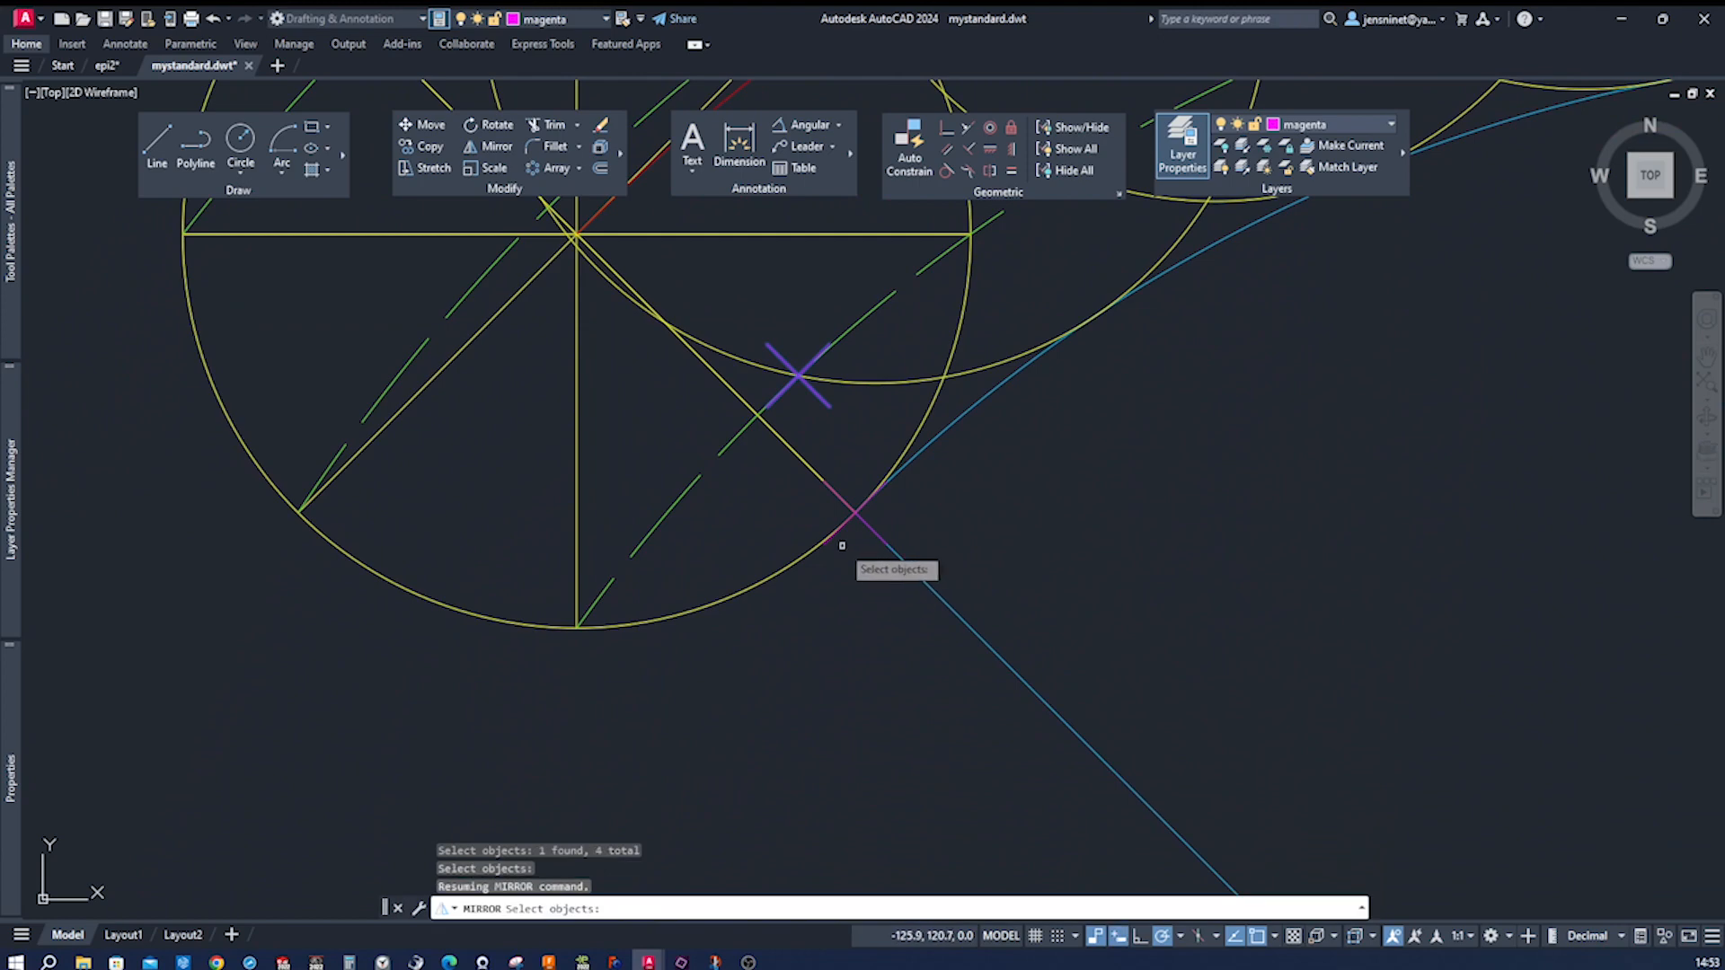
click(853, 512)
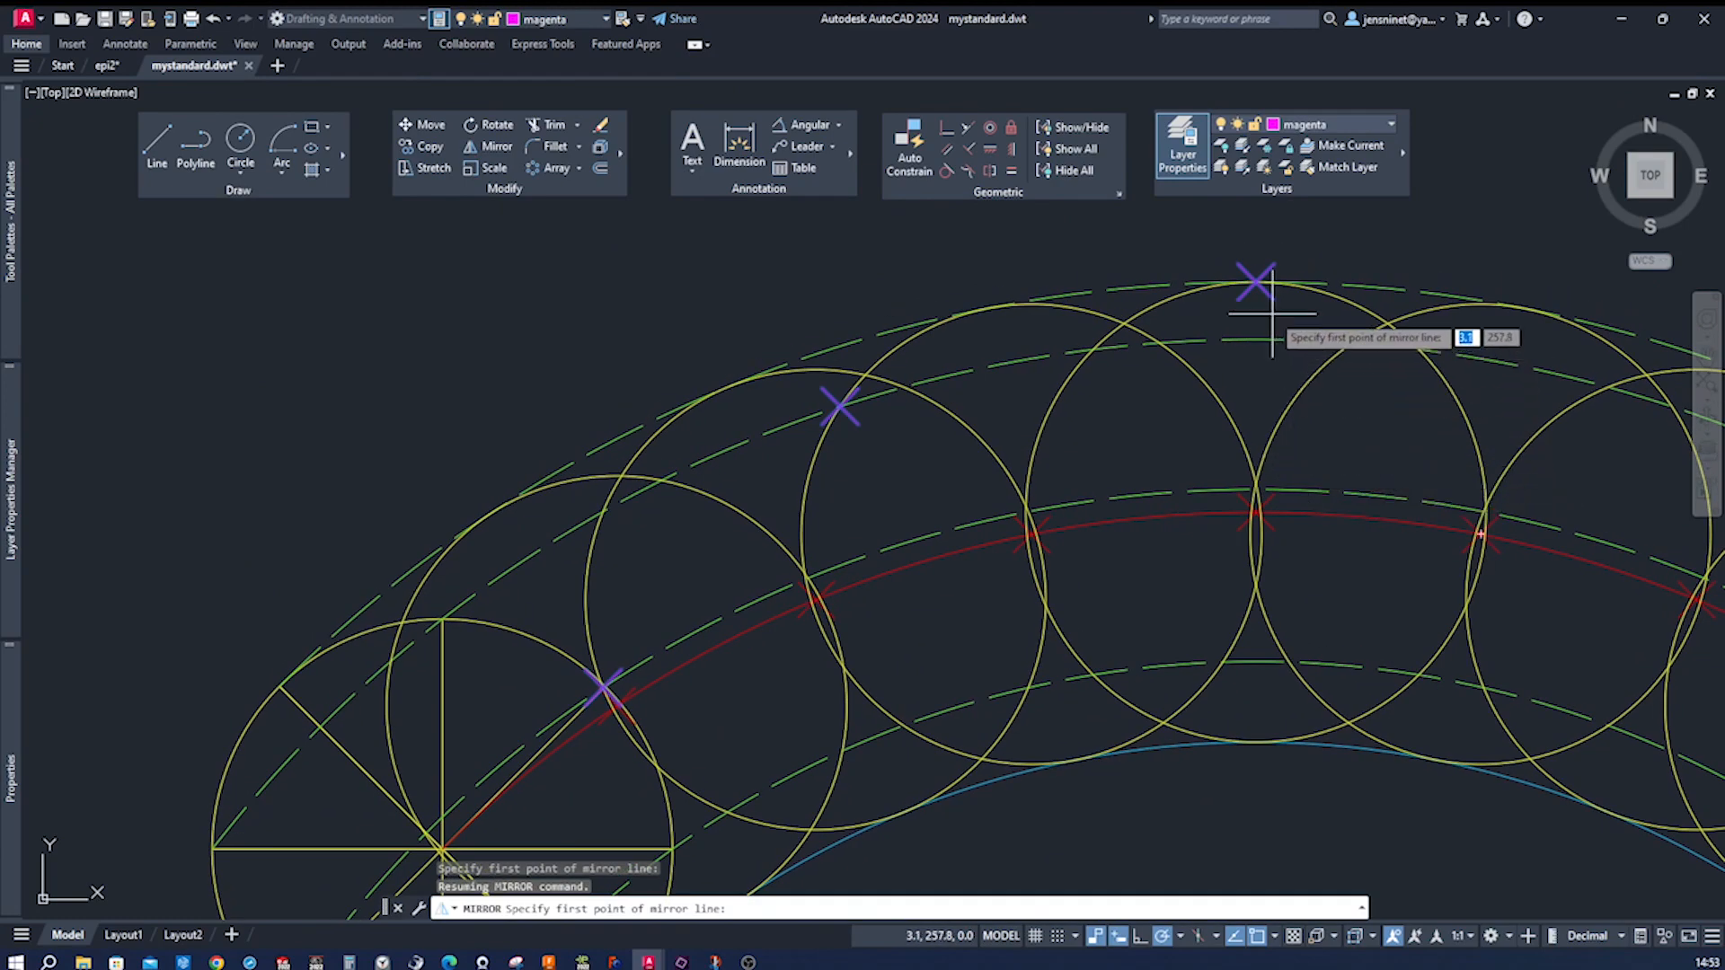
click(1255, 285)
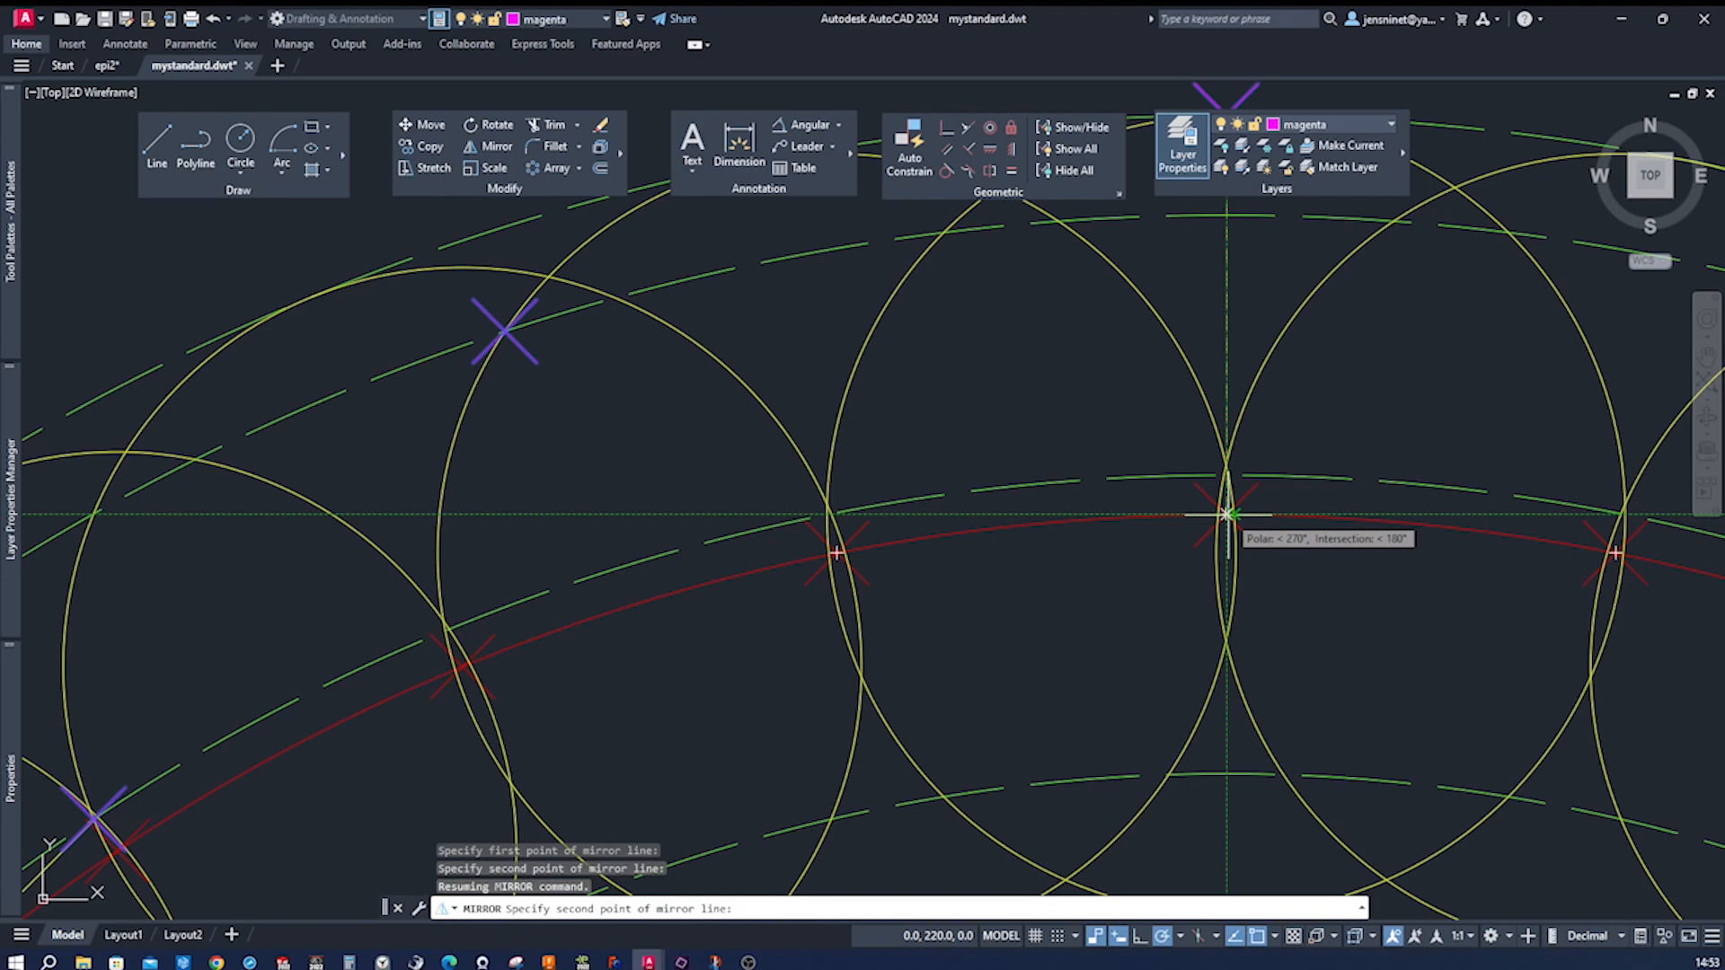
click(1229, 515)
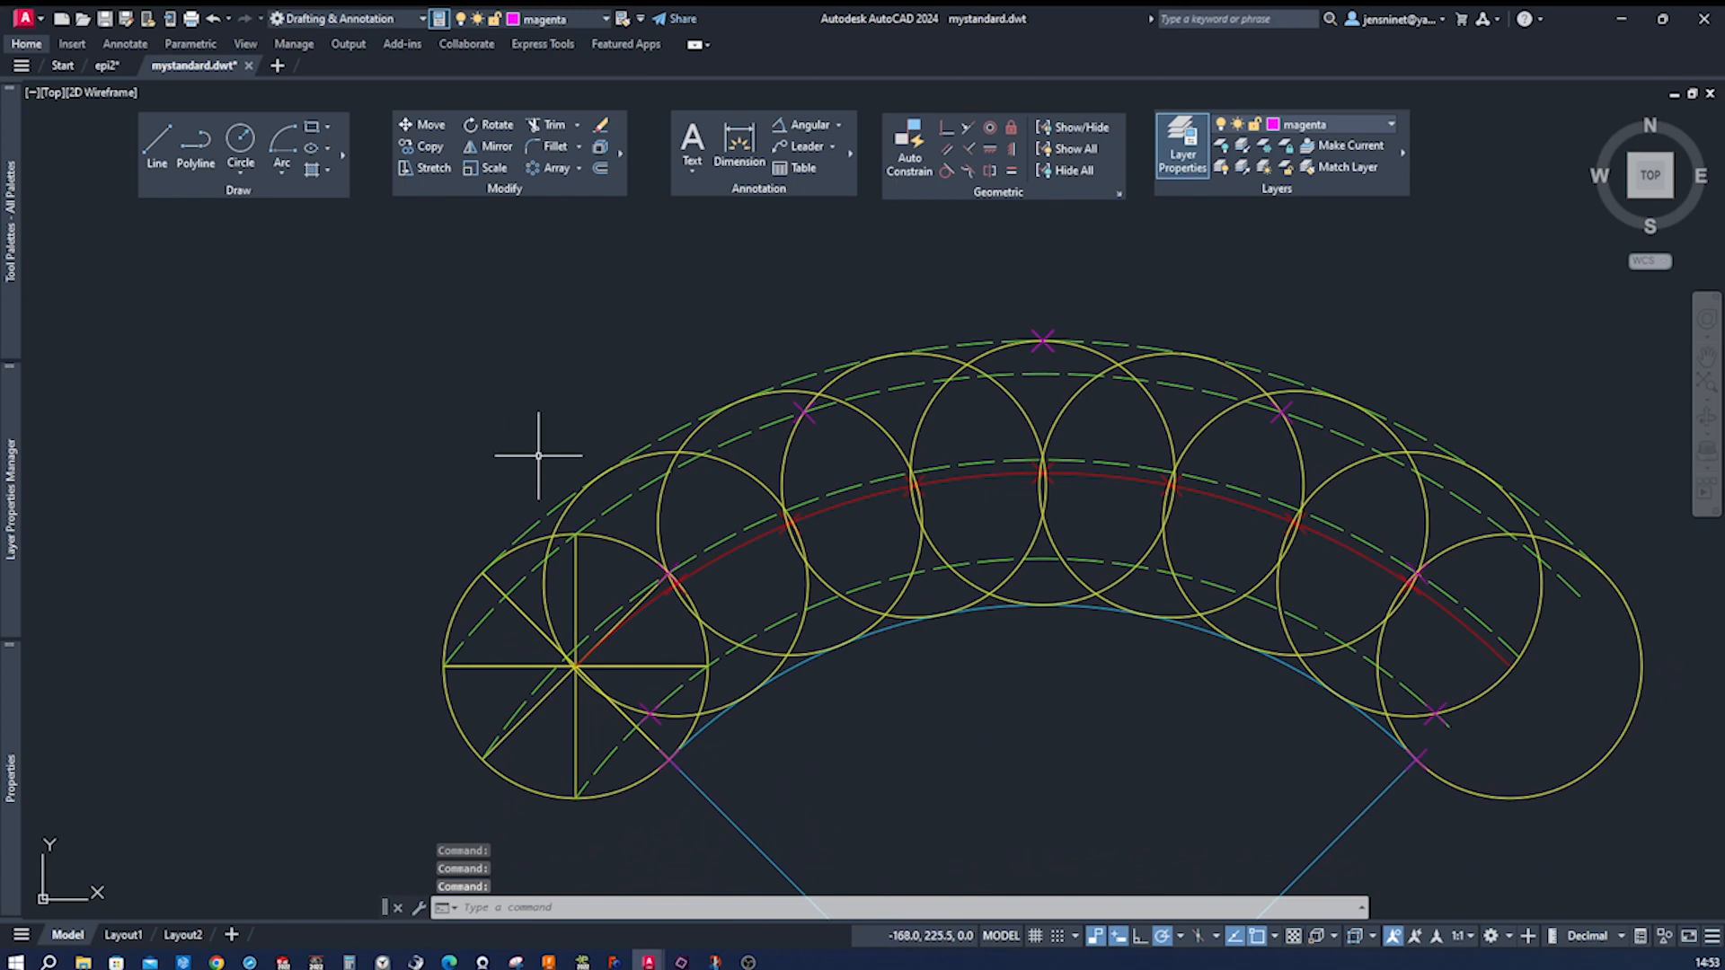
mouse_move(440, 440)
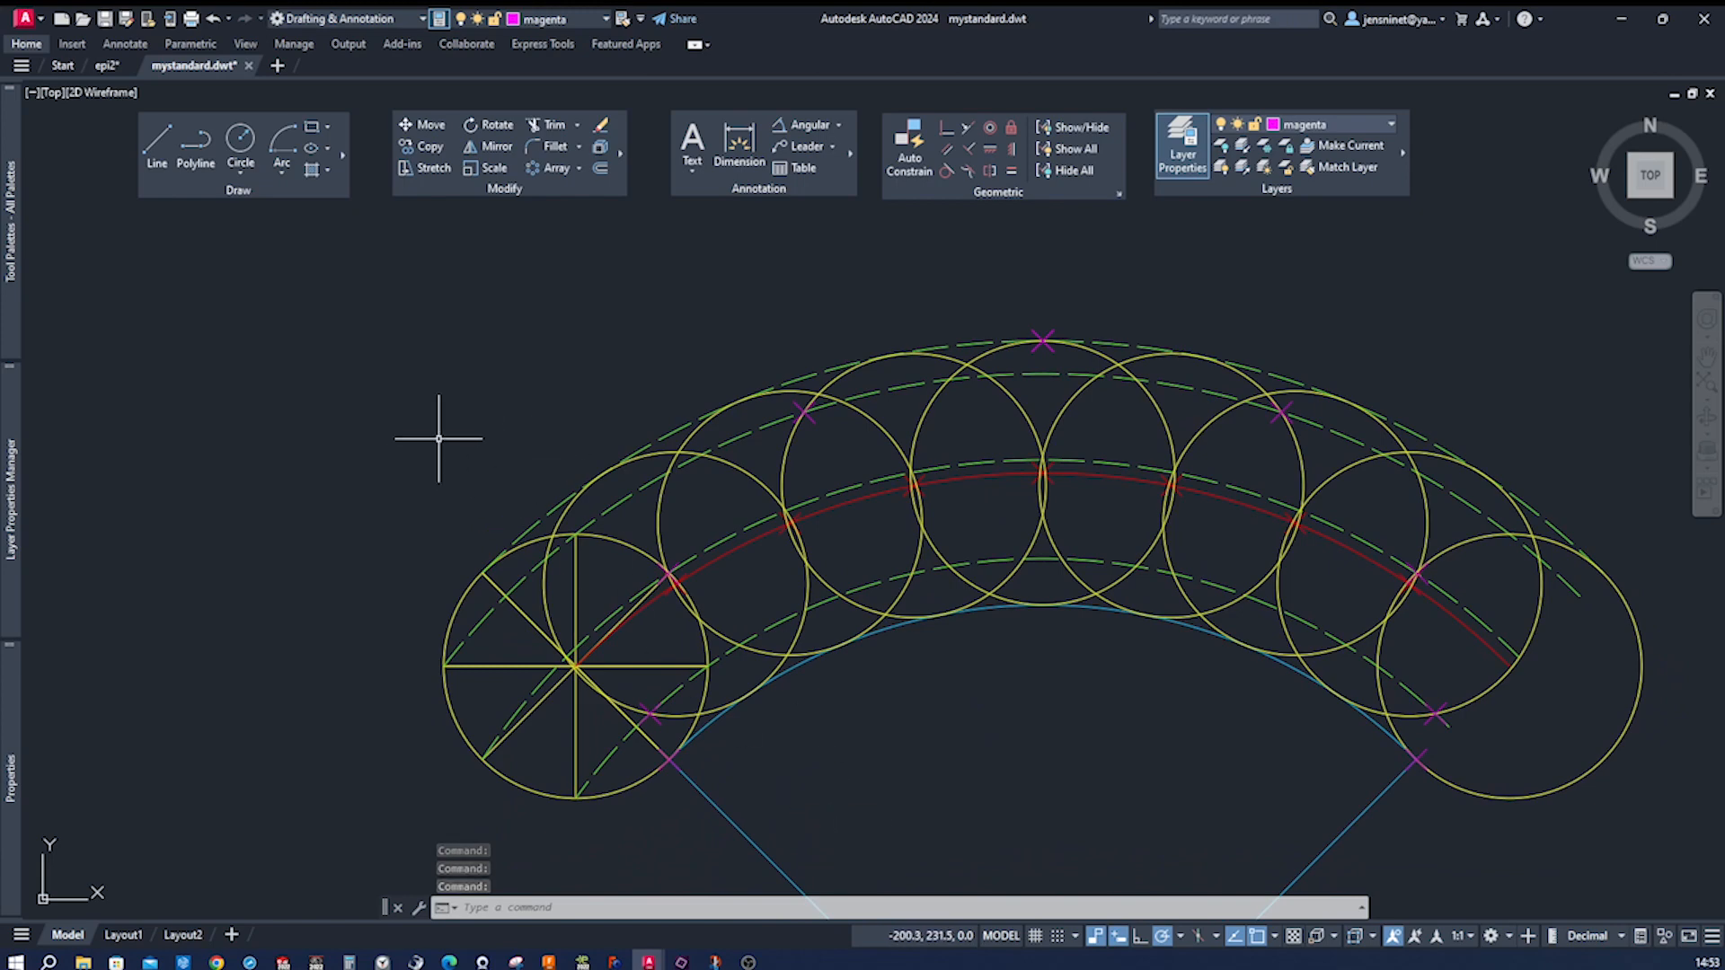
mouse_move(143, 490)
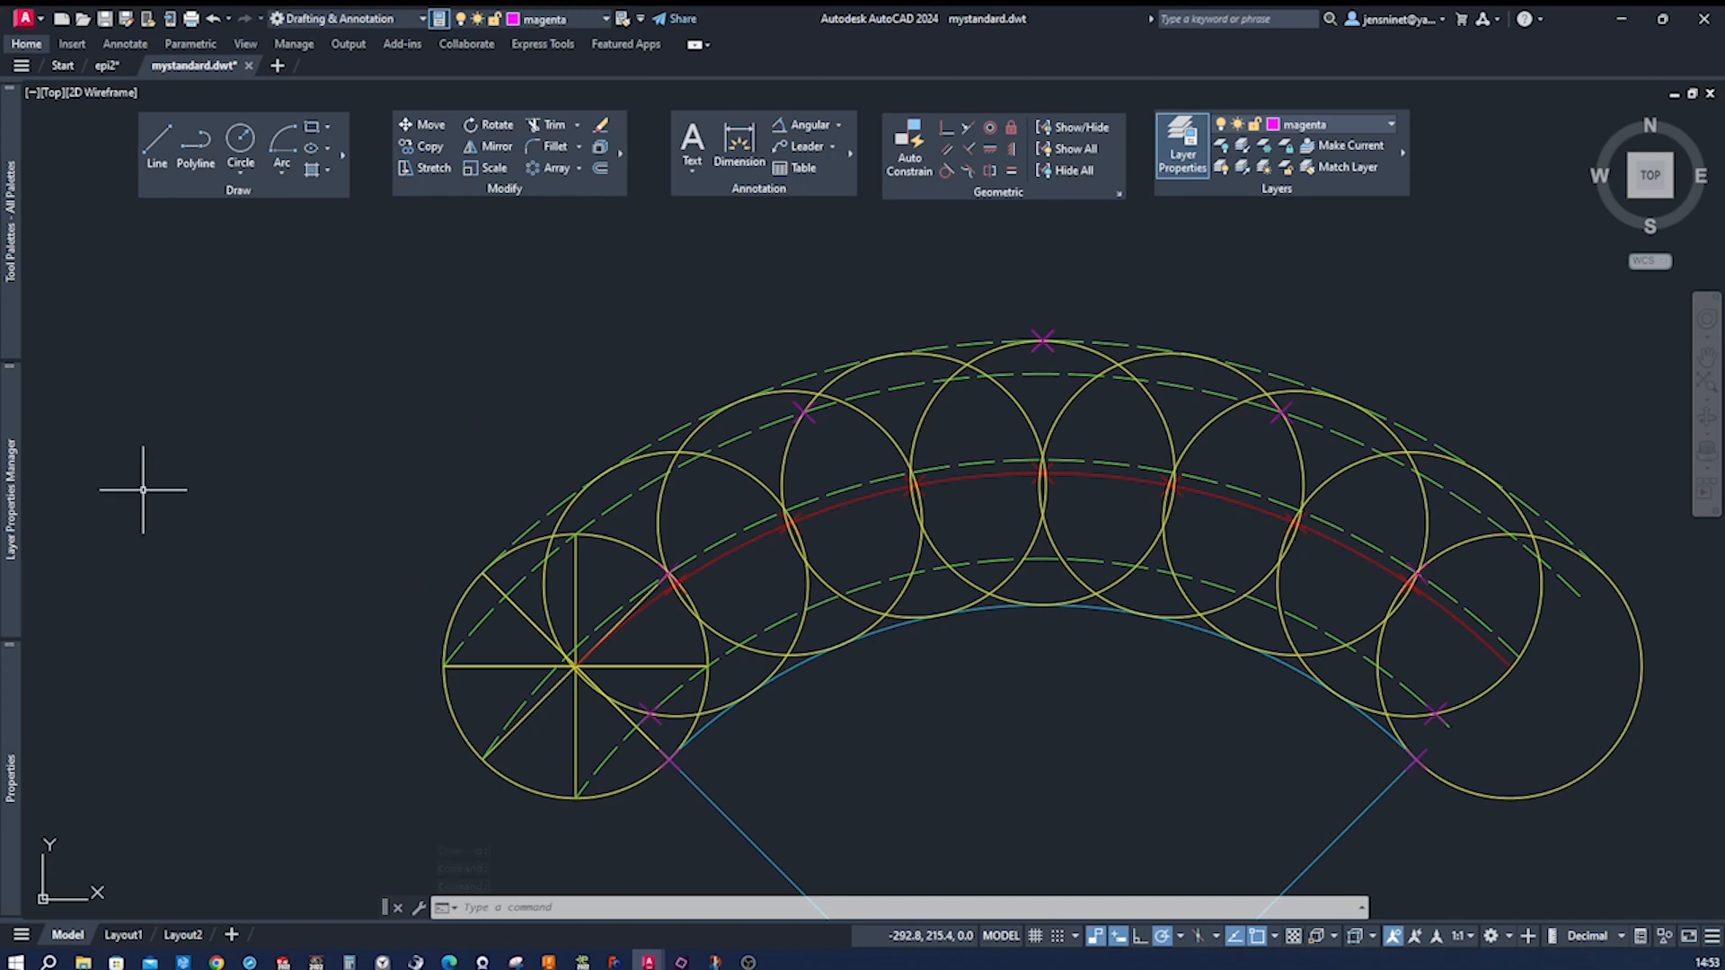
Step: In Layer Properties, invert the selection from the magenta layer to hide all other layers
click(1184, 144)
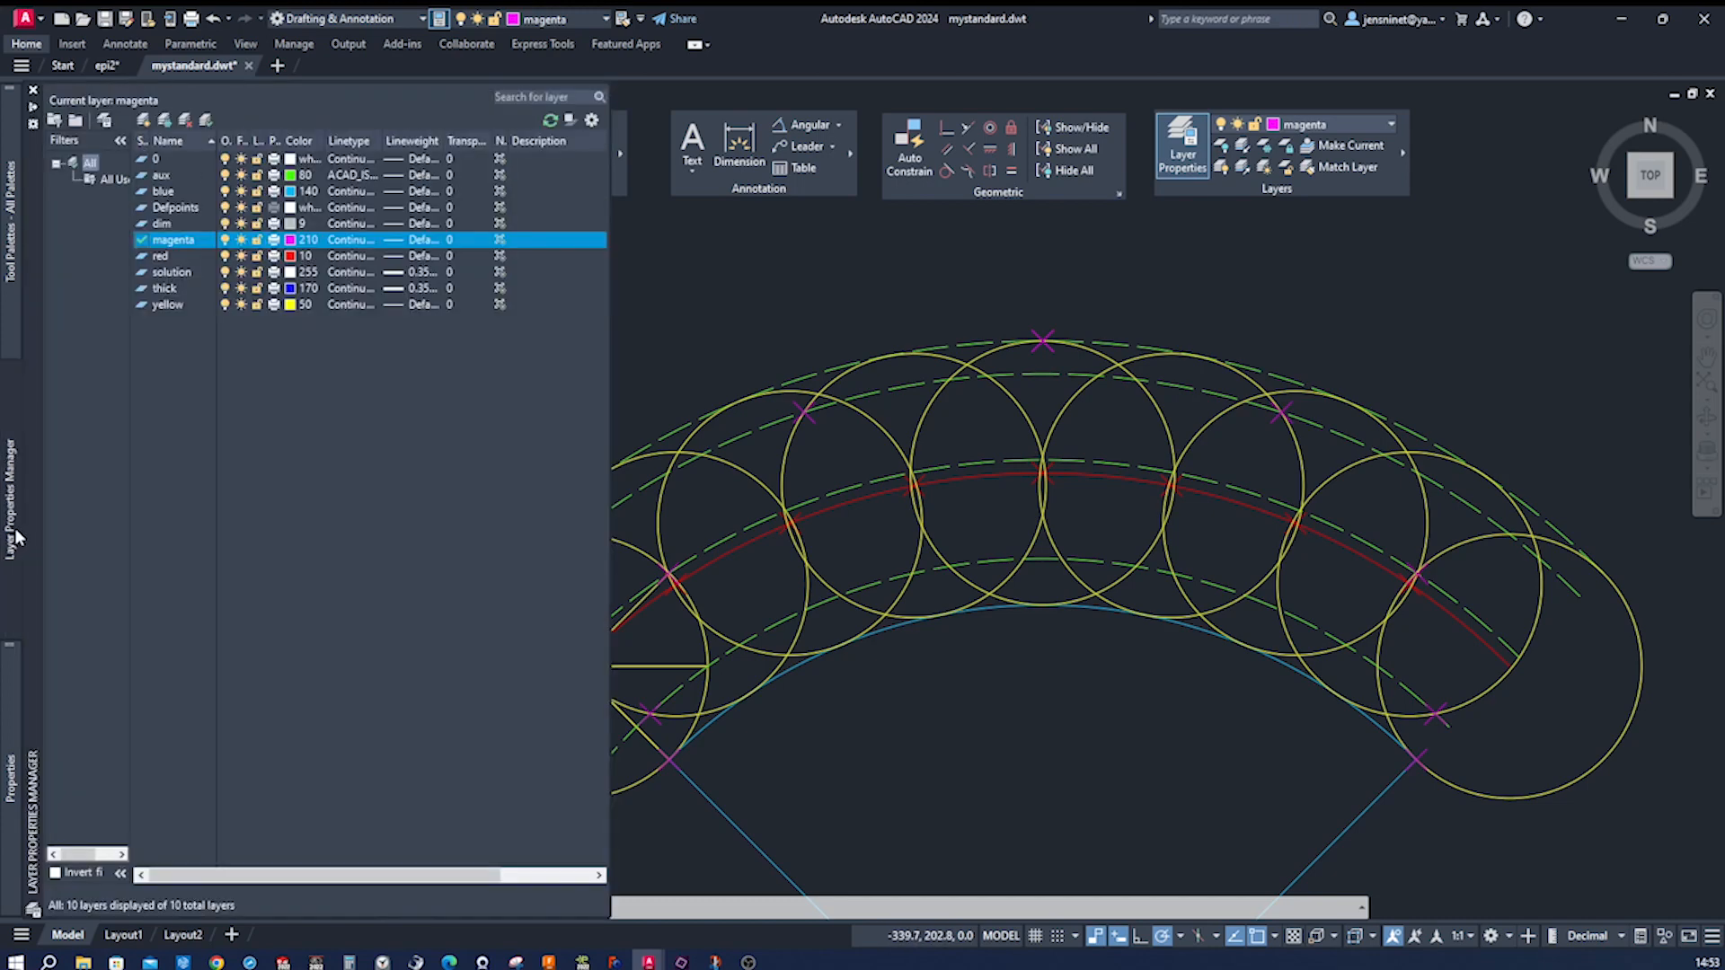
mouse_move(199, 251)
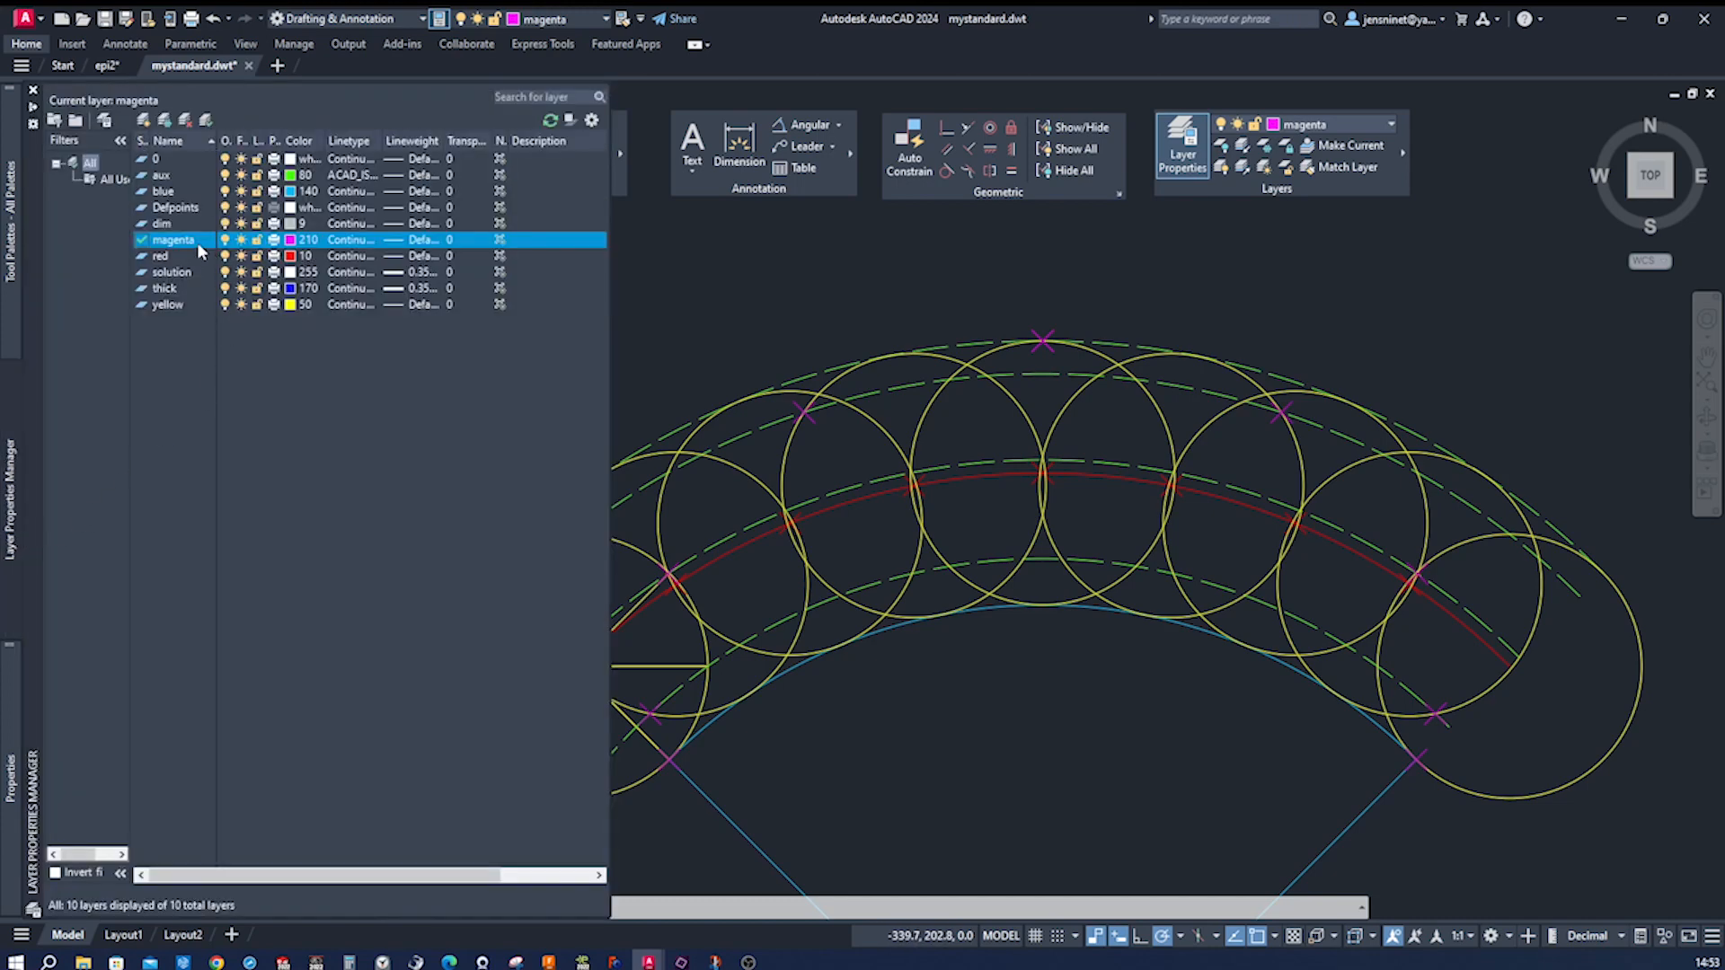
right_click(173, 239)
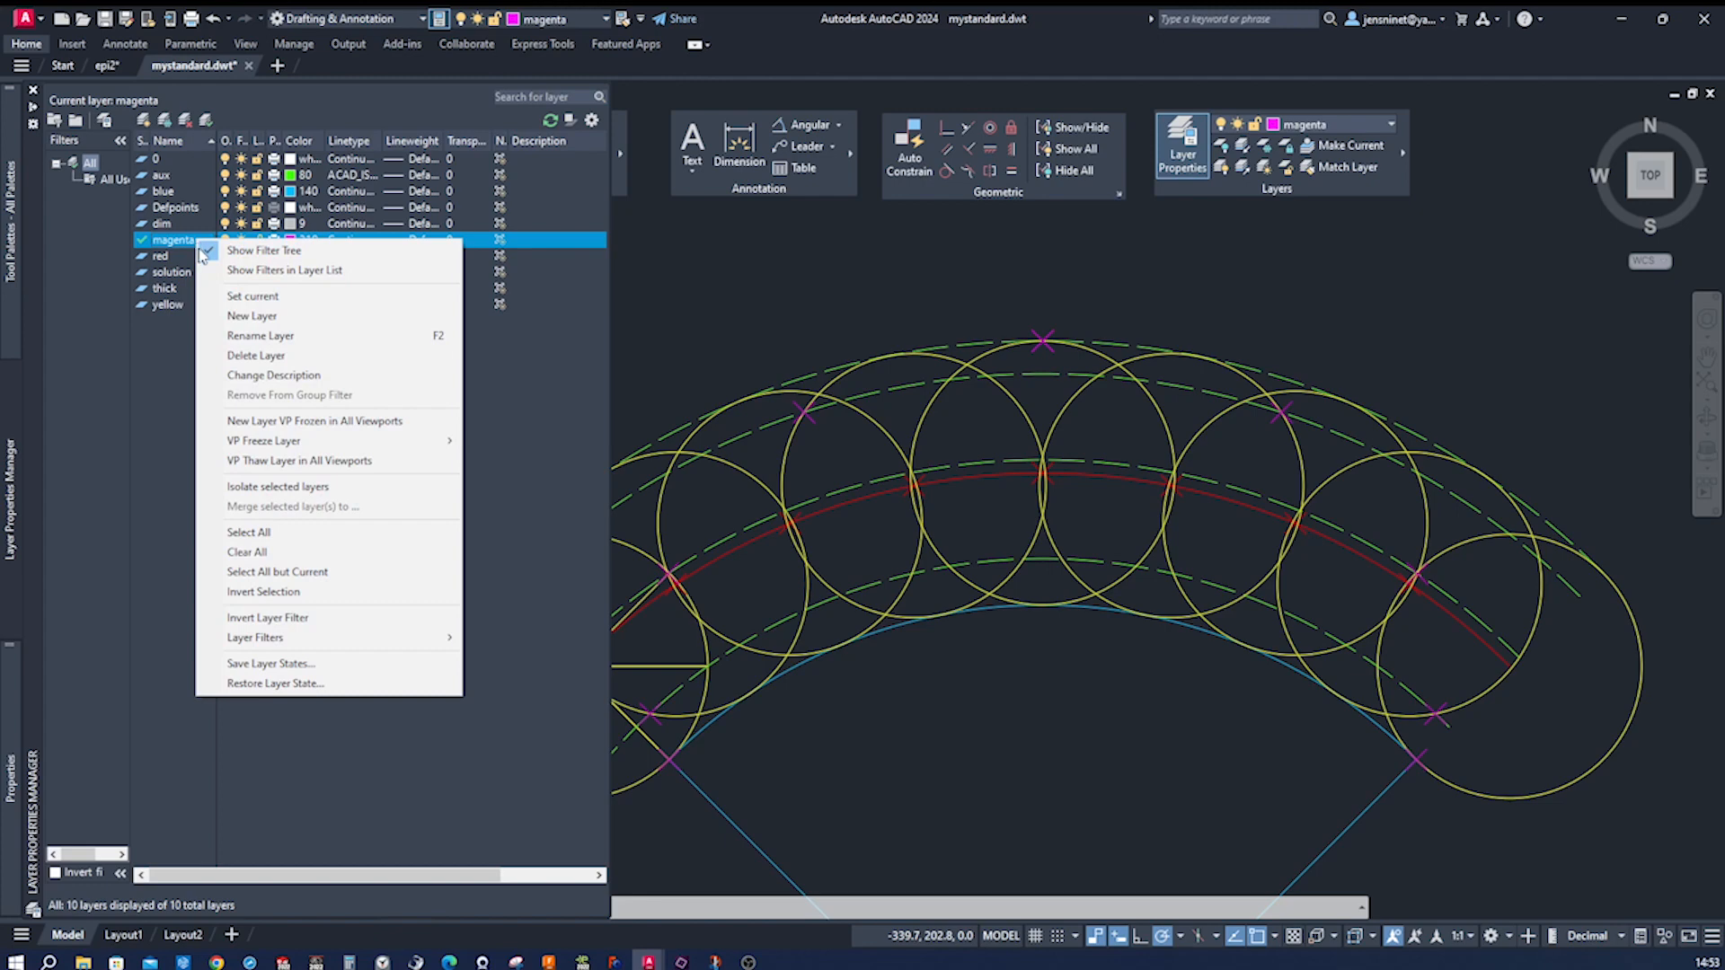
mouse_move(272, 592)
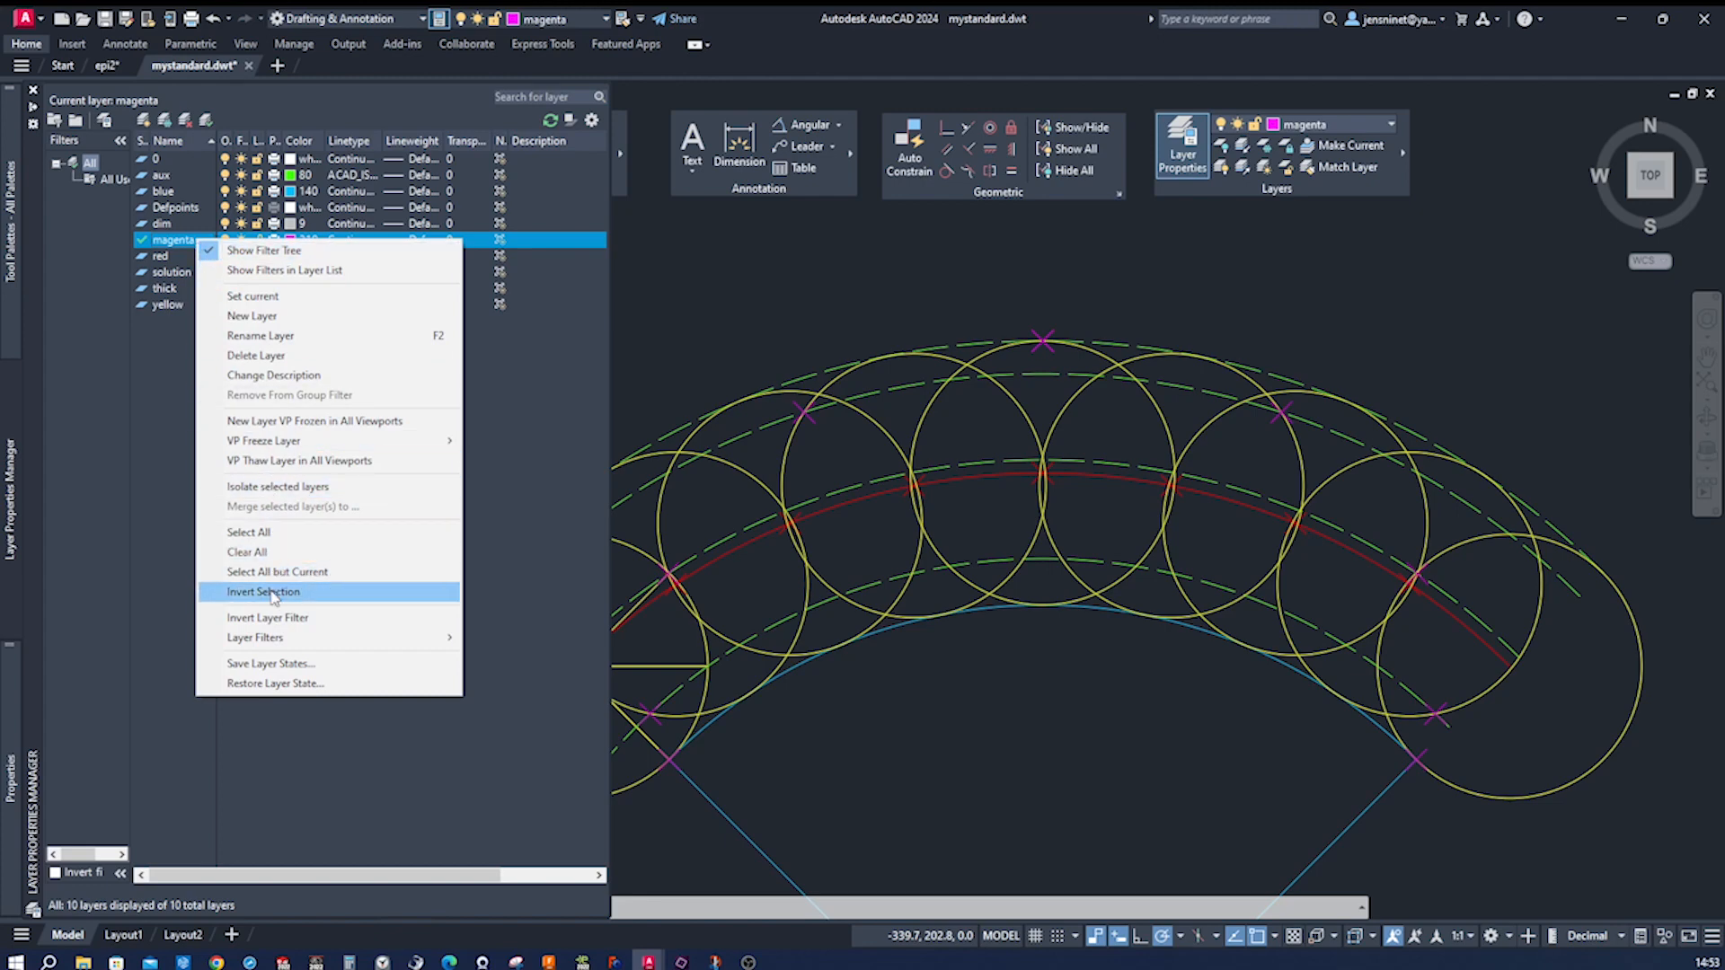
click(261, 592)
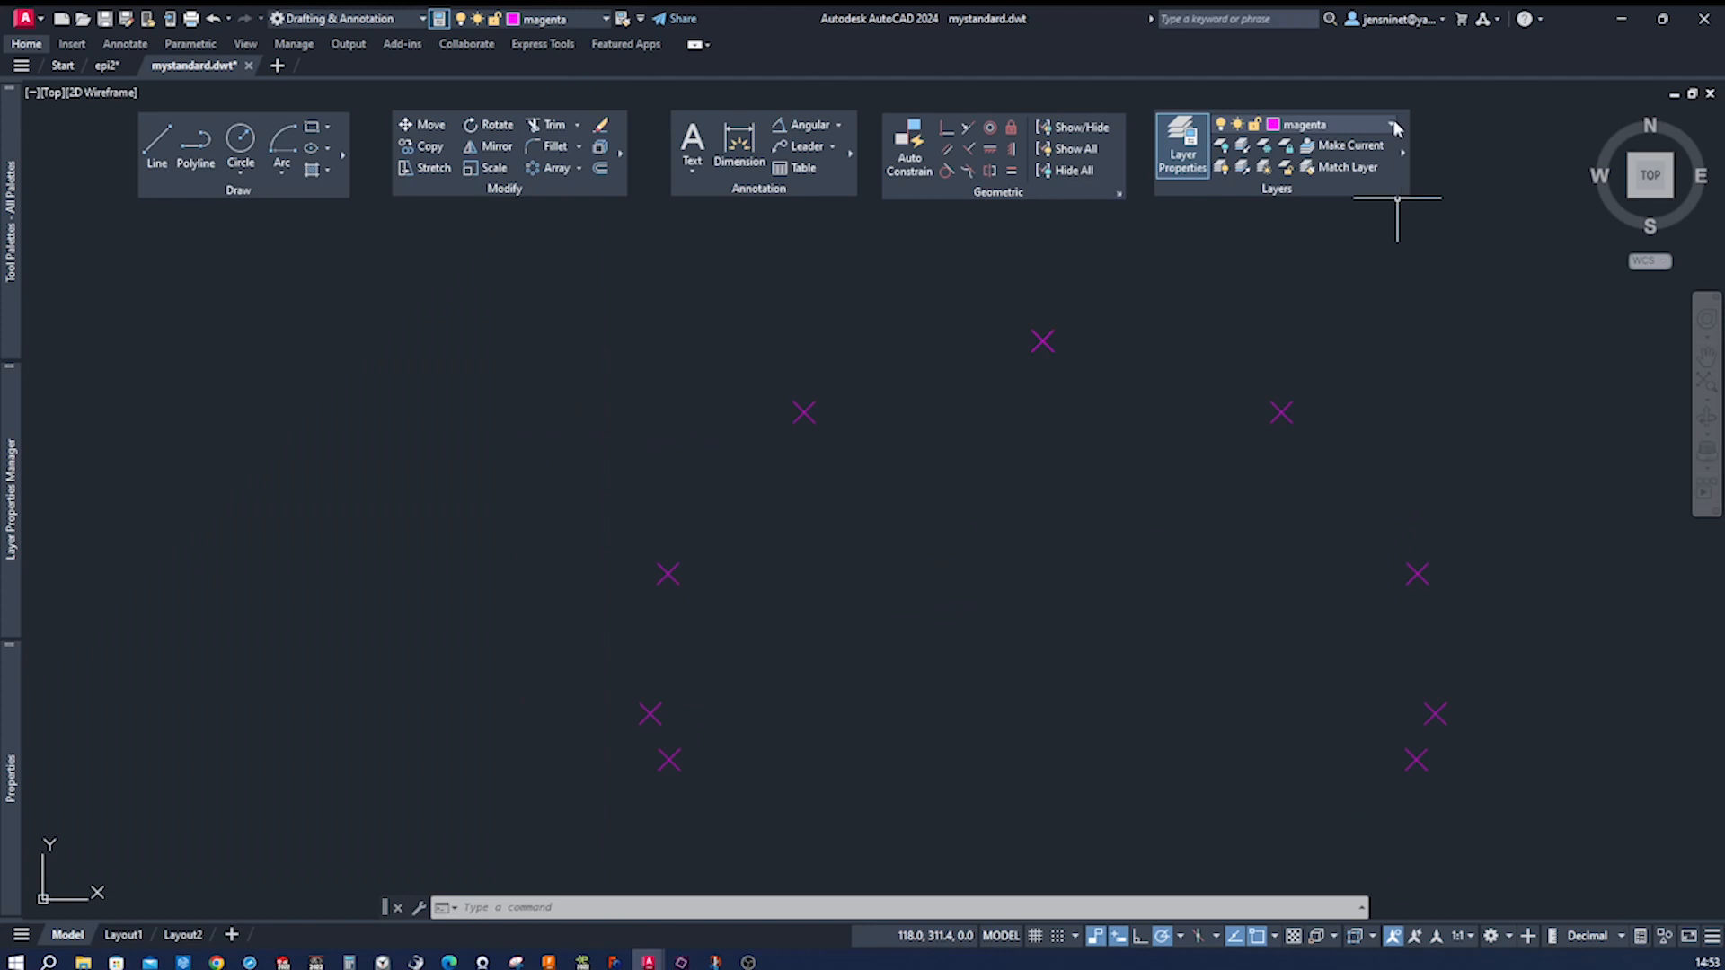
Step: Make solution the current layer and fit a spline through the magenta point markers
click(1391, 124)
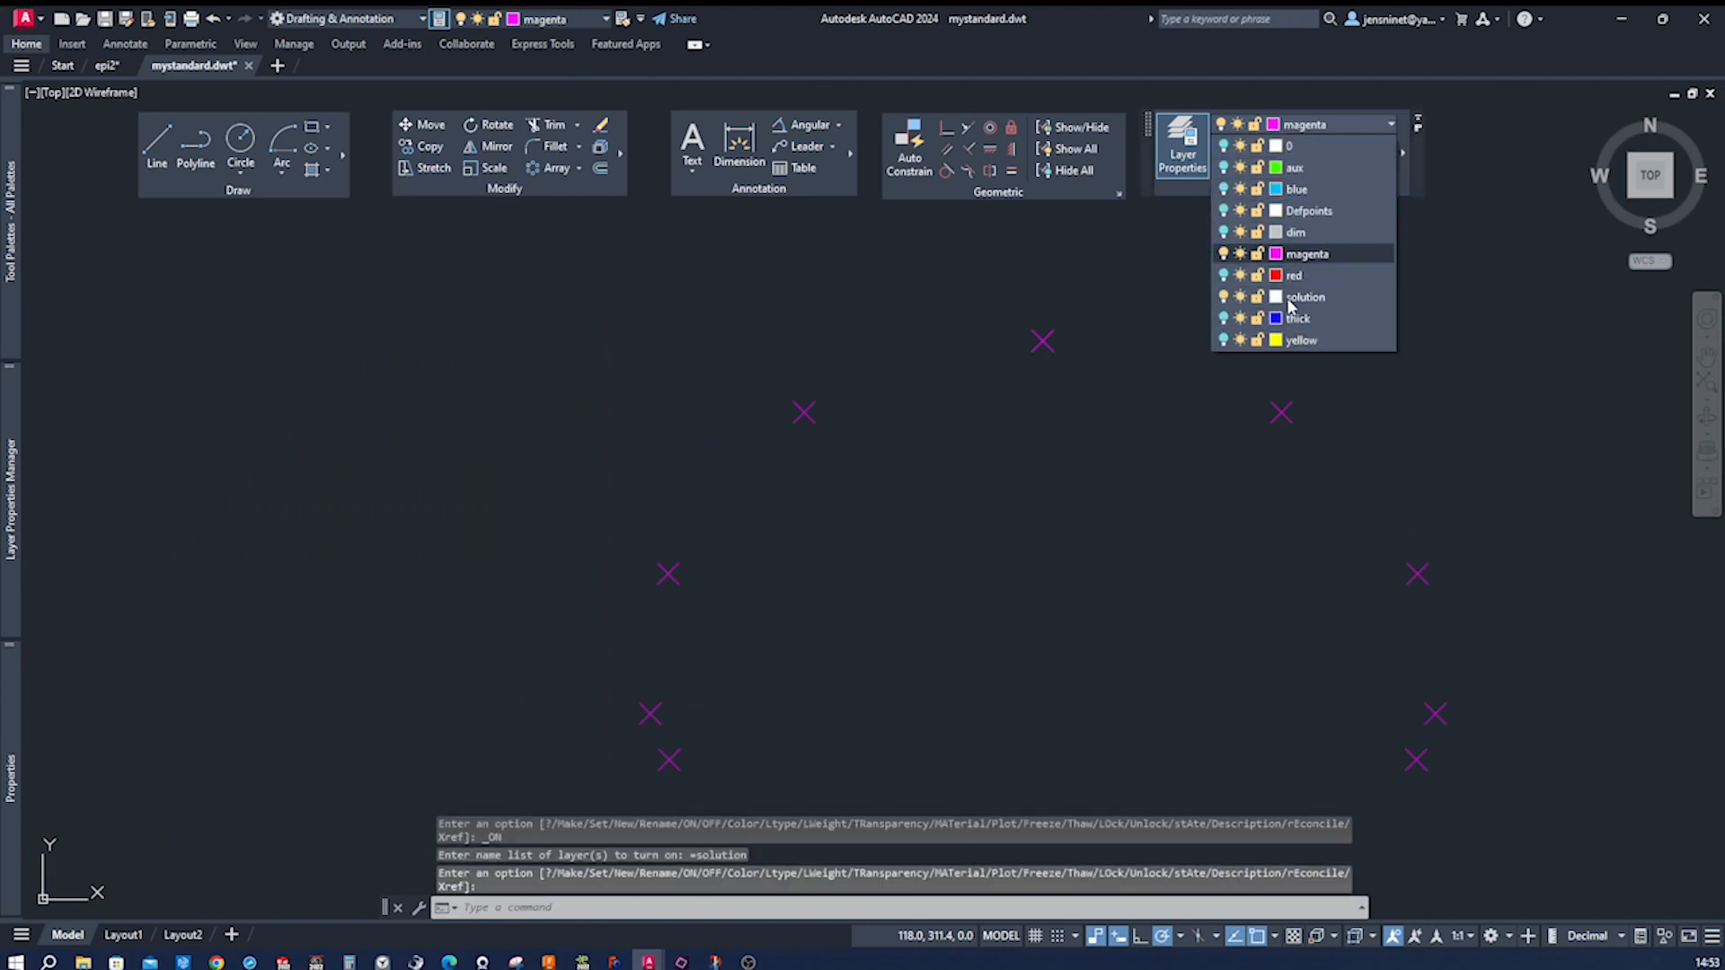
click(1304, 296)
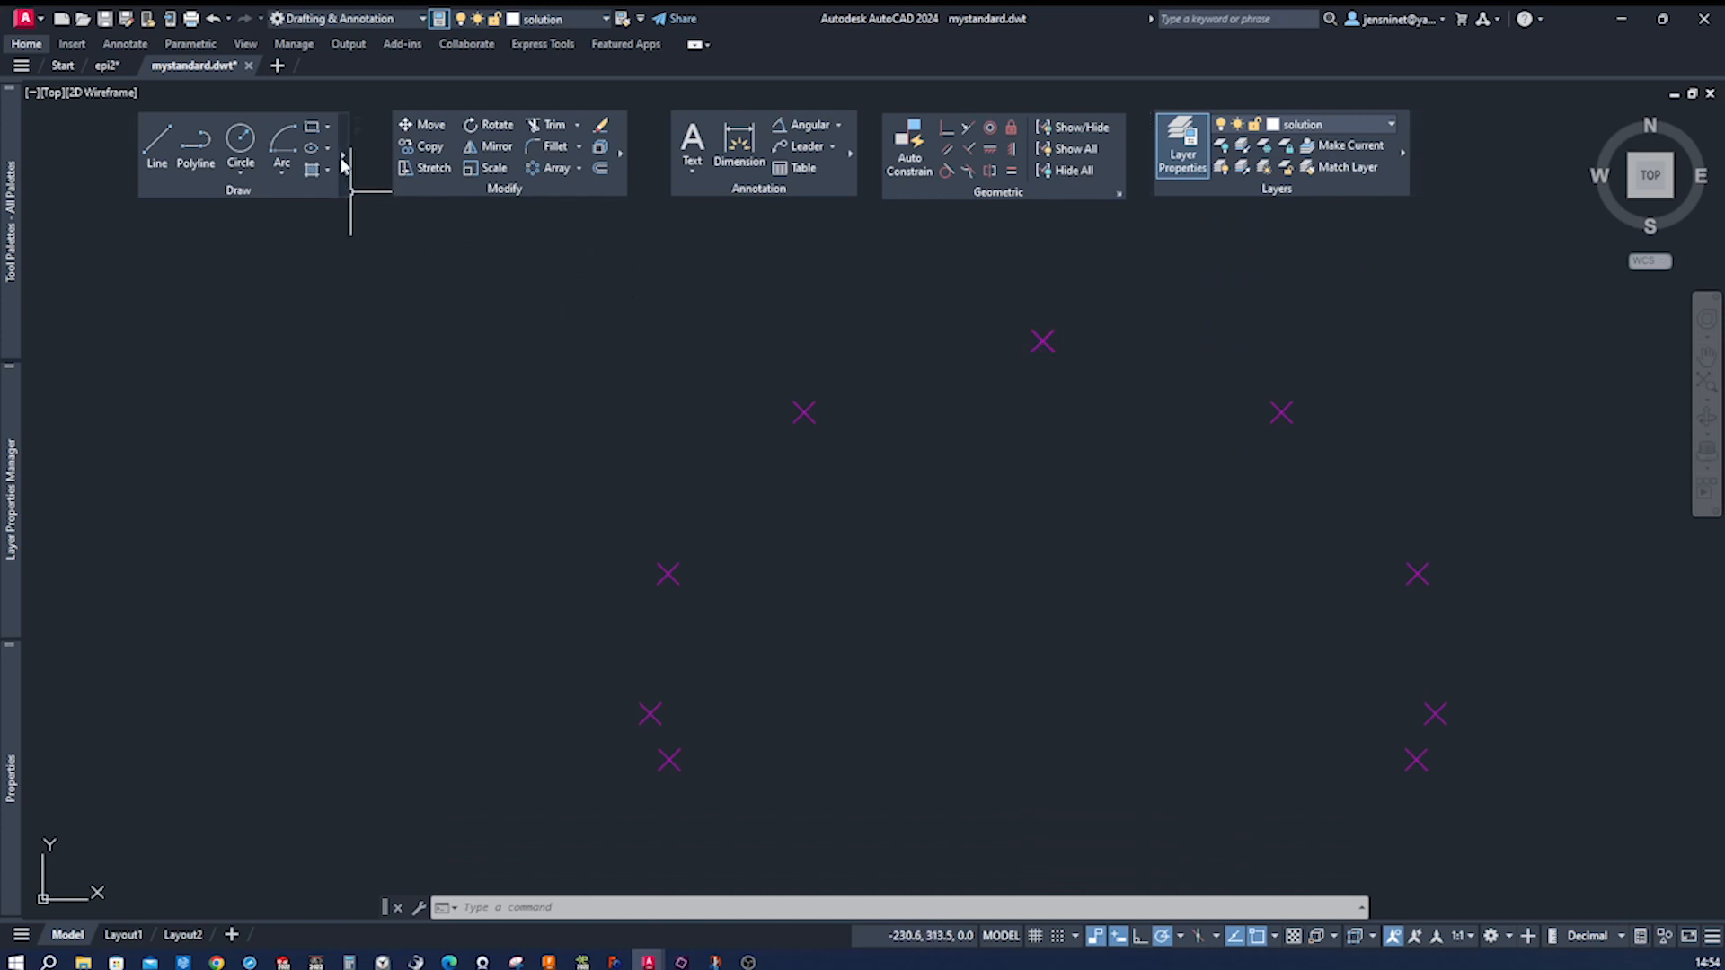
click(343, 157)
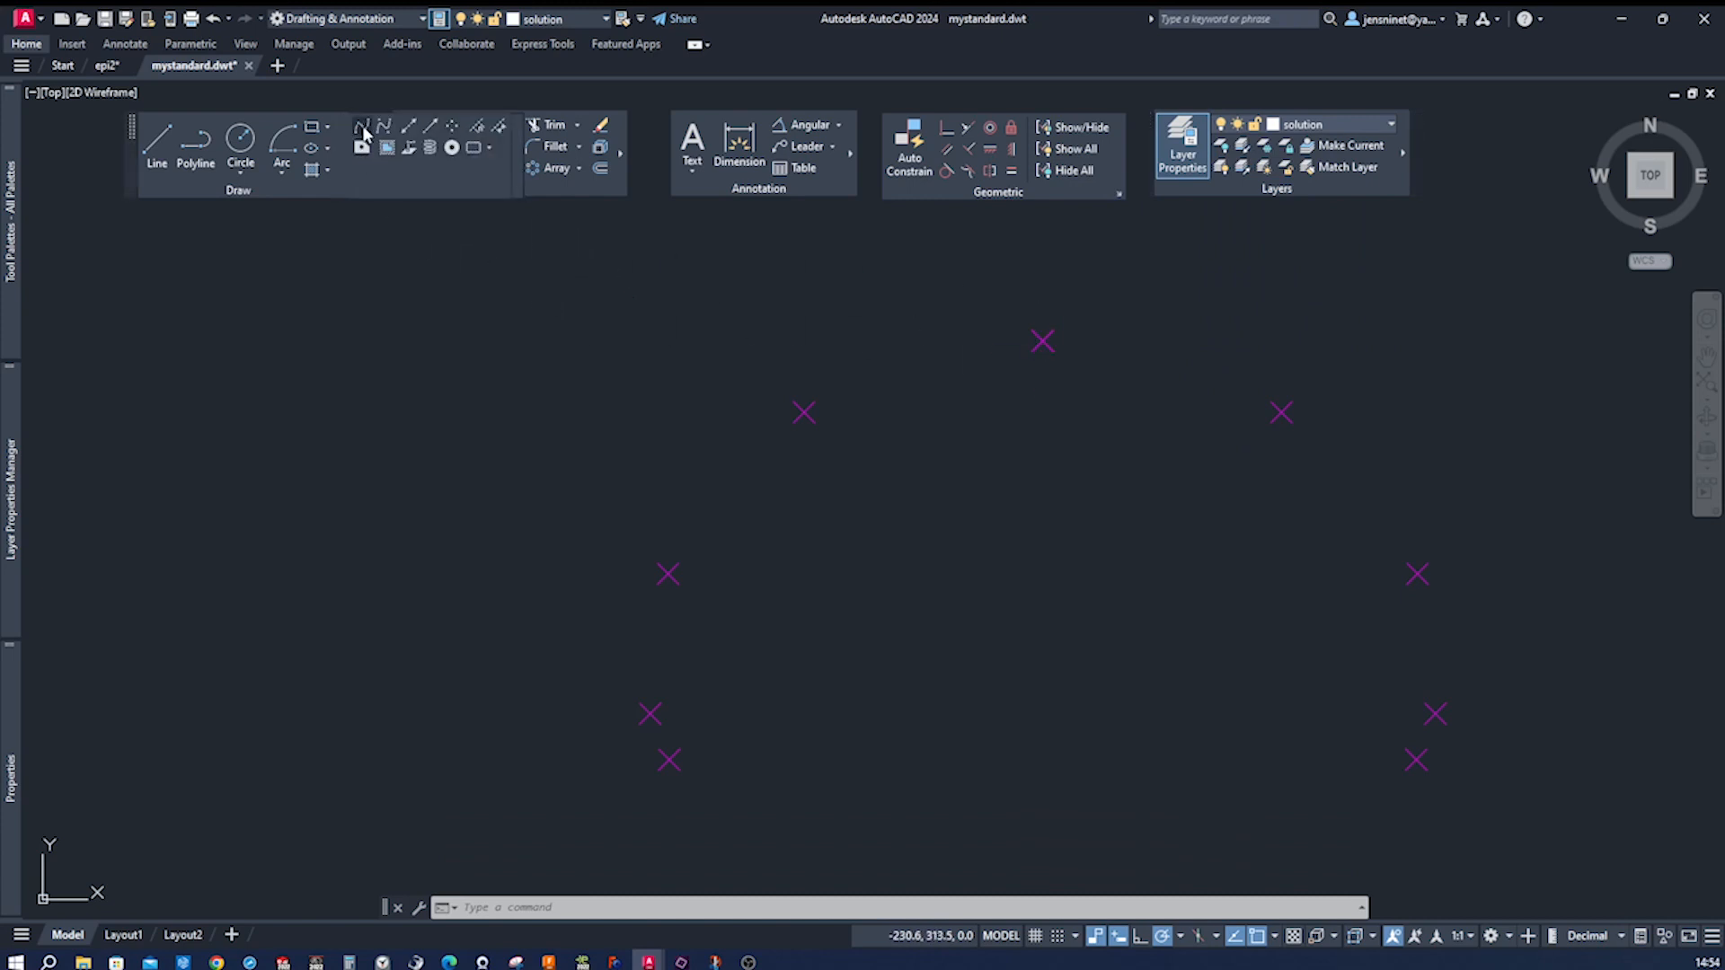
click(363, 128)
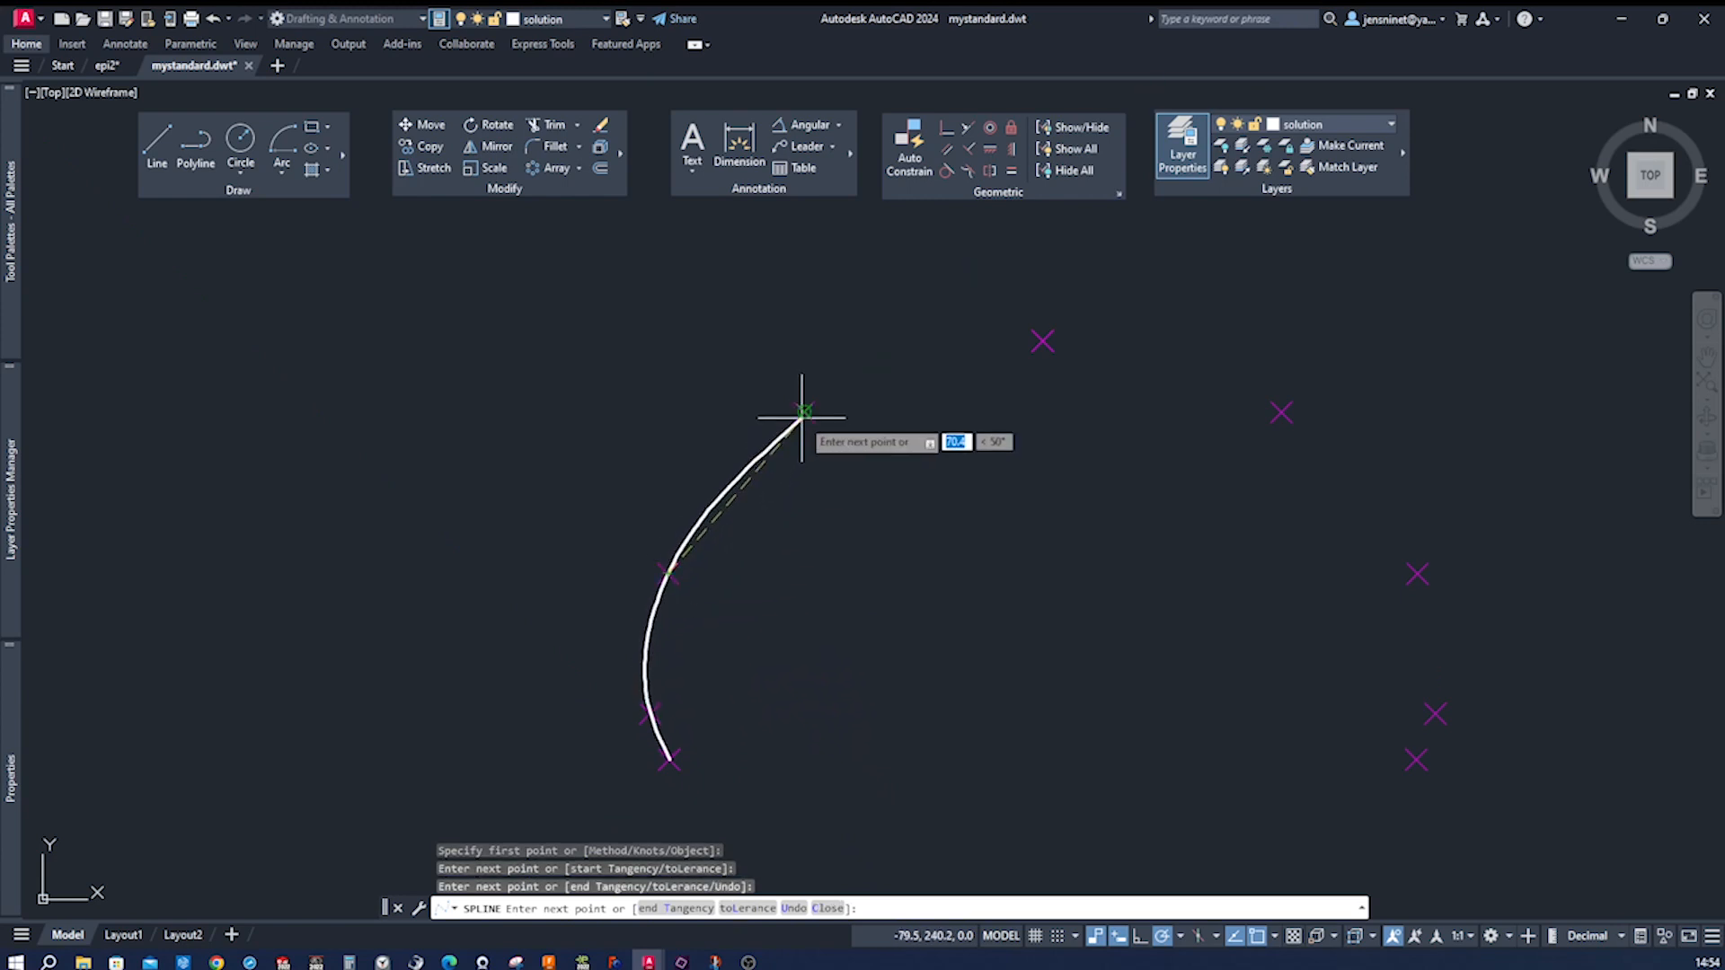
click(803, 412)
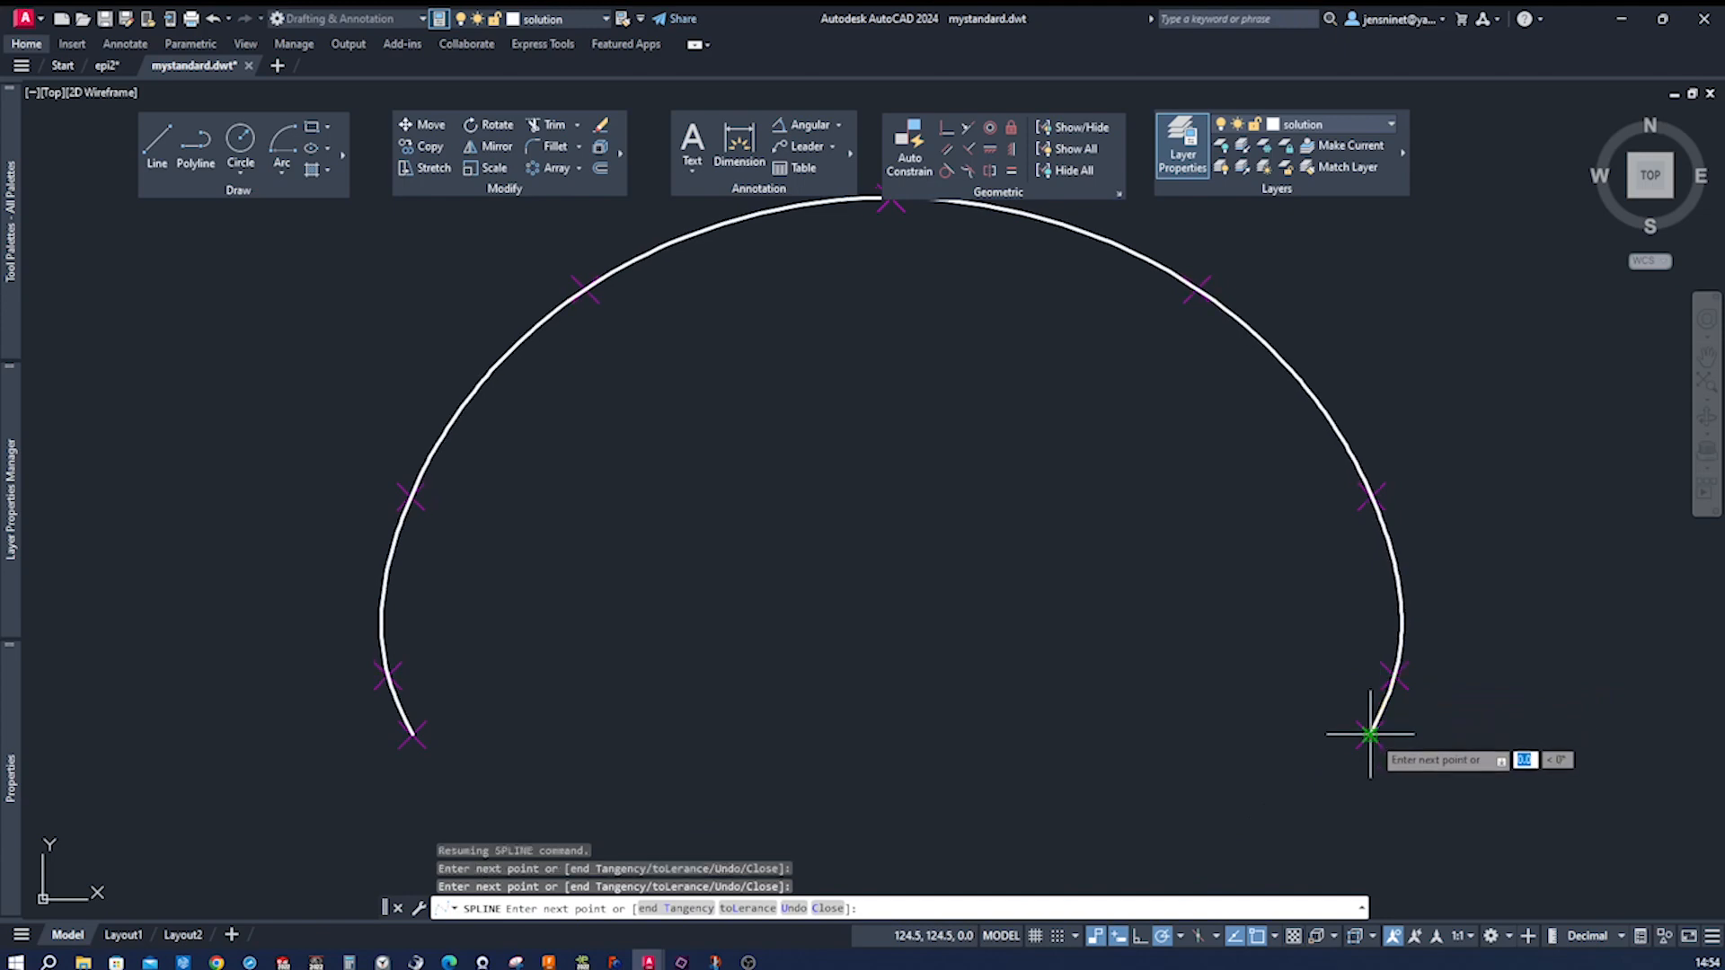
key(Escape)
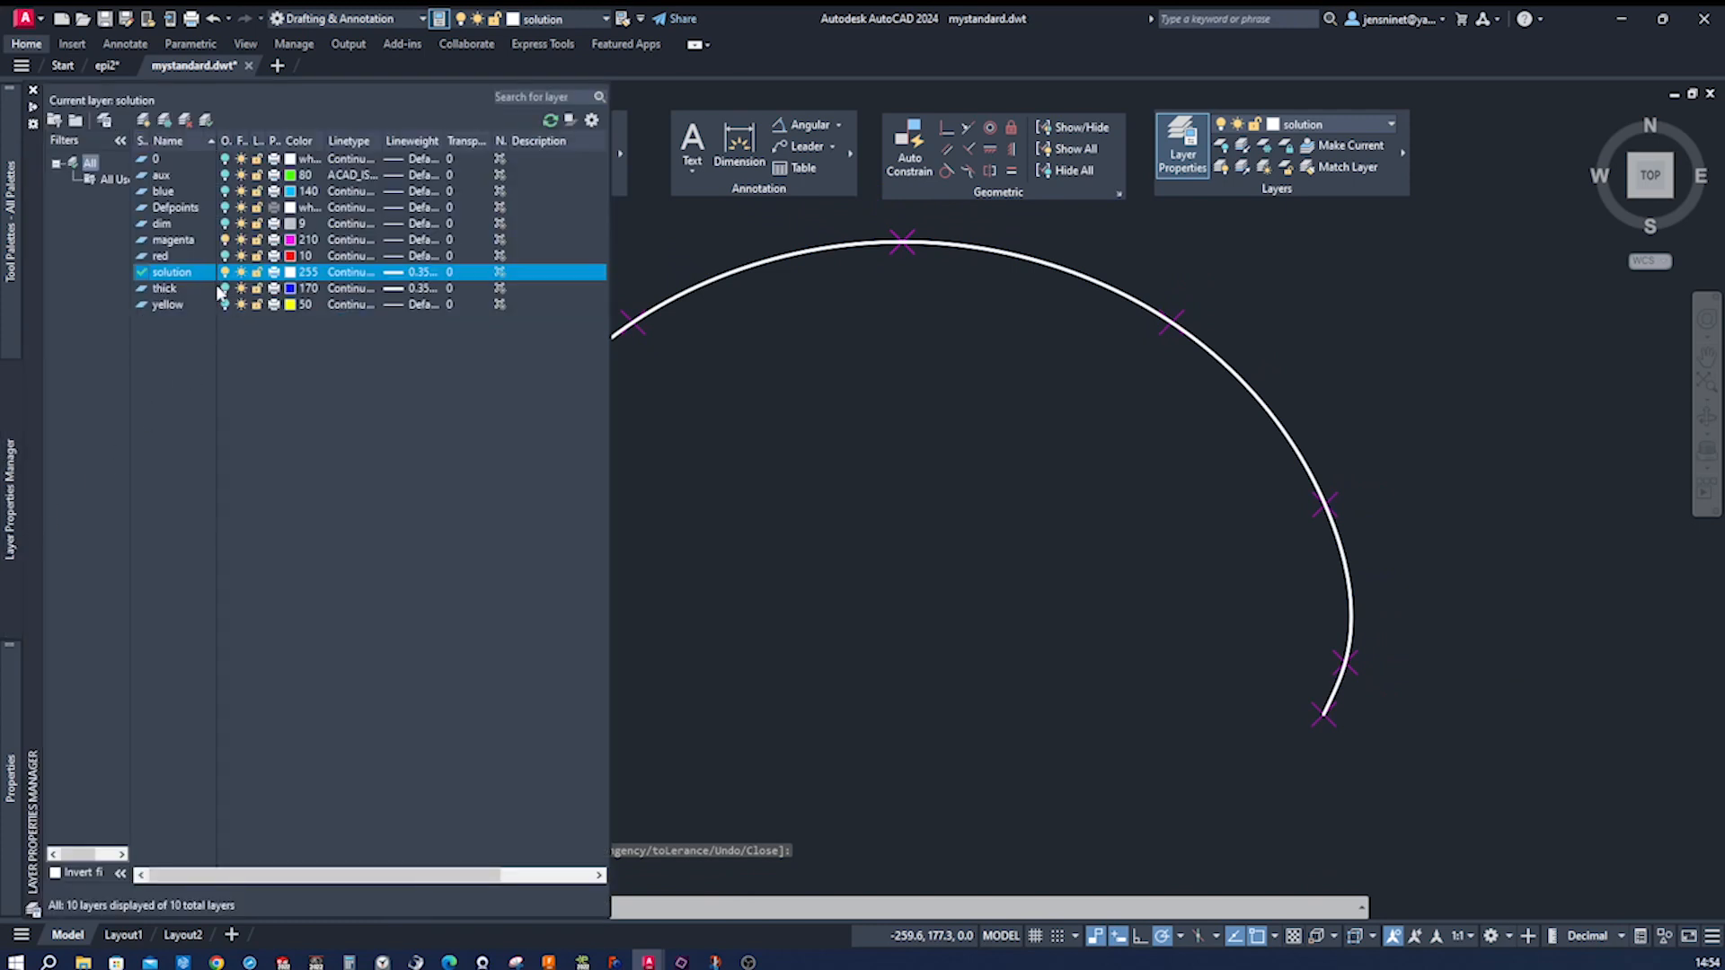
Step: Select all layers to turn them back on, then make dim the current layer
right_click(163, 288)
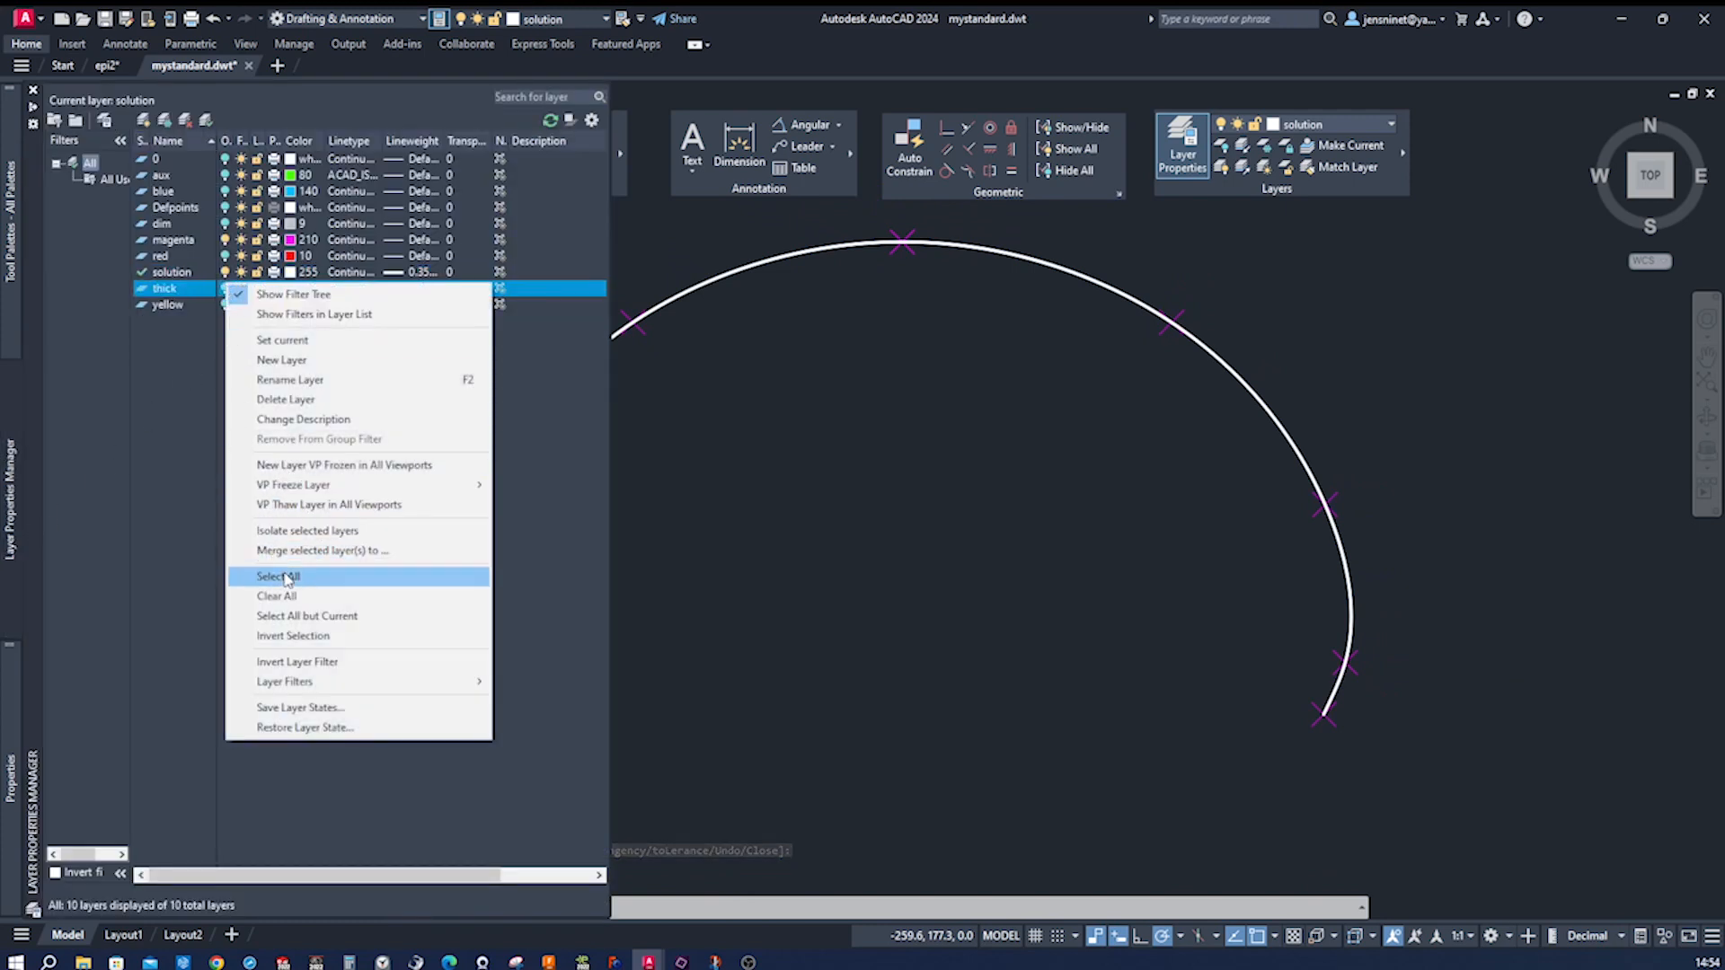
click(277, 575)
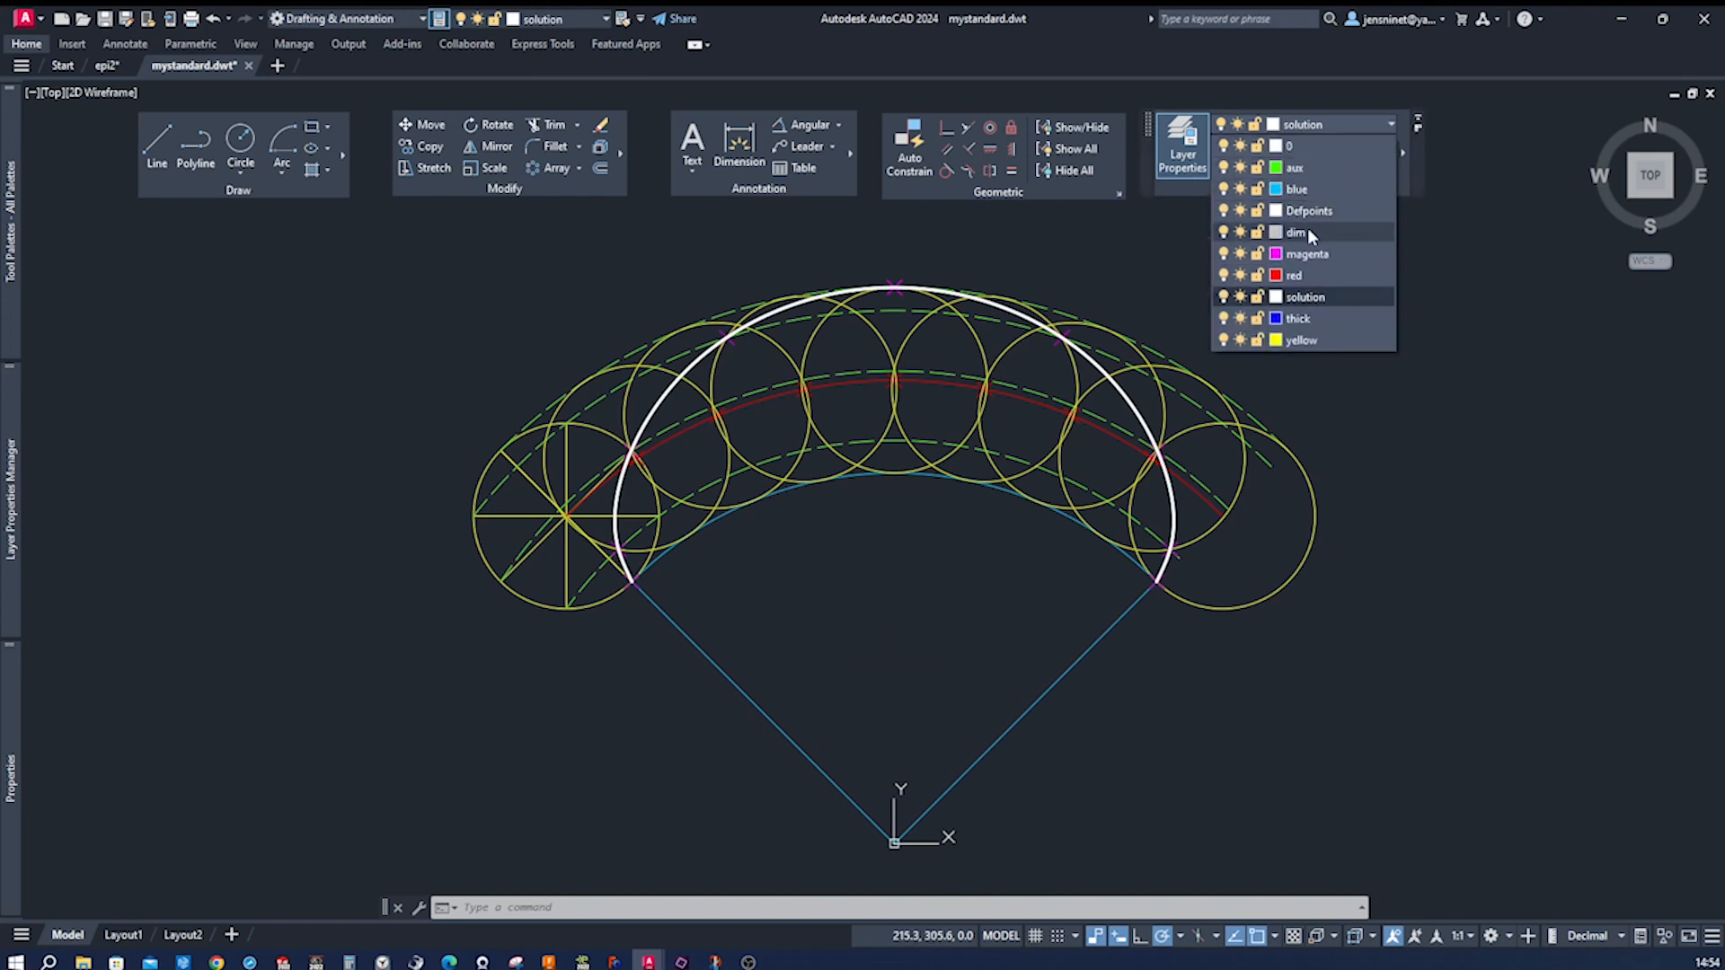
click(1298, 232)
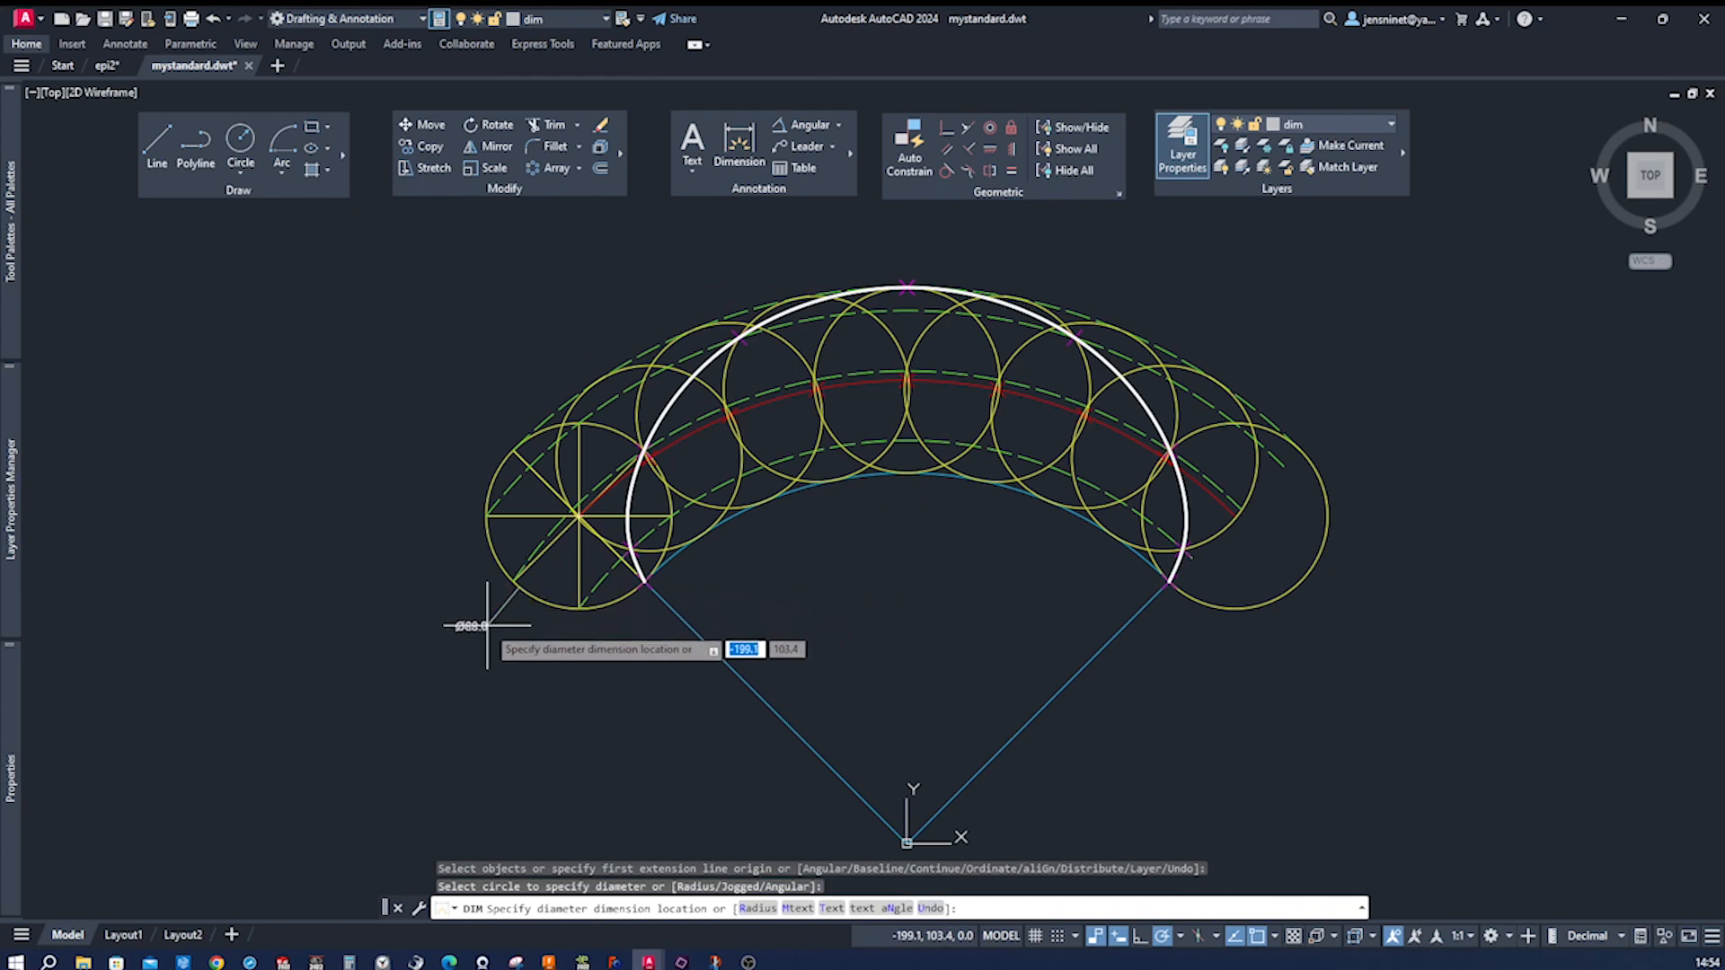
Step: Place the Ø88.0 diameter dimension on the rolling circle
click(486, 626)
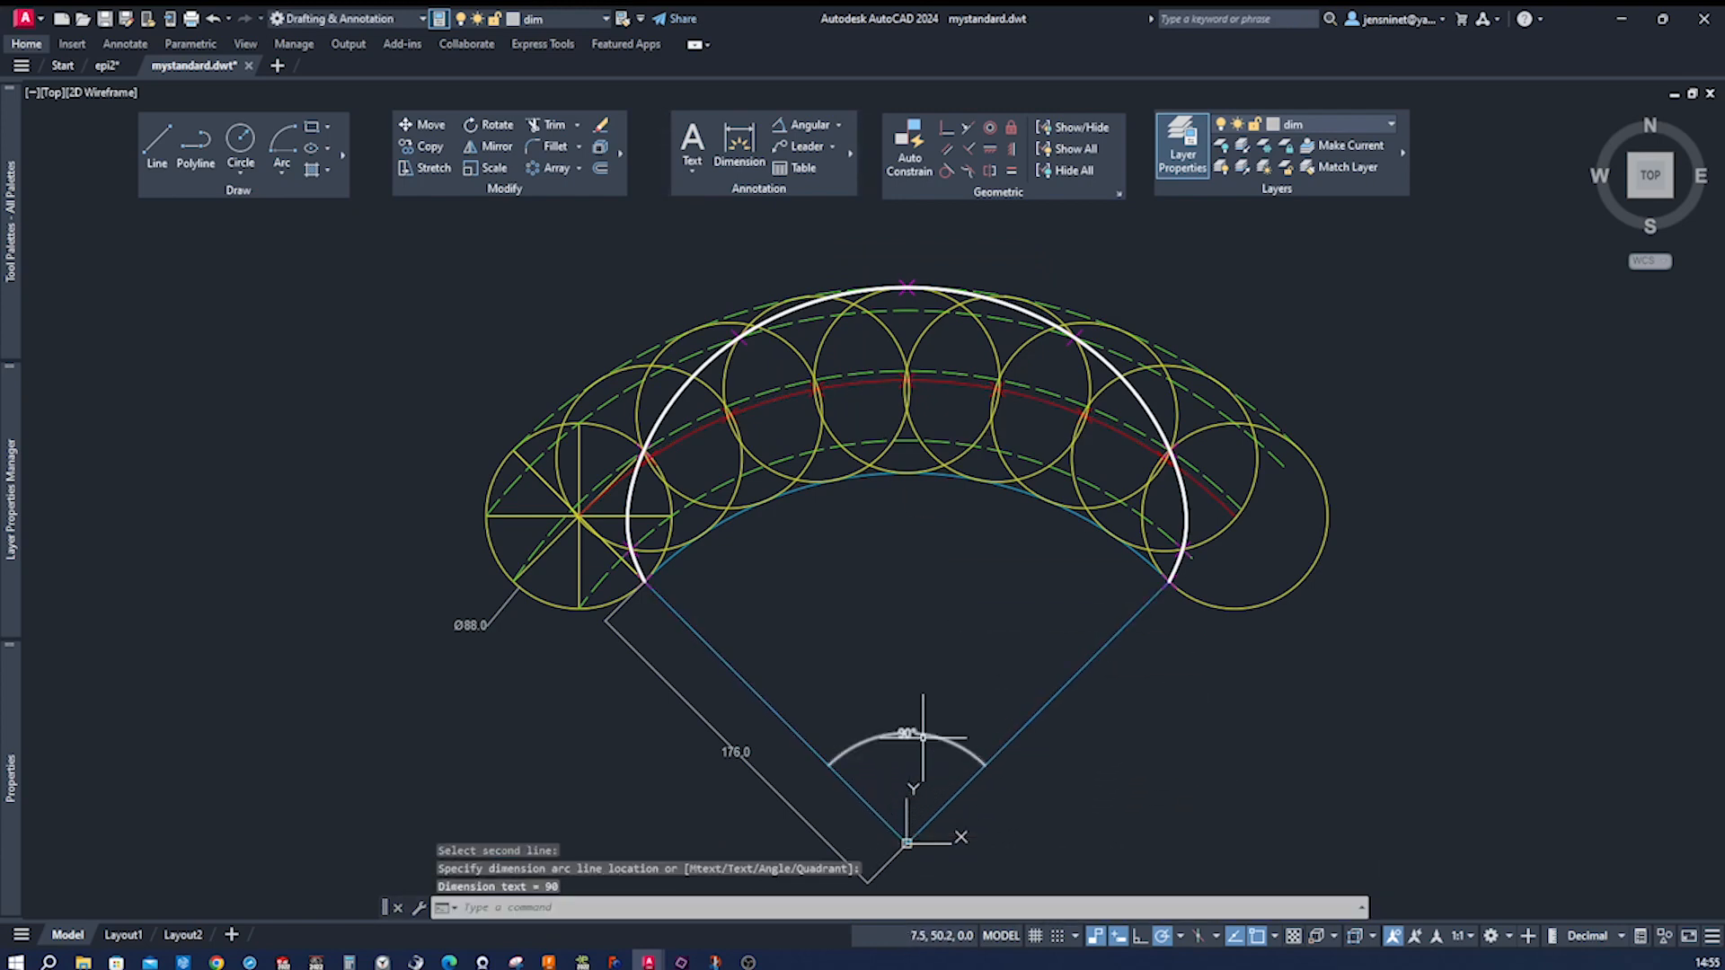
mouse_move(1144, 754)
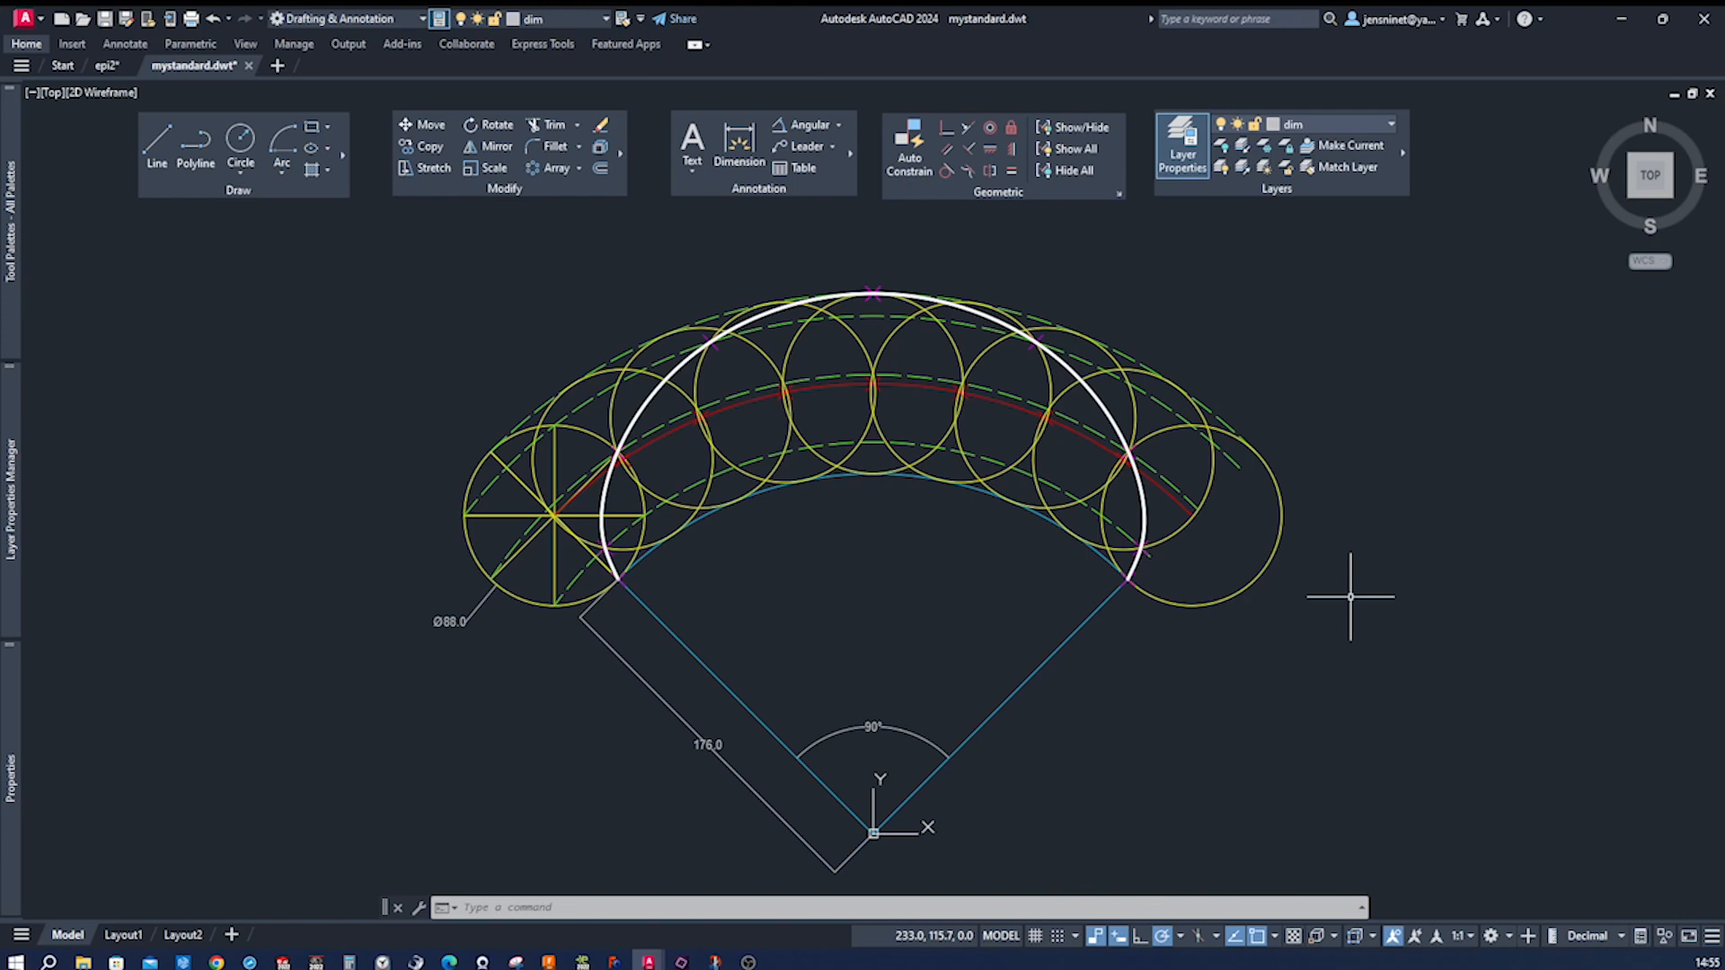
mouse_move(611, 608)
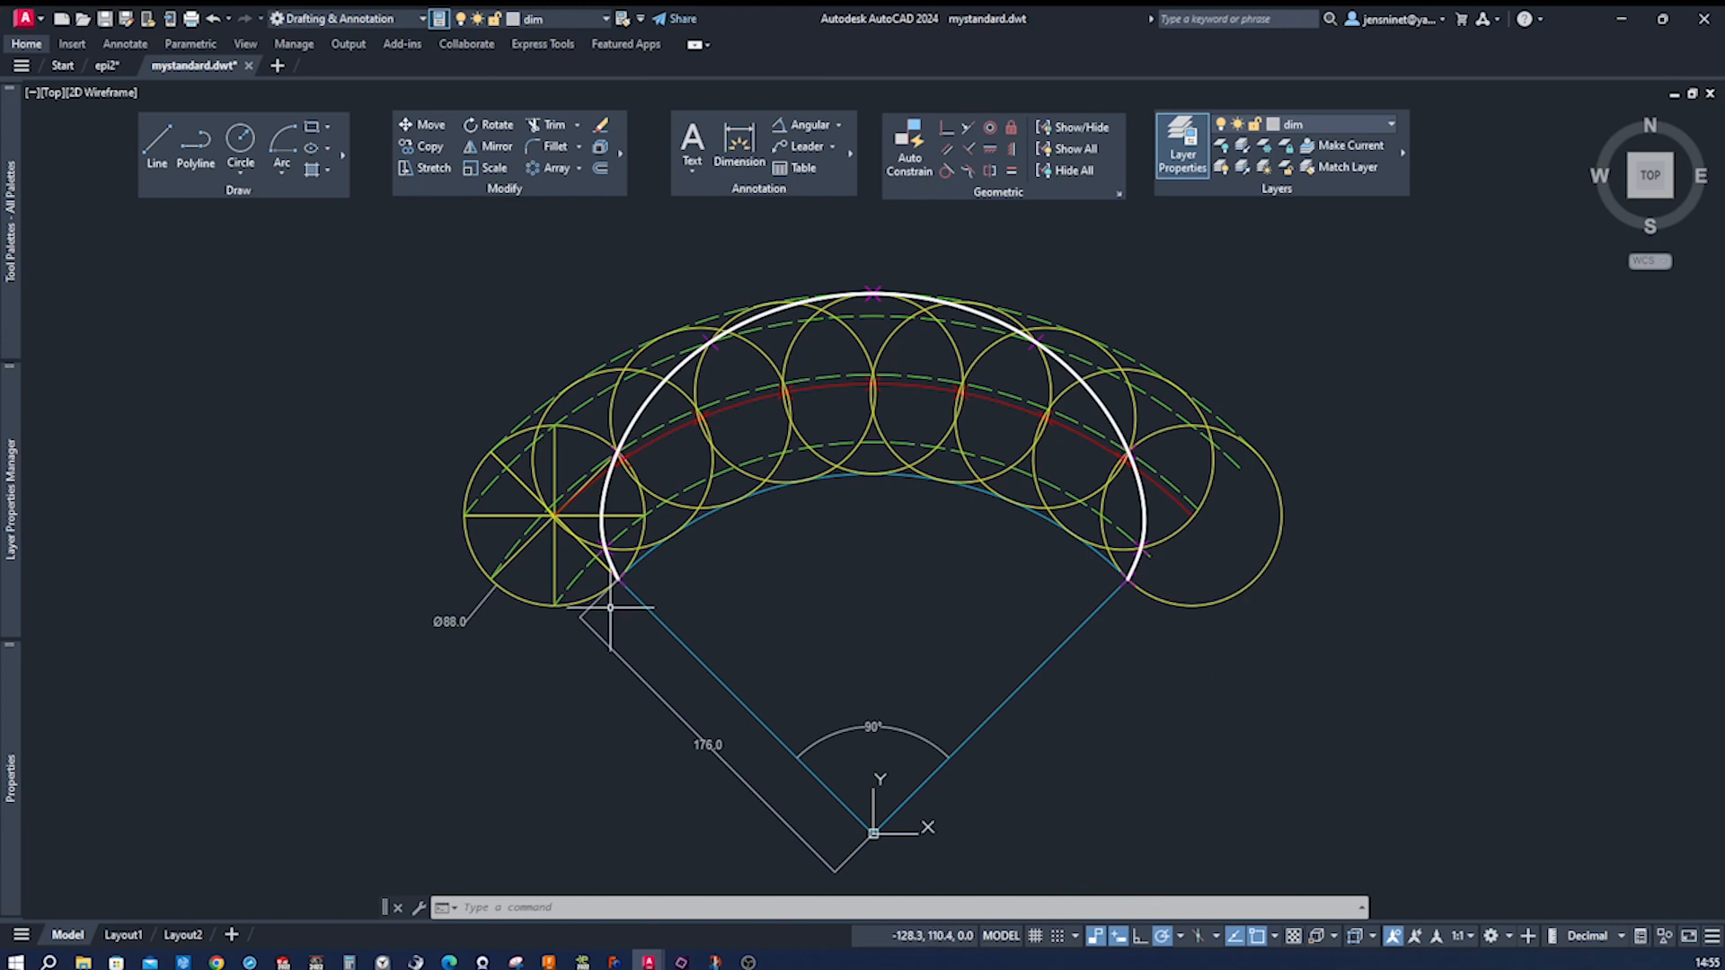
mouse_move(699, 589)
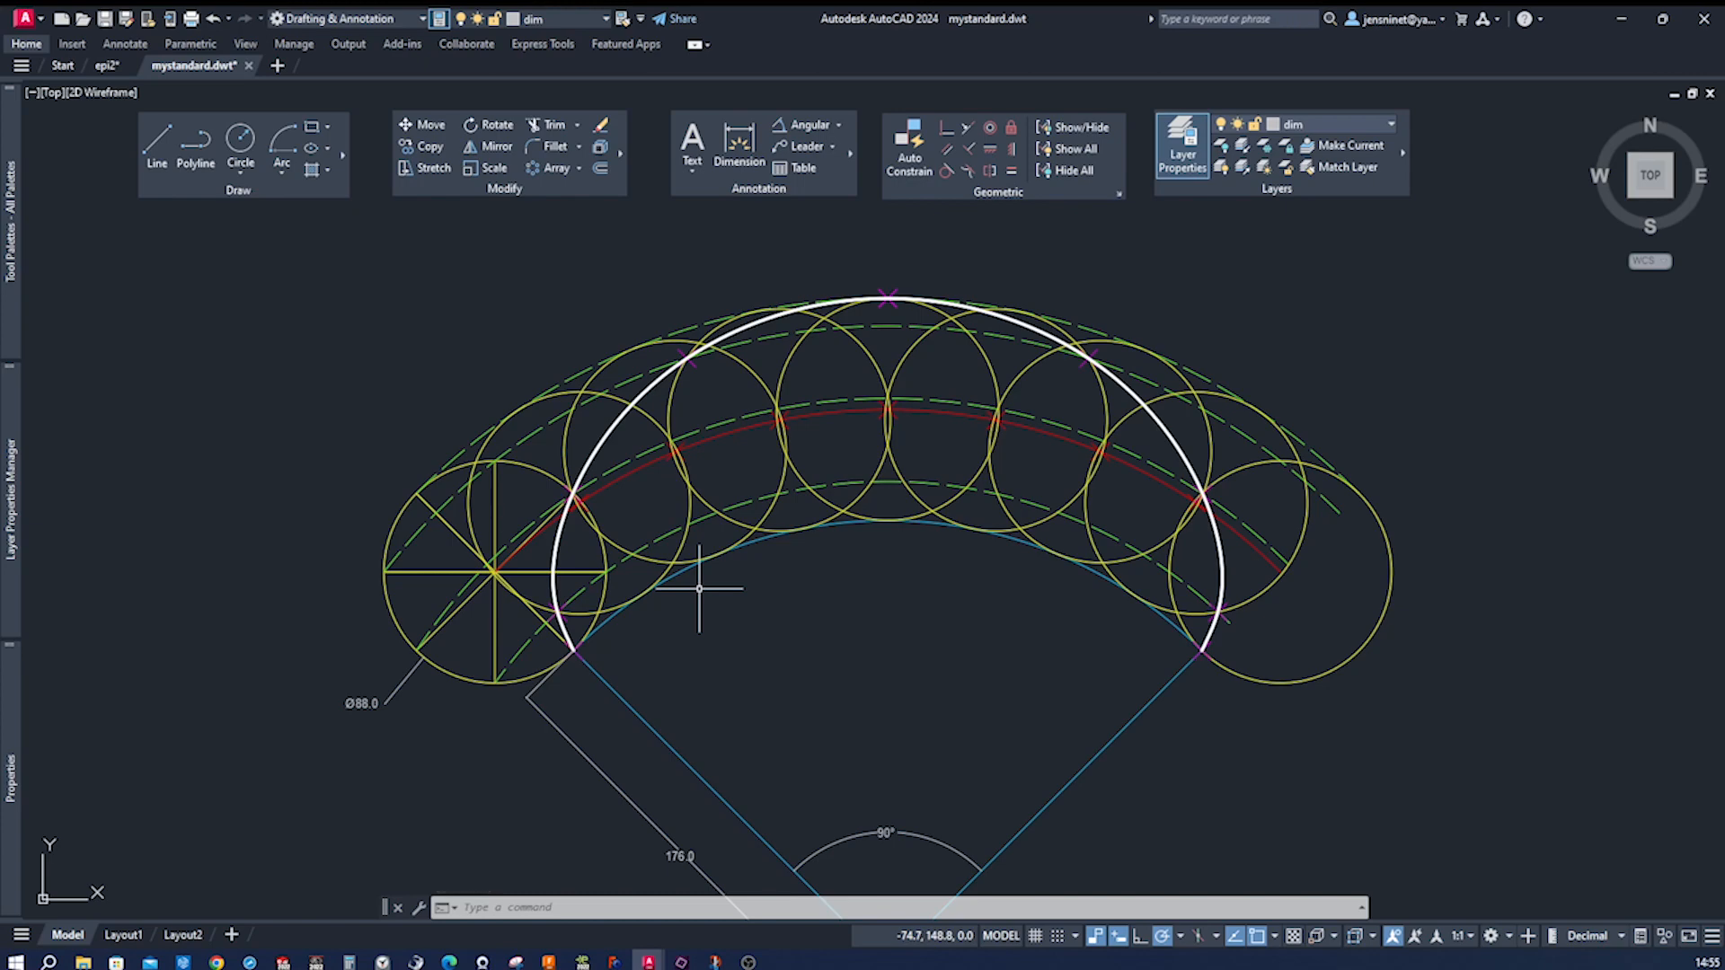
mouse_move(618, 569)
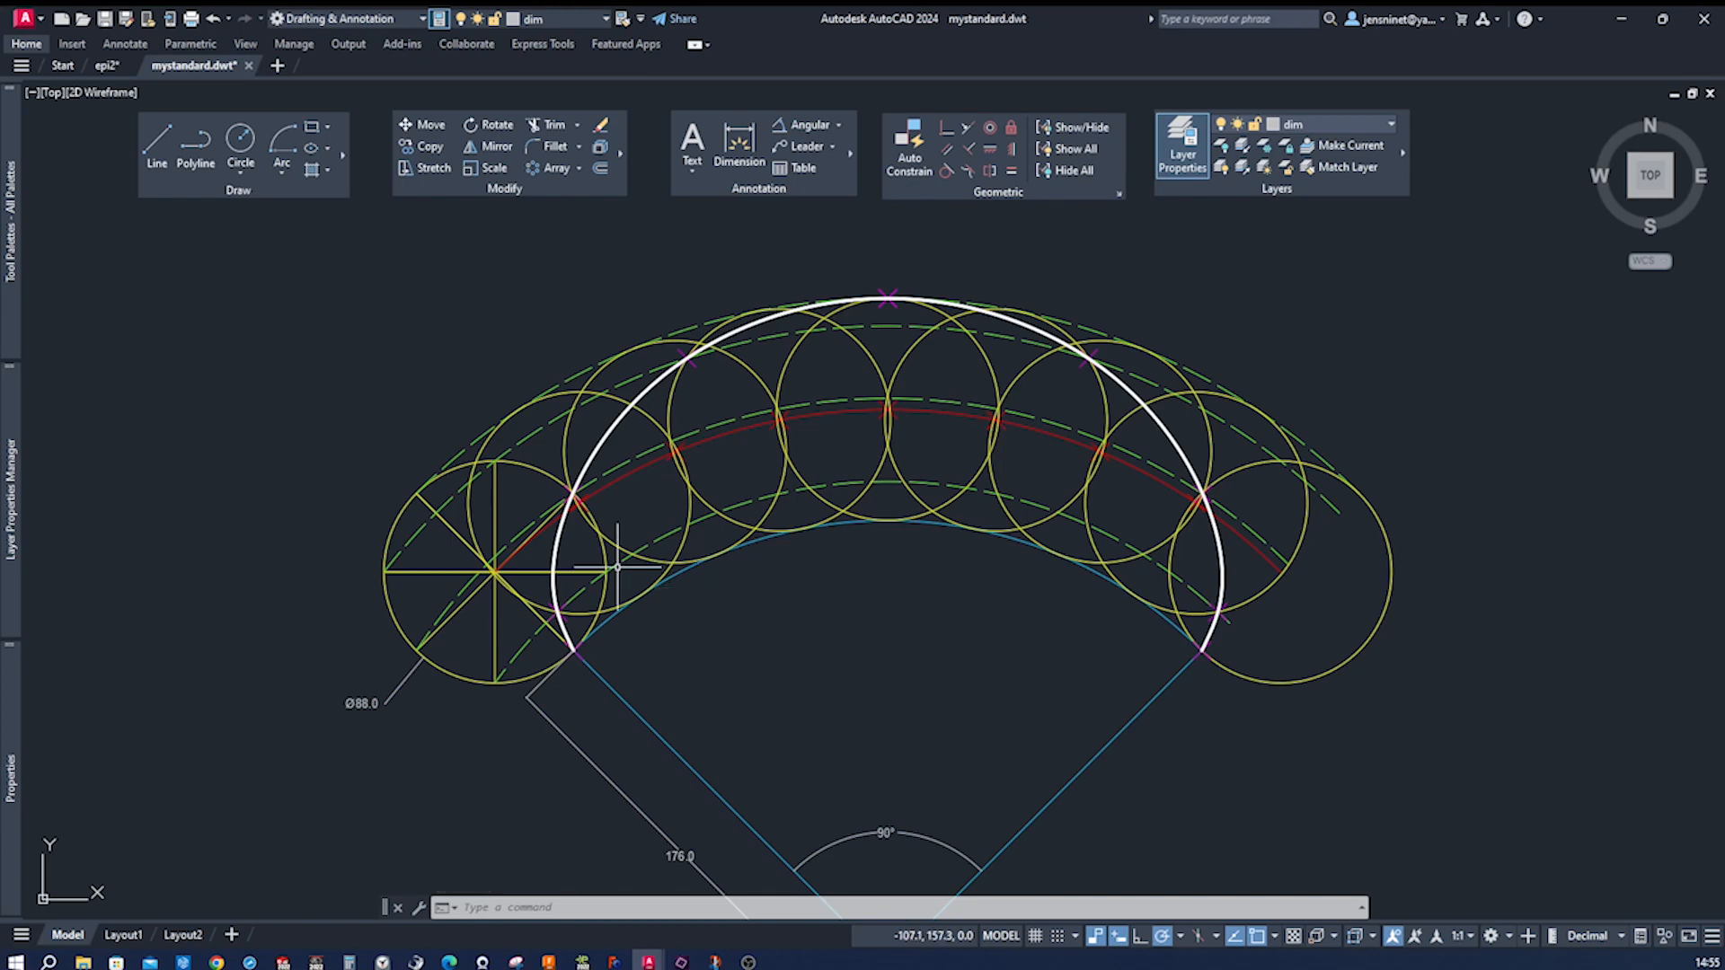